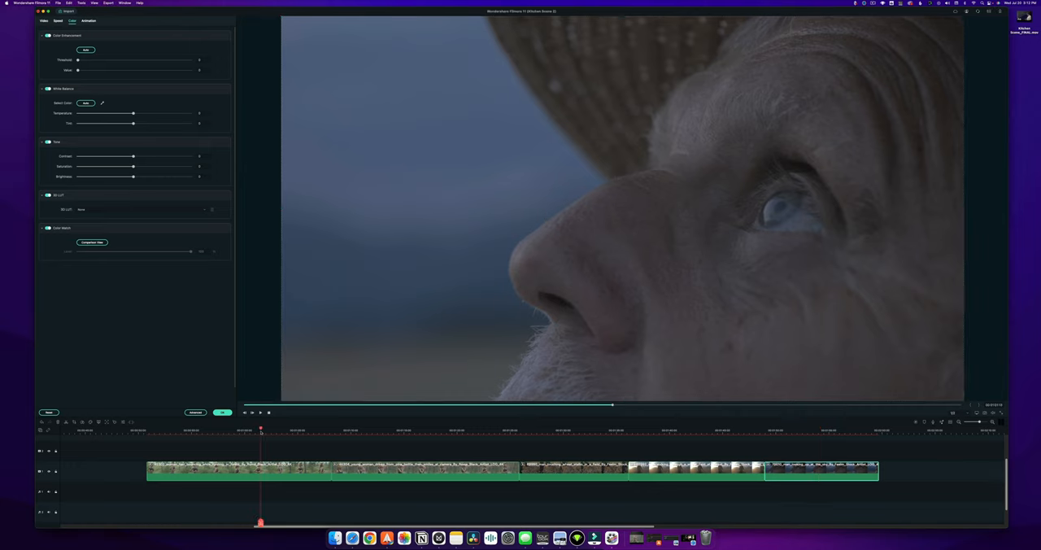
Scrub the timeline through the standing runner, woods run, farmer, old-man close-up and back to the runner drinking.
{"action": "left_click", "coordinate": [350, 429]}
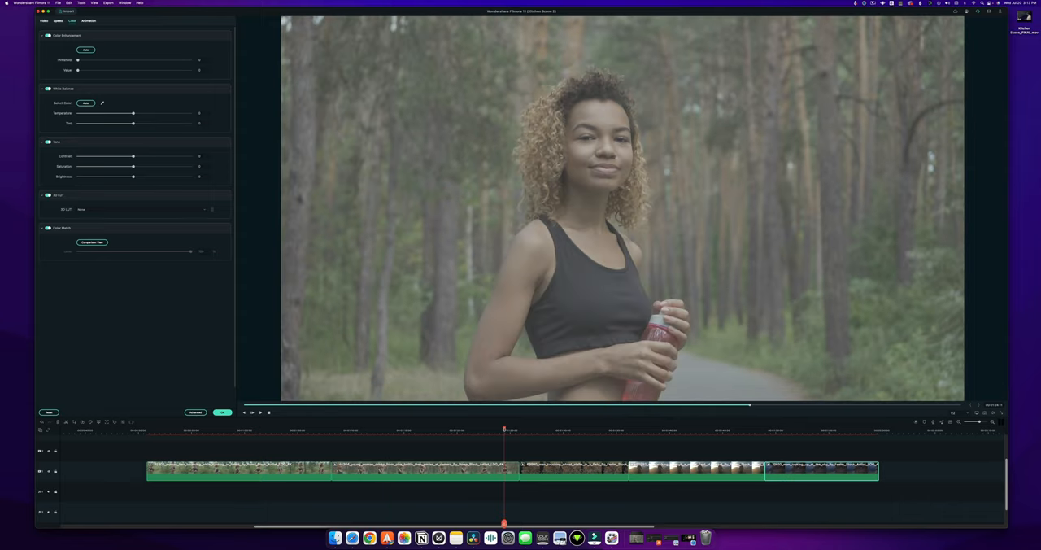
{"action": "mouse_move", "coordinate": [663, 264]}
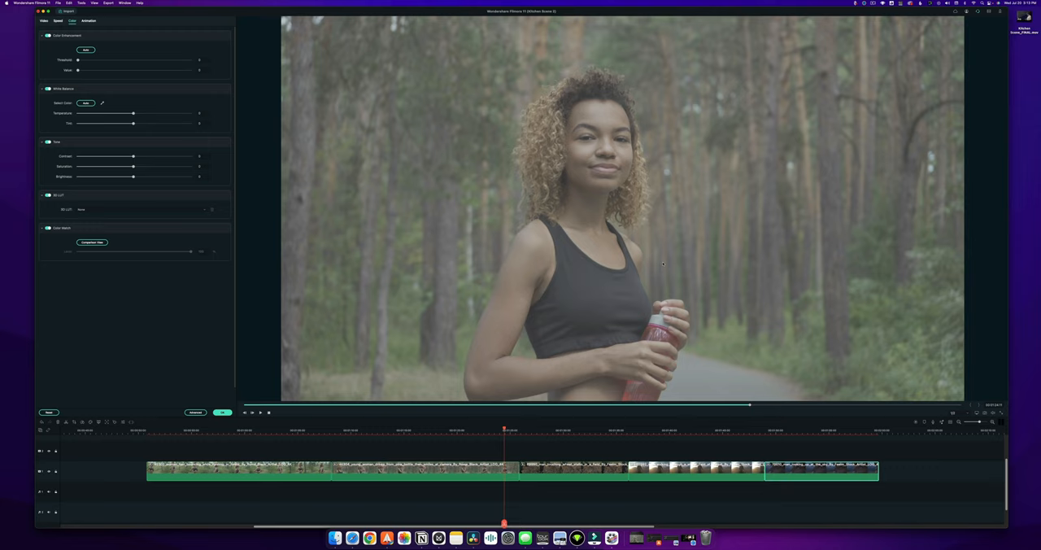
{"action": "mouse_move", "coordinate": [642, 252]}
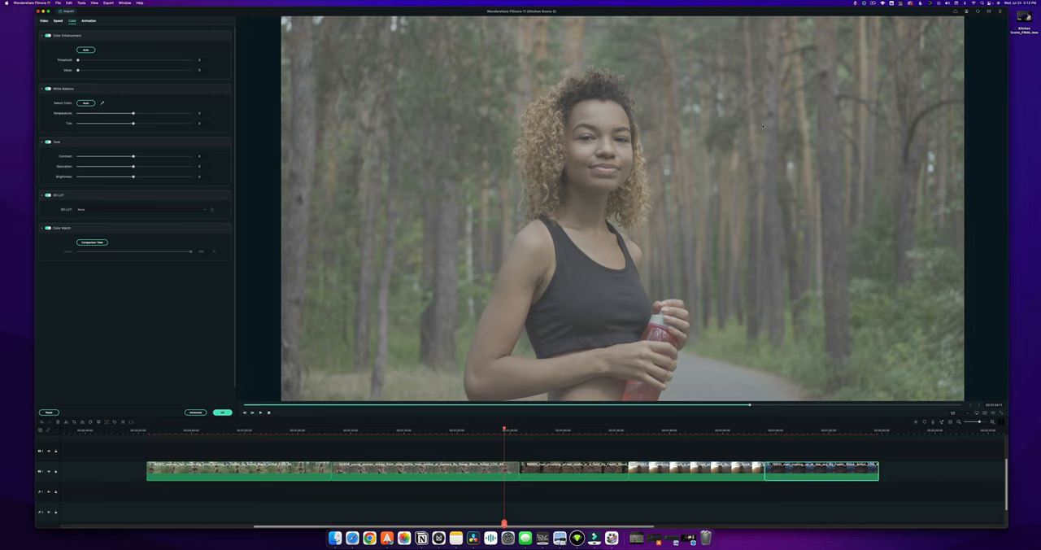
{"action": "mouse_move", "coordinate": [416, 205]}
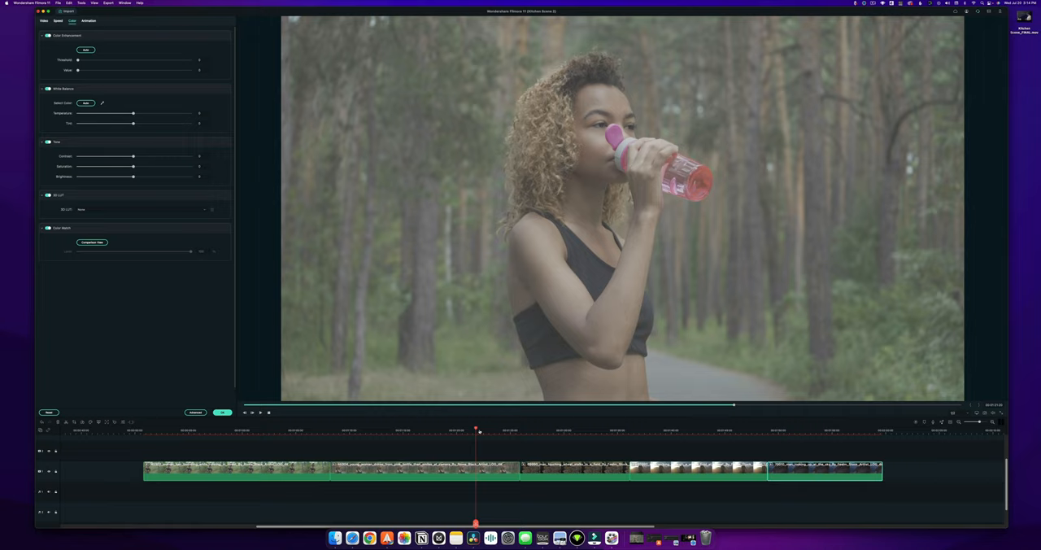
{"action": "left_click", "coordinate": [373, 430]}
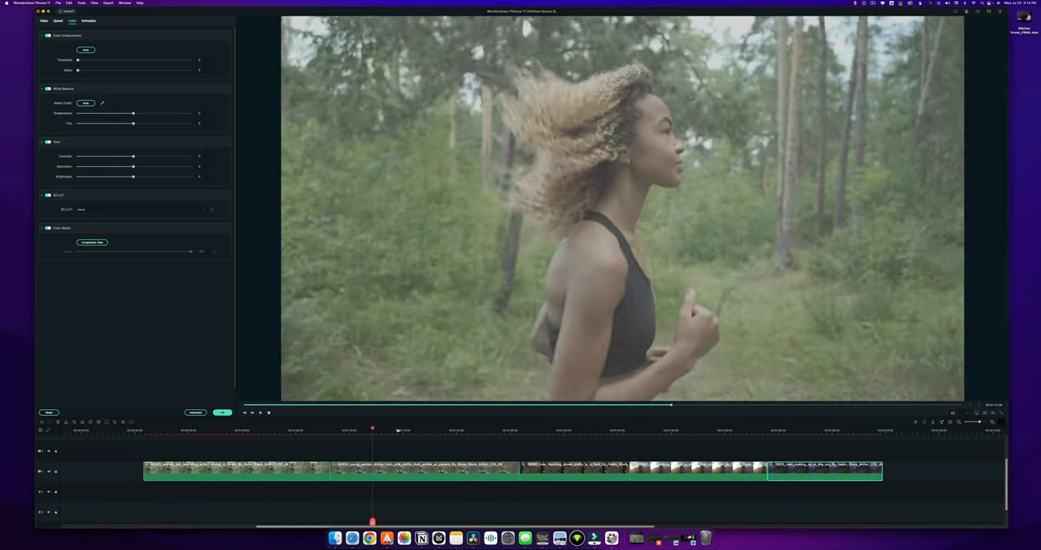
{"action": "left_click", "coordinate": [553, 430]}
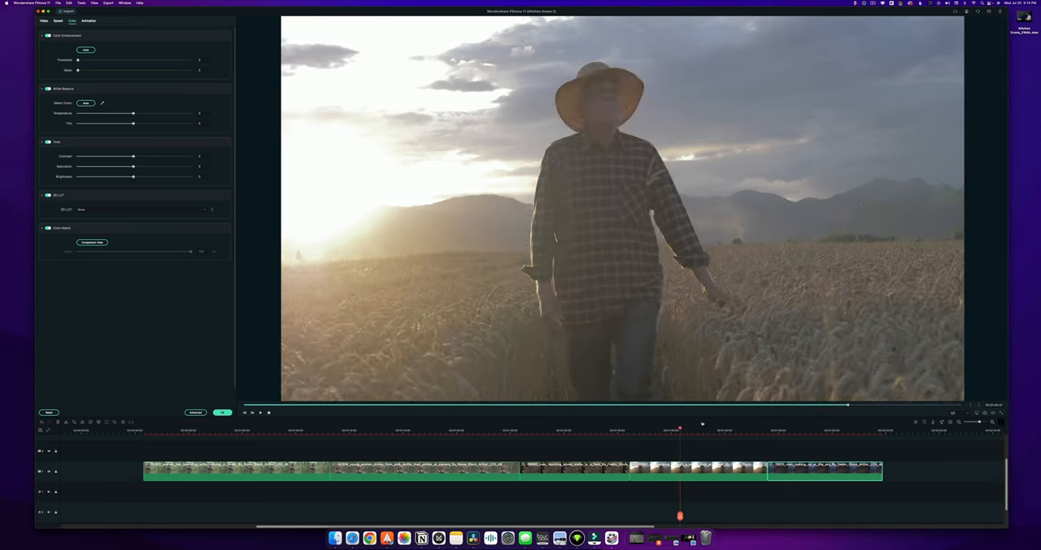
{"action": "left_click", "coordinate": [777, 430]}
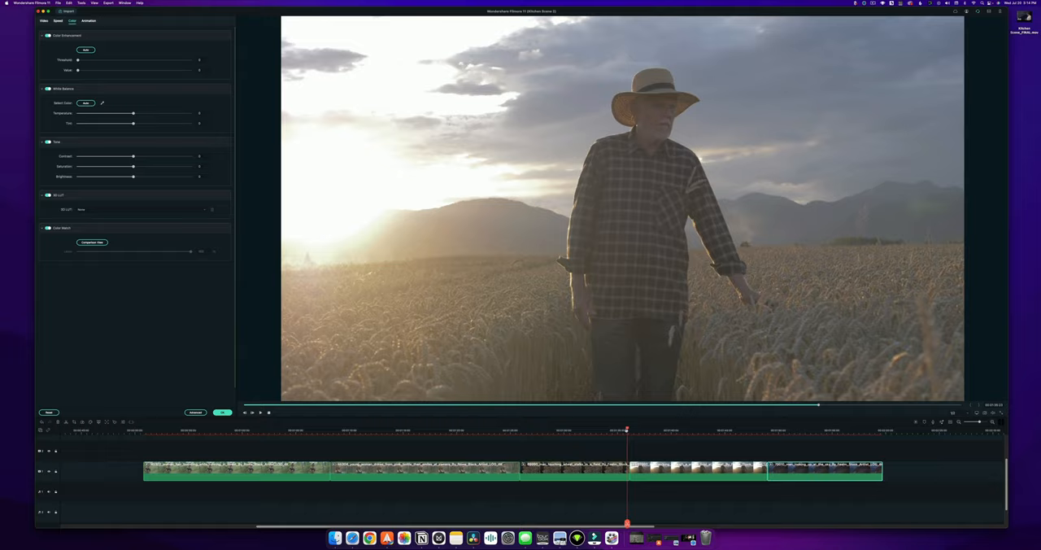
{"action": "left_click", "coordinate": [592, 429]}
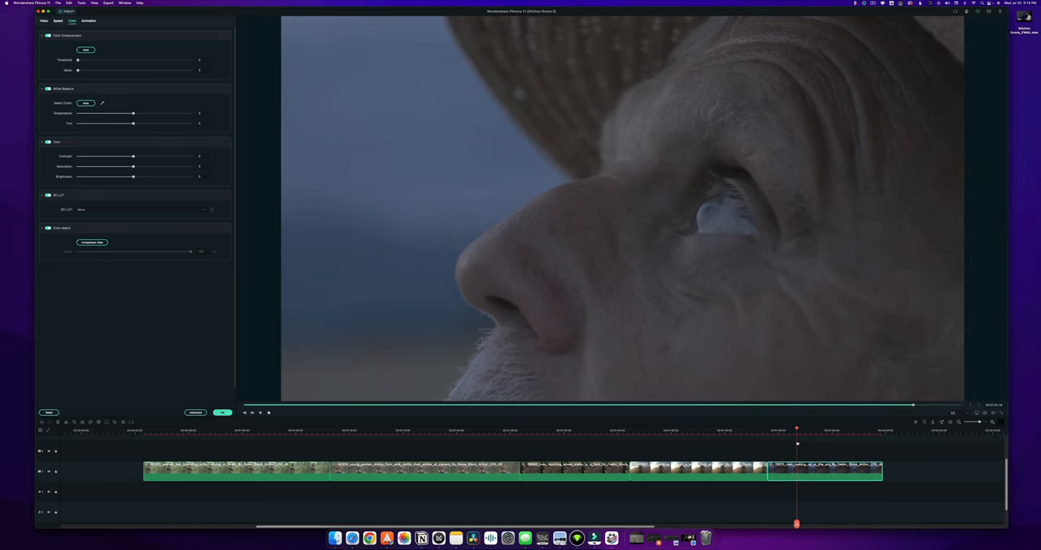
{"action": "left_click", "coordinate": [694, 429]}
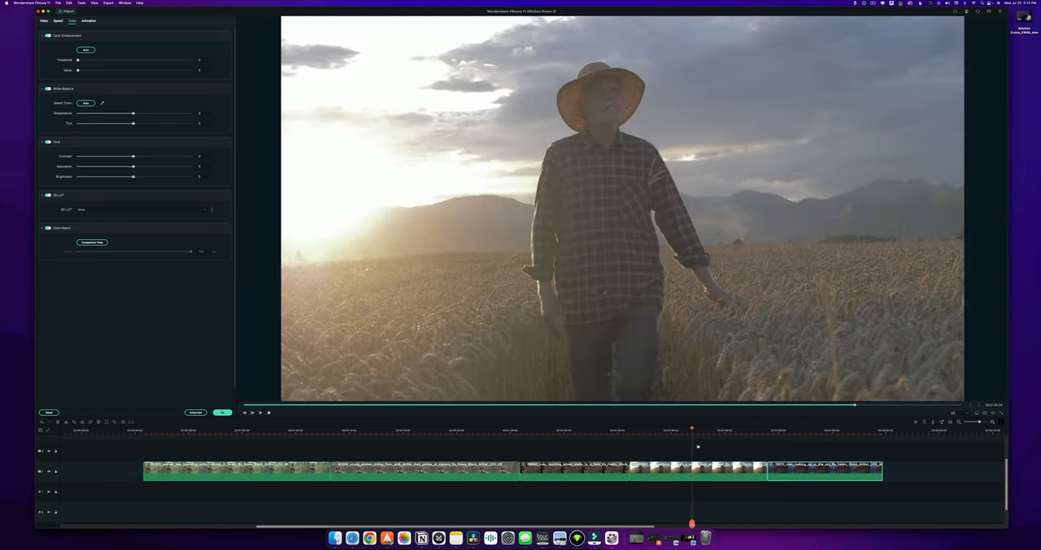
{"action": "left_click", "coordinate": [664, 429]}
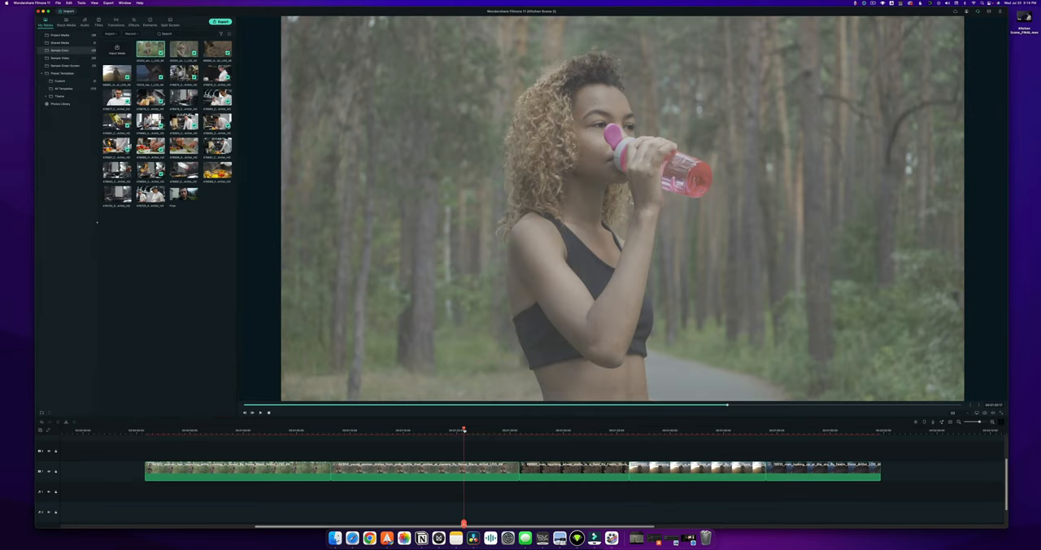
Bring up the standing runner clip's settings, glance at Video and Speed, then settle on Color.
{"action": "left_click", "coordinate": [498, 429]}
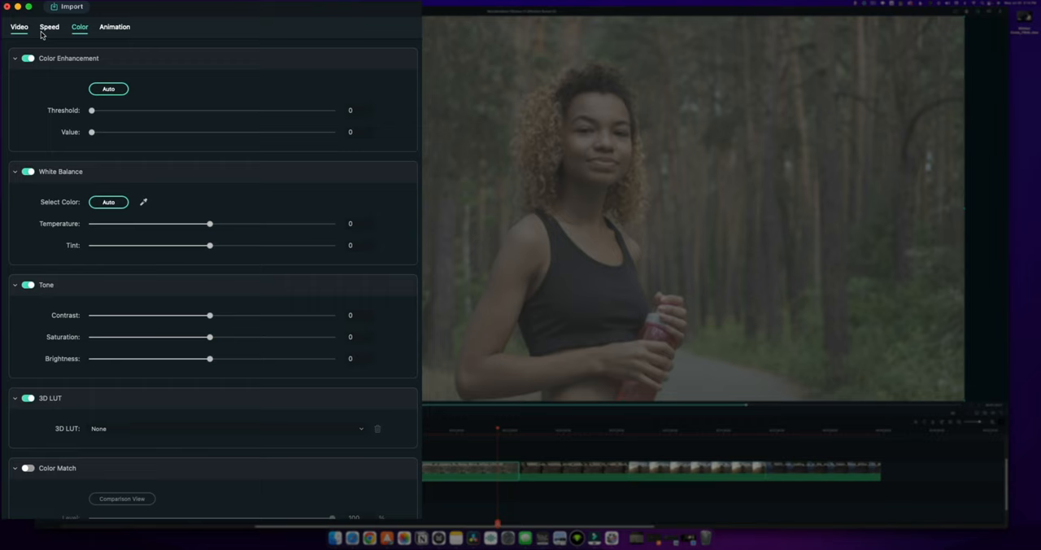
{"action": "left_click", "coordinate": [19, 26]}
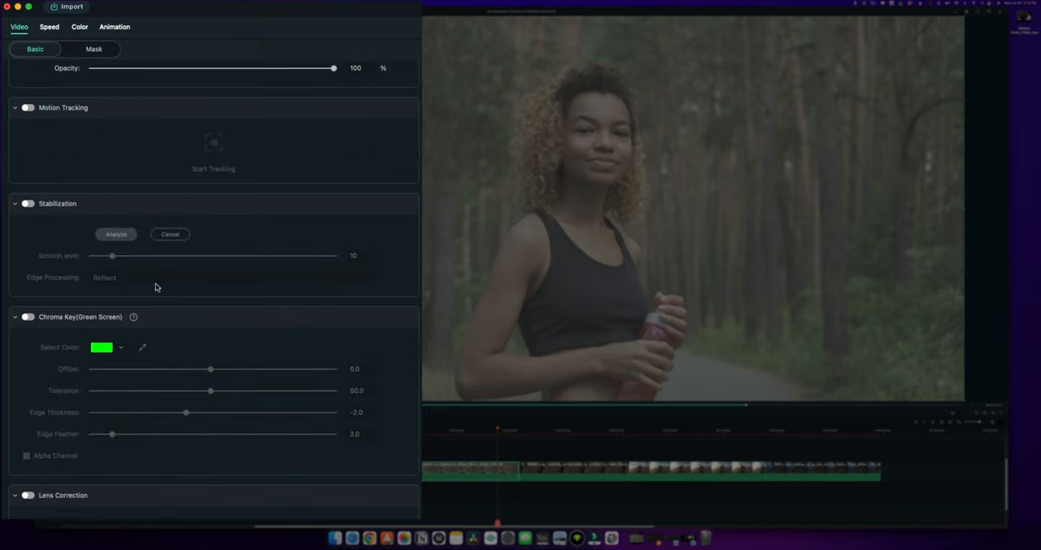
{"action": "left_click", "coordinate": [48, 26]}
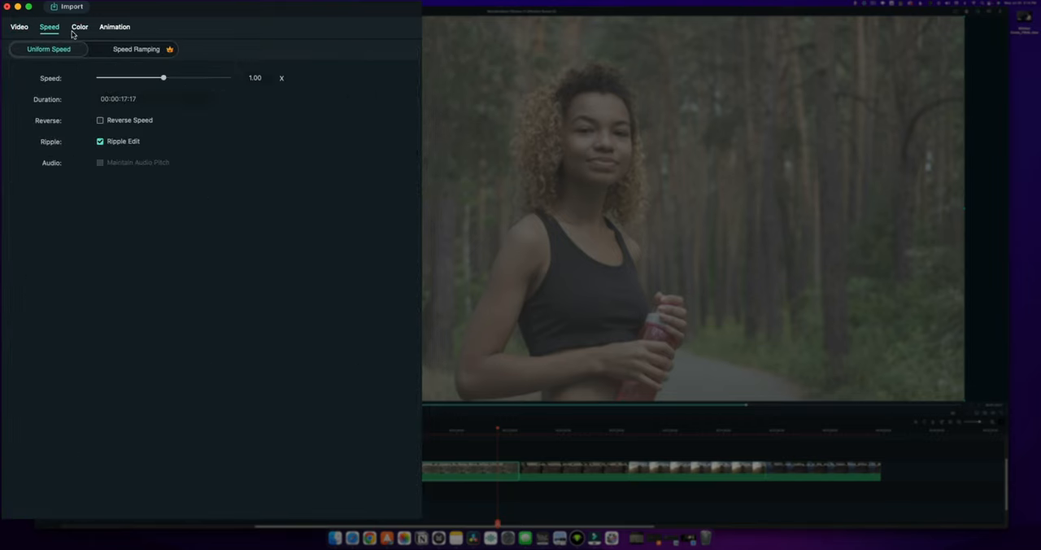
{"action": "left_click", "coordinate": [78, 26]}
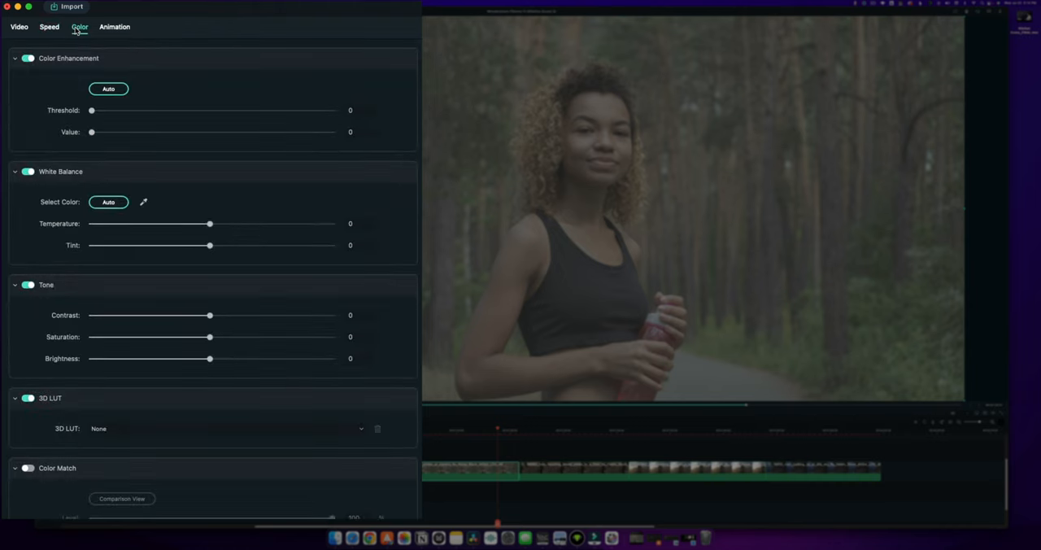
{"action": "mouse_move", "coordinate": [45, 69]}
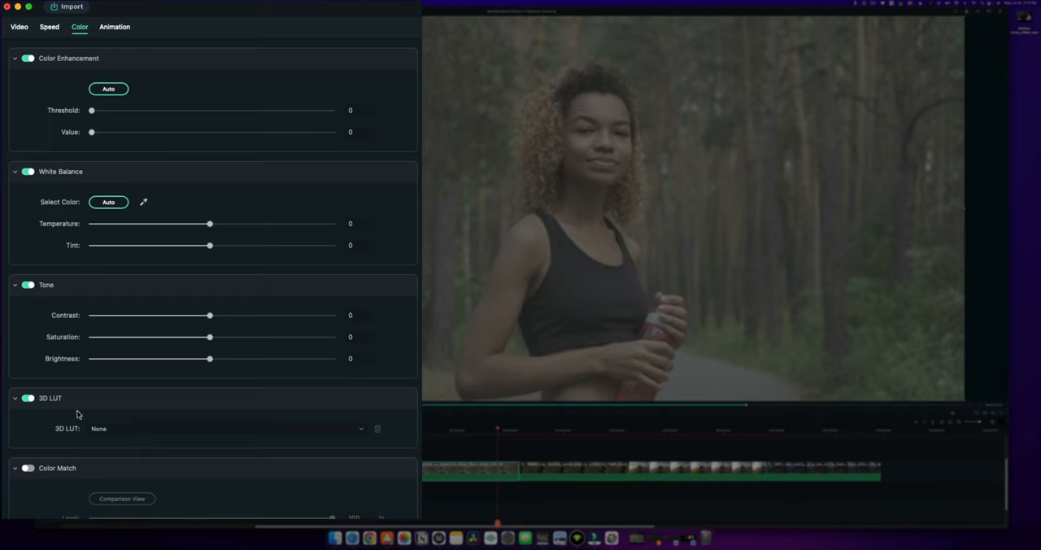
{"action": "mouse_move", "coordinate": [277, 374]}
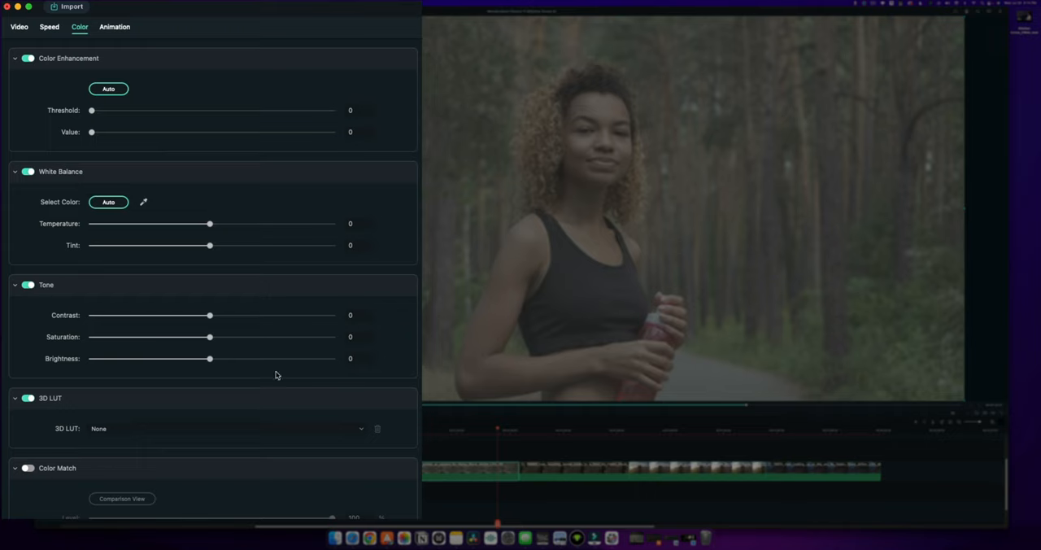
{"action": "mouse_move", "coordinate": [58, 185]}
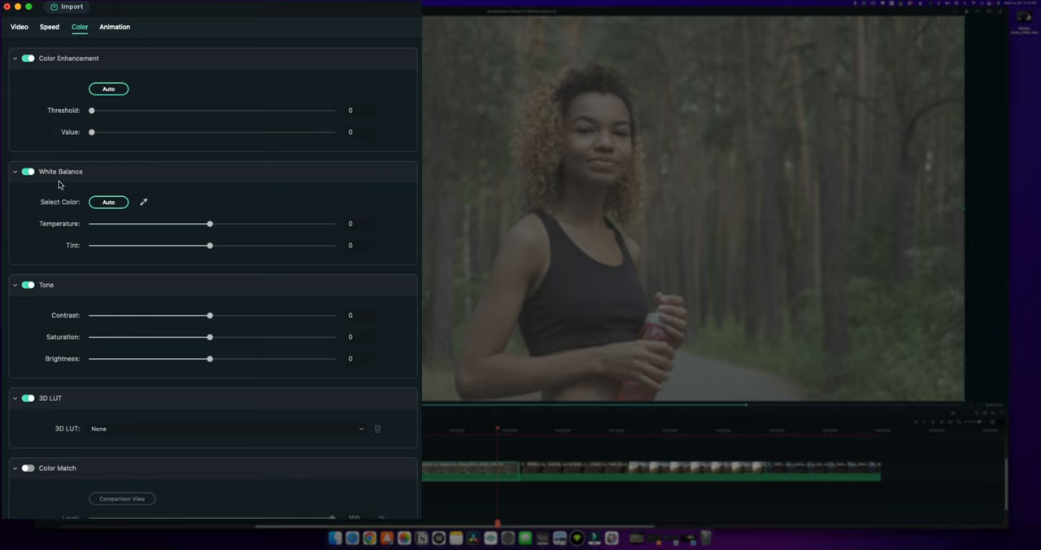
{"action": "mouse_move", "coordinate": [112, 114]}
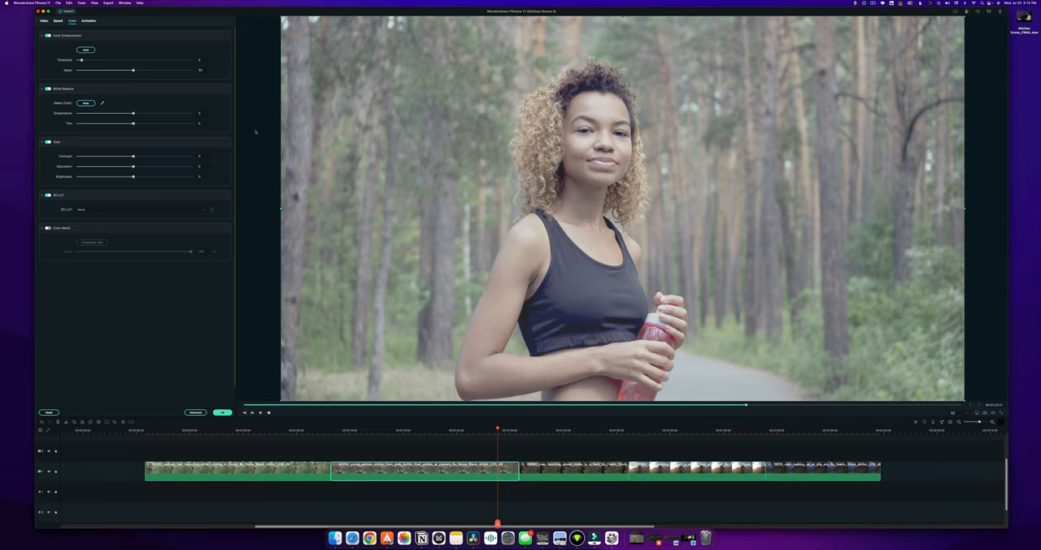
{"action": "mouse_move", "coordinate": [306, 132]}
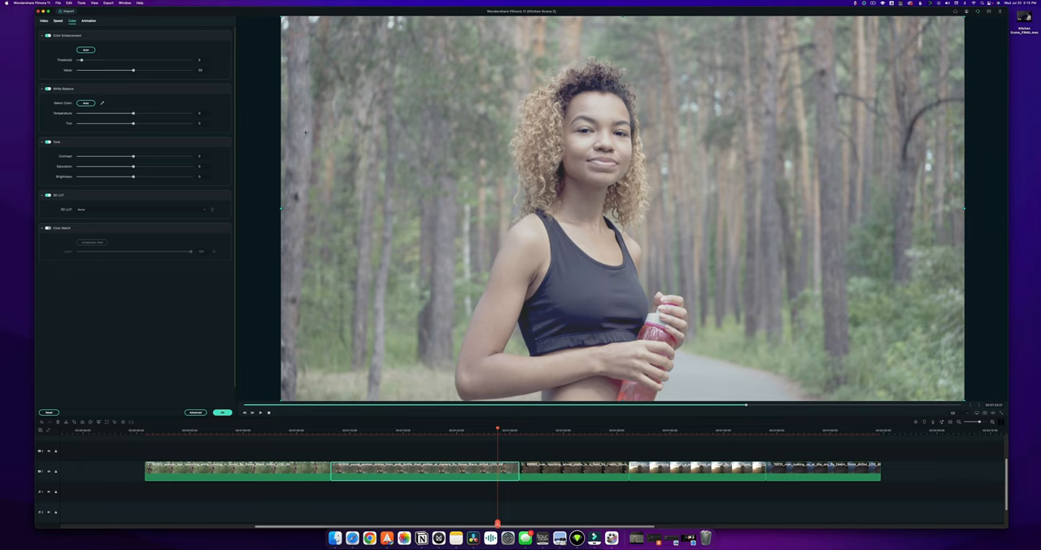
Fit the whole project in the timeline, preview the chef shot and tune Color Enhancement threshold and value.
{"action": "left_click", "coordinate": [86, 49]}
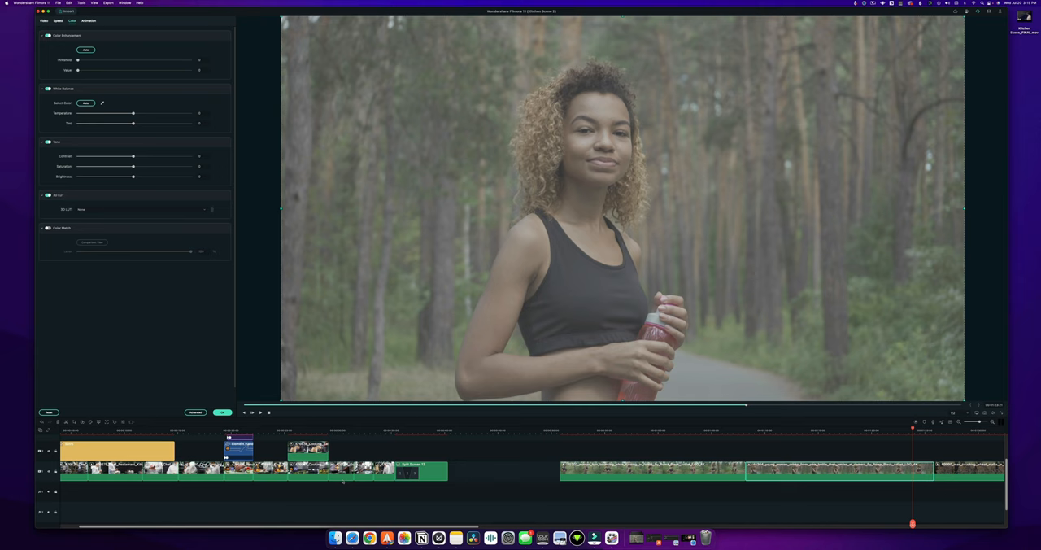
{"action": "left_click", "coordinate": [364, 430]}
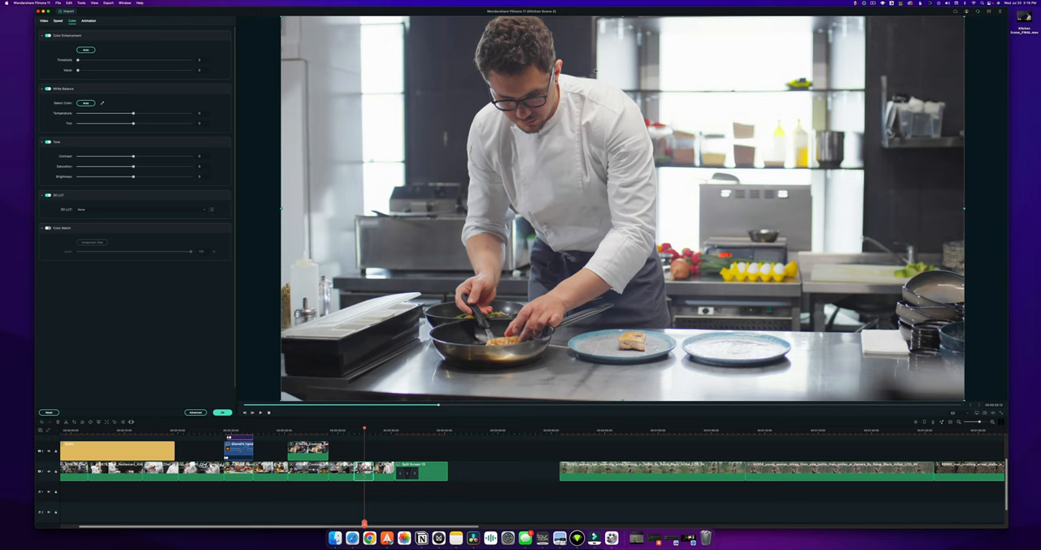
{"action": "mouse_move", "coordinate": [449, 205]}
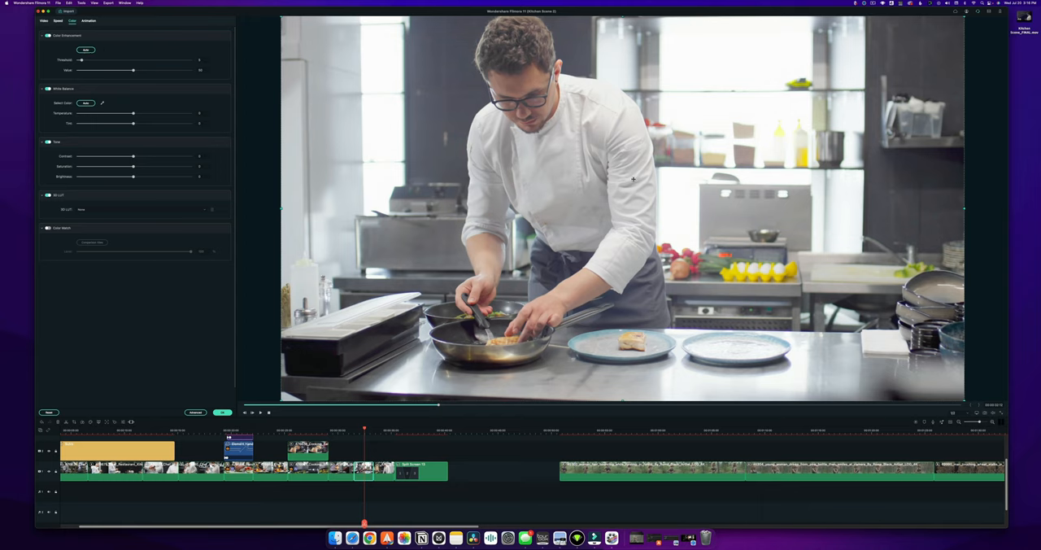
{"action": "mouse_move", "coordinate": [482, 189]}
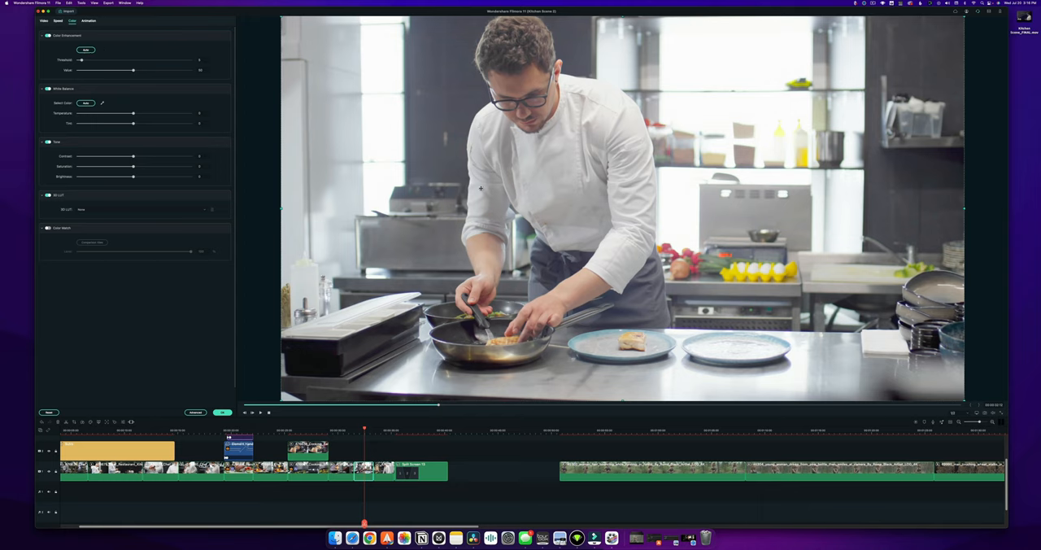
{"action": "mouse_move", "coordinate": [618, 145]}
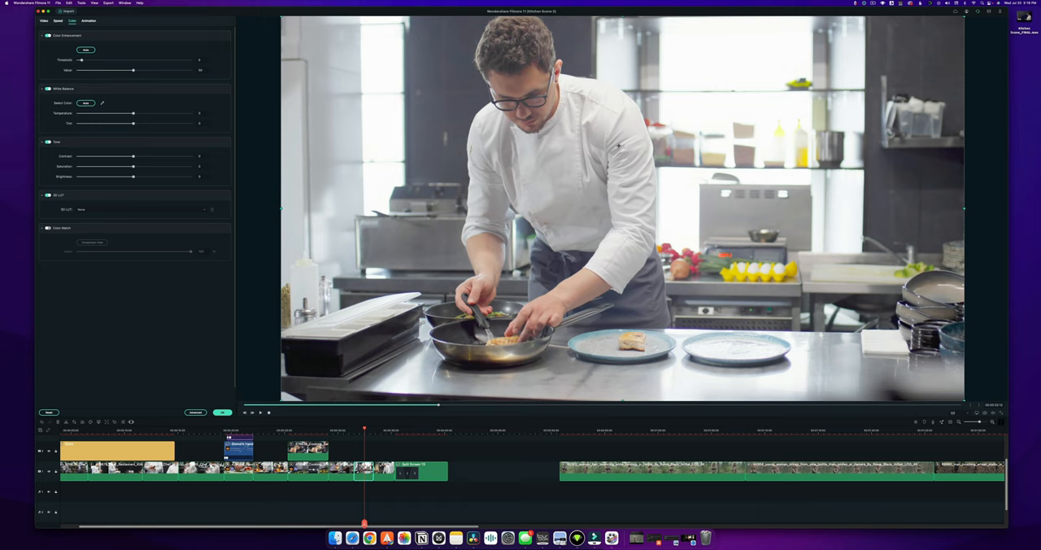
{"action": "mouse_move", "coordinate": [703, 220]}
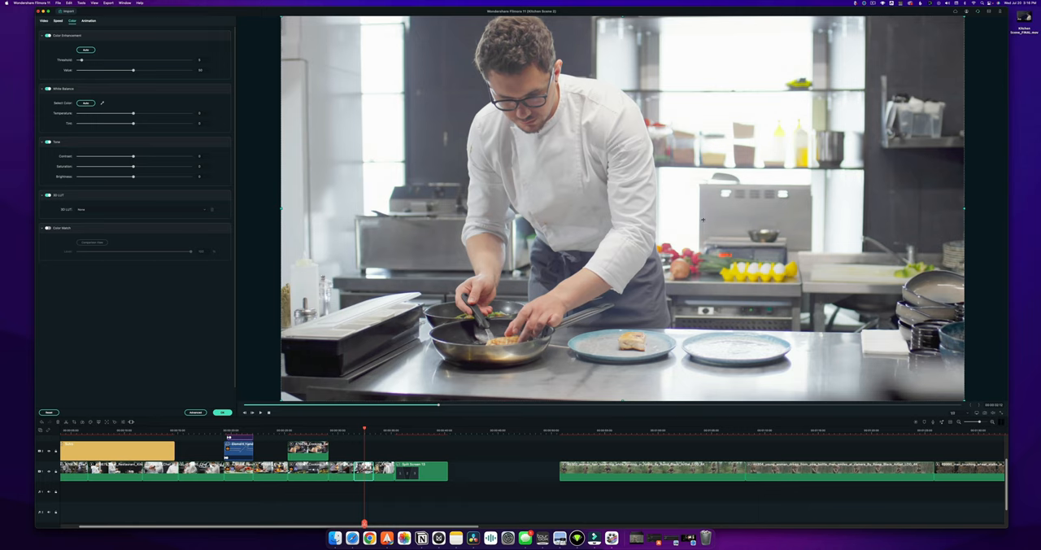
{"action": "left_click_drag", "start_coordinate": [131, 70], "coordinate": [94, 70]}
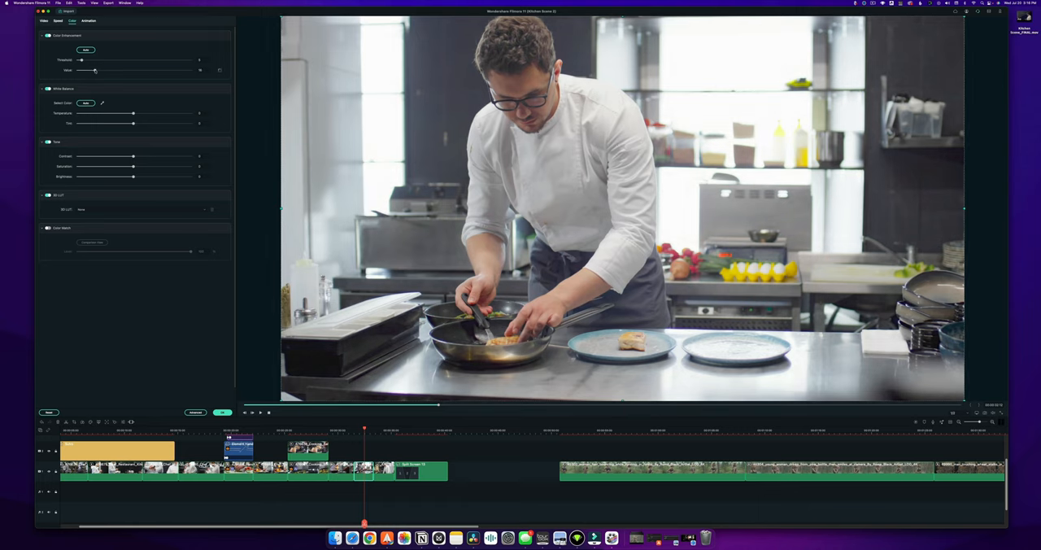
{"action": "left_click_drag", "start_coordinate": [96, 69], "coordinate": [179, 70]}
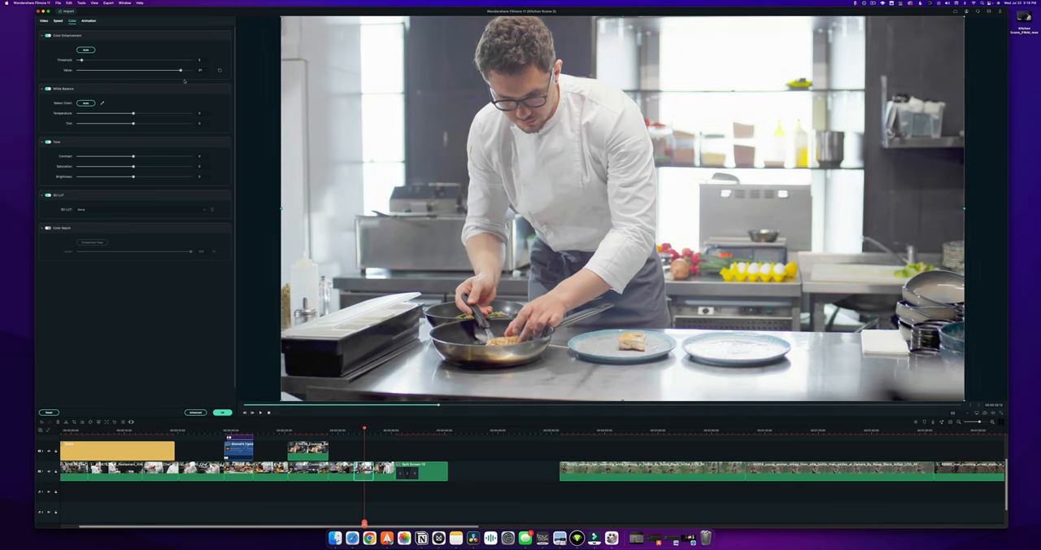
{"action": "left_click_drag", "start_coordinate": [156, 72], "coordinate": [186, 72]}
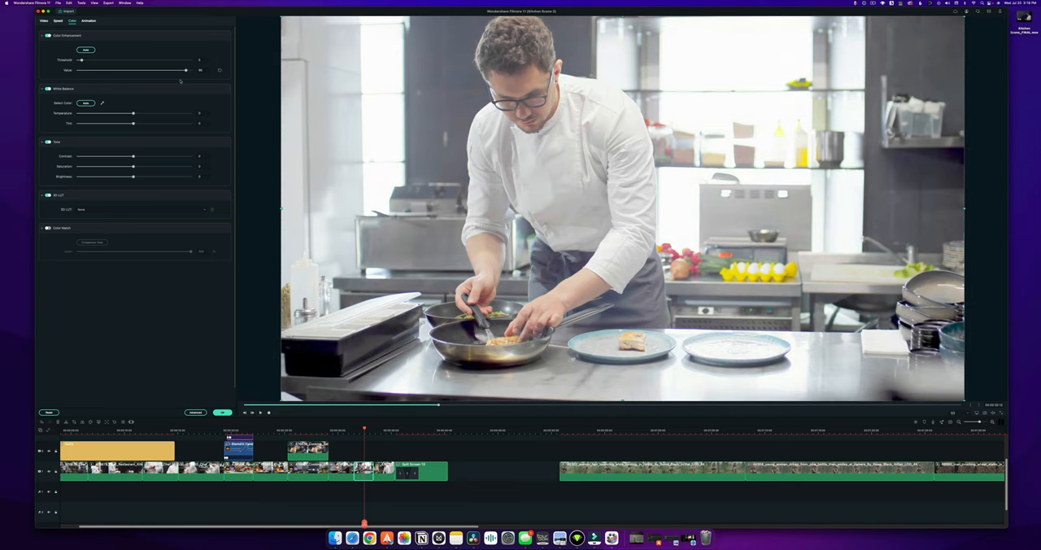
{"action": "left_click_drag", "start_coordinate": [185, 70], "coordinate": [94, 70]}
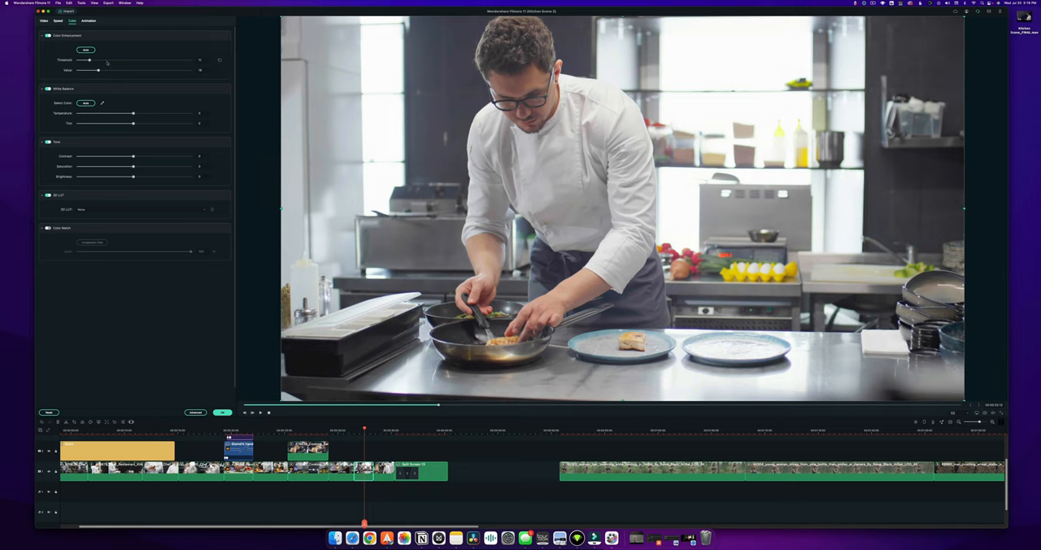
{"action": "left_click_drag", "start_coordinate": [88, 60], "coordinate": [150, 60]}
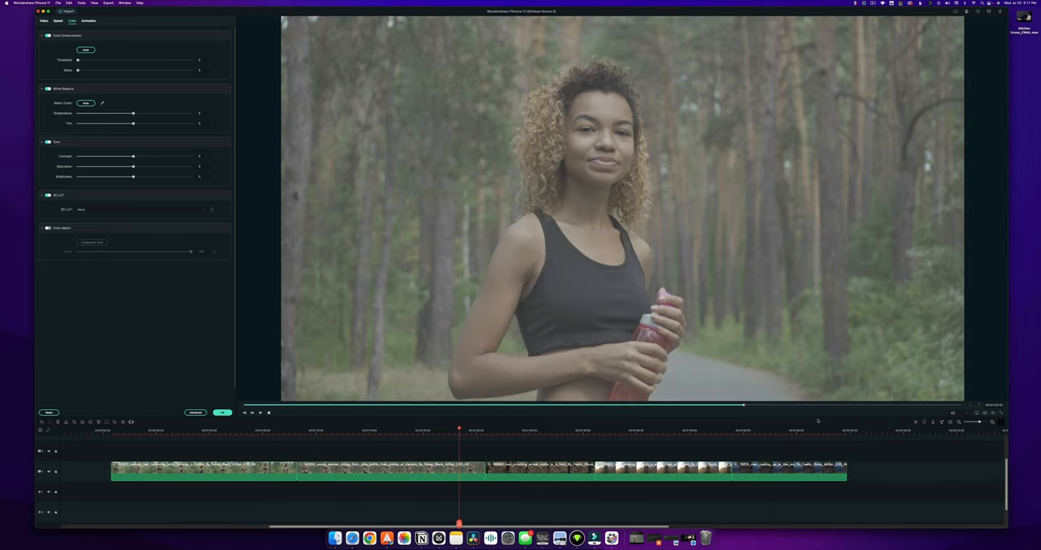
Select the old man's close-up and test shifting its white balance toward green.
{"action": "left_click", "coordinate": [823, 429]}
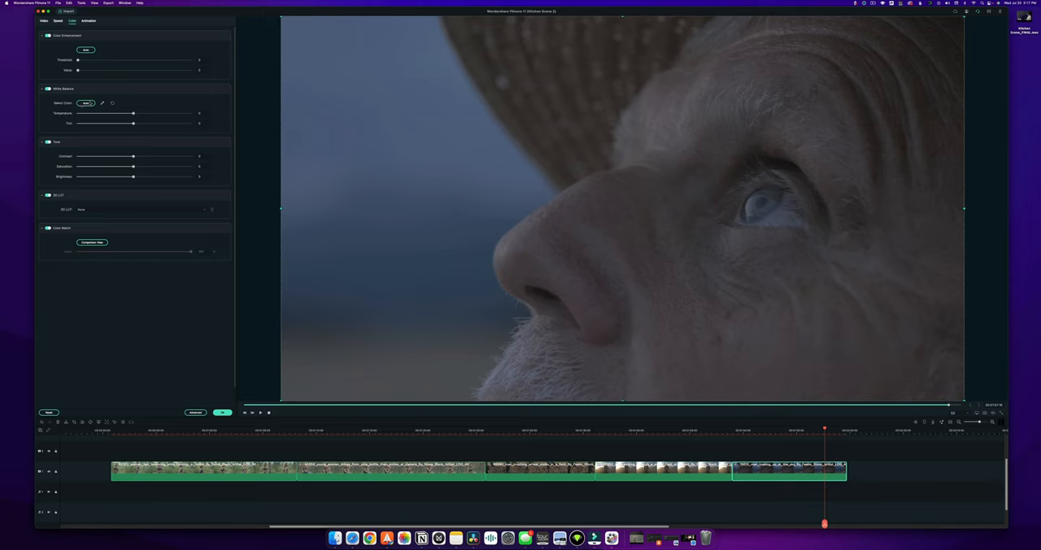
{"action": "left_click_drag", "start_coordinate": [134, 113], "coordinate": [189, 113]}
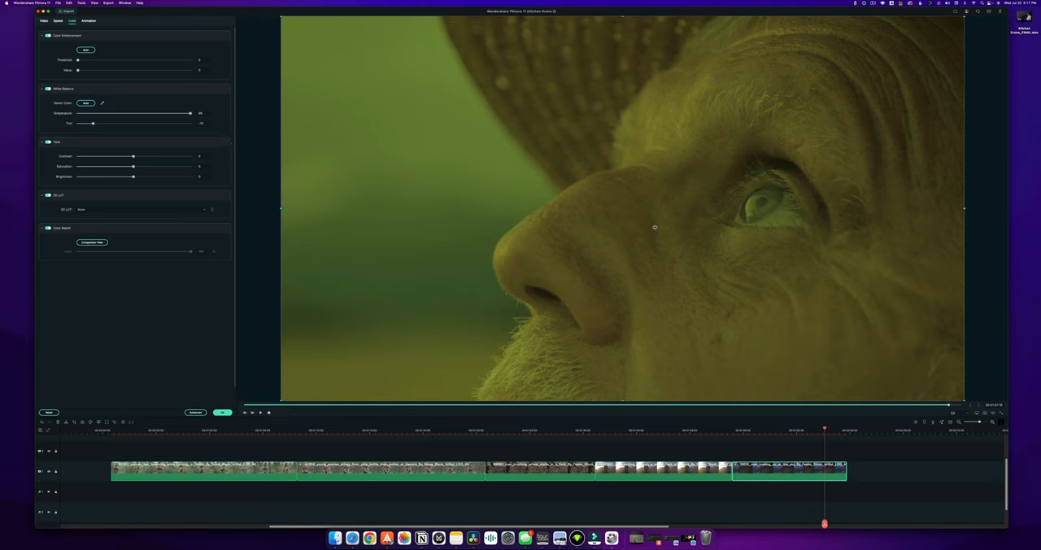
{"action": "mouse_move", "coordinate": [498, 207]}
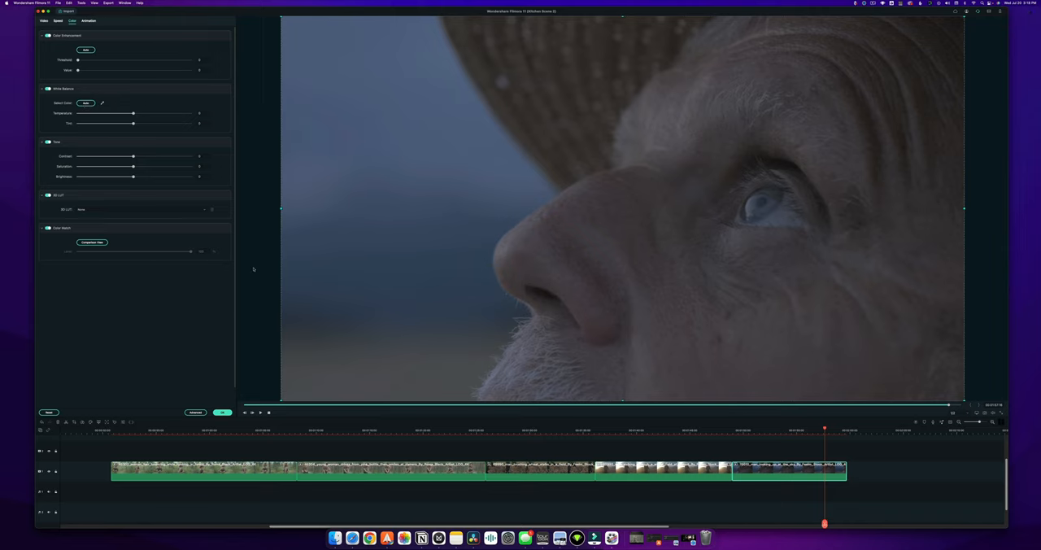
{"action": "mouse_move", "coordinate": [340, 179]}
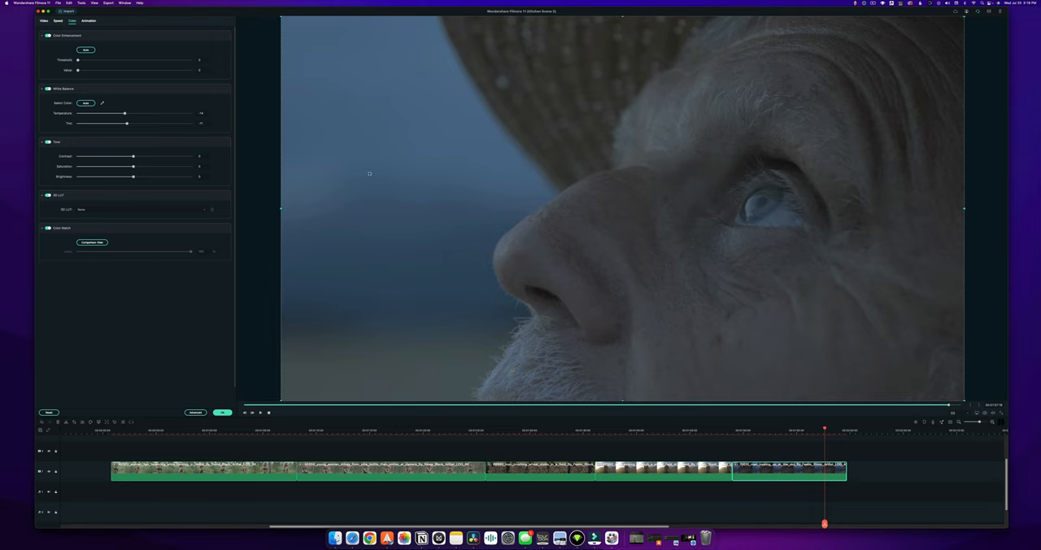
{"action": "mouse_move", "coordinate": [208, 101]}
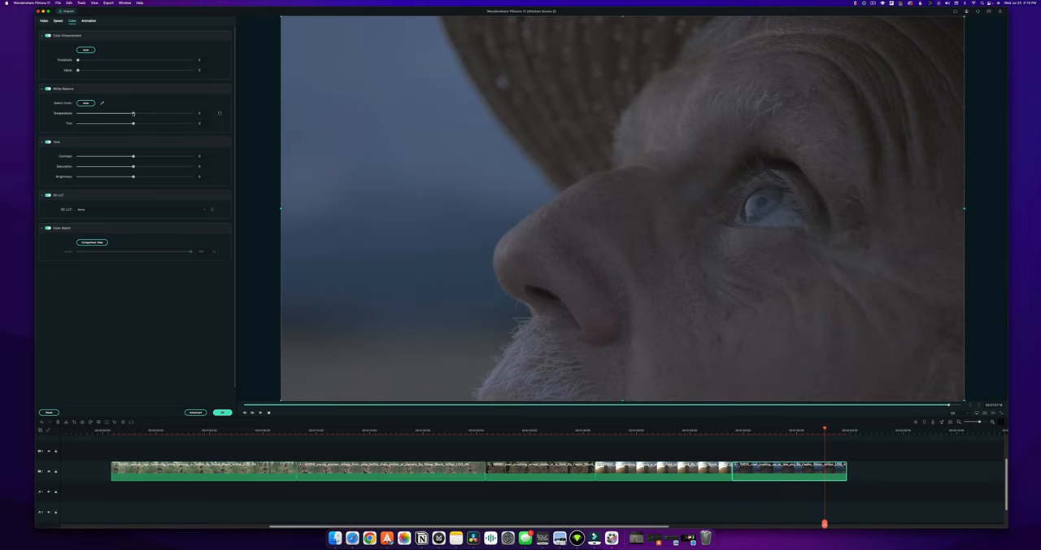
Swing the close-up's temperature warm and cold, then its tint magenta and green, settling both near neutral.
{"action": "left_click_drag", "start_coordinate": [133, 114], "coordinate": [182, 113]}
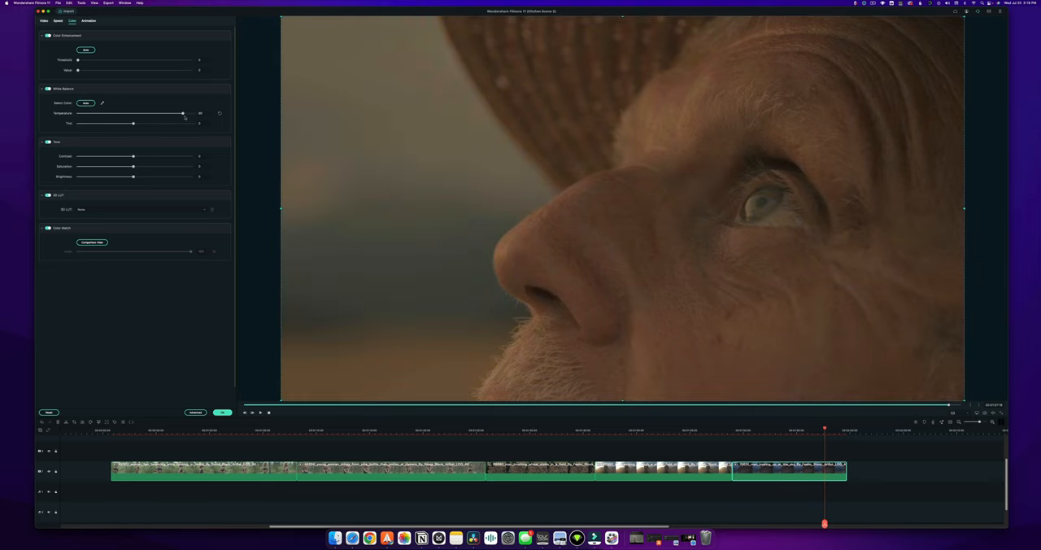
{"action": "left_click_drag", "start_coordinate": [182, 114], "coordinate": [108, 113]}
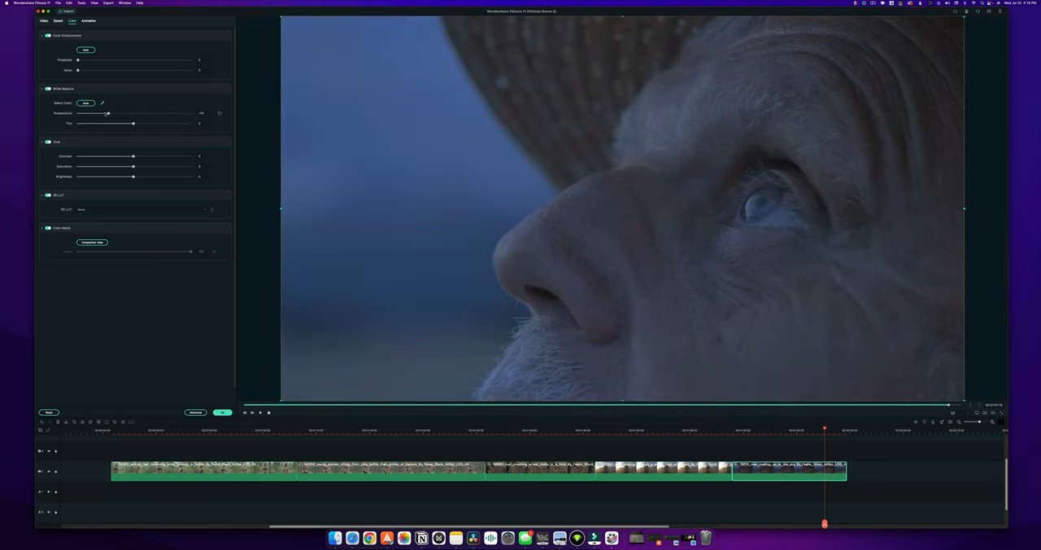
{"action": "left_click_drag", "start_coordinate": [106, 114], "coordinate": [133, 114]}
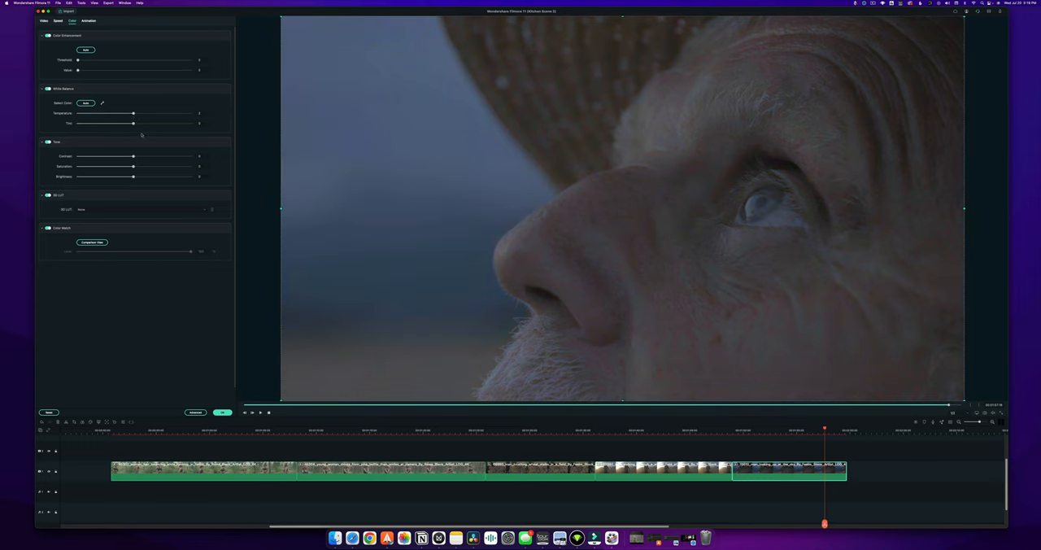
{"action": "left_click_drag", "start_coordinate": [133, 124], "coordinate": [166, 124]}
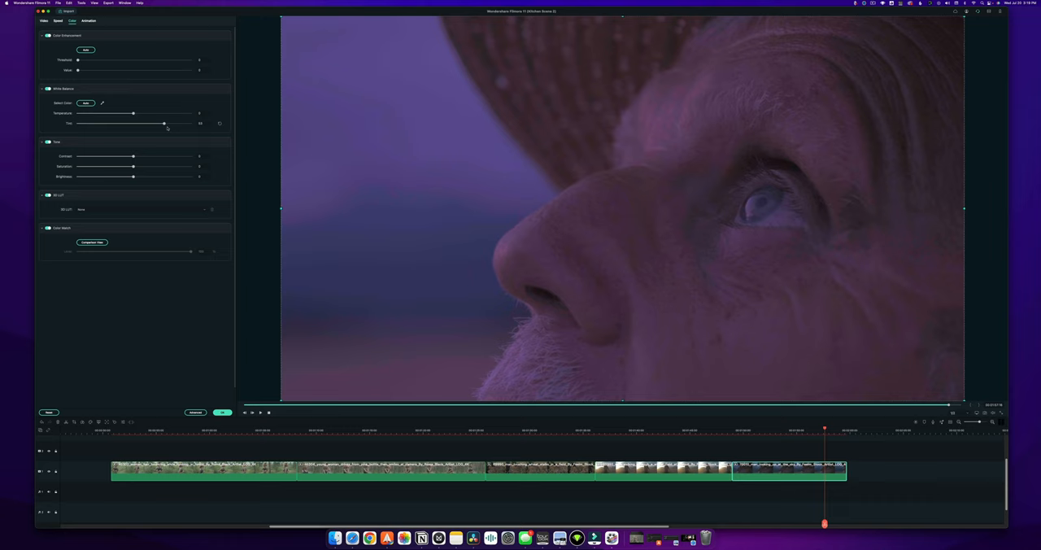
{"action": "left_click_drag", "start_coordinate": [166, 124], "coordinate": [178, 124]}
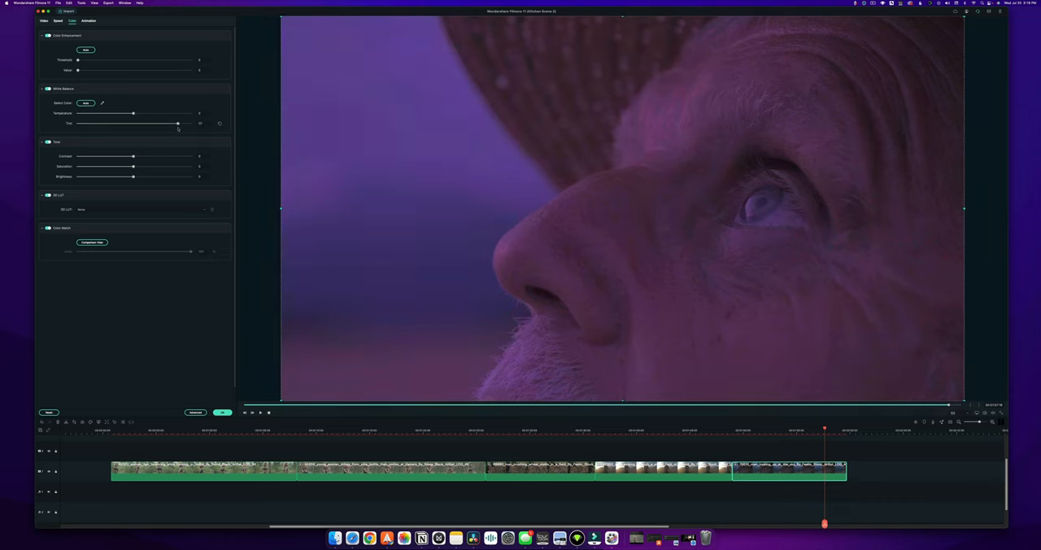
{"action": "left_click_drag", "start_coordinate": [178, 123], "coordinate": [88, 124]}
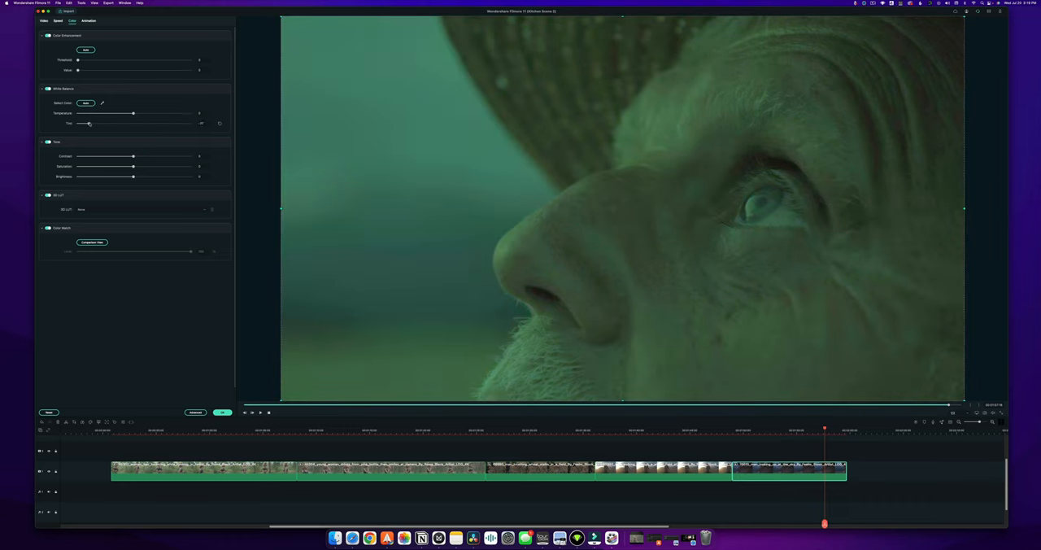
{"action": "left_click_drag", "start_coordinate": [88, 124], "coordinate": [135, 123]}
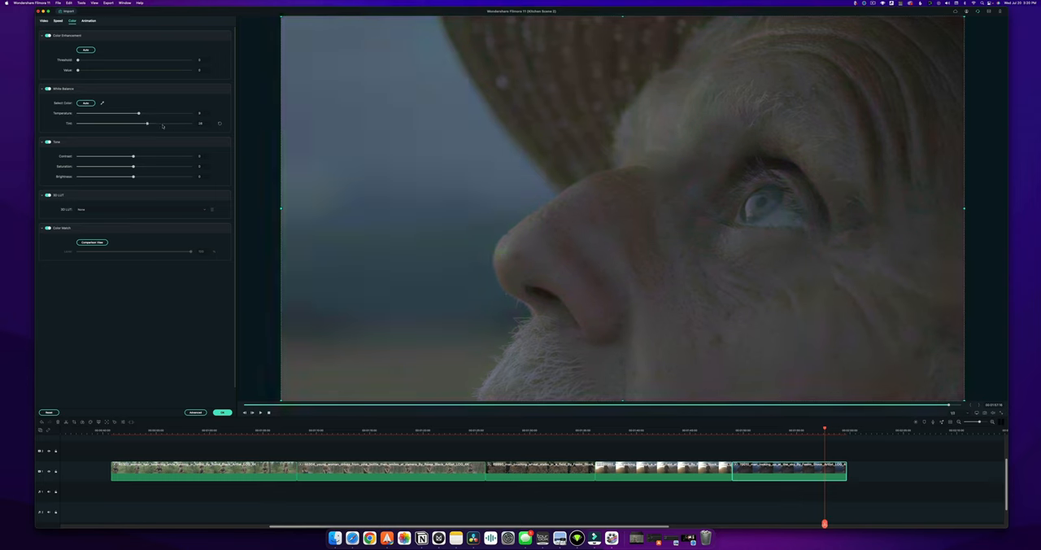
{"action": "left_click_drag", "start_coordinate": [148, 124], "coordinate": [142, 123]}
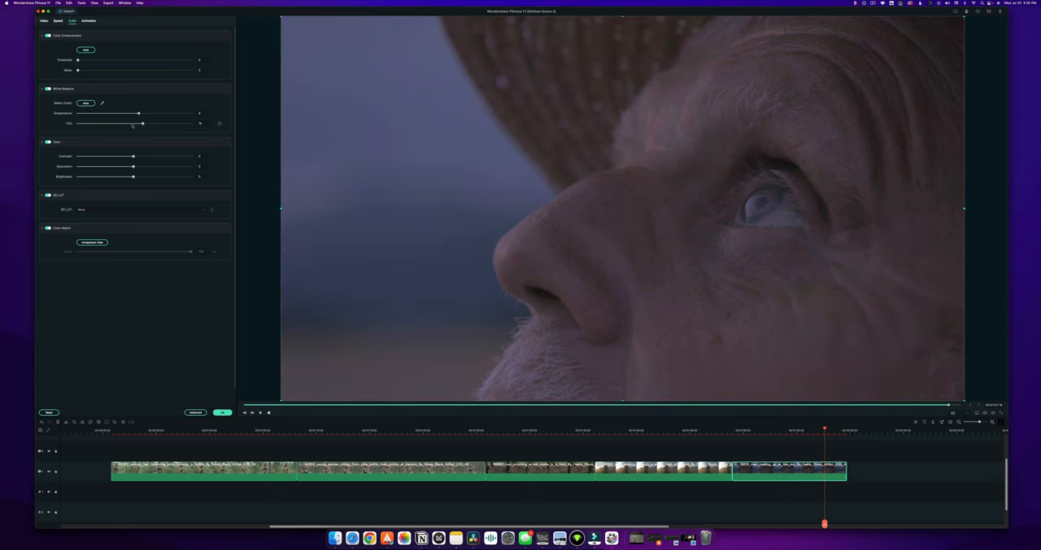
{"action": "left_click_drag", "start_coordinate": [143, 124], "coordinate": [127, 124]}
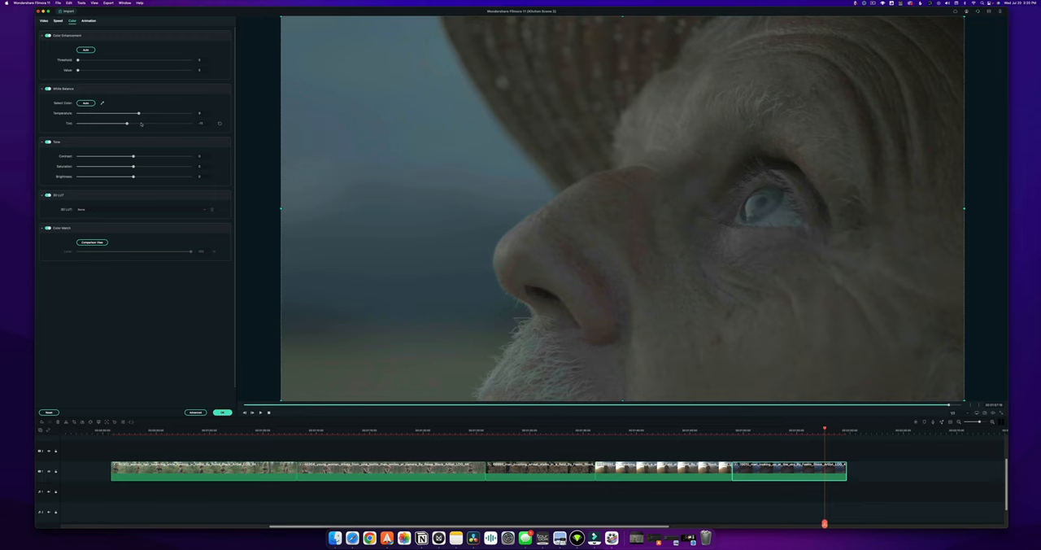
{"action": "left_click_drag", "start_coordinate": [127, 124], "coordinate": [145, 124]}
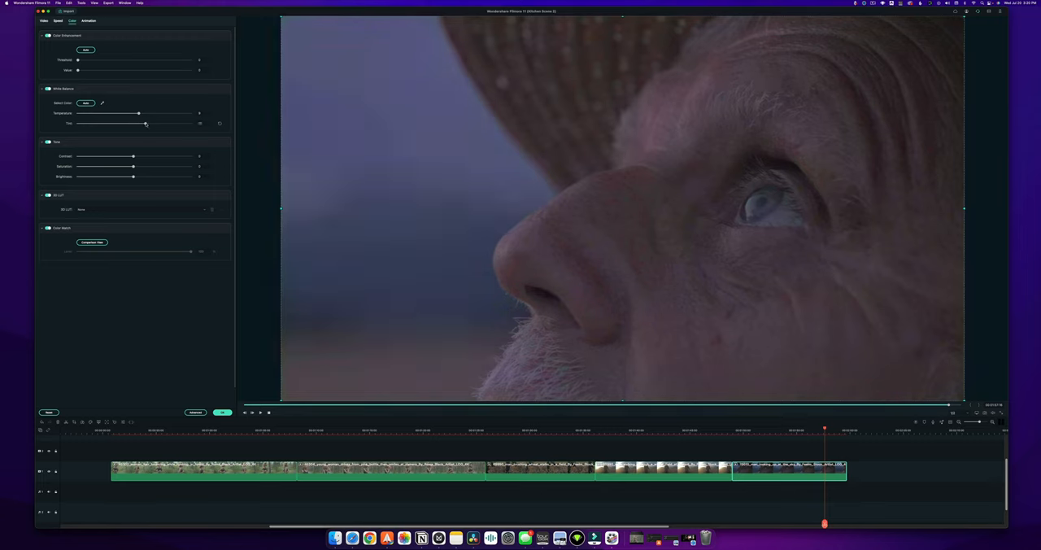
{"action": "left_click_drag", "start_coordinate": [144, 124], "coordinate": [137, 124]}
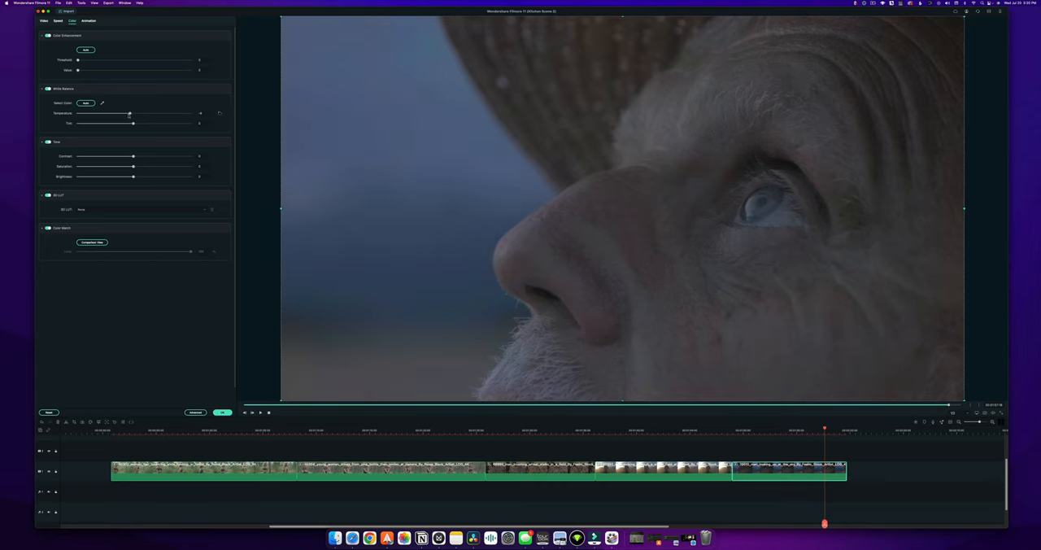
Try a cool contrasty look, then warm and brighten the close-up to a natural balance with blue sky.
{"action": "left_click_drag", "start_coordinate": [128, 114], "coordinate": [179, 113]}
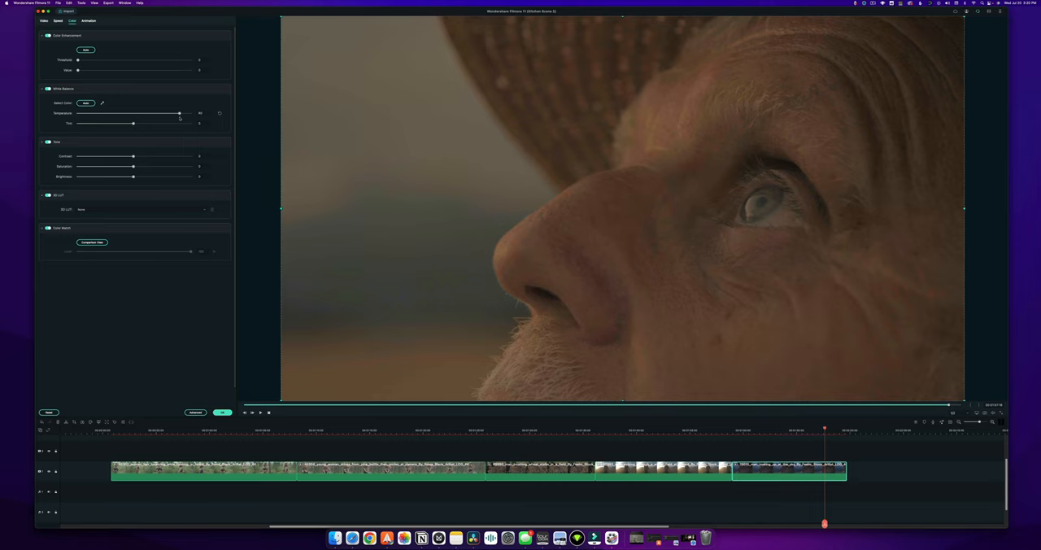
{"action": "left_click_drag", "start_coordinate": [179, 114], "coordinate": [106, 113]}
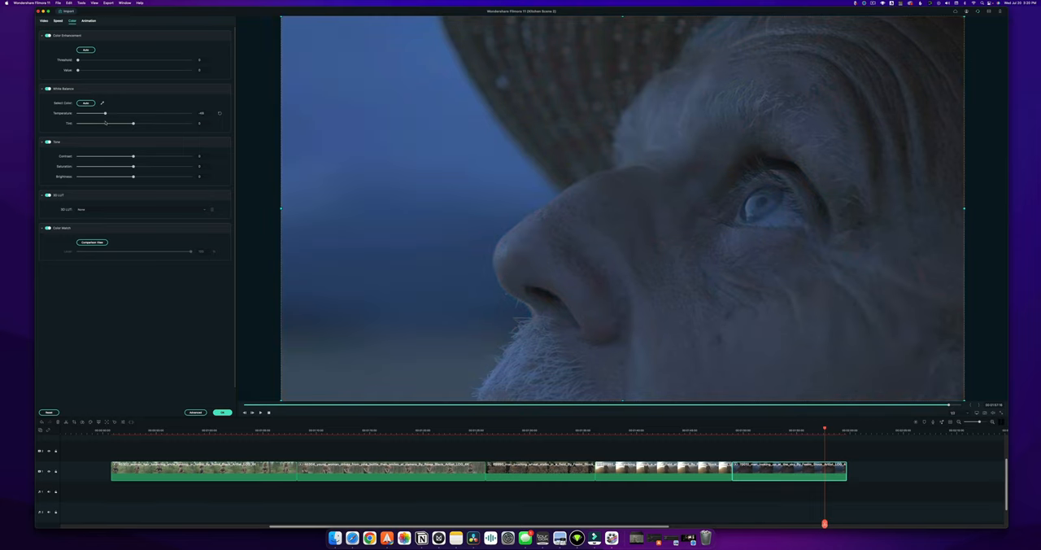
{"action": "left_click_drag", "start_coordinate": [105, 114], "coordinate": [111, 114]}
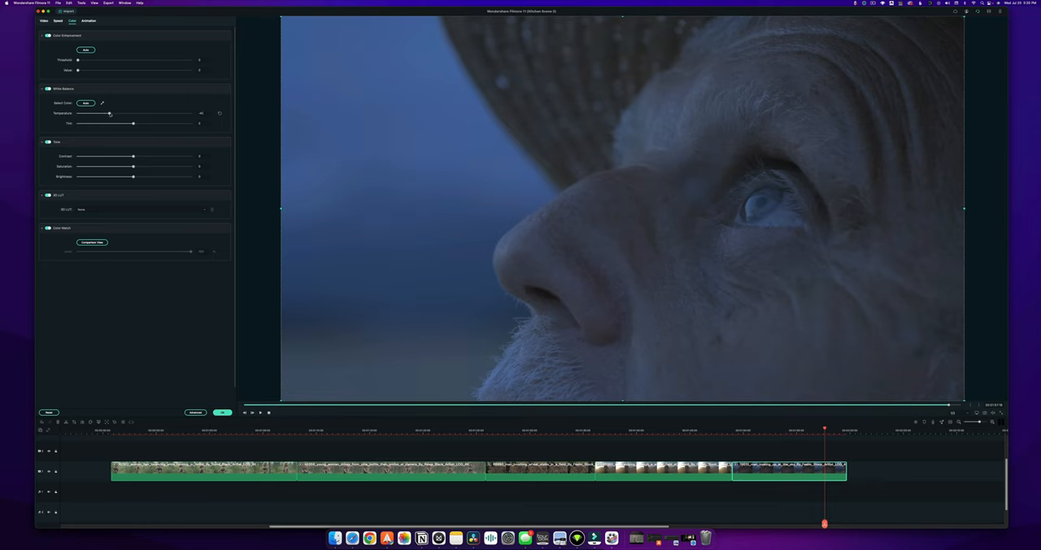
{"action": "left_click_drag", "start_coordinate": [109, 114], "coordinate": [88, 114]}
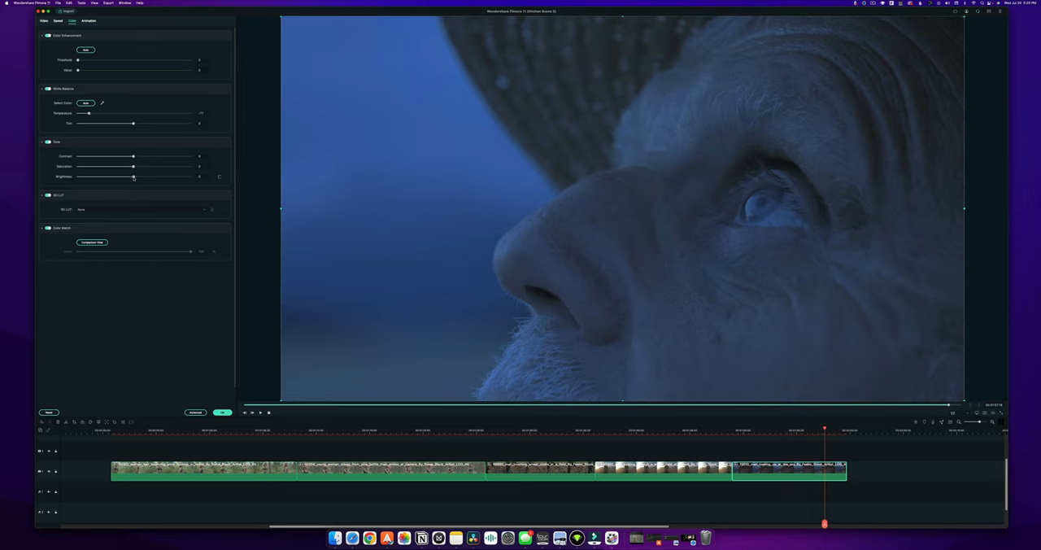
{"action": "left_click_drag", "start_coordinate": [133, 175], "coordinate": [122, 175]}
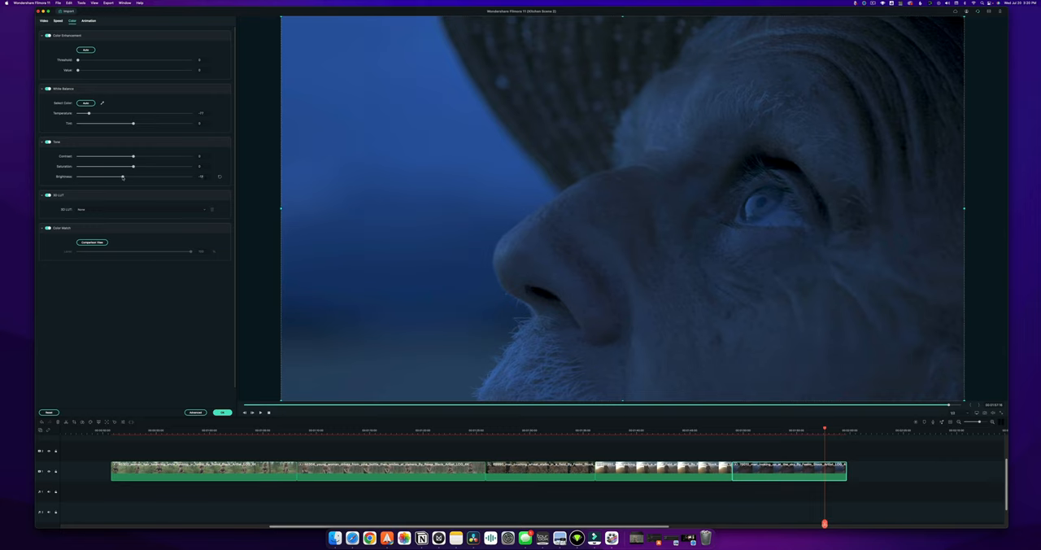
{"action": "left_click_drag", "start_coordinate": [133, 156], "coordinate": [148, 156]}
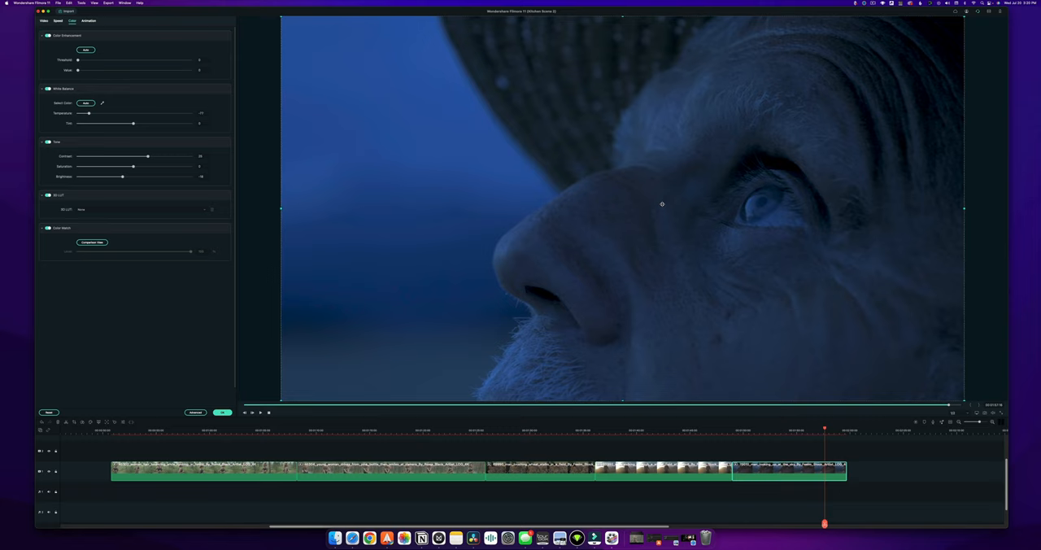
{"action": "mouse_move", "coordinate": [484, 152]}
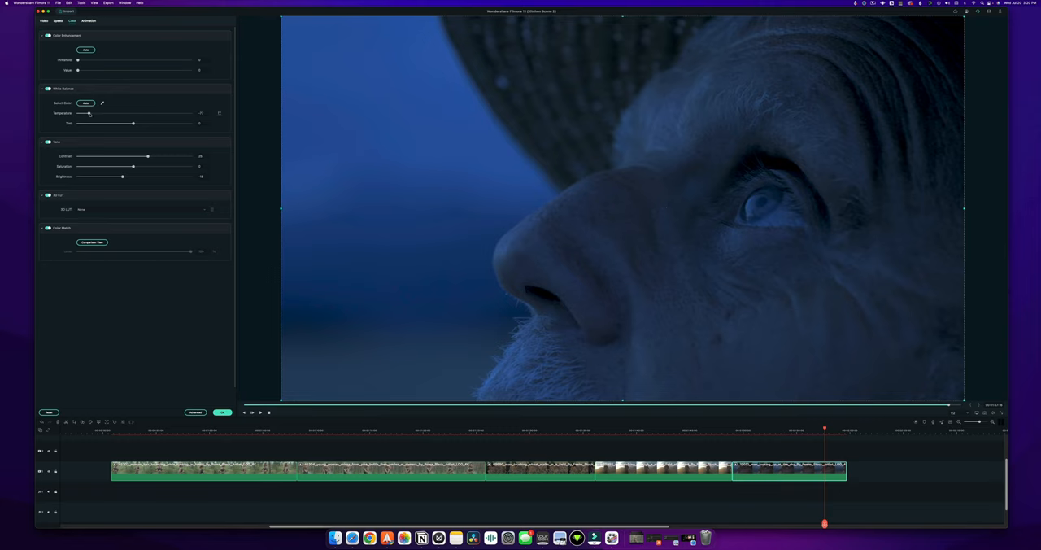
{"action": "left_click_drag", "start_coordinate": [89, 114], "coordinate": [177, 114]}
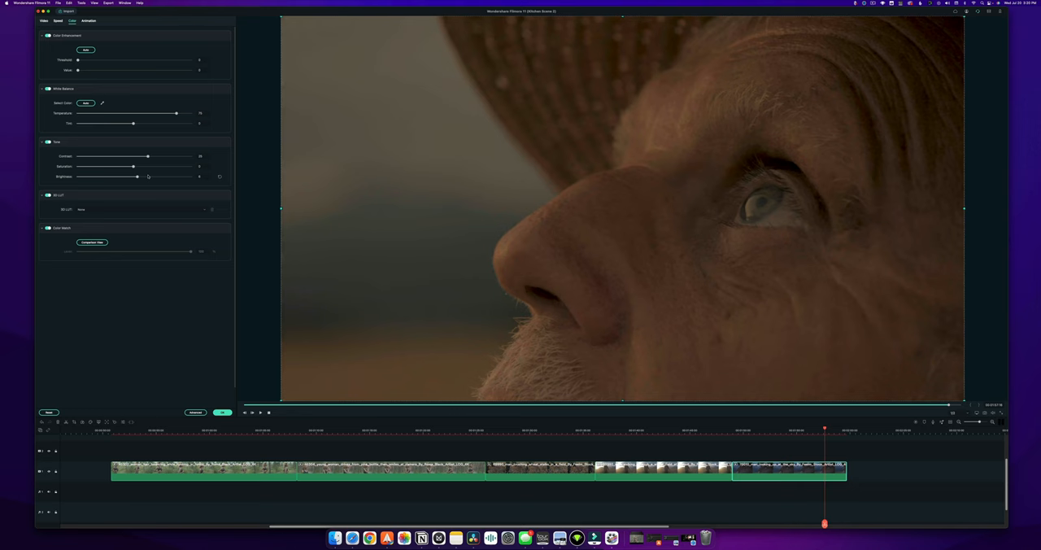
{"action": "left_click_drag", "start_coordinate": [137, 176], "coordinate": [183, 176]}
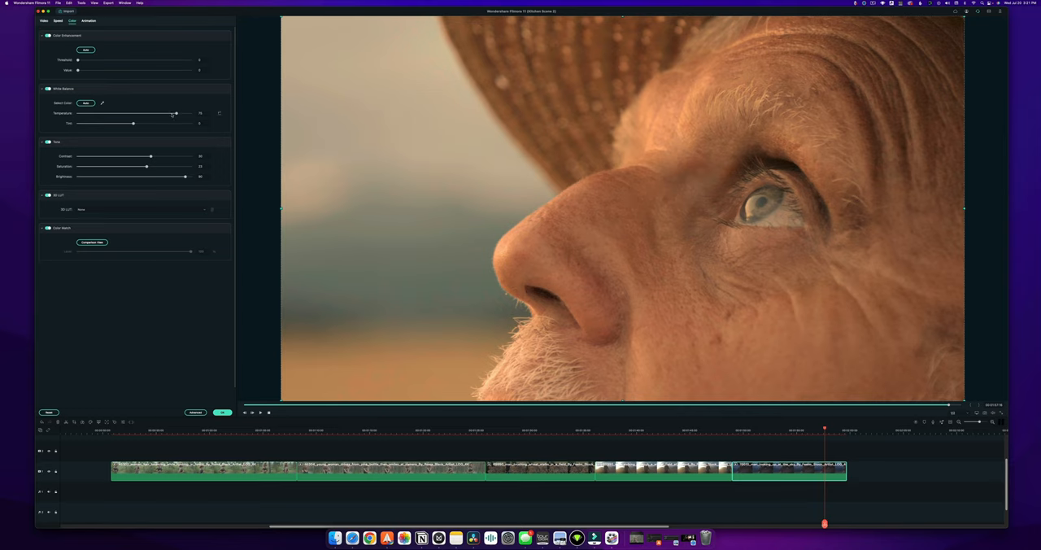
{"action": "left_click_drag", "start_coordinate": [173, 114], "coordinate": [153, 114]}
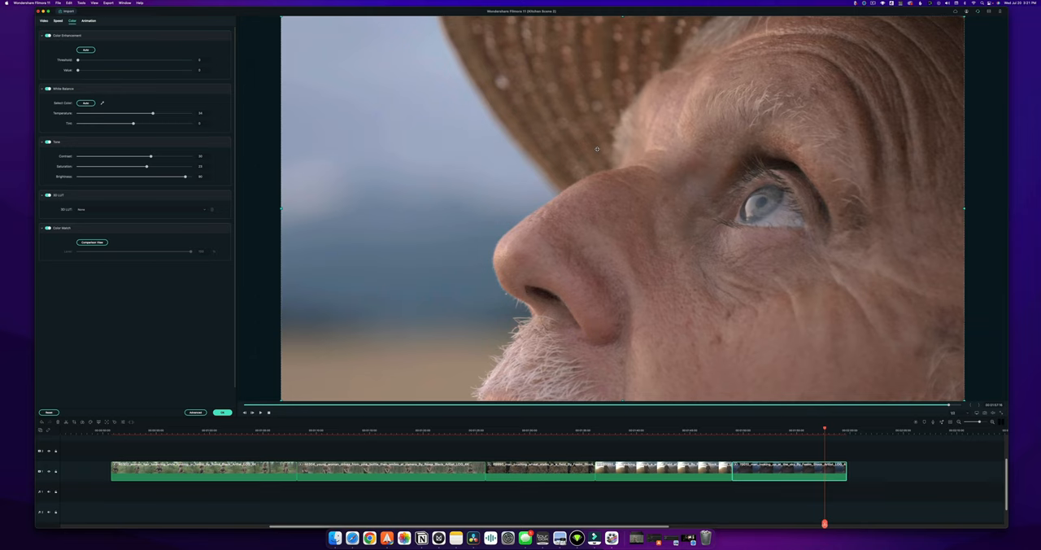
{"action": "mouse_move", "coordinate": [667, 246]}
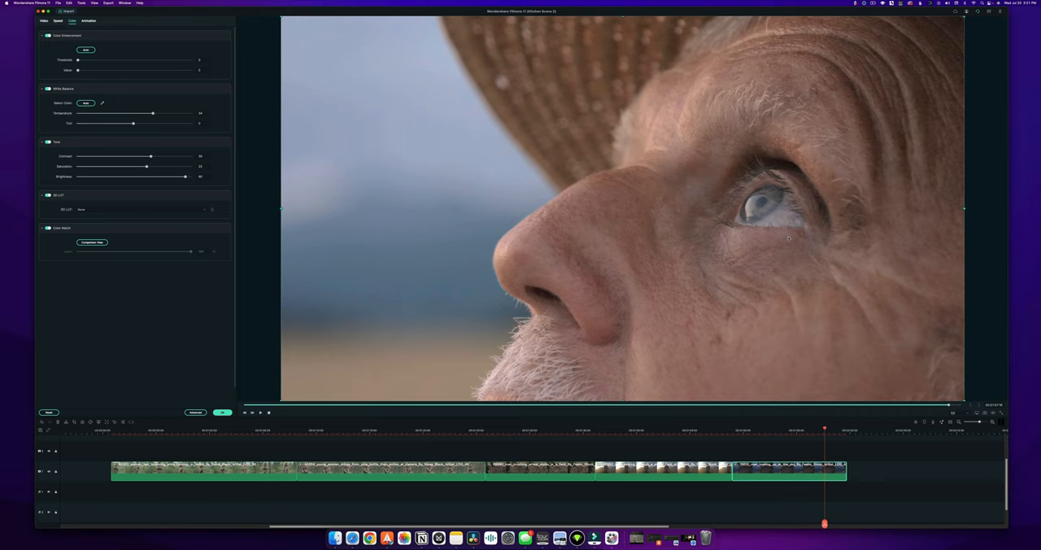
{"action": "mouse_move", "coordinate": [689, 268]}
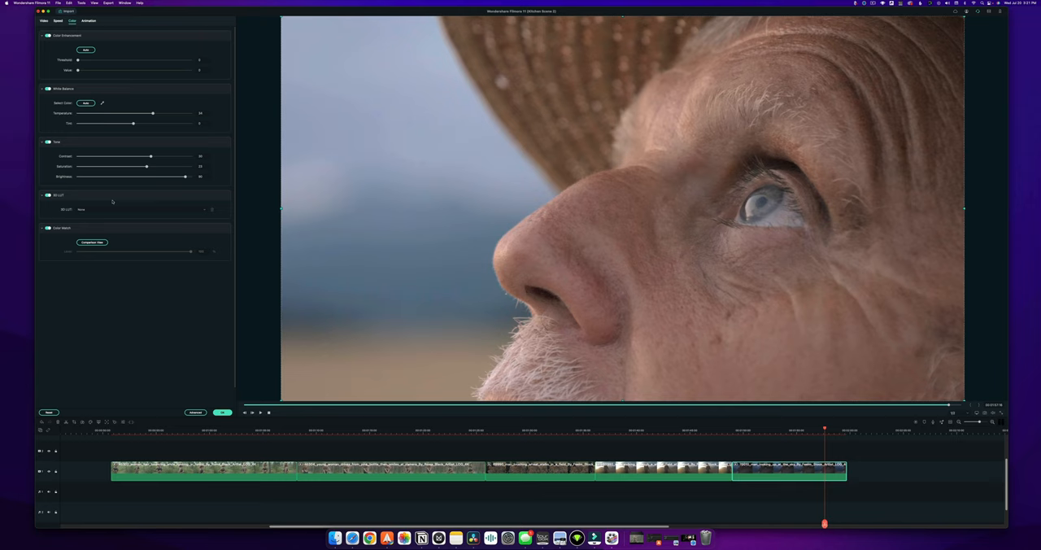
{"action": "mouse_move", "coordinate": [114, 208]}
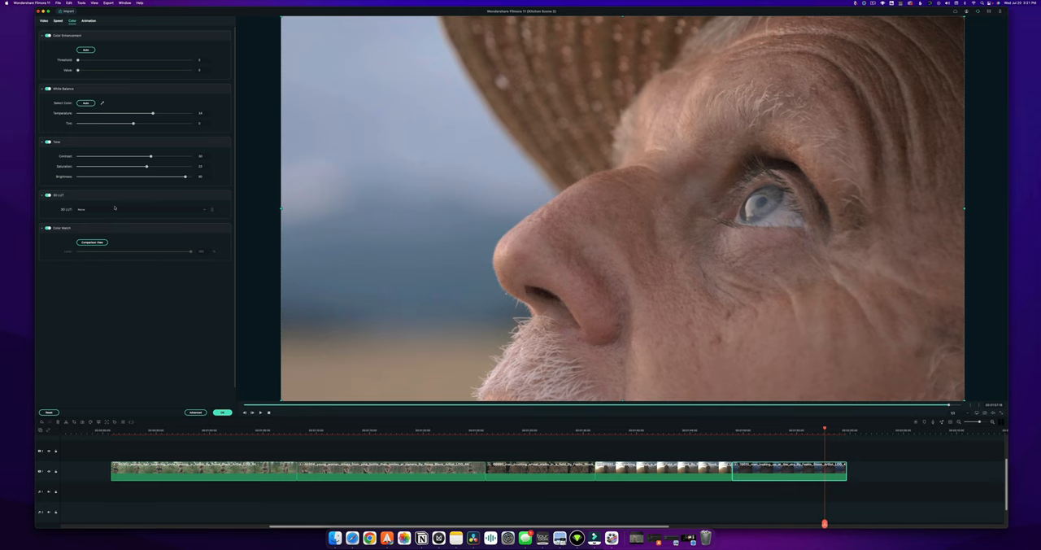
Audition built-in 3D LUTs on the close-up, starting with 007 Series and then another preset.
{"action": "left_click", "coordinate": [143, 209]}
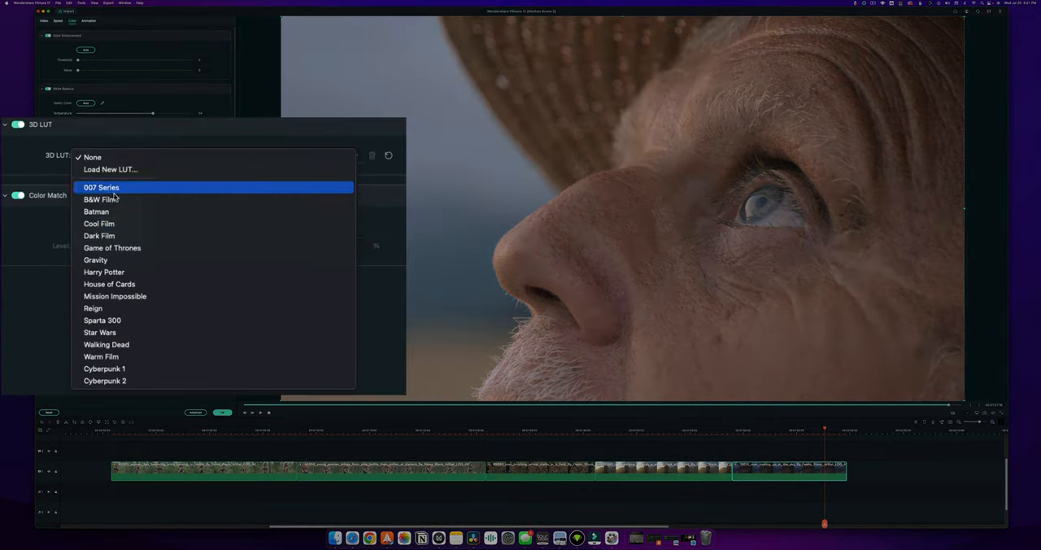
{"action": "mouse_move", "coordinate": [105, 272]}
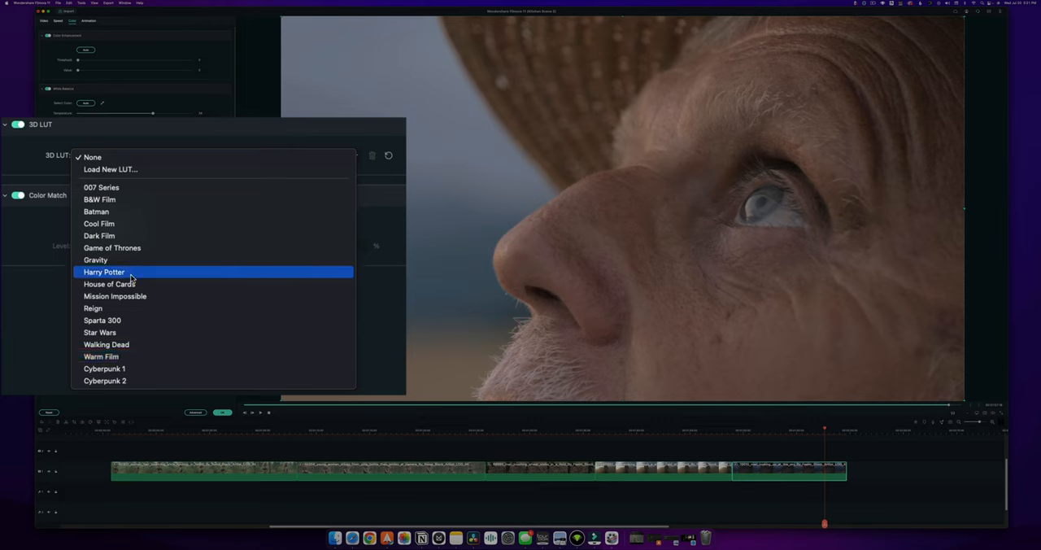
{"action": "mouse_move", "coordinate": [128, 260]}
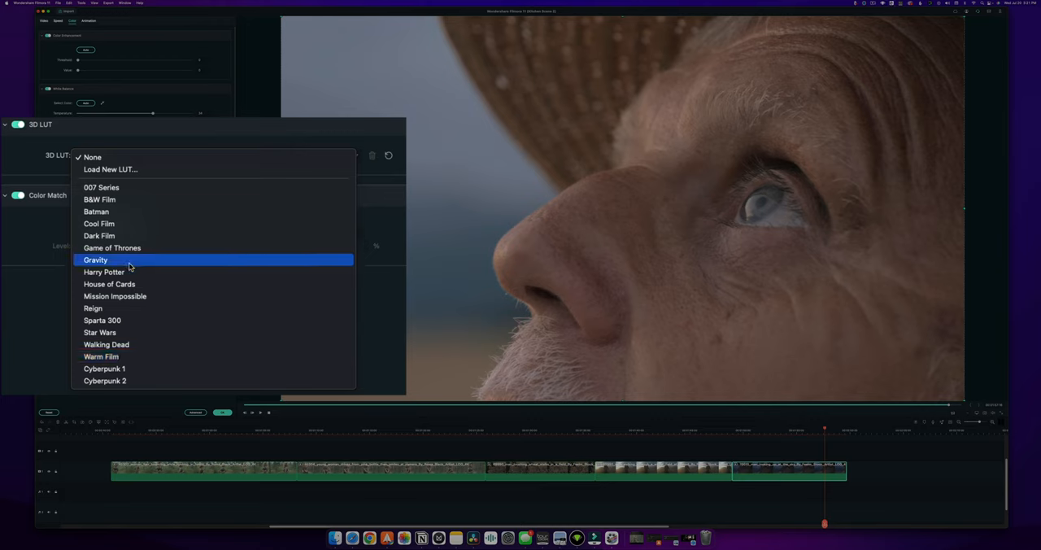
{"action": "mouse_move", "coordinate": [120, 238]}
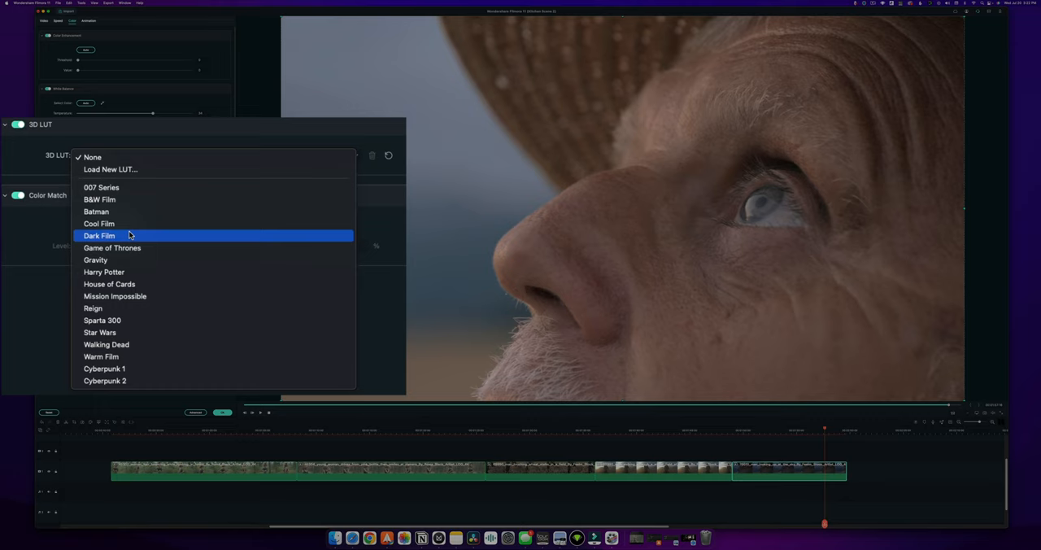
{"action": "mouse_move", "coordinate": [122, 199]}
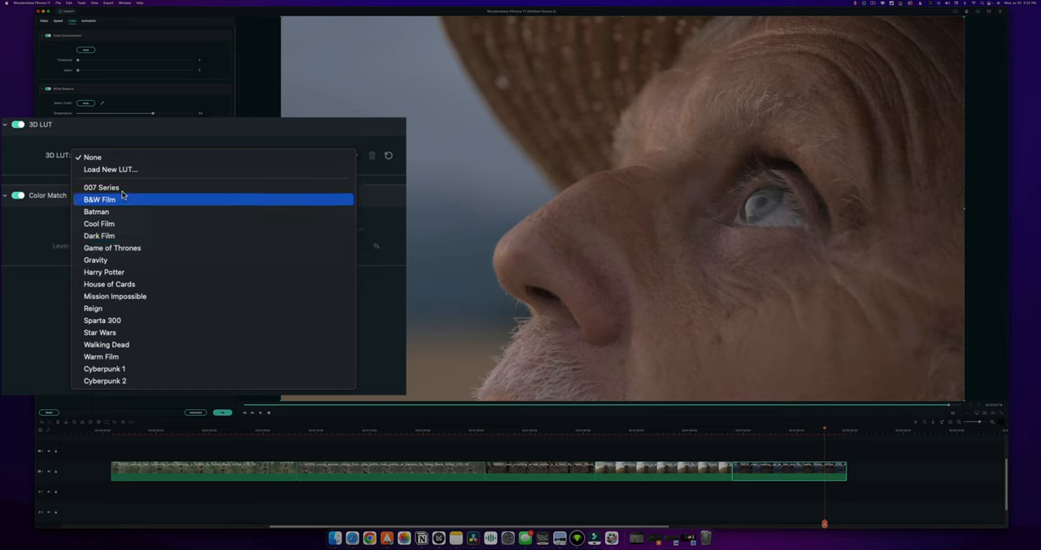
{"action": "left_click", "coordinate": [101, 187]}
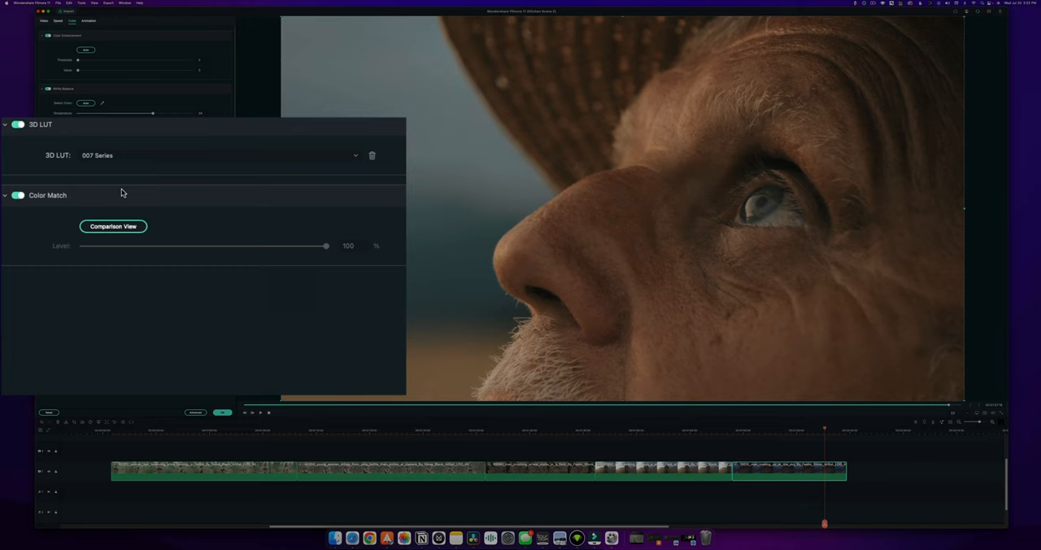
{"action": "mouse_move", "coordinate": [635, 212]}
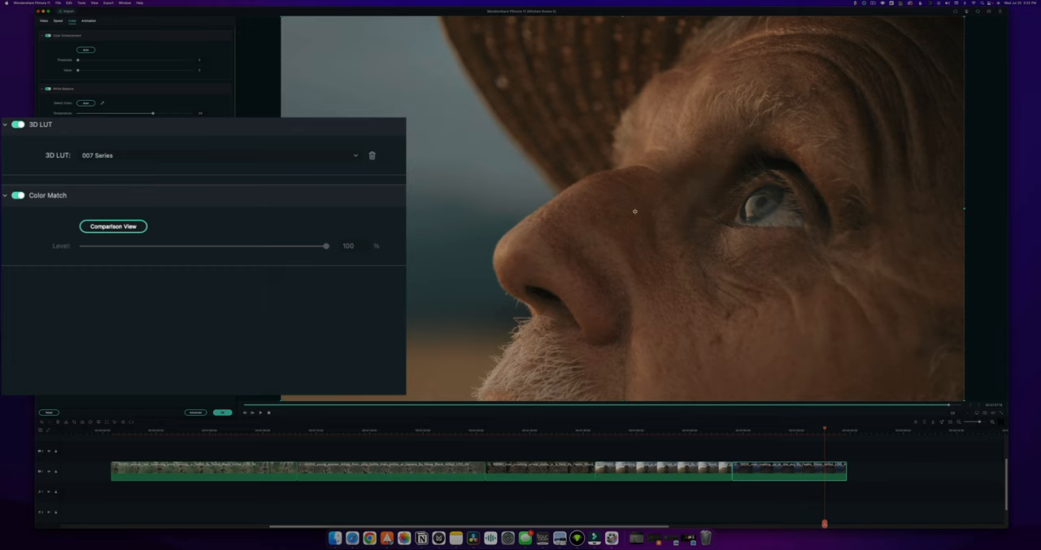
{"action": "mouse_move", "coordinate": [447, 197]}
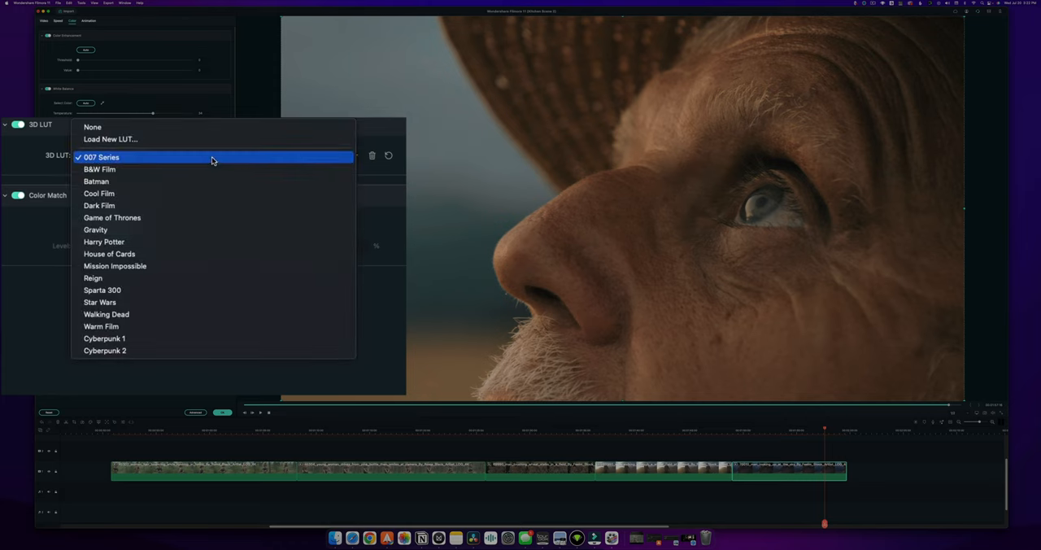
{"action": "left_click", "coordinate": [99, 169]}
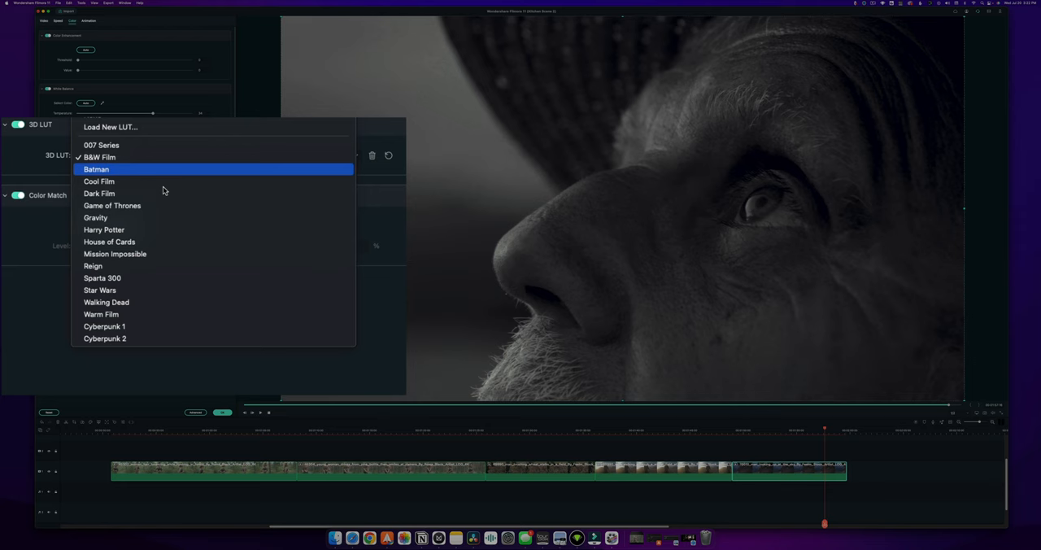
{"action": "left_click", "coordinate": [104, 229]}
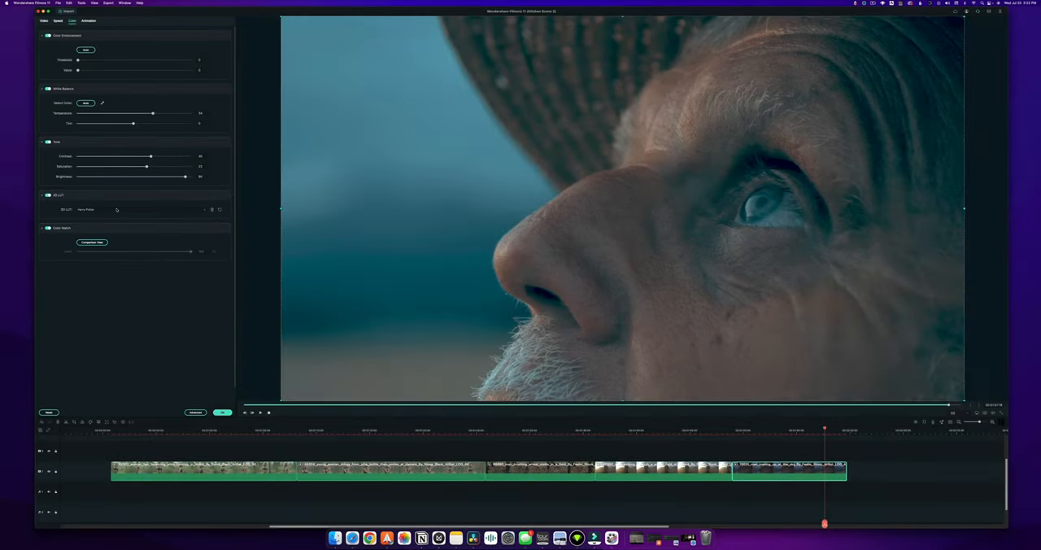
Cycle through further LUT presets and land on the warm golden look for the close-up.
{"action": "left_click", "coordinate": [139, 208]}
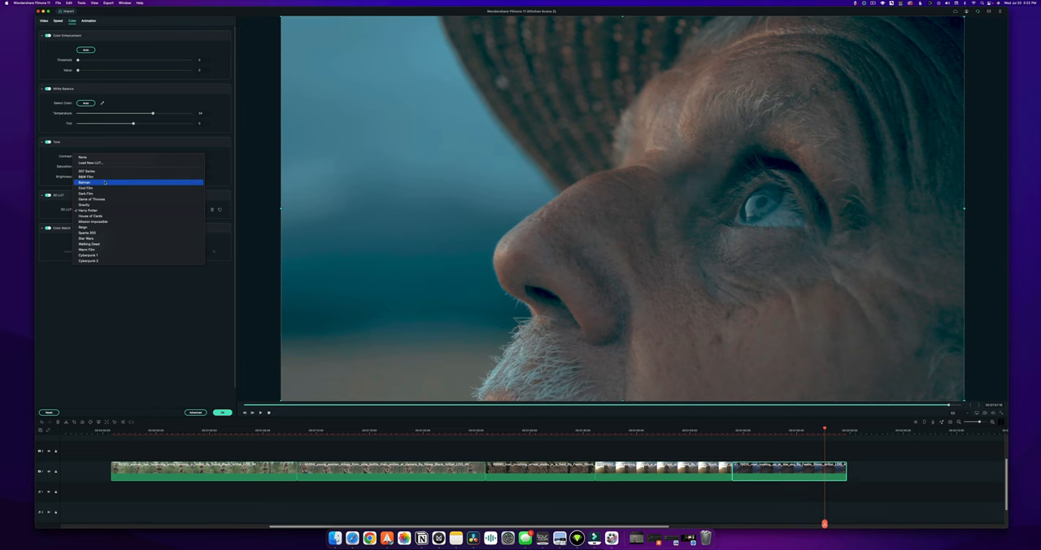
{"action": "left_click", "coordinate": [83, 175]}
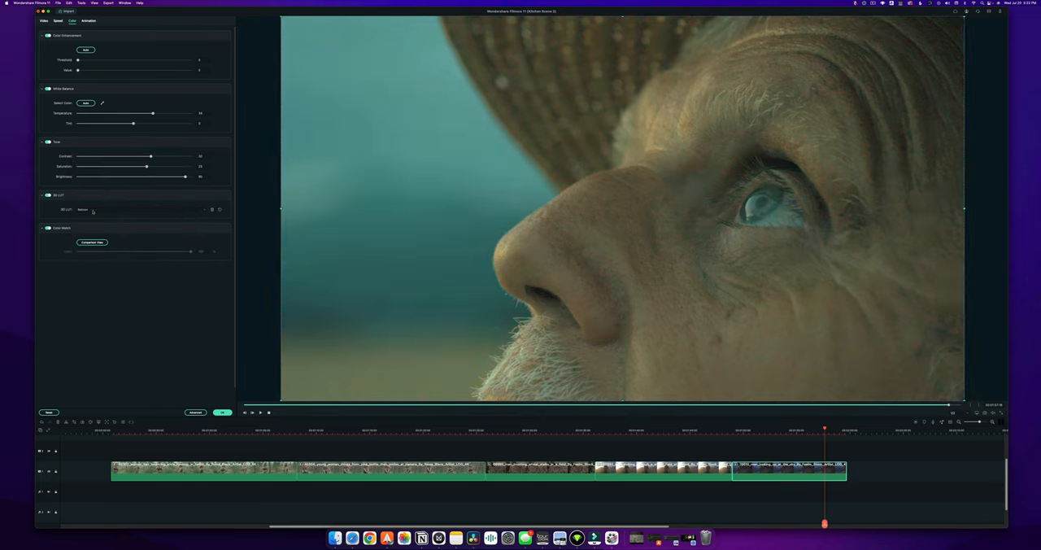
{"action": "left_click", "coordinate": [143, 208]}
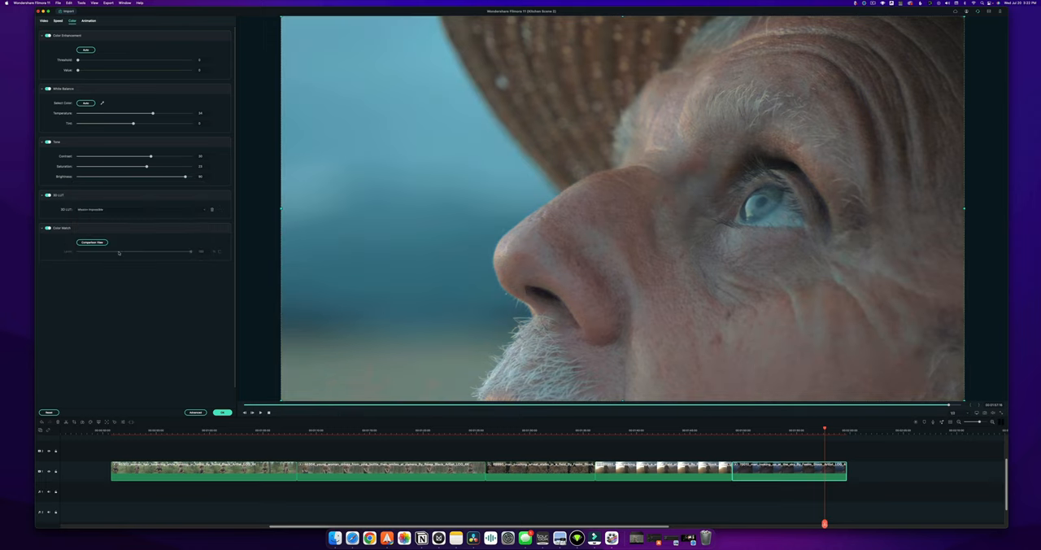
{"action": "left_click", "coordinate": [138, 209]}
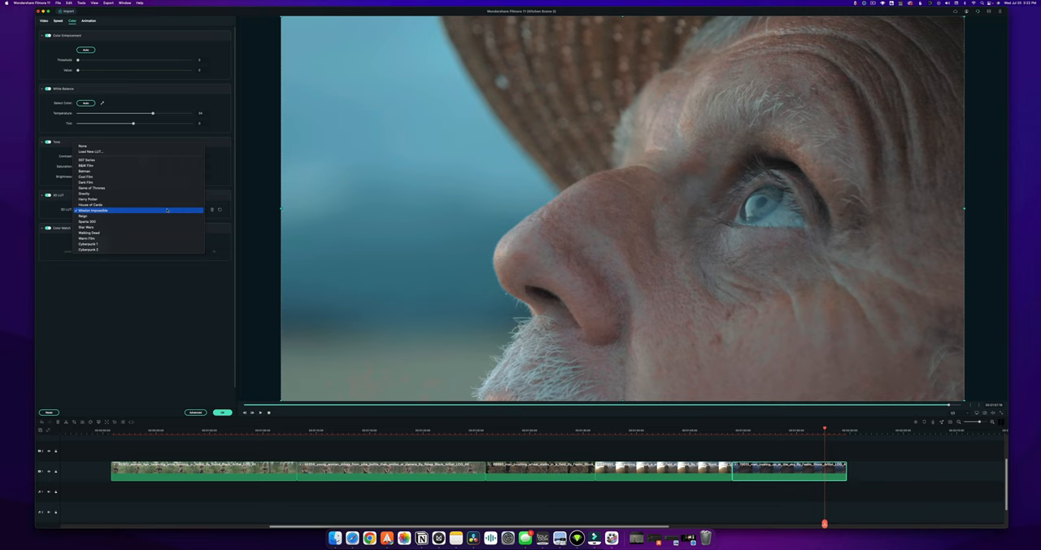
{"action": "left_click", "coordinate": [88, 232]}
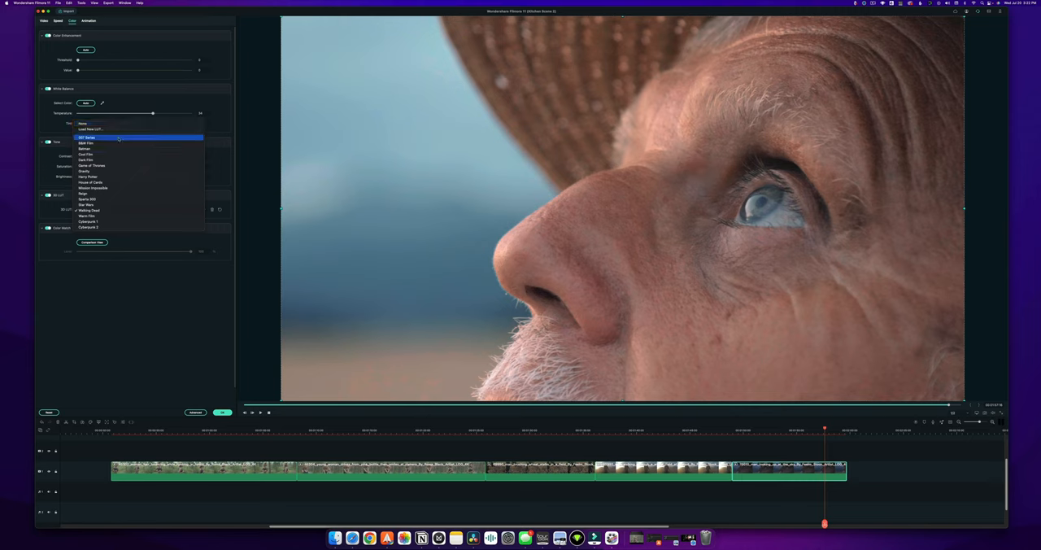
{"action": "left_click", "coordinate": [88, 137]}
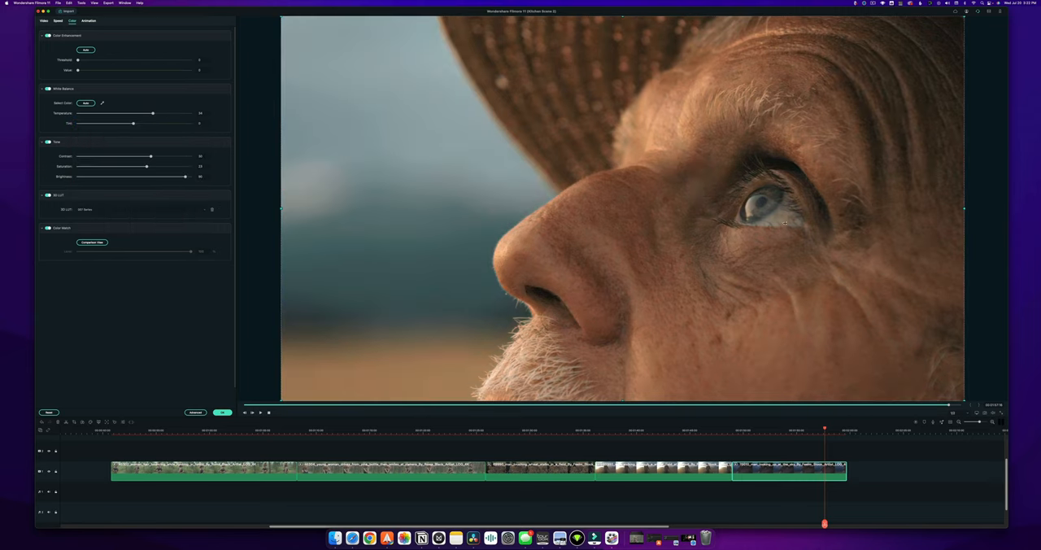
{"action": "mouse_move", "coordinate": [677, 244]}
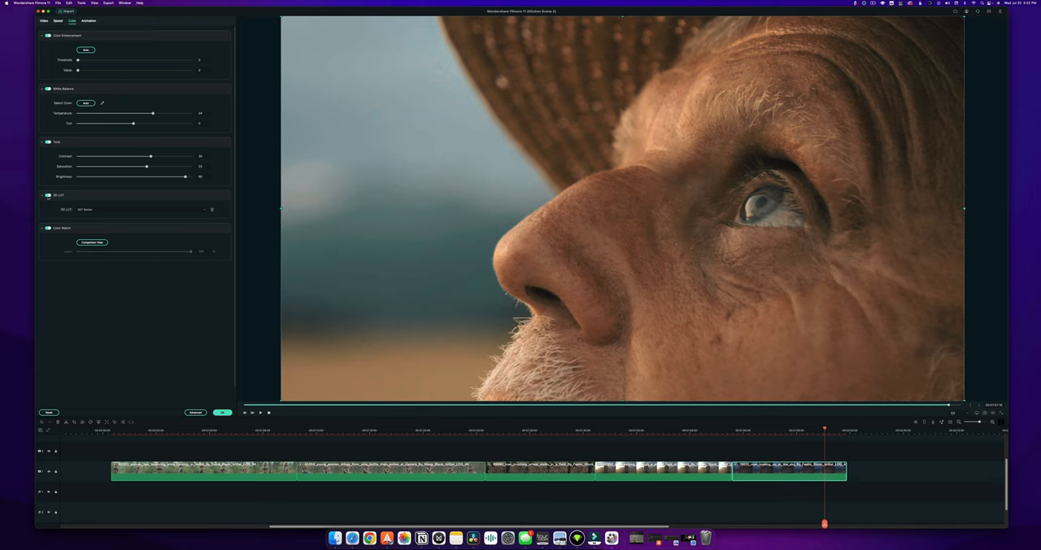
Toggle the LUT off and on to compare, then fine-tune the graded close-up's tone slider.
{"action": "left_click", "coordinate": [48, 195]}
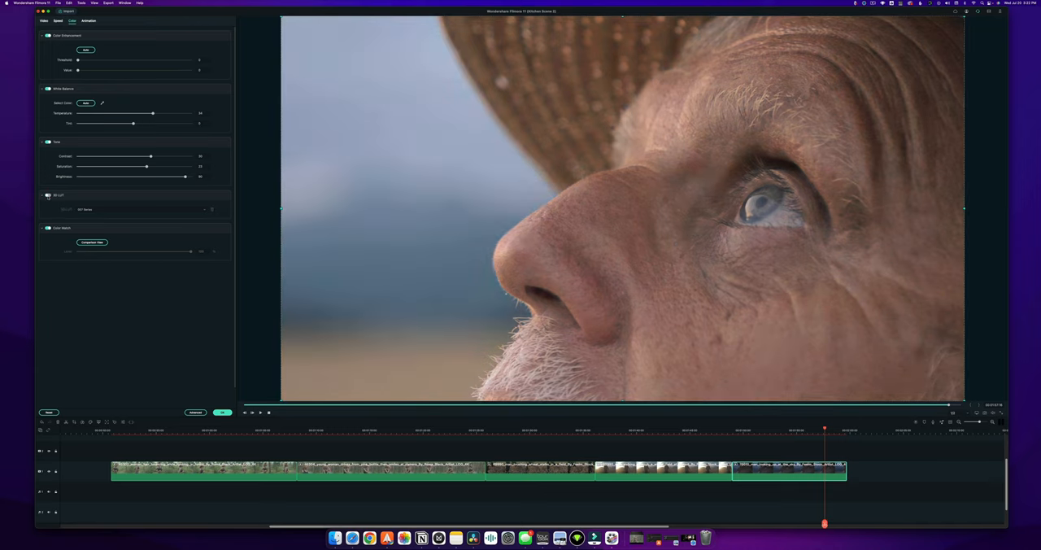
{"action": "left_click", "coordinate": [48, 195]}
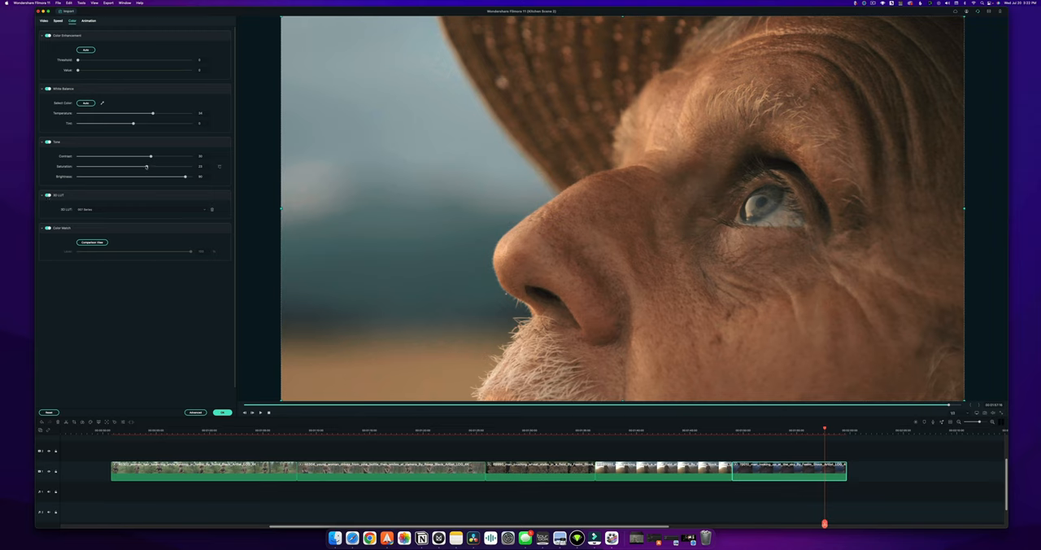
{"action": "left_click_drag", "start_coordinate": [147, 166], "coordinate": [130, 166]}
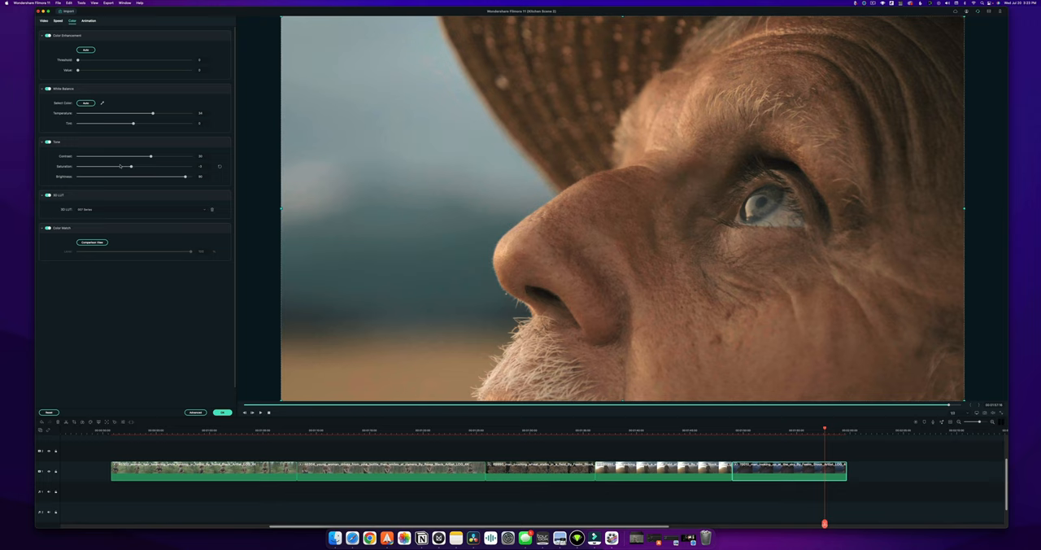
{"action": "left_click_drag", "start_coordinate": [130, 166], "coordinate": [110, 166]}
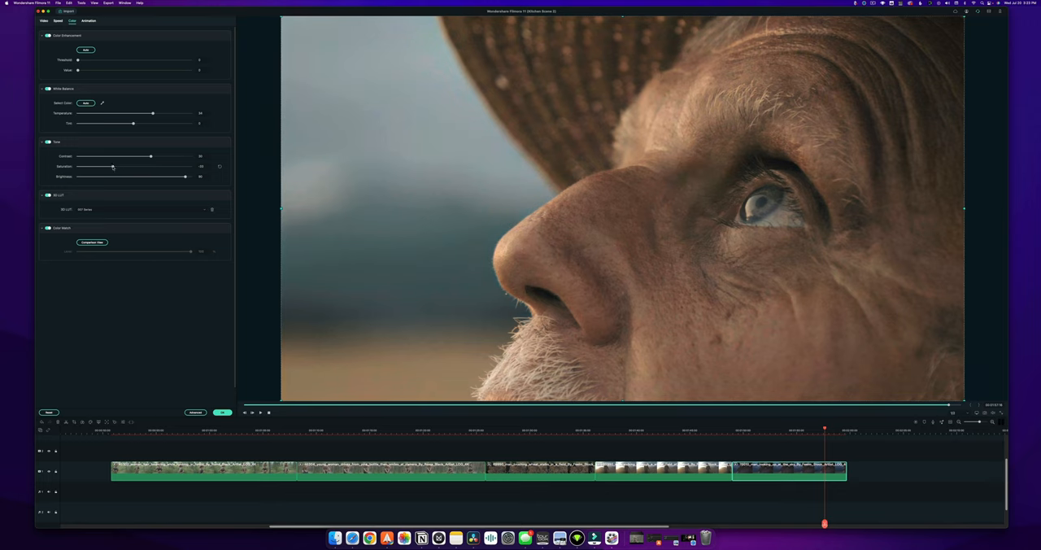
{"action": "left_click_drag", "start_coordinate": [112, 166], "coordinate": [124, 166]}
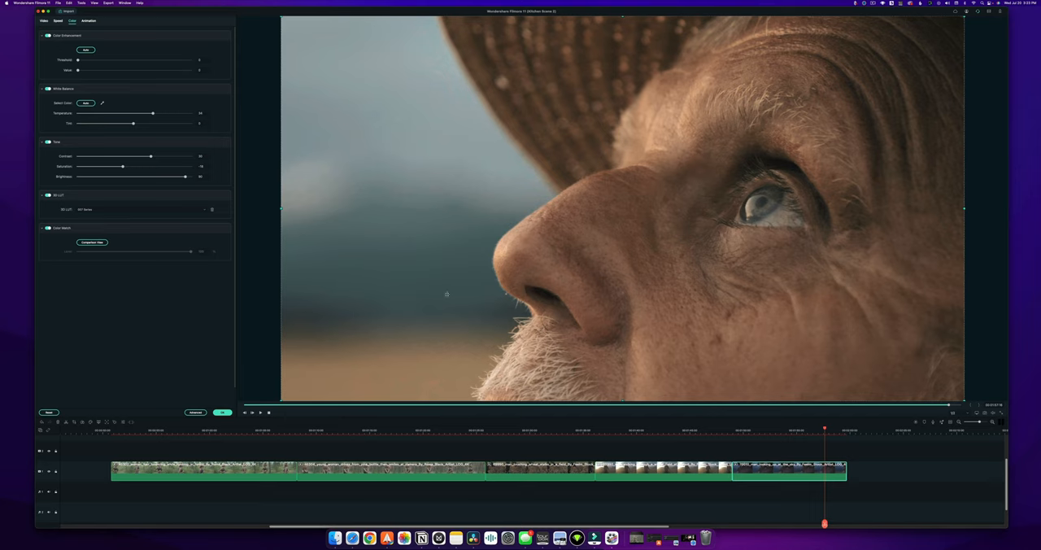
{"action": "mouse_move", "coordinate": [587, 449]}
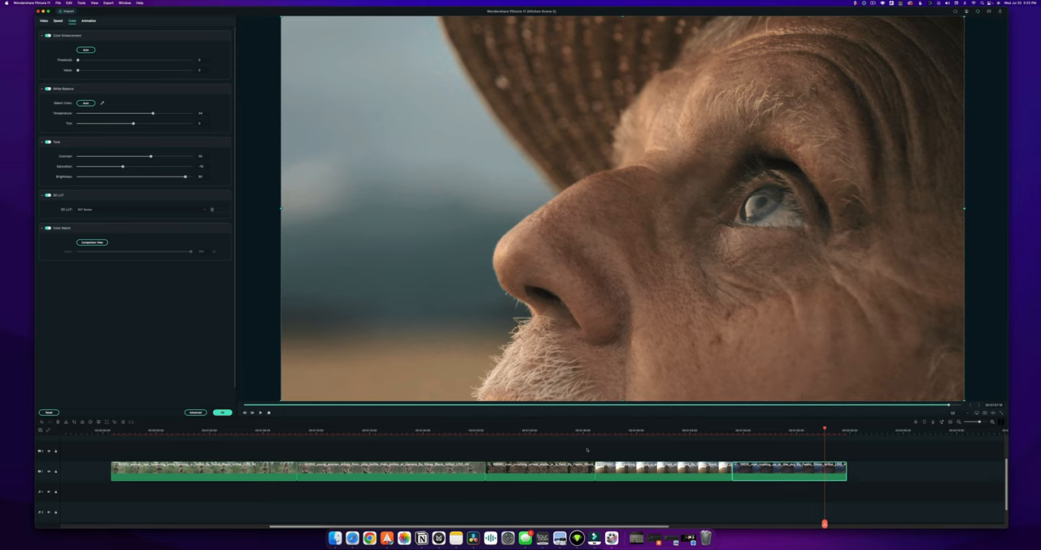
Select the farmer-in-the-field clip and nudge its colour temperature warmer.
{"action": "left_click", "coordinate": [621, 429]}
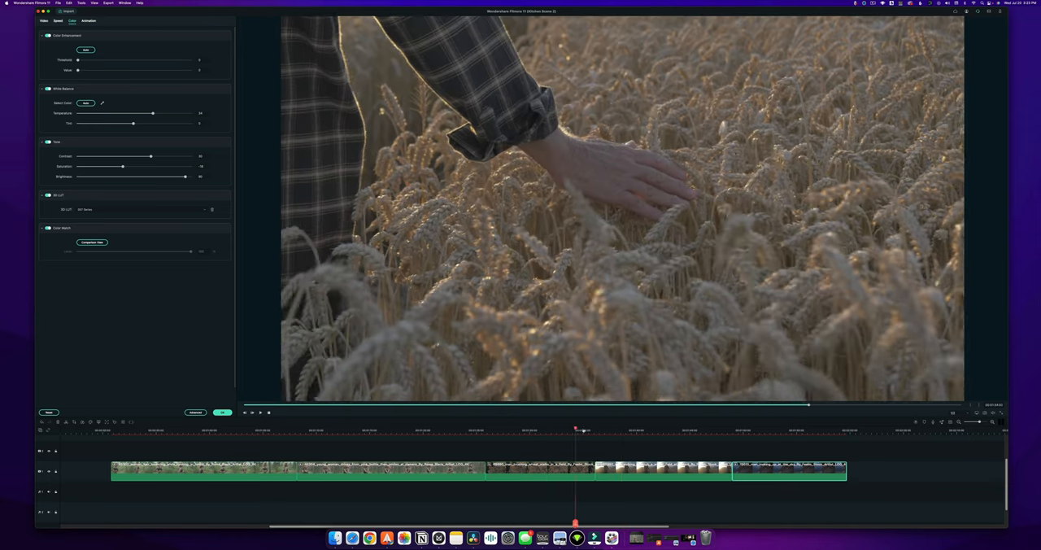
{"action": "left_click", "coordinate": [554, 429]}
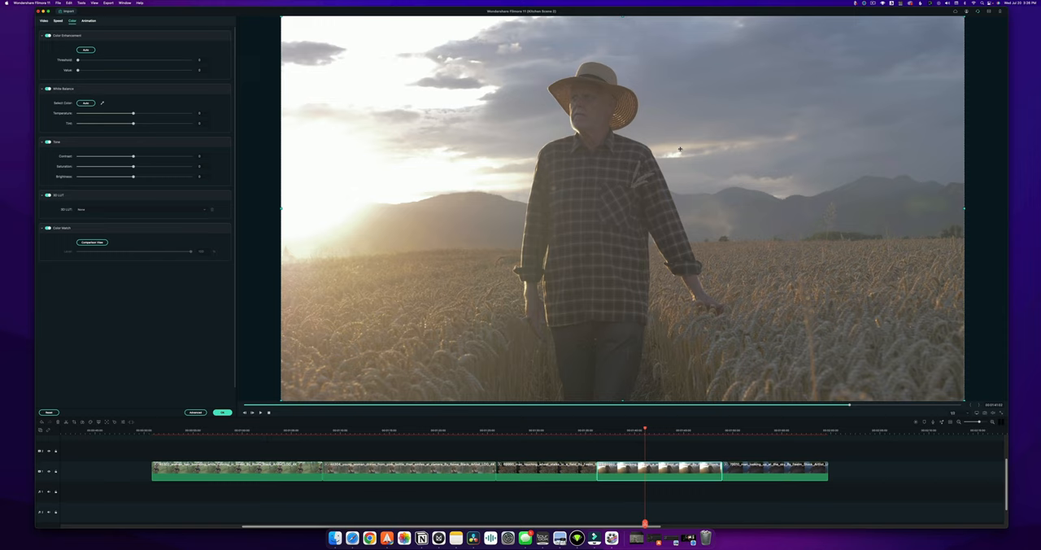
{"action": "mouse_move", "coordinate": [556, 185]}
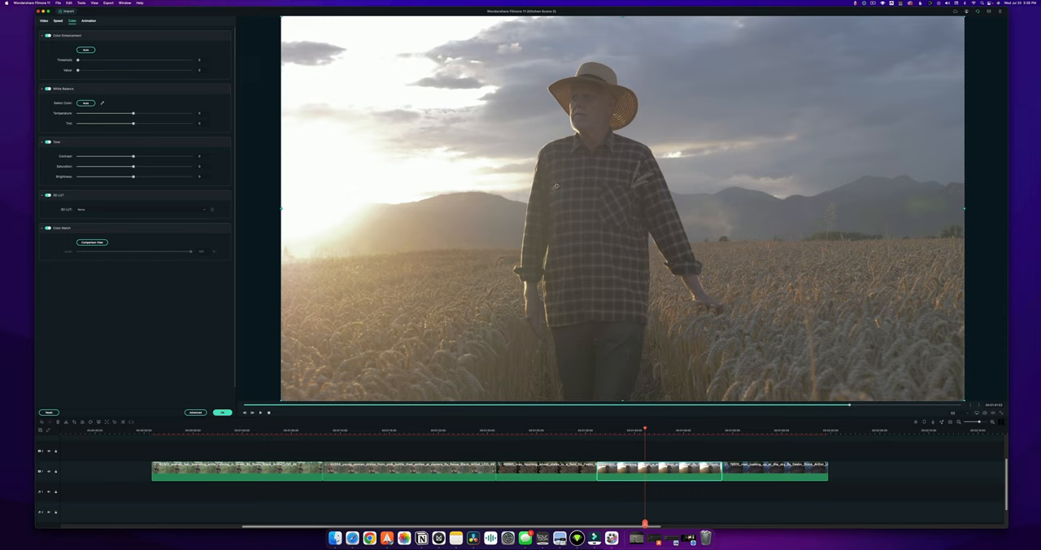
{"action": "mouse_move", "coordinate": [514, 218]}
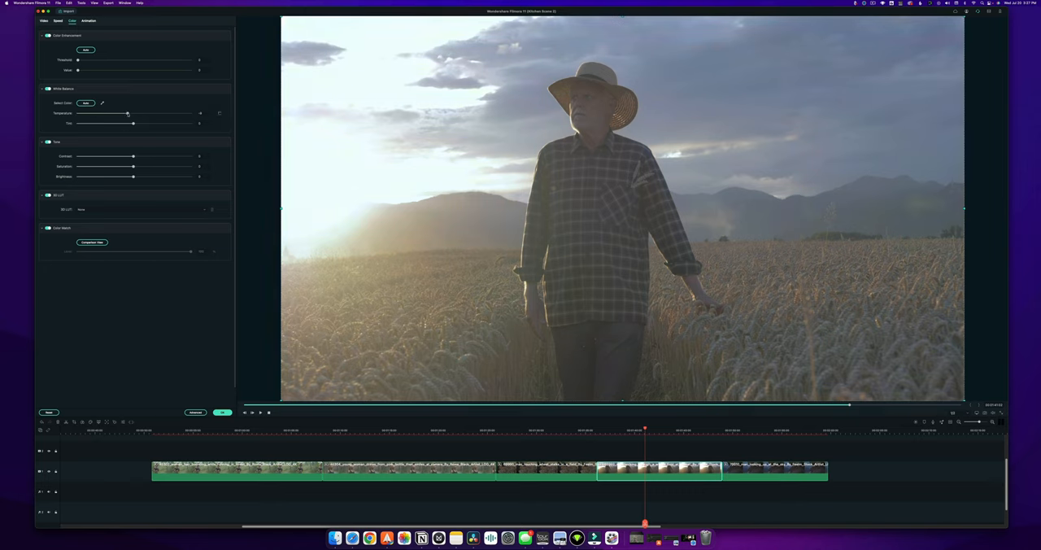
{"action": "left_click_drag", "start_coordinate": [127, 114], "coordinate": [143, 114]}
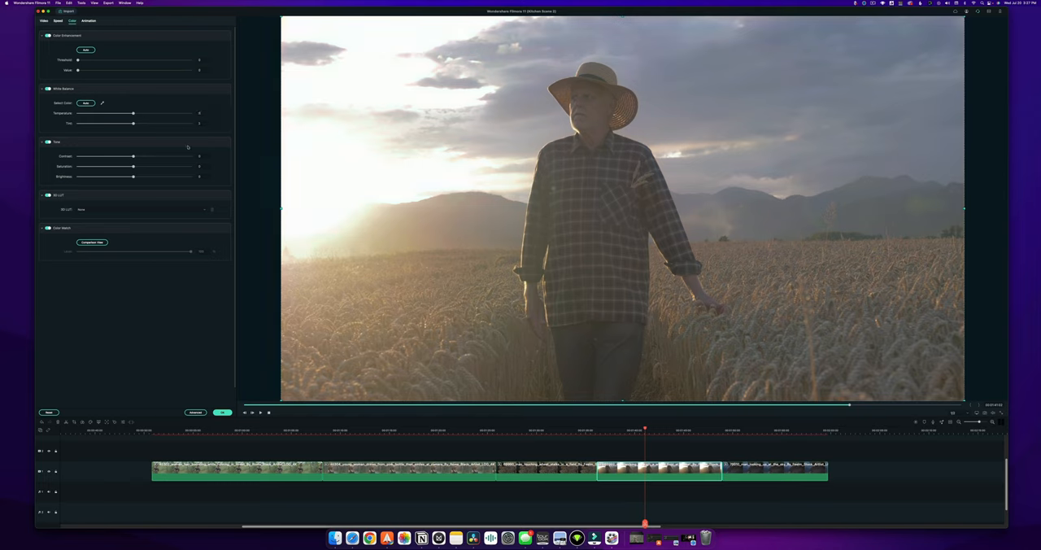
{"action": "left_click", "coordinate": [143, 208]}
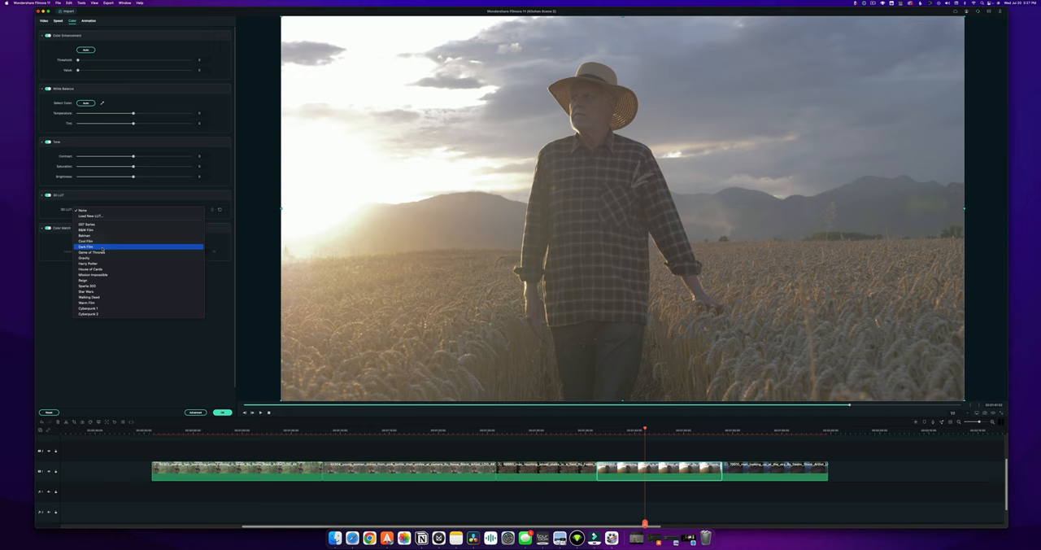
Try LUT presets on the farmer clip and keep the warmer golden sunset look.
{"action": "left_click", "coordinate": [85, 245]}
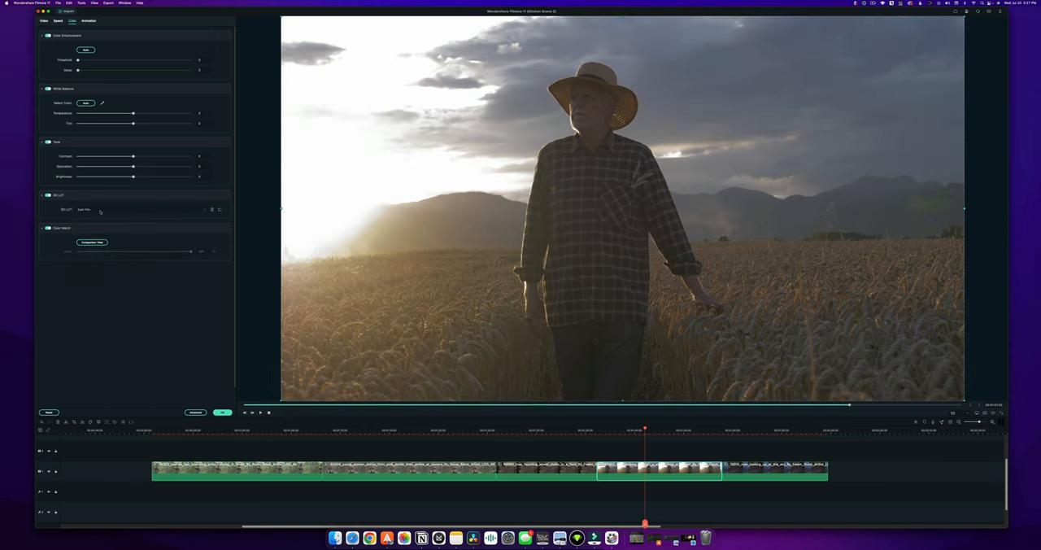
{"action": "left_click", "coordinate": [143, 208]}
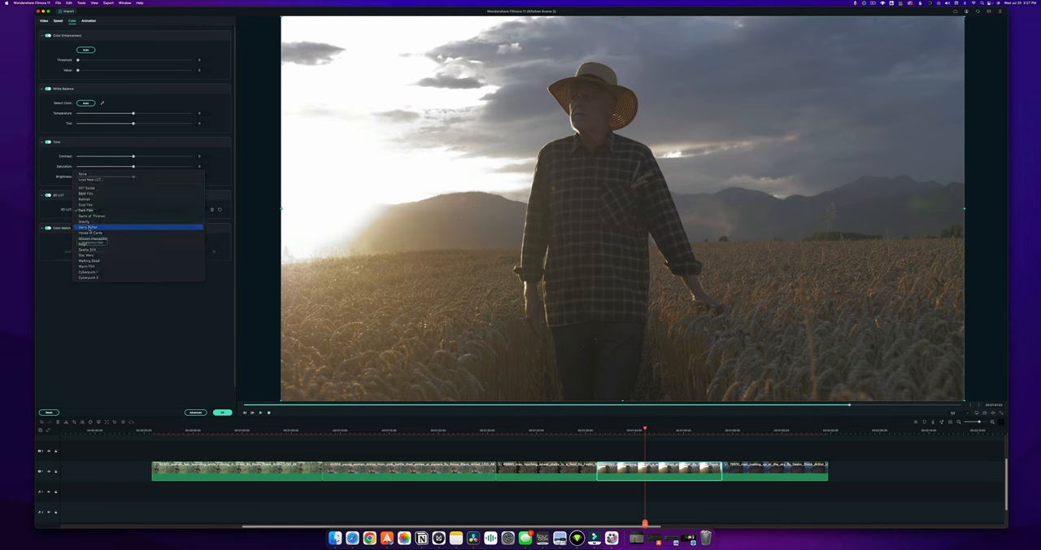
{"action": "left_click", "coordinate": [88, 228]}
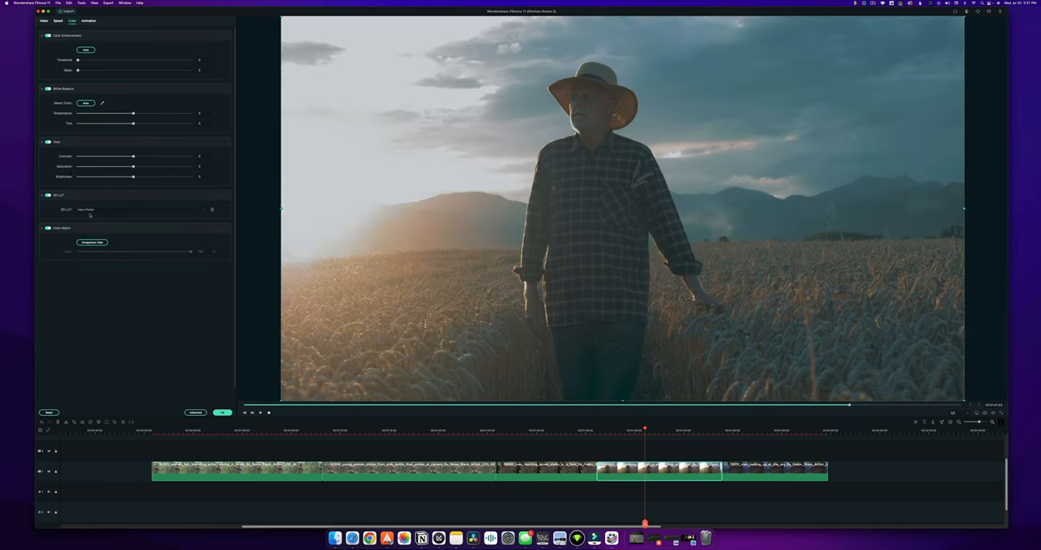
{"action": "left_click", "coordinate": [138, 208]}
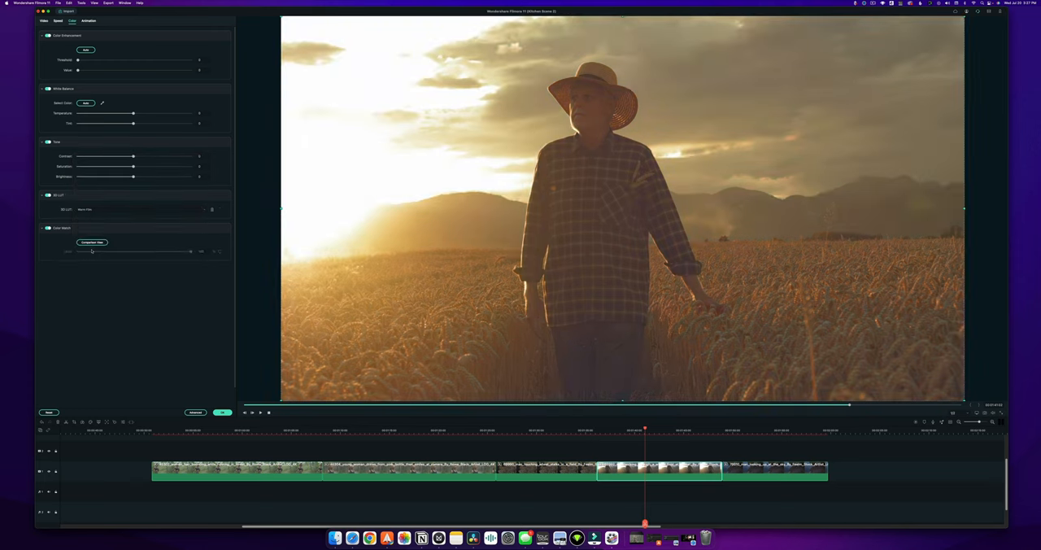
Warm the farmer clip's white balance and refine its colour, then move to the wheat close-up.
{"action": "left_click_drag", "start_coordinate": [132, 114], "coordinate": [135, 113]}
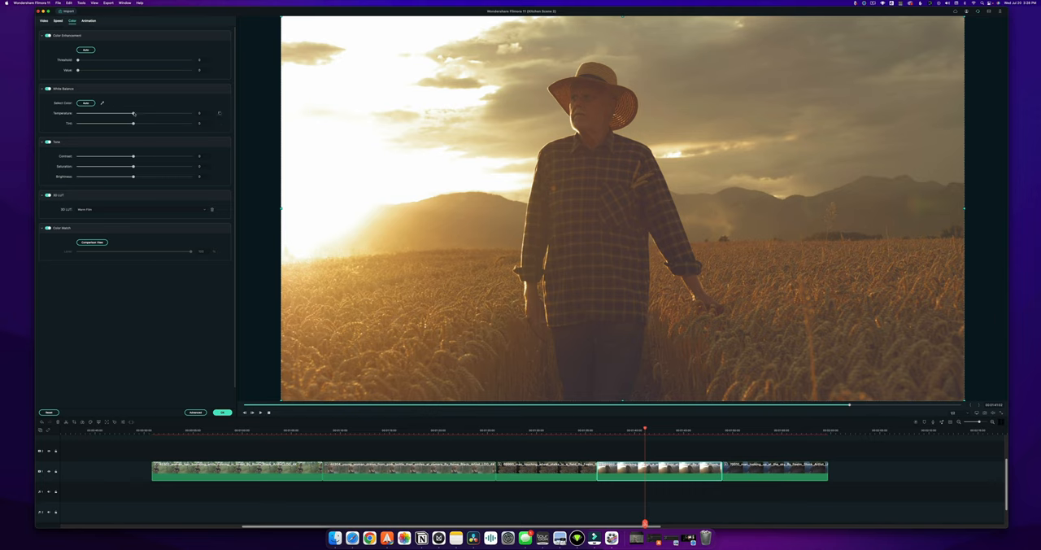
{"action": "left_click_drag", "start_coordinate": [133, 114], "coordinate": [119, 114]}
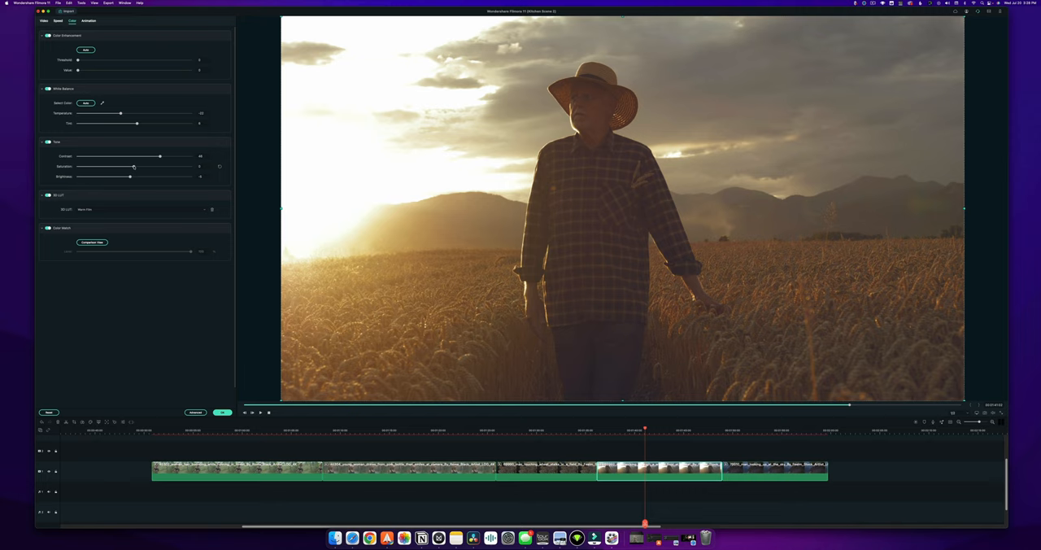
{"action": "left_click_drag", "start_coordinate": [134, 165], "coordinate": [130, 166]}
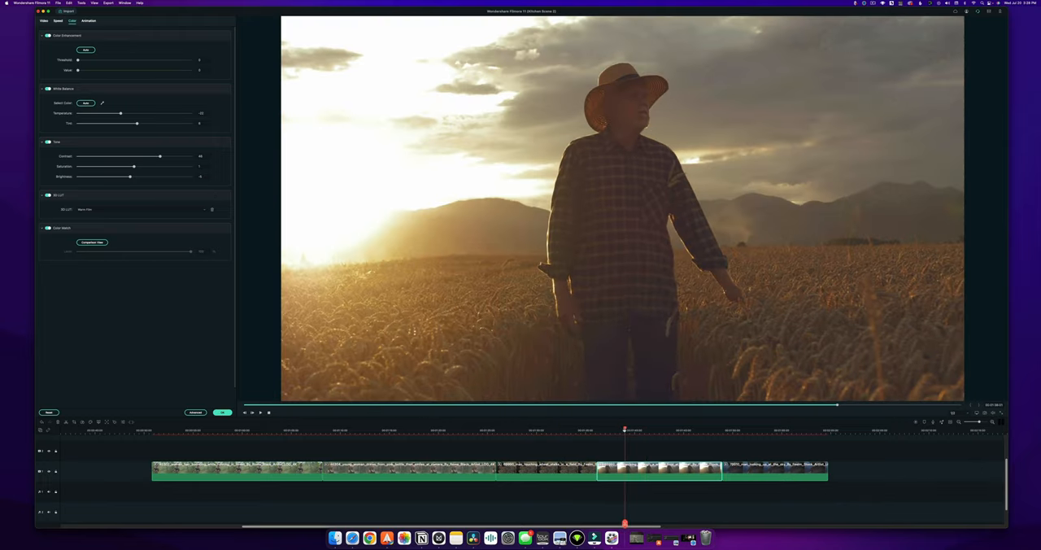
{"action": "left_click", "coordinate": [562, 430]}
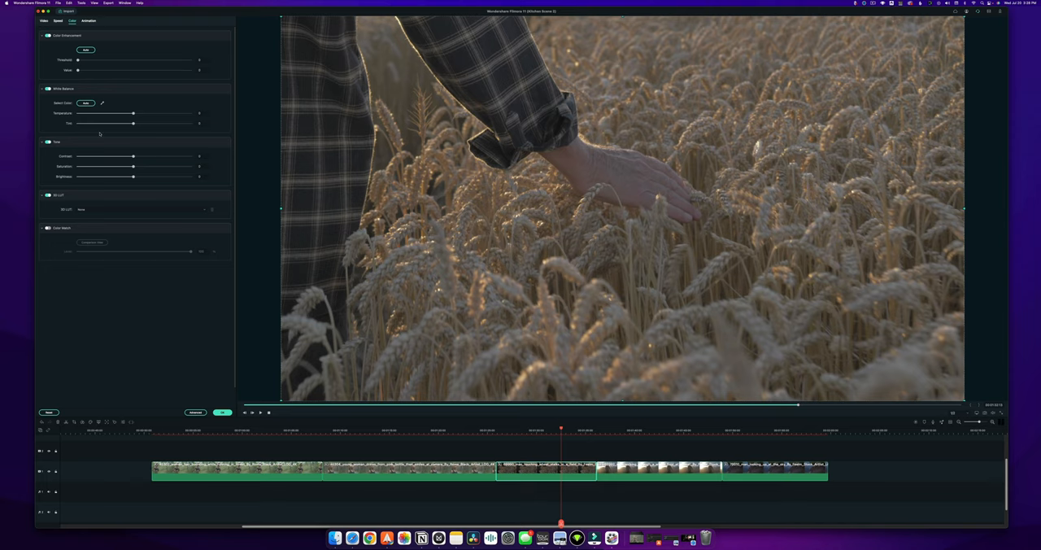
Enable Color Match on the wheat close-up with a reference frame shown beside it.
{"action": "left_click", "coordinate": [49, 228]}
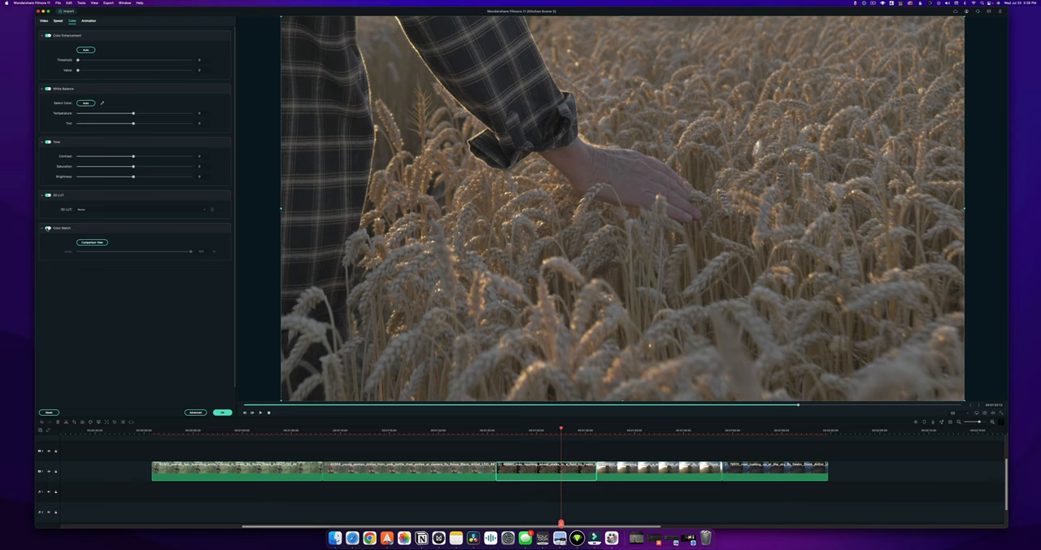
{"action": "left_click", "coordinate": [92, 242]}
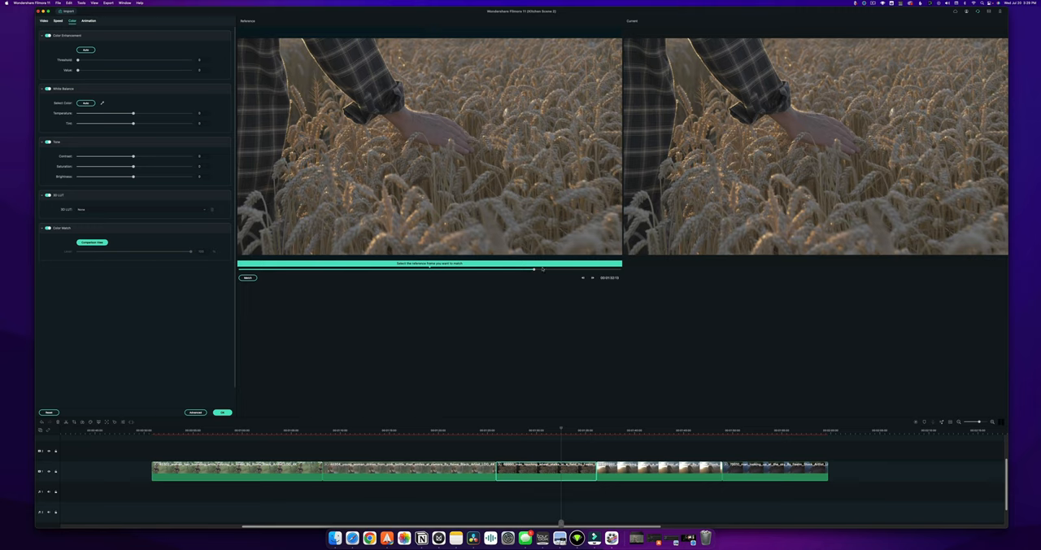
Pick the sunset farmer frame as the reference and match the wheat clip's colours to it.
{"action": "left_click_drag", "start_coordinate": [533, 271], "coordinate": [433, 270]}
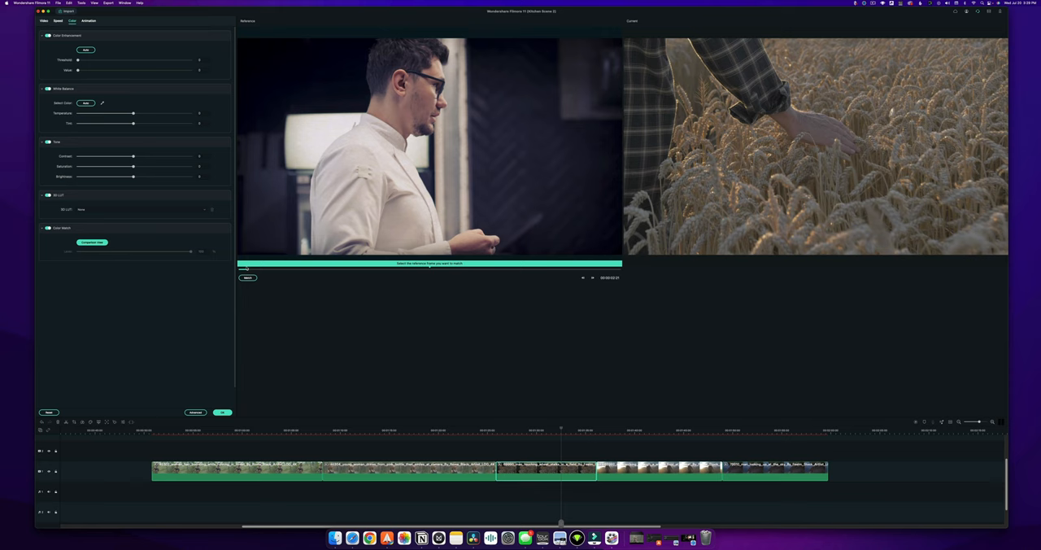
{"action": "left_click_drag", "start_coordinate": [244, 270], "coordinate": [290, 270]}
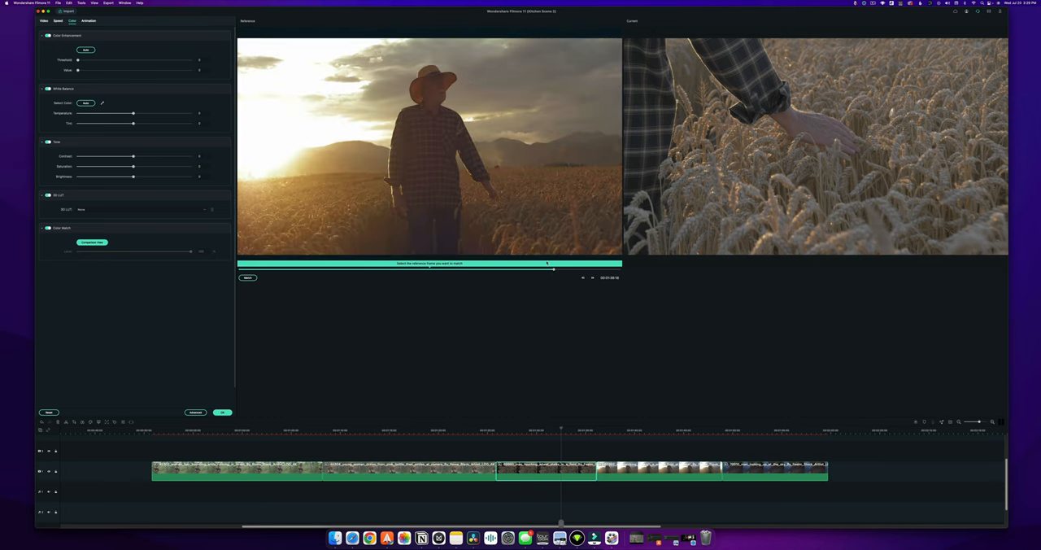
{"action": "left_click", "coordinate": [248, 277]}
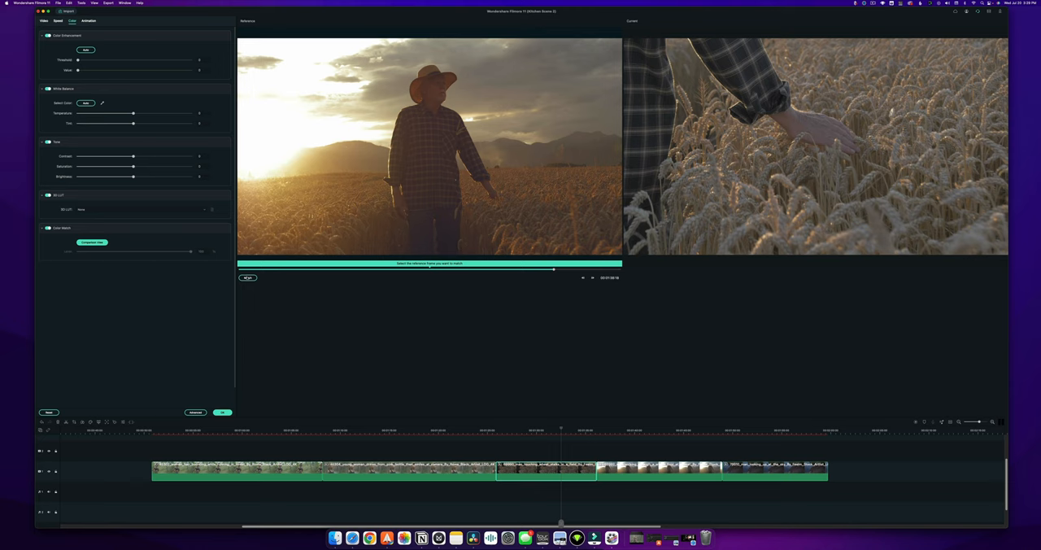
{"action": "left_click", "coordinate": [91, 241]}
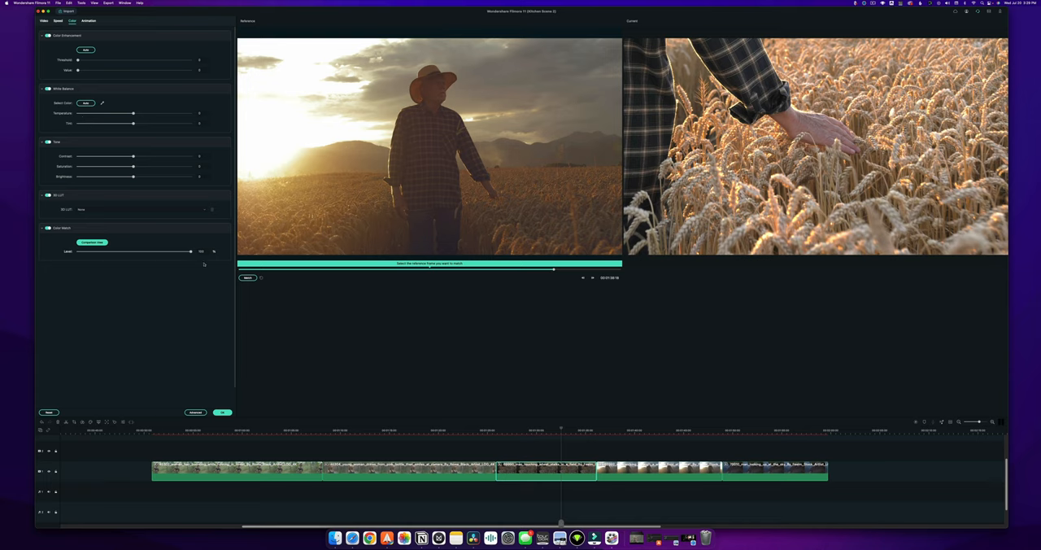
Sweep the Color Match strength low and high to compare, leave it high, and nudge a colour slider.
{"action": "left_click_drag", "start_coordinate": [192, 250], "coordinate": [98, 251]}
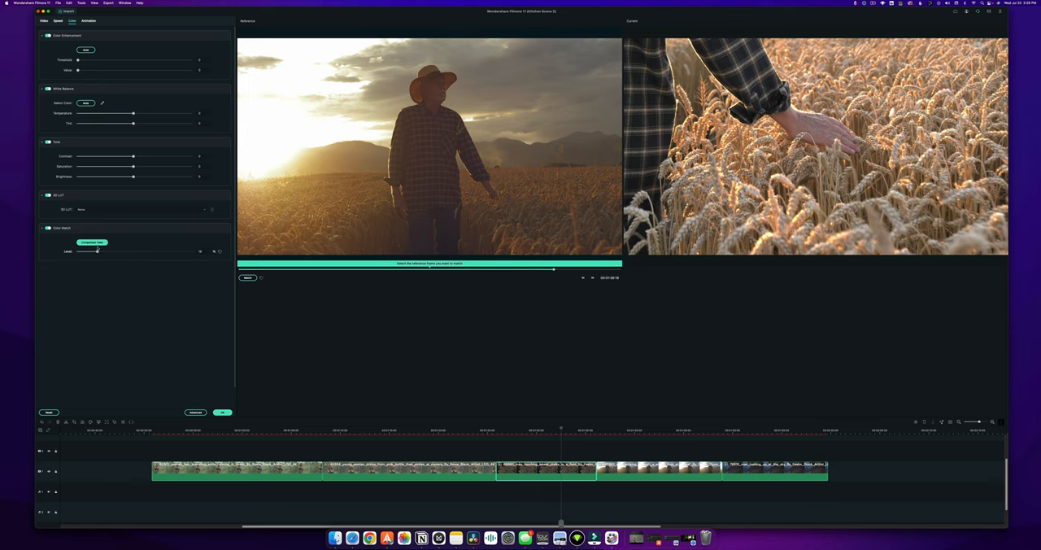
{"action": "left_click_drag", "start_coordinate": [98, 251], "coordinate": [186, 250]}
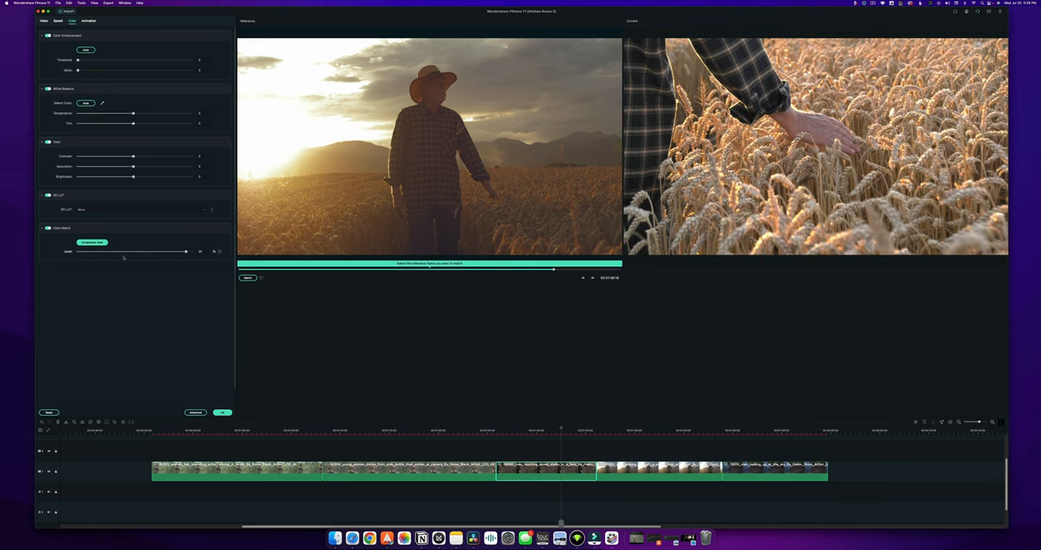
{"action": "left_click_drag", "start_coordinate": [186, 250], "coordinate": [78, 251]}
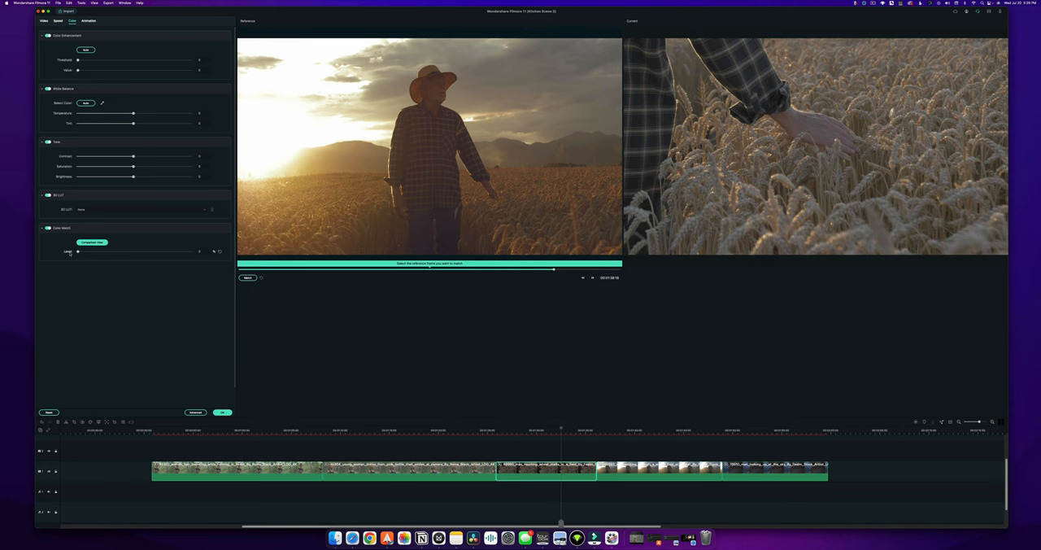
{"action": "left_click_drag", "start_coordinate": [78, 250], "coordinate": [192, 250]}
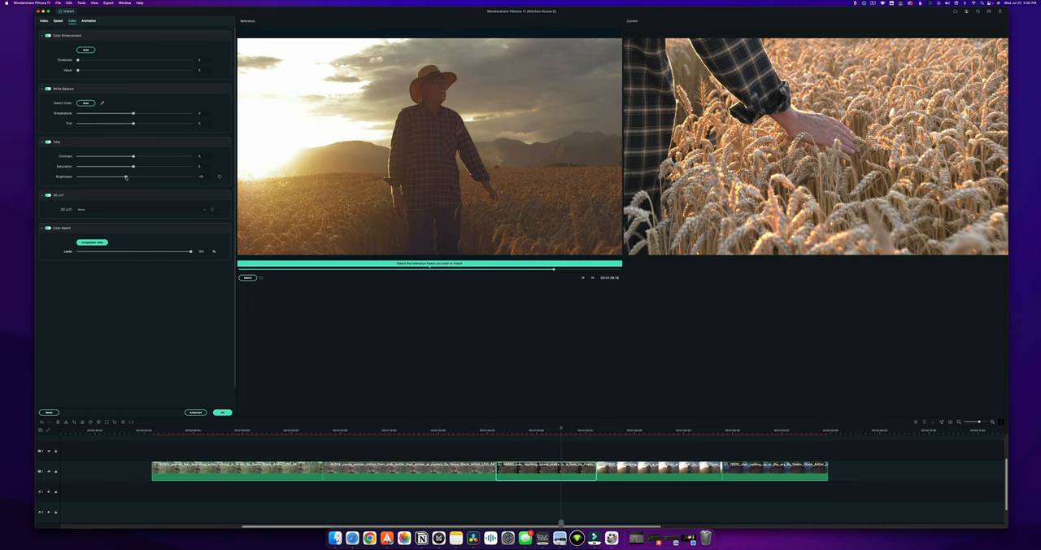
{"action": "left_click_drag", "start_coordinate": [127, 176], "coordinate": [117, 176]}
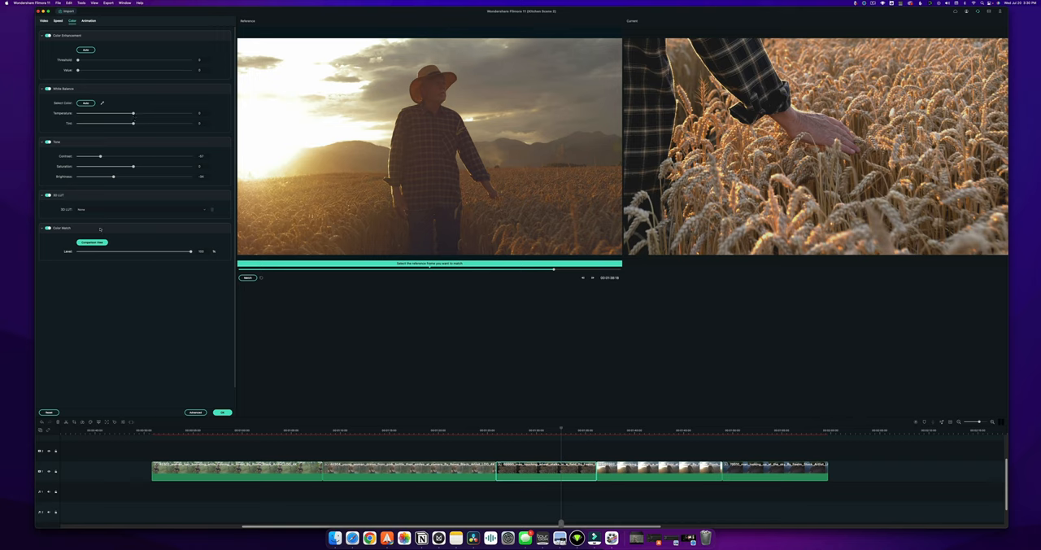
Apply a richer golden 3D LUT to the wheat clip and adjust its colour intensity sliders.
{"action": "left_click", "coordinate": [143, 210]}
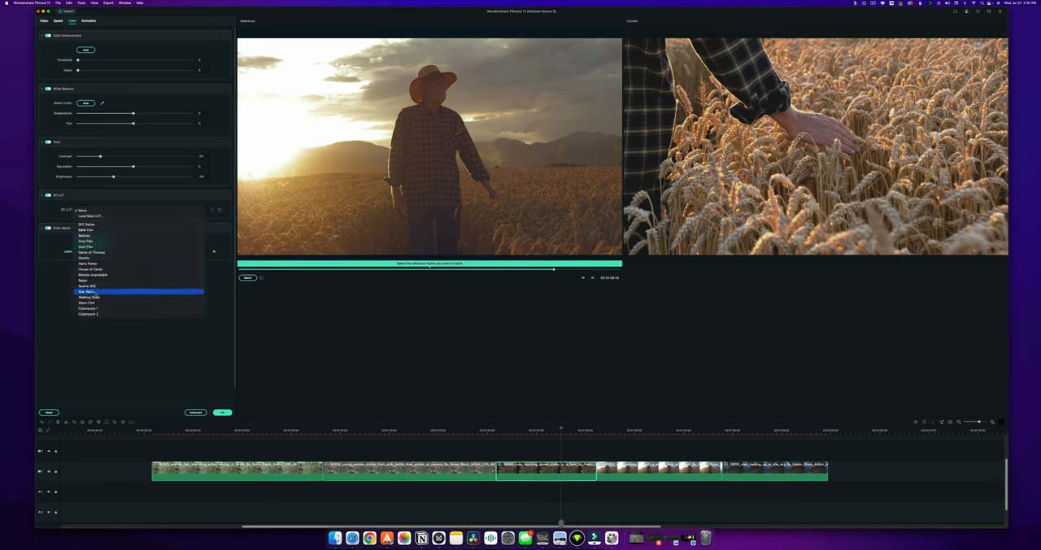
{"action": "left_click", "coordinate": [88, 303]}
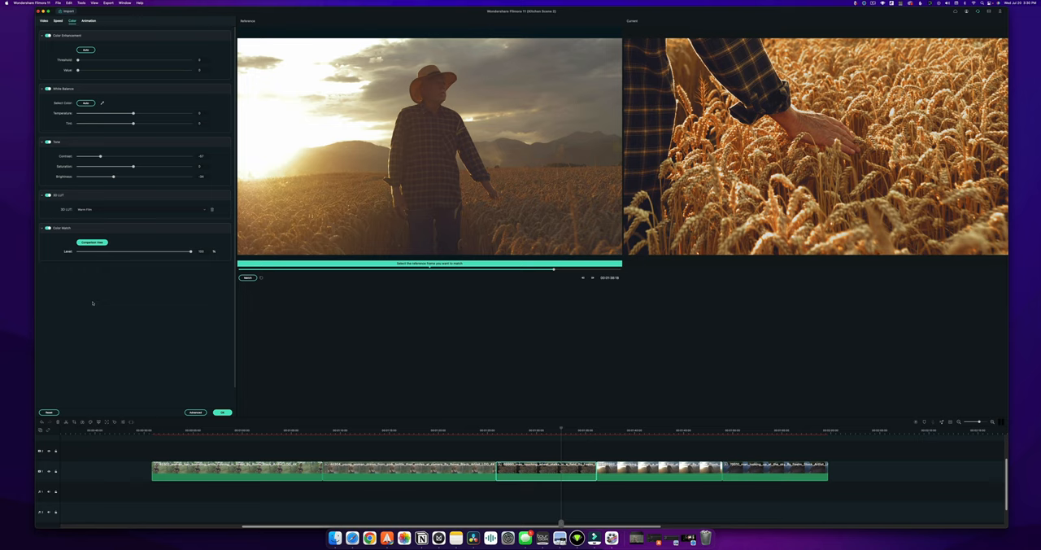
{"action": "left_click_drag", "start_coordinate": [134, 166], "coordinate": [96, 166]}
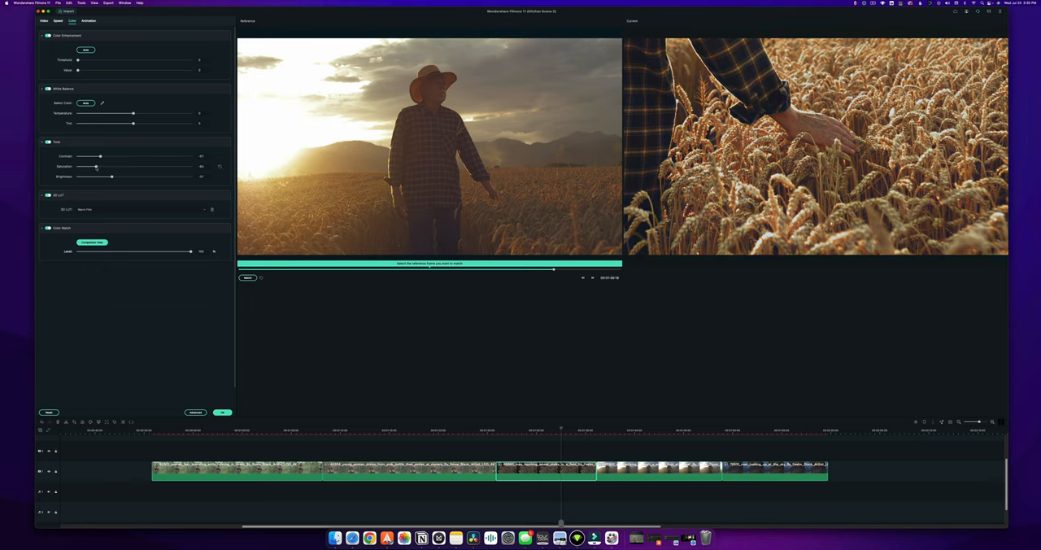
{"action": "left_click_drag", "start_coordinate": [96, 166], "coordinate": [104, 166]}
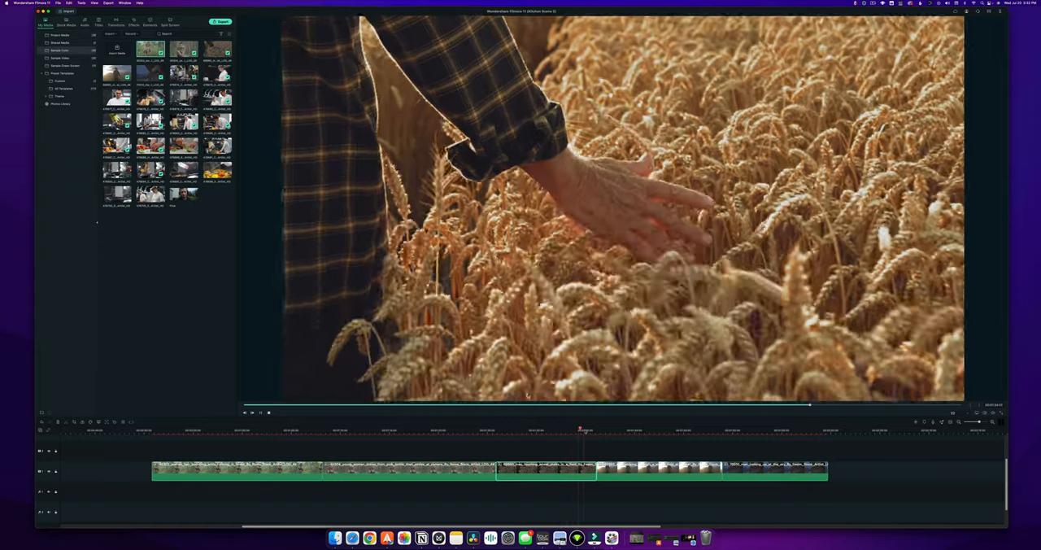
Preview the graded wheat close-up, then load the forest runner clip's colour settings.
{"action": "left_click", "coordinate": [599, 430]}
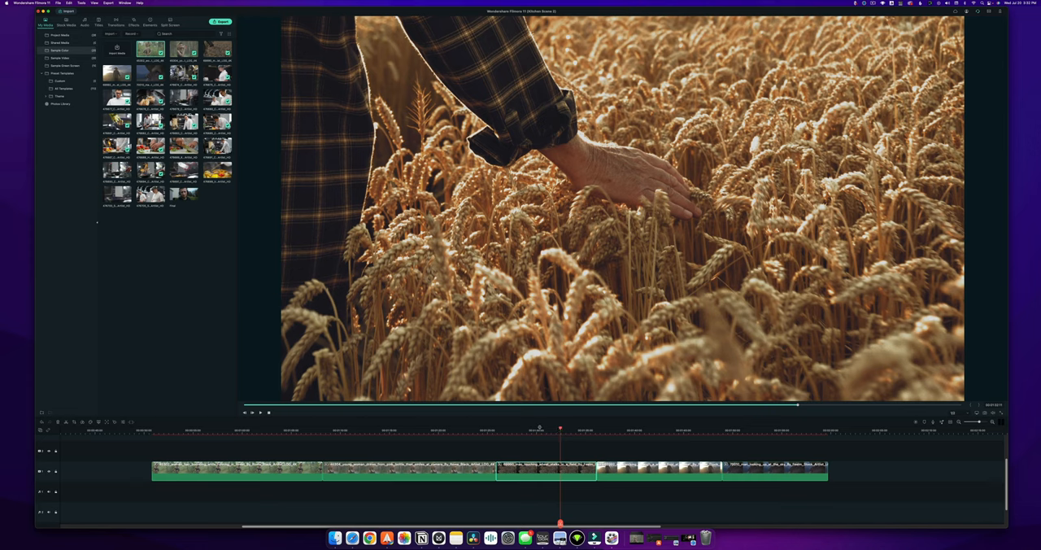
{"action": "left_click", "coordinate": [299, 430]}
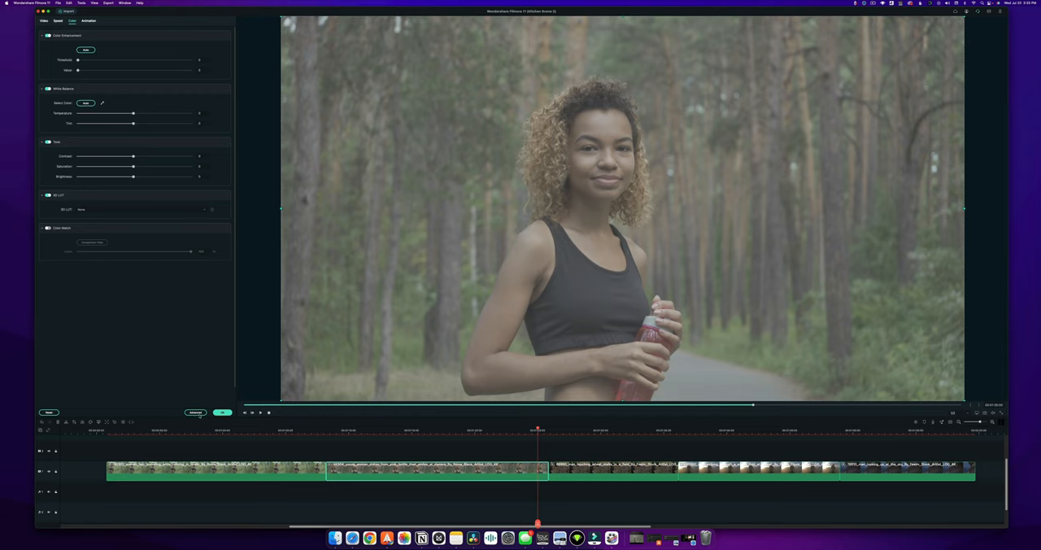
Launch Advanced Color Tuning on the runner clip, enlarge it and browse the preset looks.
{"action": "left_click", "coordinate": [196, 413]}
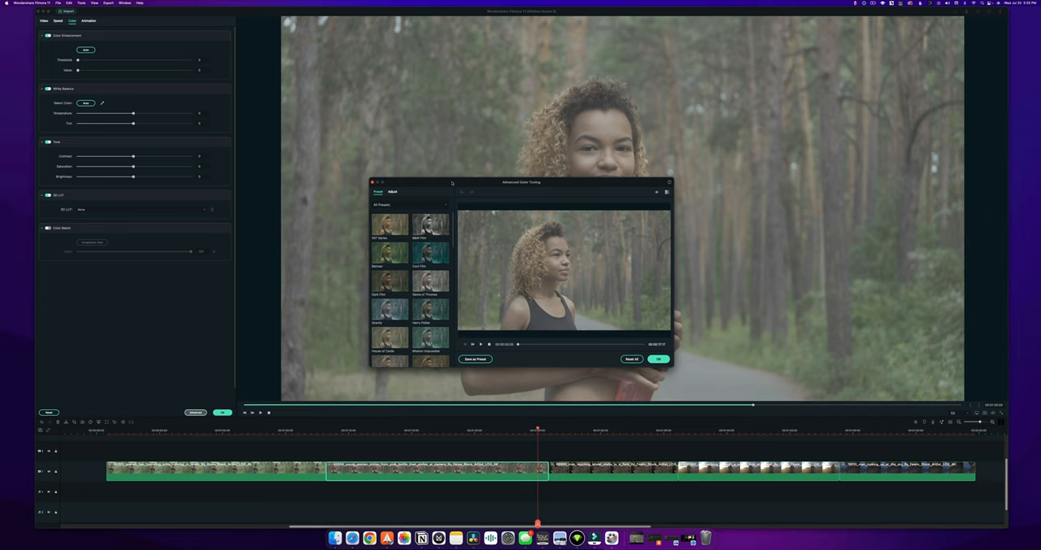
{"action": "left_click_drag", "start_coordinate": [521, 182], "coordinate": [475, 126]}
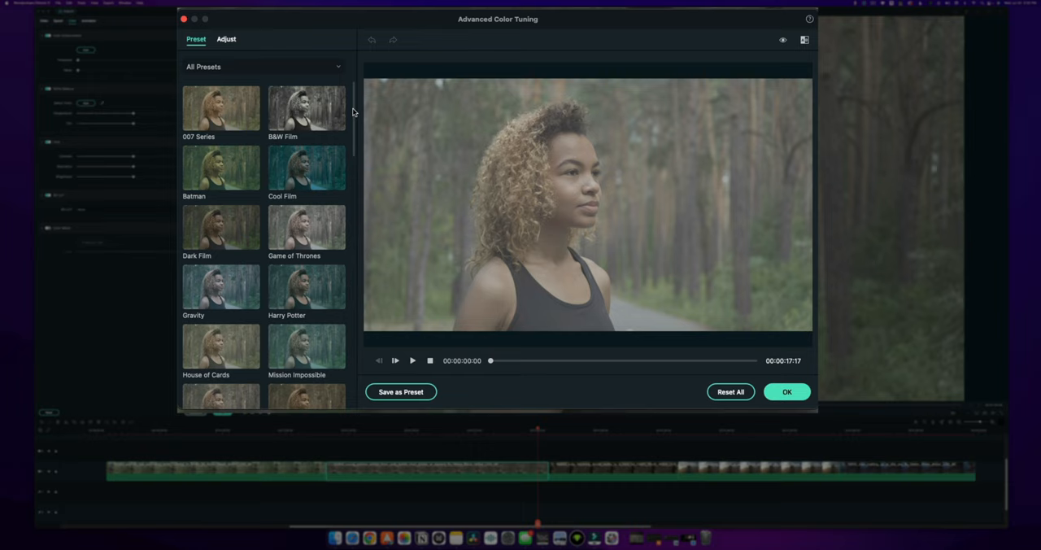
{"action": "scroll", "scroll_direction": "down", "scroll_amount": 3}
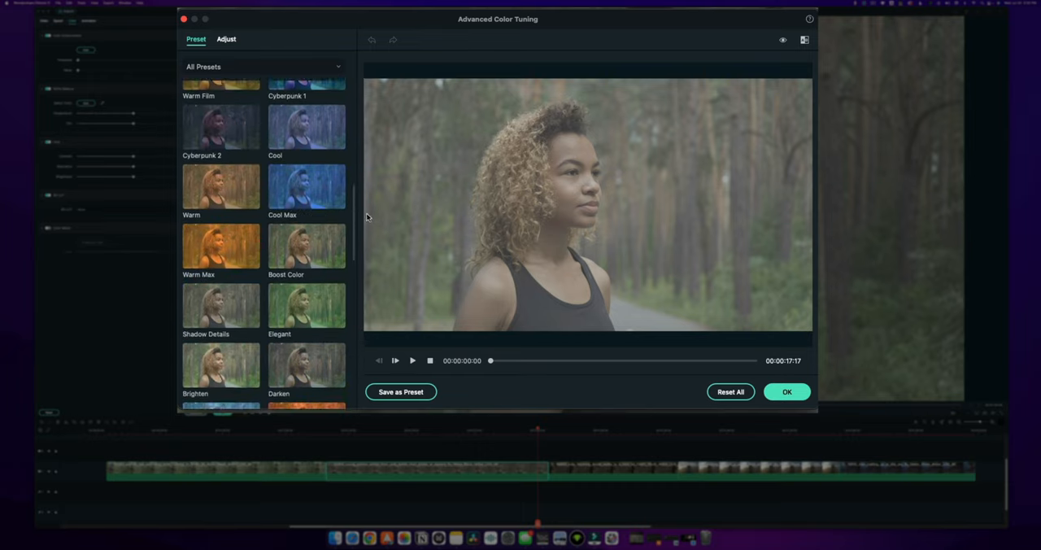
{"action": "scroll", "scroll_direction": "down", "scroll_amount": 3}
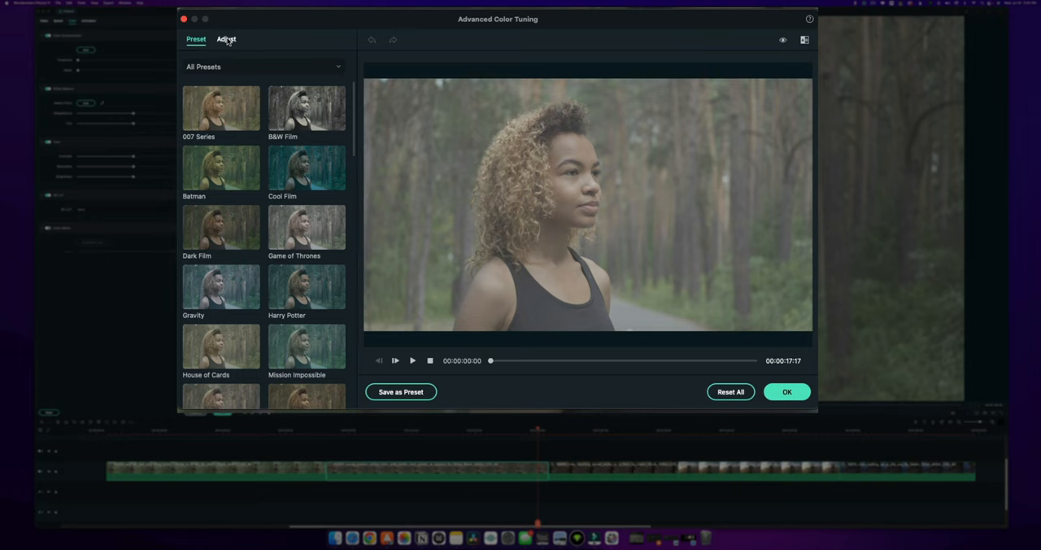
On the Adjust side, peek into the Color, HSL and Vignette groups and fold each one back up.
{"action": "left_click", "coordinate": [226, 39]}
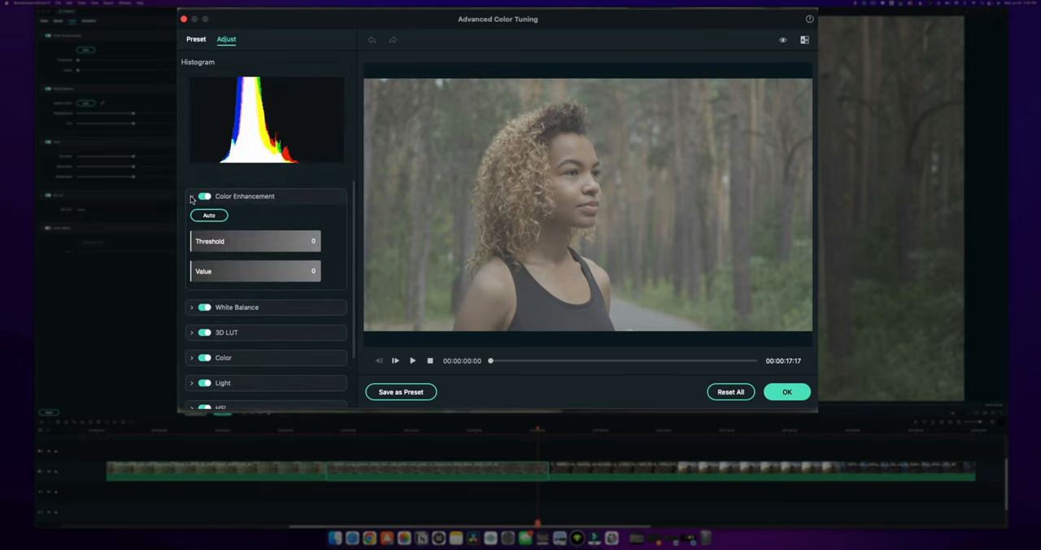
{"action": "left_click", "coordinate": [192, 195]}
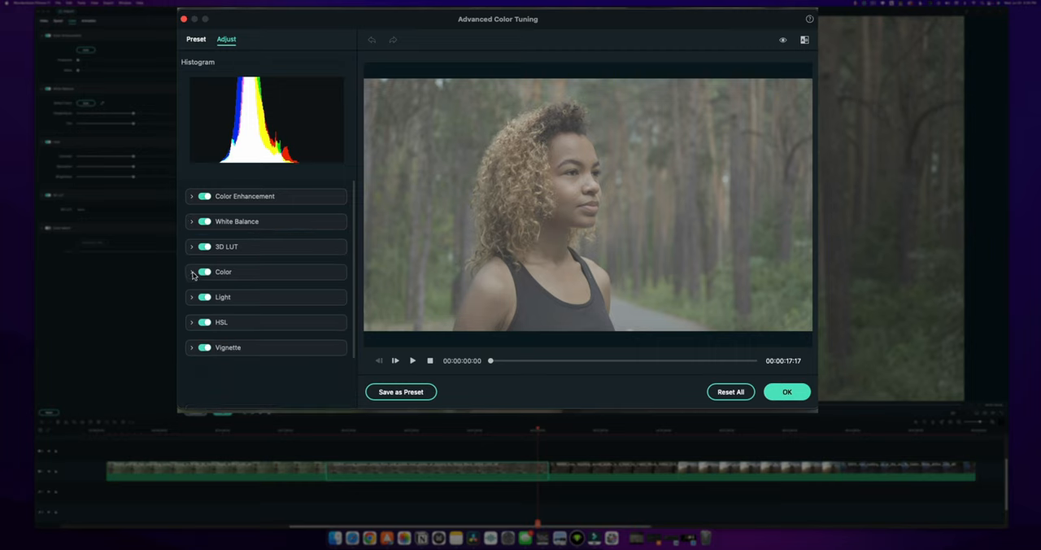
{"action": "left_click", "coordinate": [192, 272]}
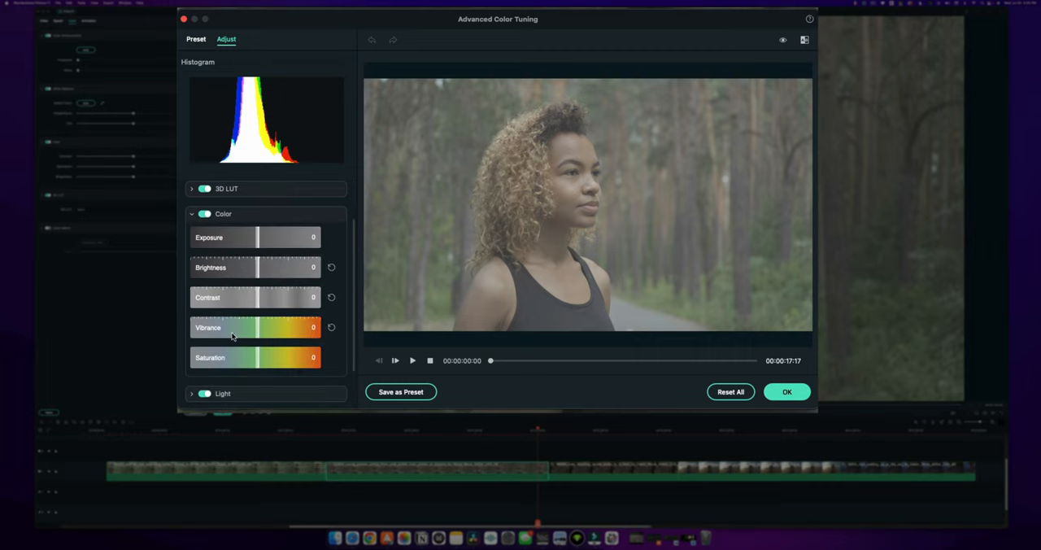
{"action": "left_click", "coordinate": [192, 214]}
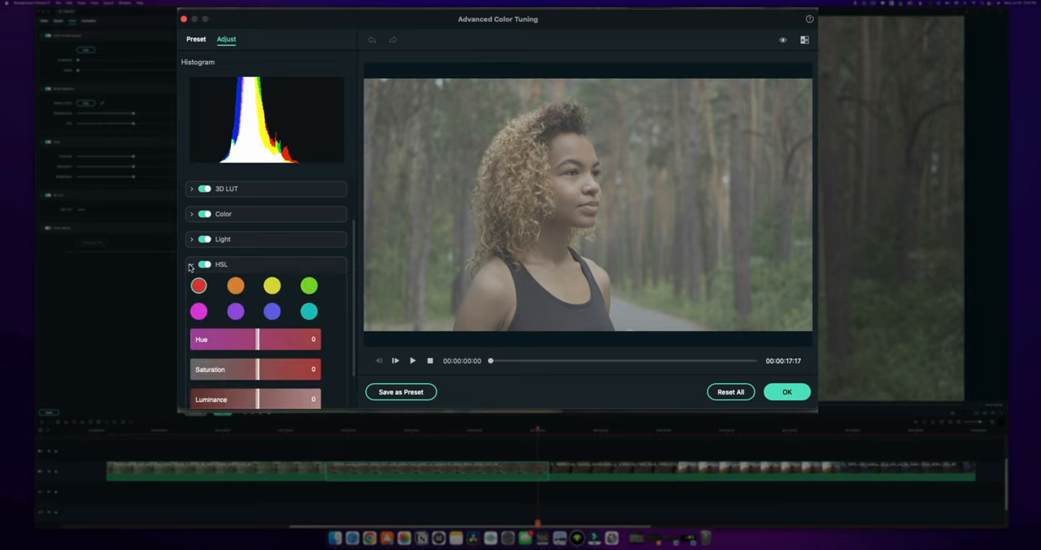
{"action": "left_click", "coordinate": [192, 264]}
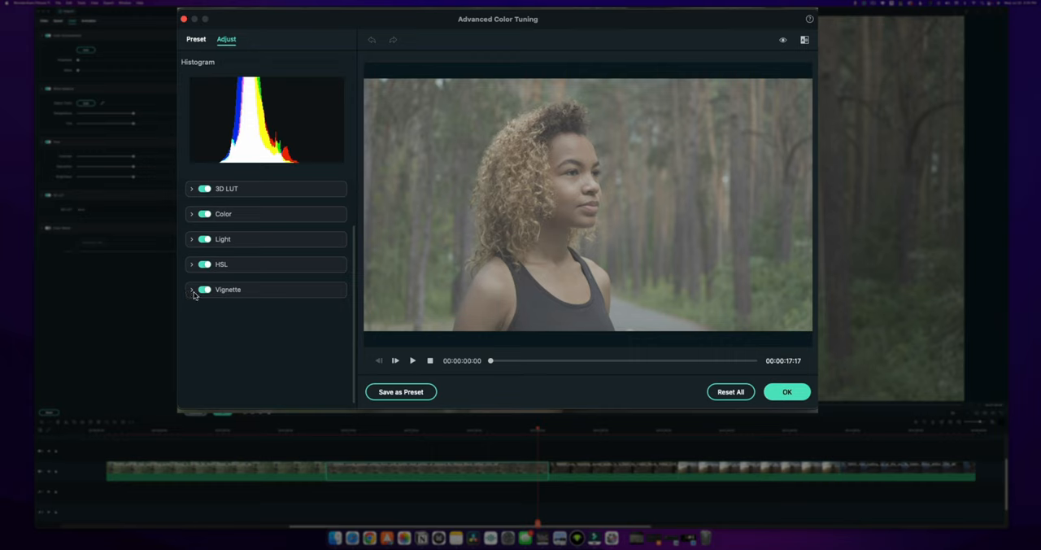
{"action": "mouse_move", "coordinate": [231, 278]}
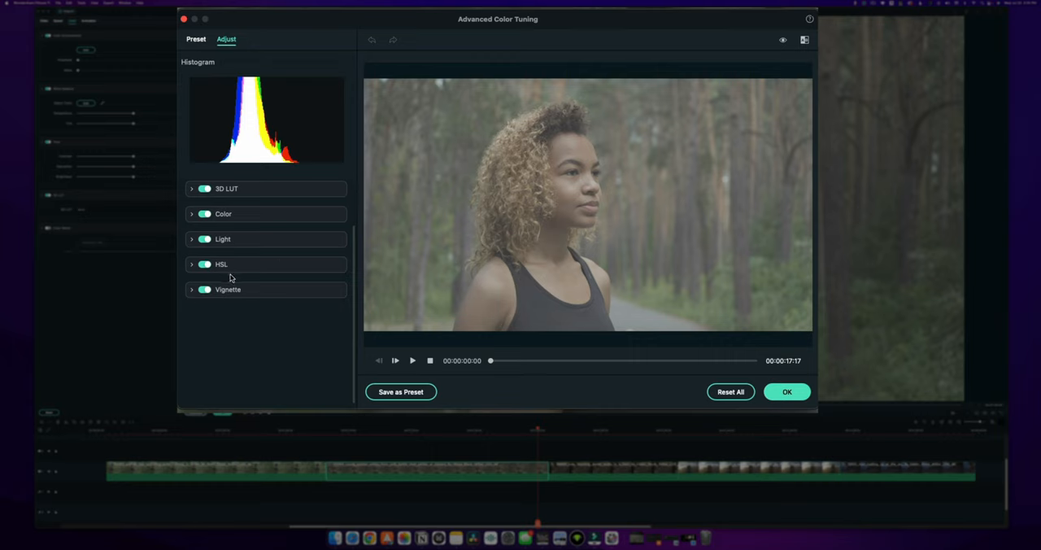
{"action": "mouse_move", "coordinate": [248, 114]}
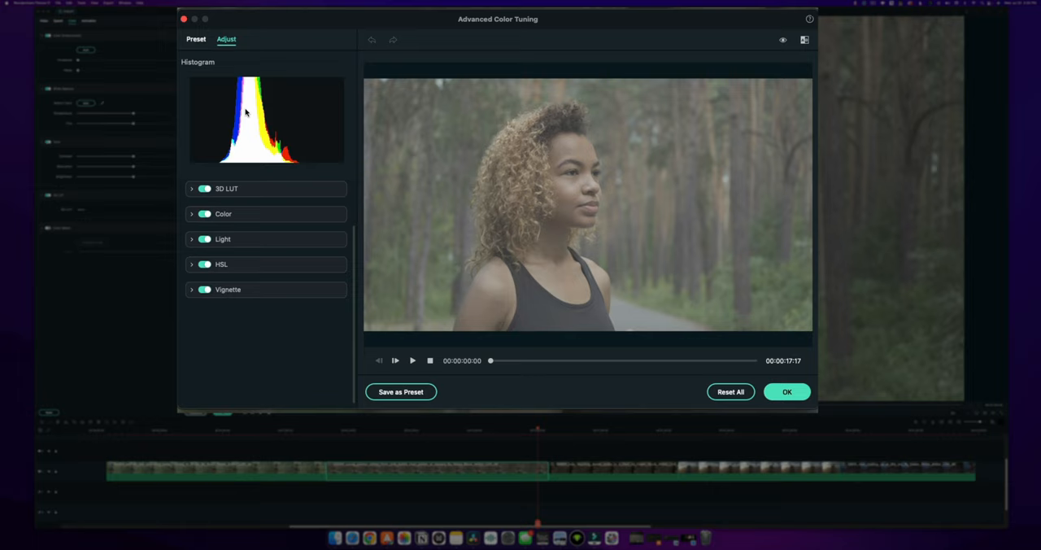
{"action": "mouse_move", "coordinate": [253, 104]}
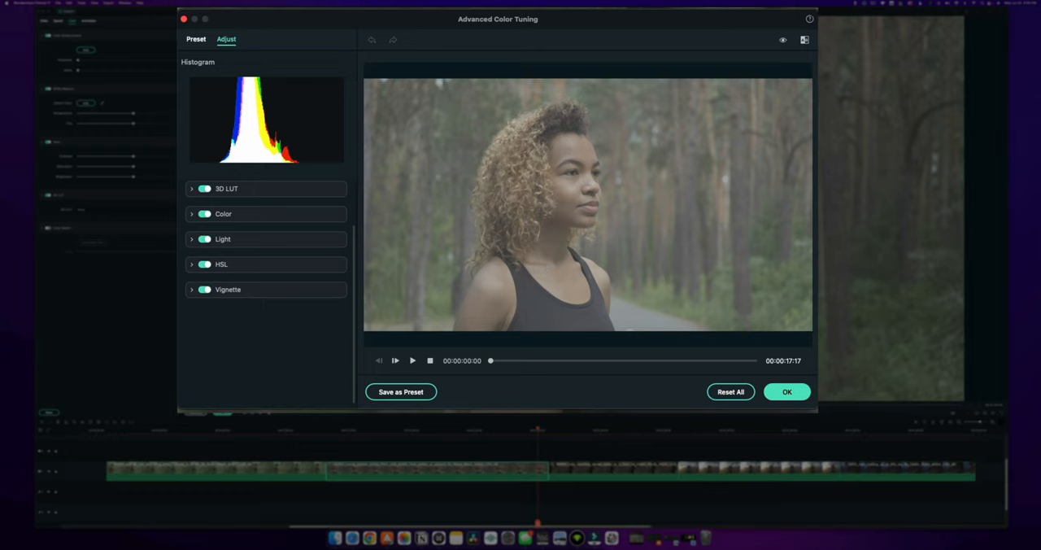
{"action": "left_click", "coordinate": [222, 238]}
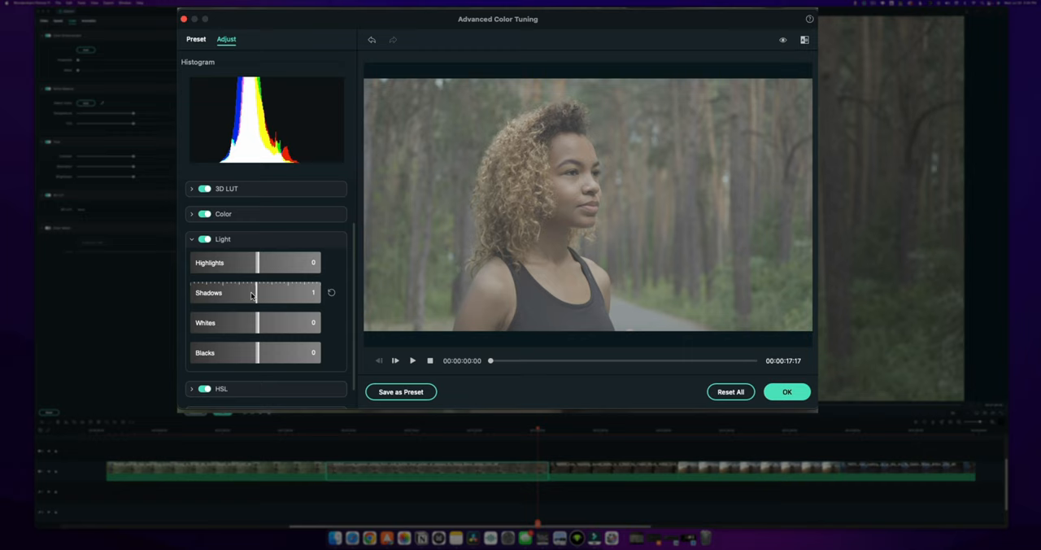
{"action": "left_click_drag", "start_coordinate": [260, 293], "coordinate": [190, 293]}
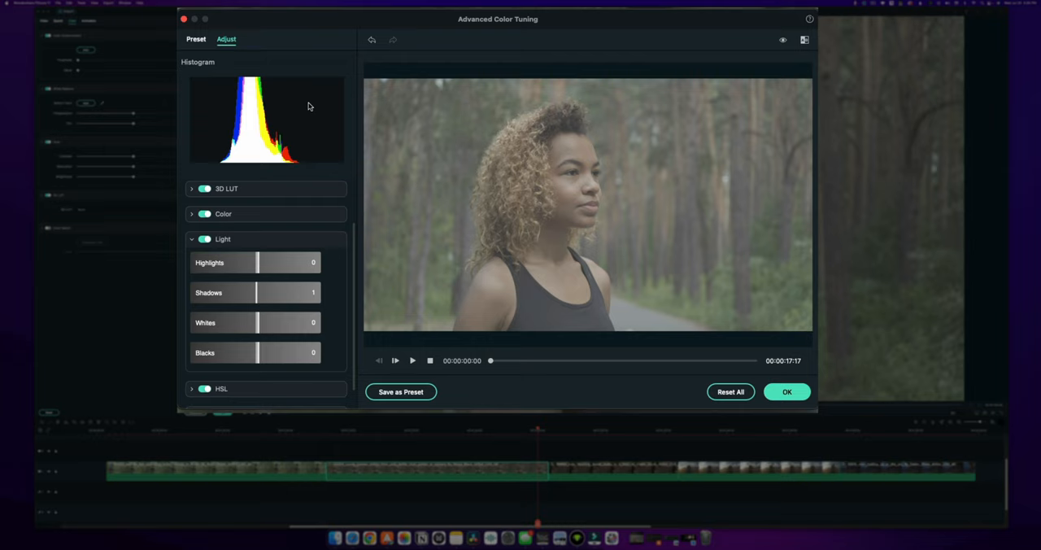
{"action": "mouse_move", "coordinate": [212, 88]}
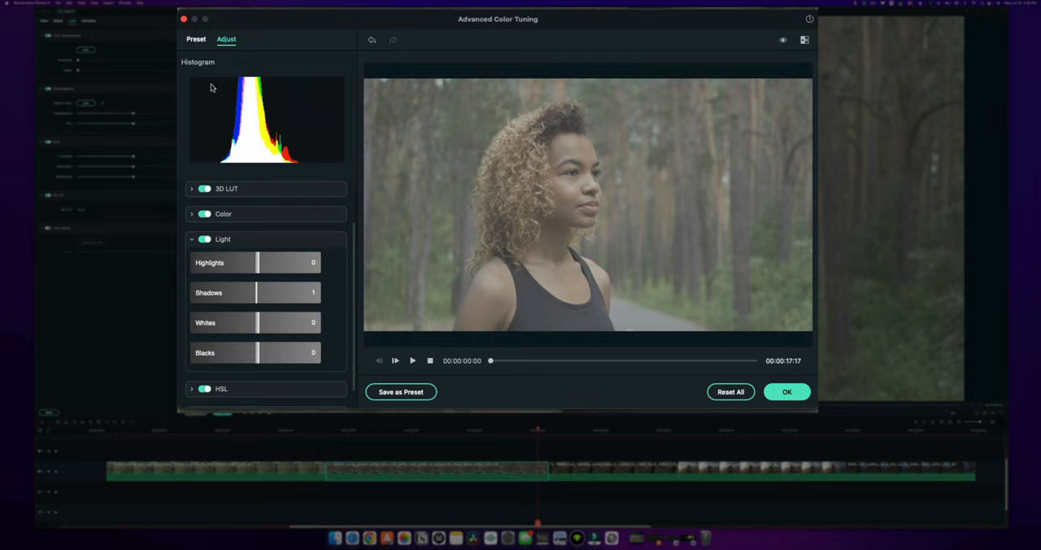
{"action": "mouse_move", "coordinate": [195, 163]}
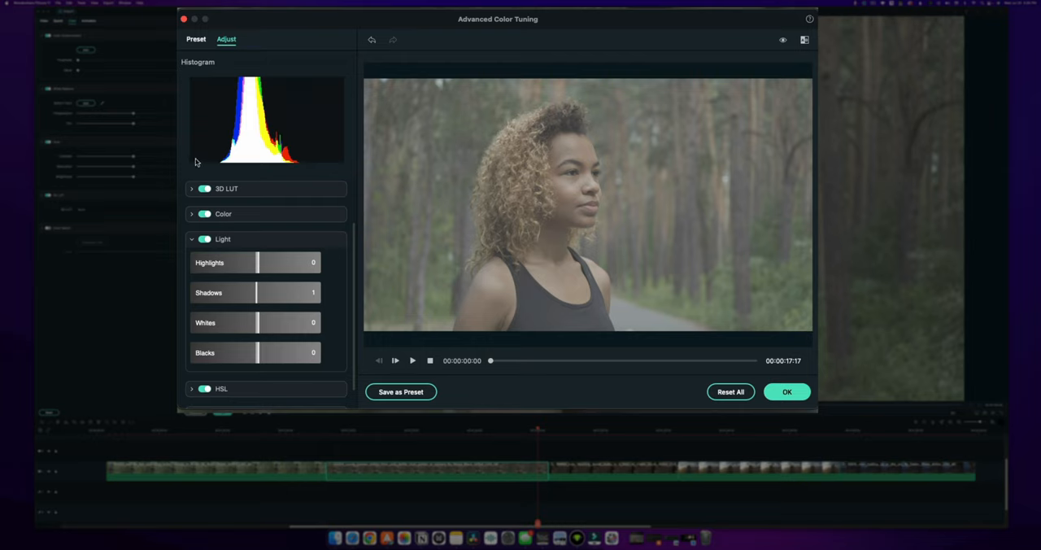
{"action": "mouse_move", "coordinate": [348, 170]}
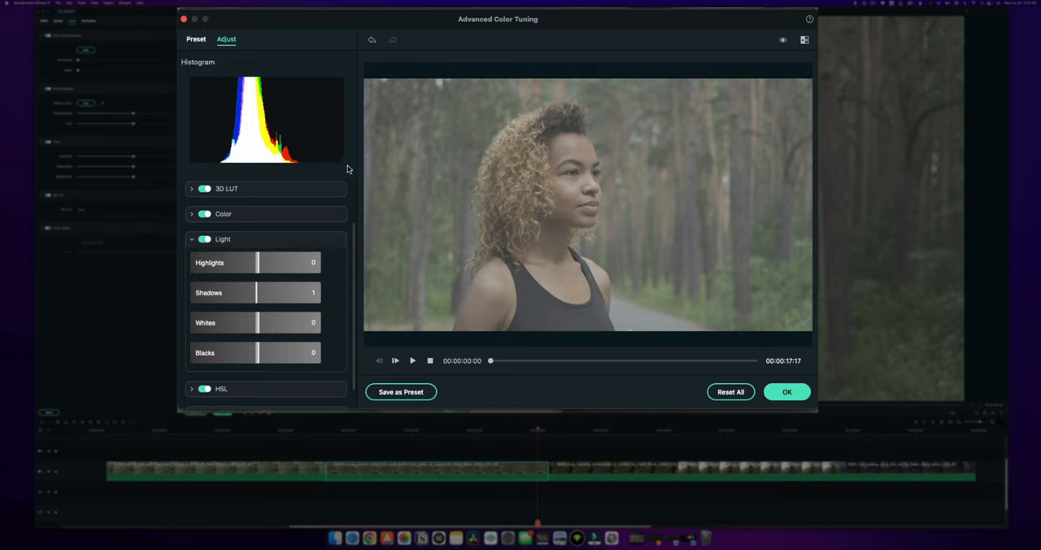
{"action": "mouse_move", "coordinate": [355, 143]}
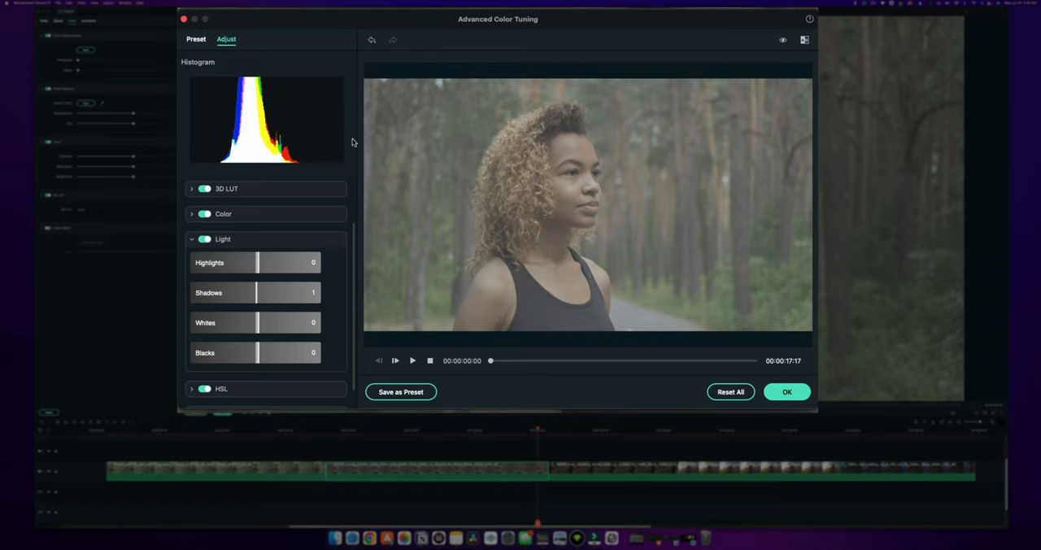
{"action": "mouse_move", "coordinate": [316, 130]}
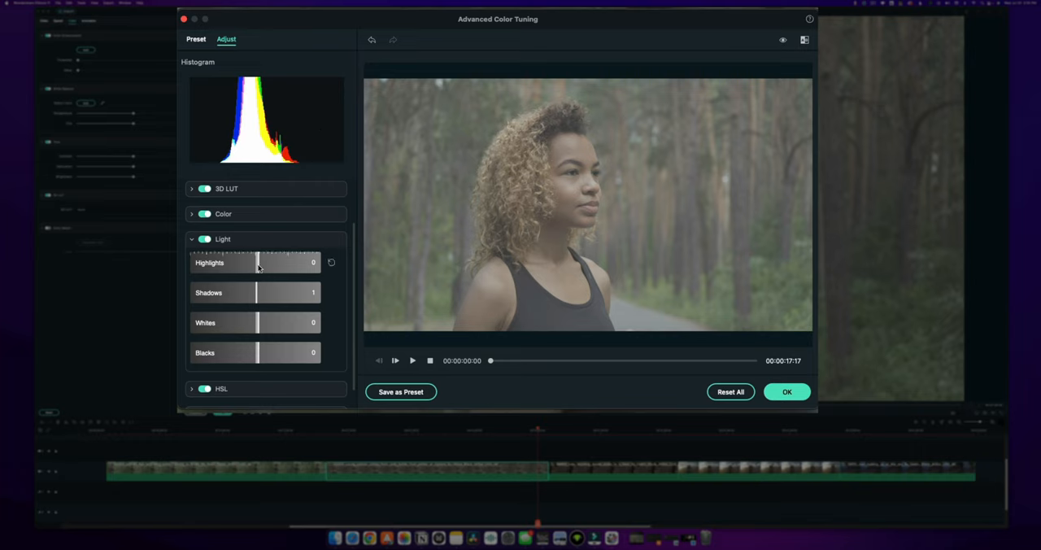
{"action": "left_click_drag", "start_coordinate": [257, 261], "coordinate": [318, 262]}
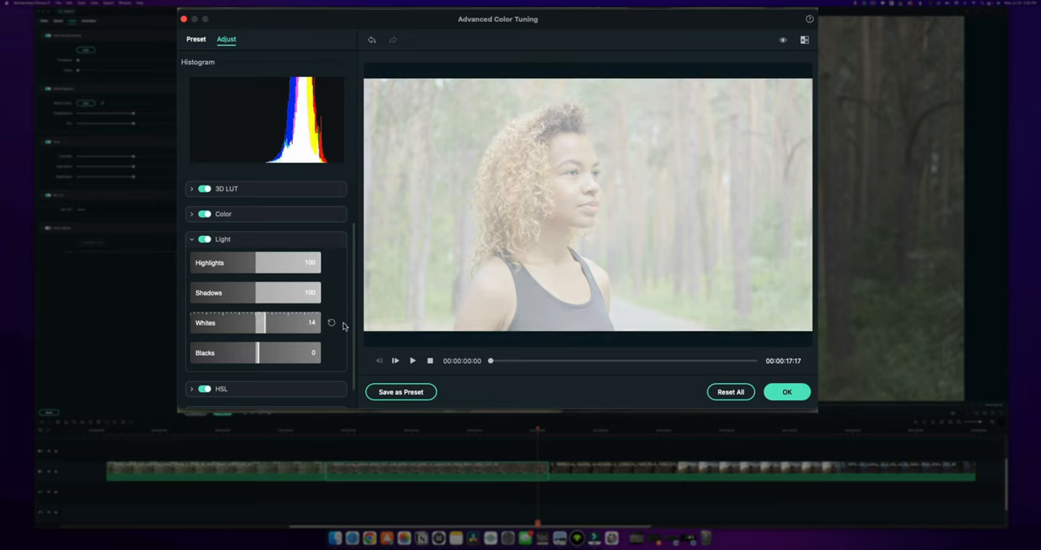
{"action": "left_click_drag", "start_coordinate": [260, 322], "coordinate": [322, 323]}
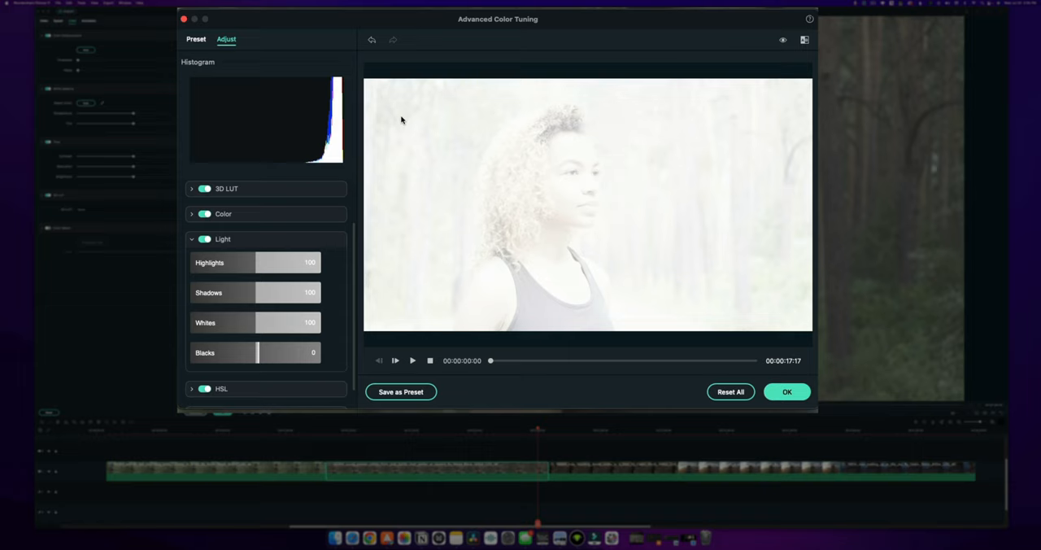
{"action": "mouse_move", "coordinate": [559, 161]}
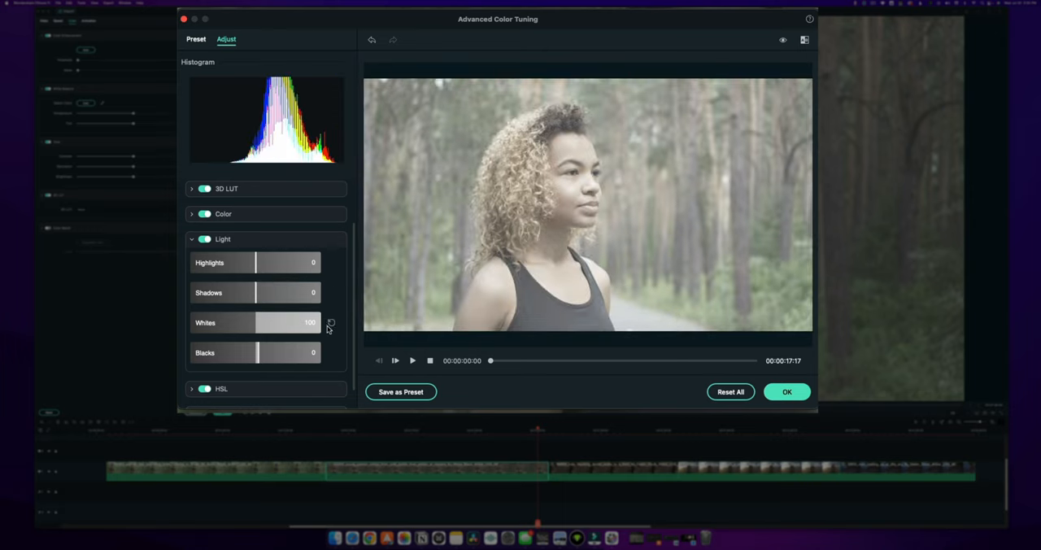
{"action": "left_click", "coordinate": [221, 237]}
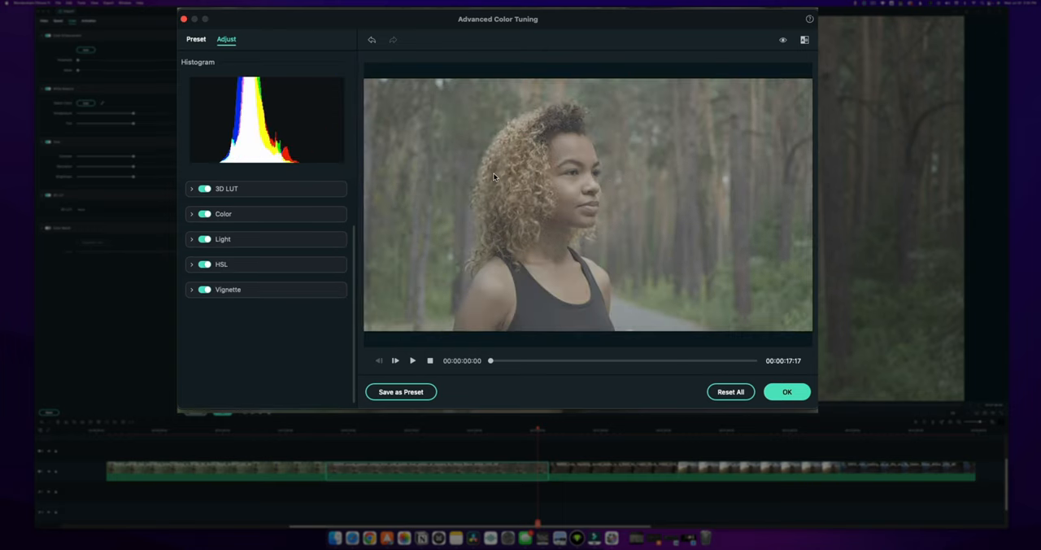
{"action": "mouse_move", "coordinate": [505, 159]}
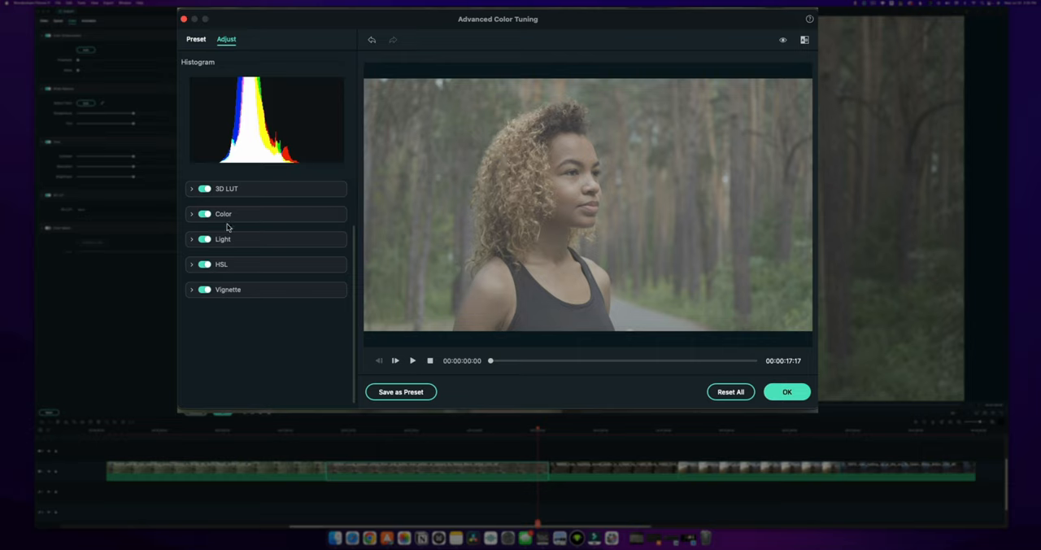
Try raising the runner's highlights, reset the Light values to 0, and head back to the presets list.
{"action": "left_click", "coordinate": [221, 239]}
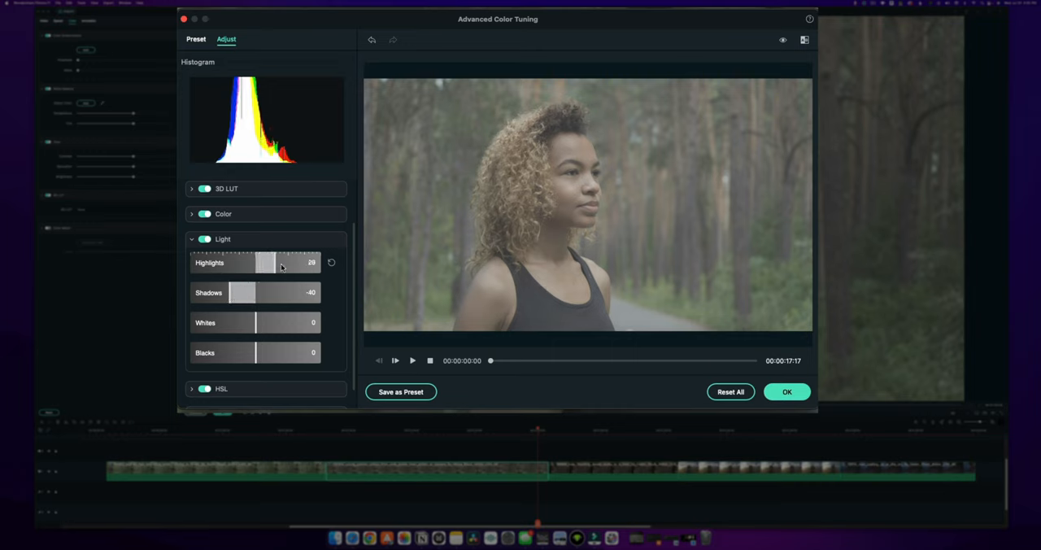
{"action": "left_click_drag", "start_coordinate": [264, 262], "coordinate": [283, 262]}
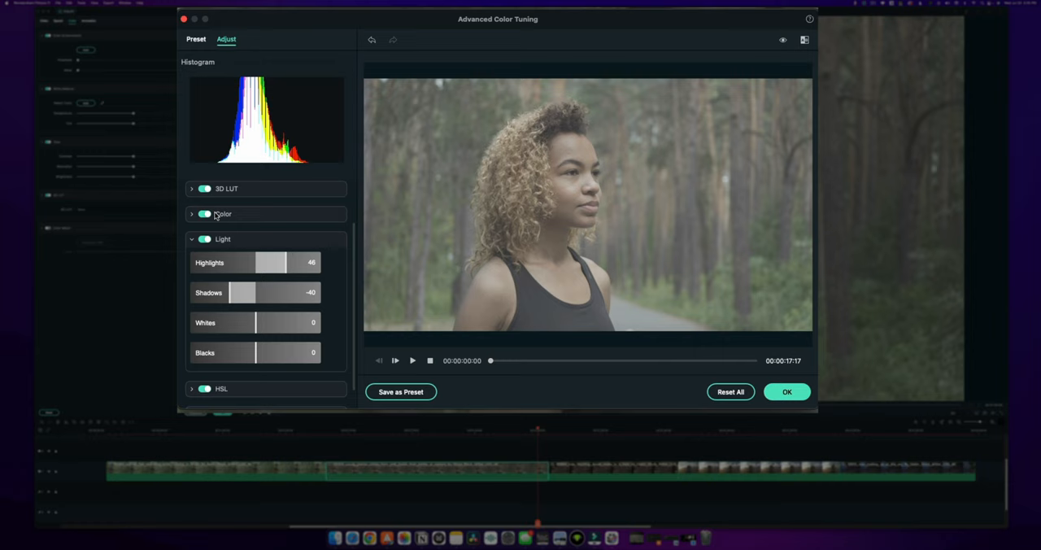
{"action": "left_click", "coordinate": [731, 390]}
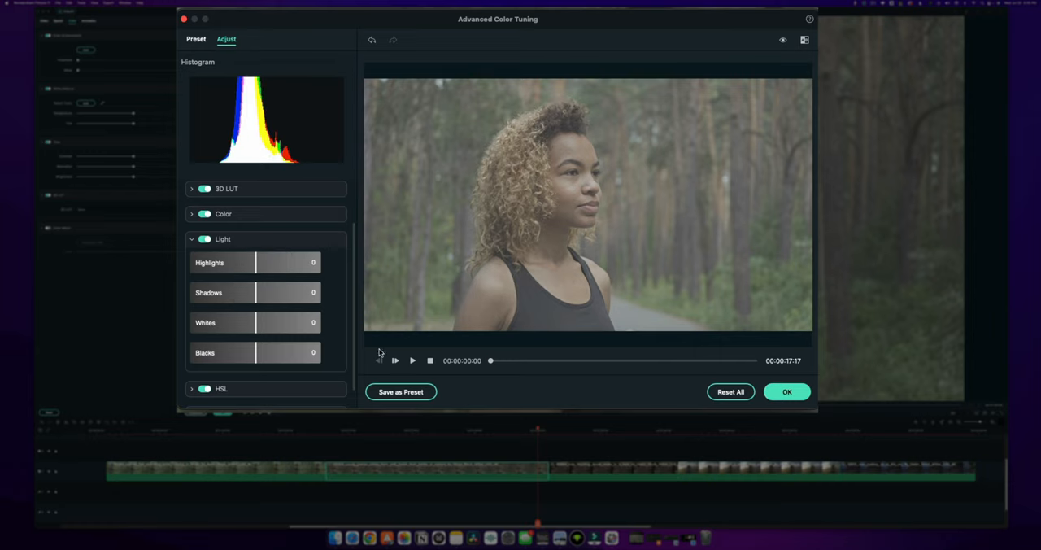
{"action": "mouse_move", "coordinate": [224, 76]}
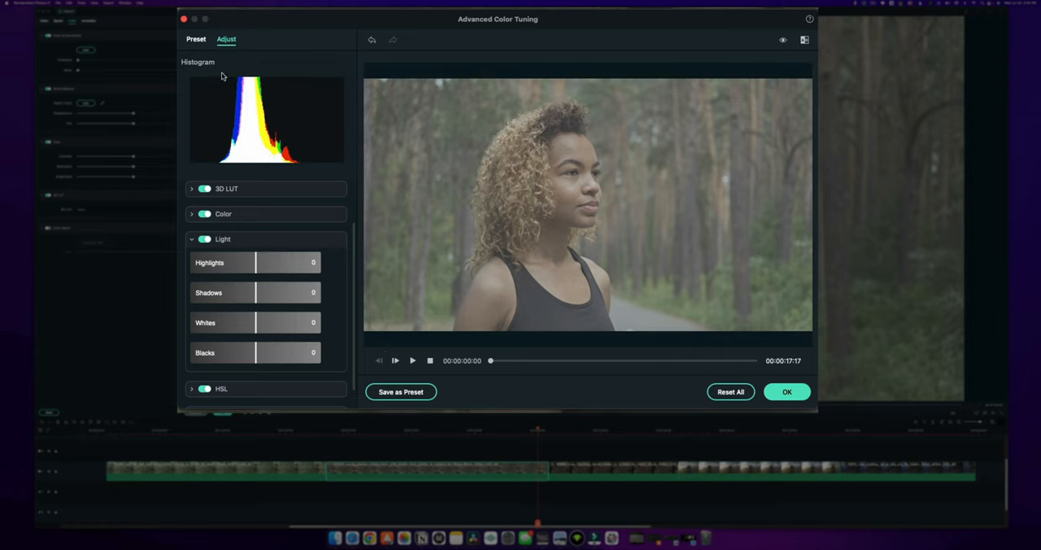
{"action": "left_click", "coordinate": [195, 39]}
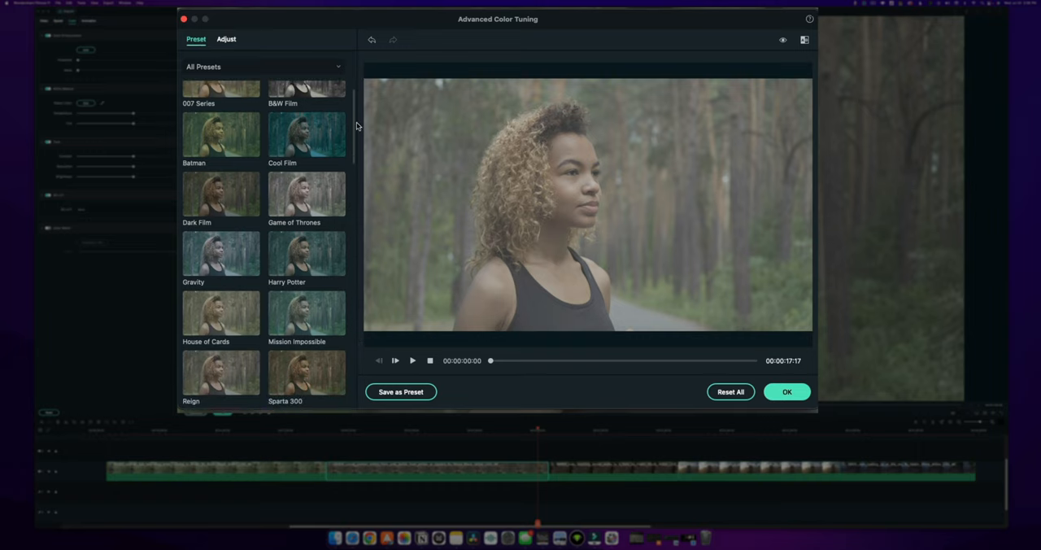
Try Cyberpunk 1, settle on the purple-teal Cyberpunk 2 preset, and return to manual adjustments.
{"action": "left_click", "coordinate": [306, 193]}
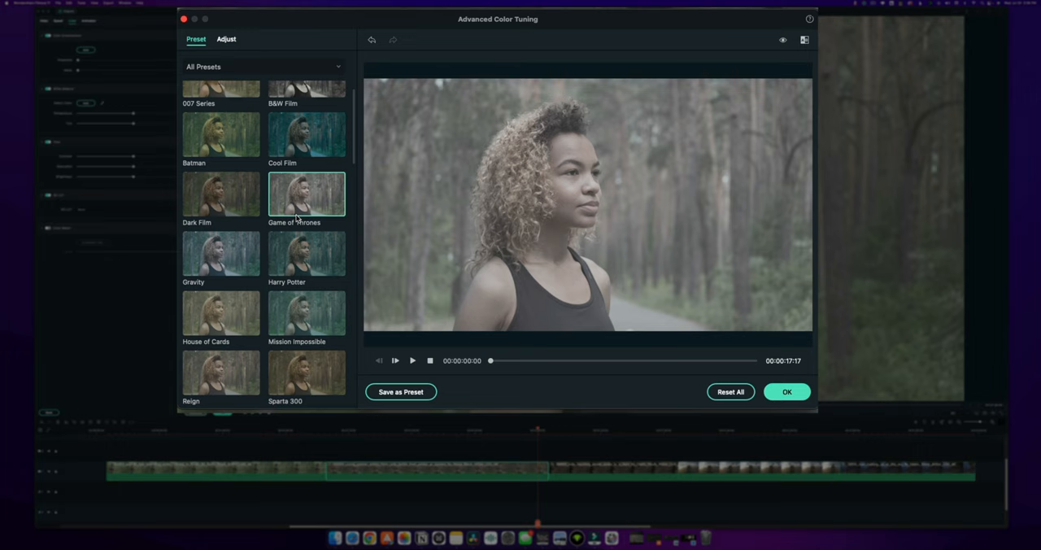
{"action": "left_click", "coordinate": [306, 247]}
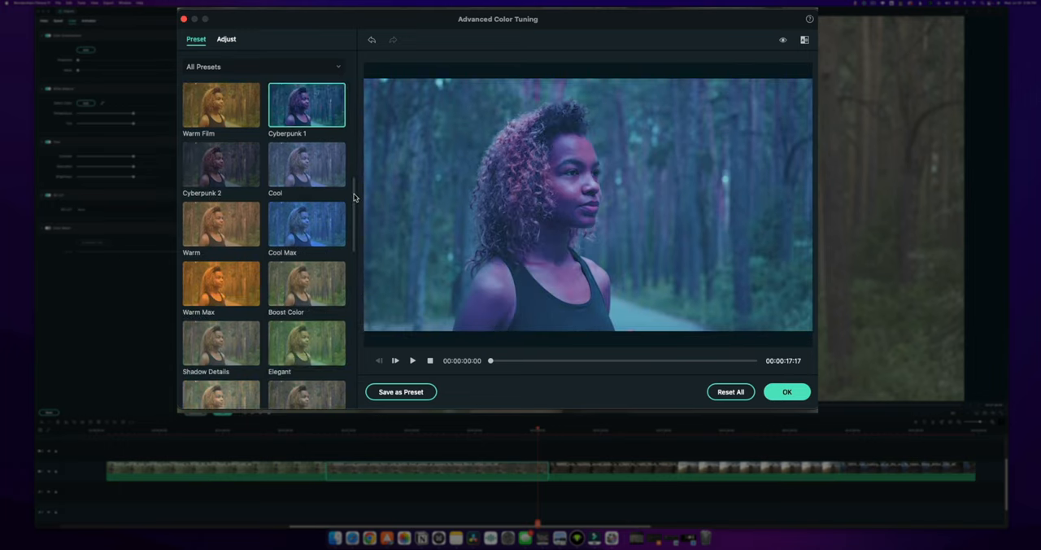
{"action": "left_click", "coordinate": [221, 164]}
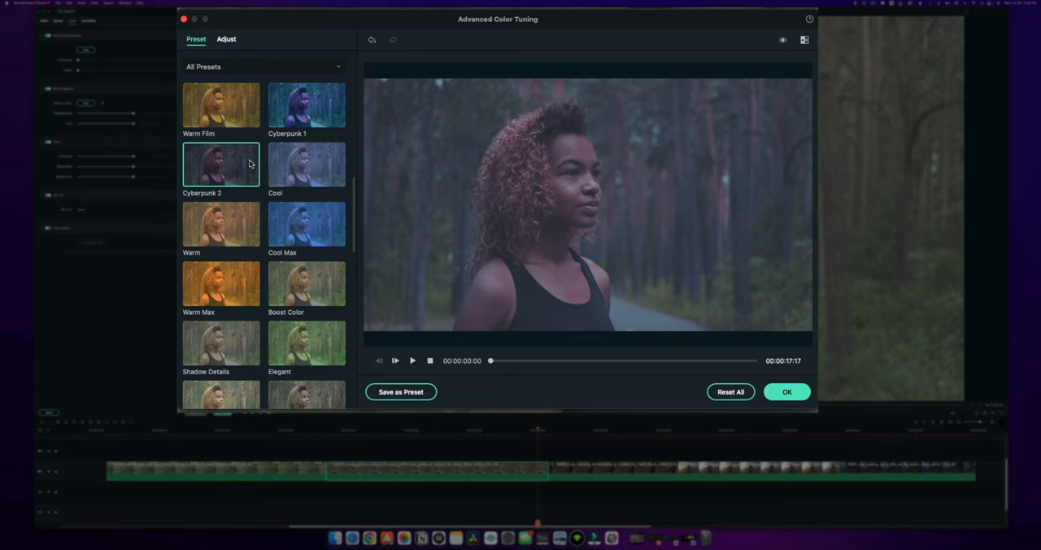
{"action": "mouse_move", "coordinate": [202, 185]}
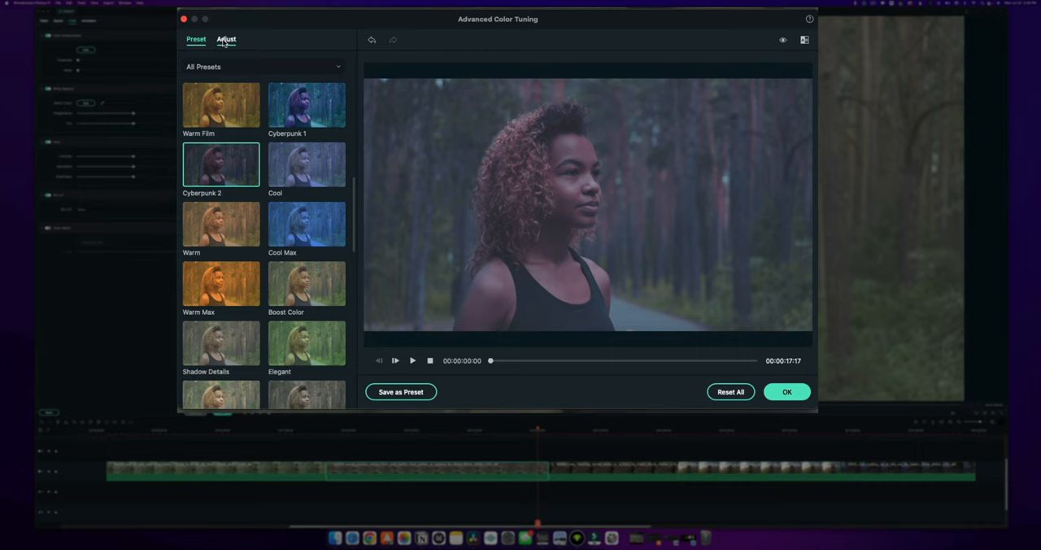
{"action": "left_click", "coordinate": [226, 40]}
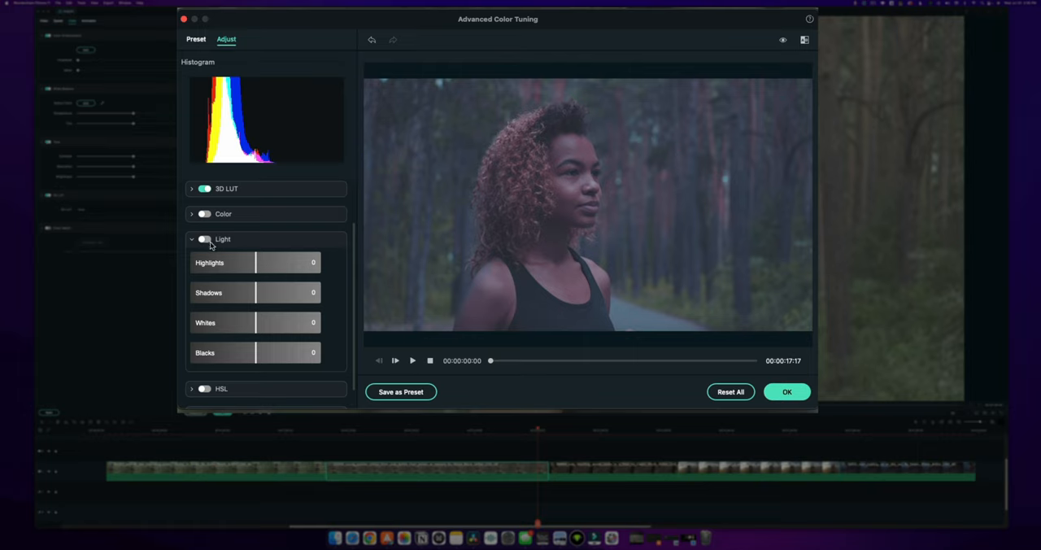
Push the runner's highlights up in stages for punchier contrast, then fold the Light group away.
{"action": "left_click_drag", "start_coordinate": [254, 262], "coordinate": [262, 262]}
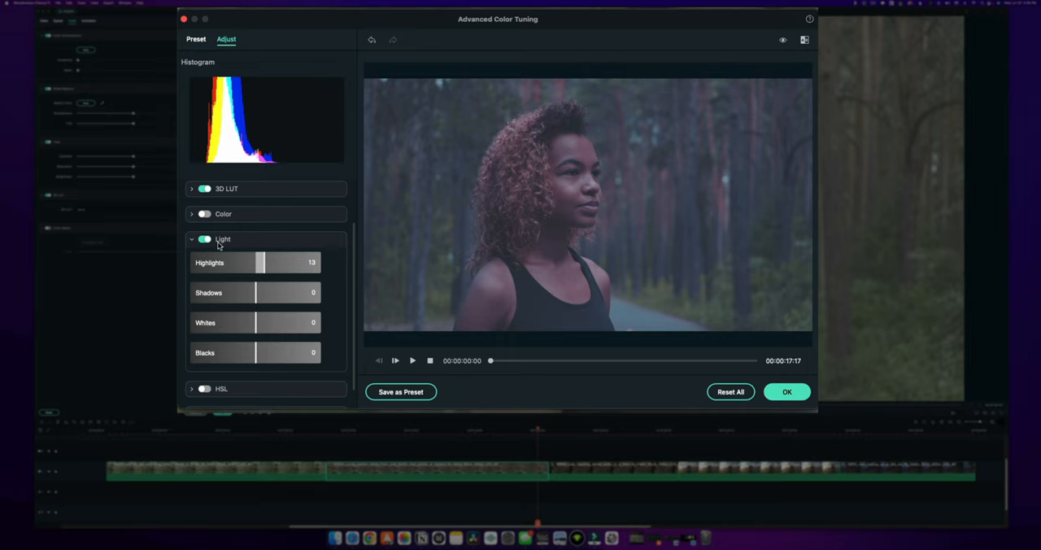
{"action": "left_click_drag", "start_coordinate": [260, 262], "coordinate": [280, 262]}
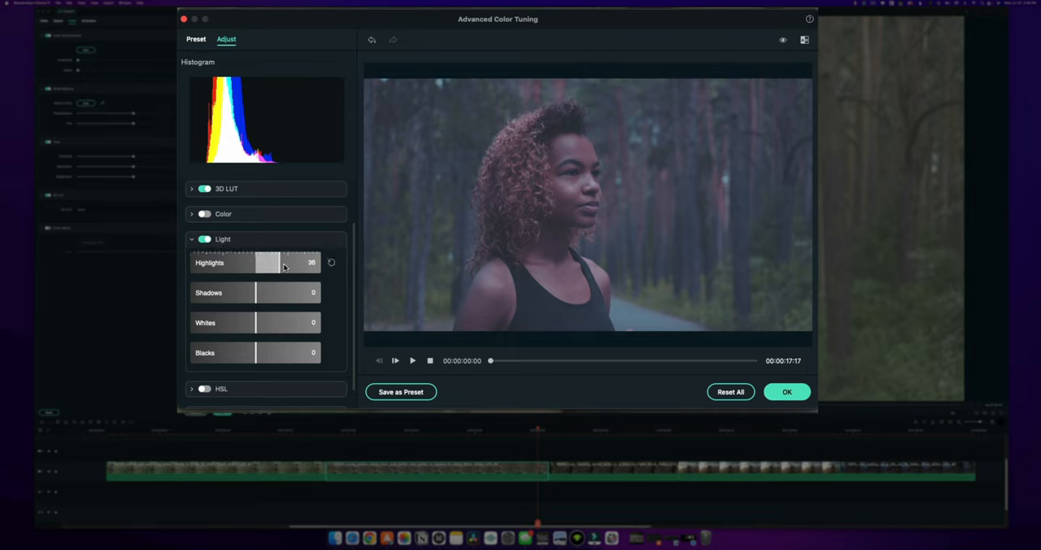
{"action": "left_click_drag", "start_coordinate": [283, 262], "coordinate": [306, 262]}
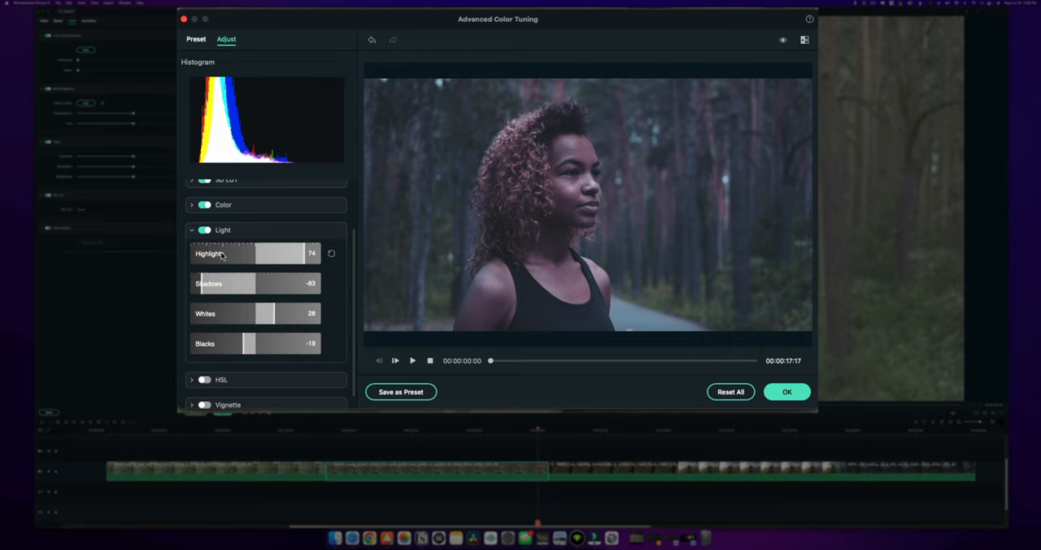
{"action": "left_click", "coordinate": [192, 229]}
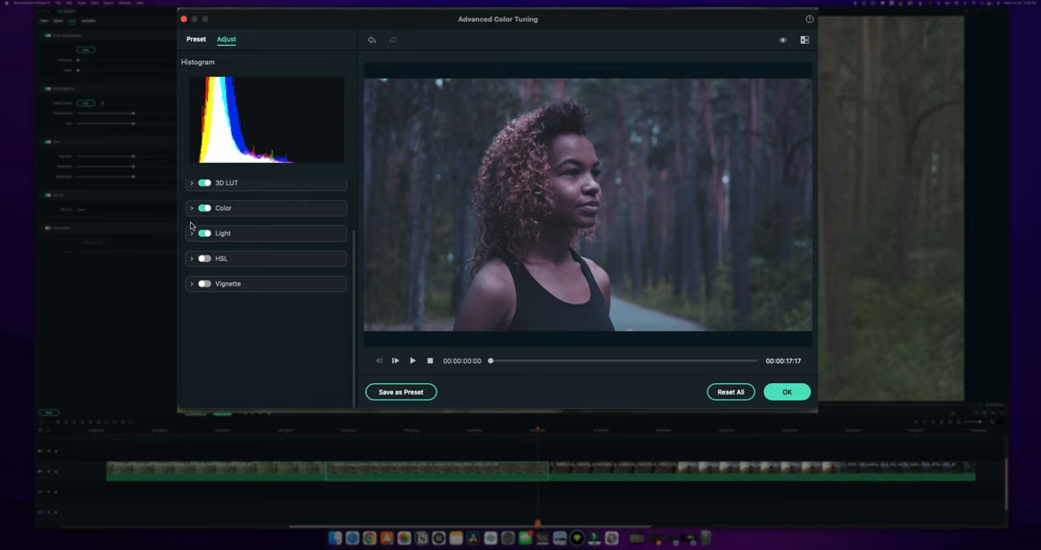
{"action": "left_click", "coordinate": [192, 208]}
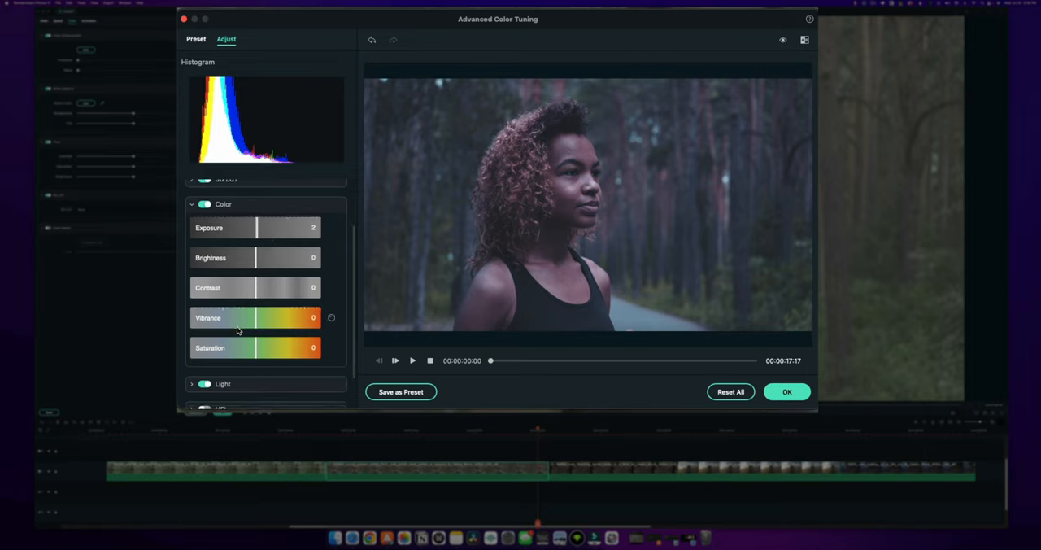
Raise the runner's exposure to about 37 and move into HSL with the yellow tones selected.
{"action": "scroll", "scroll_direction": "up", "scroll_amount": 3}
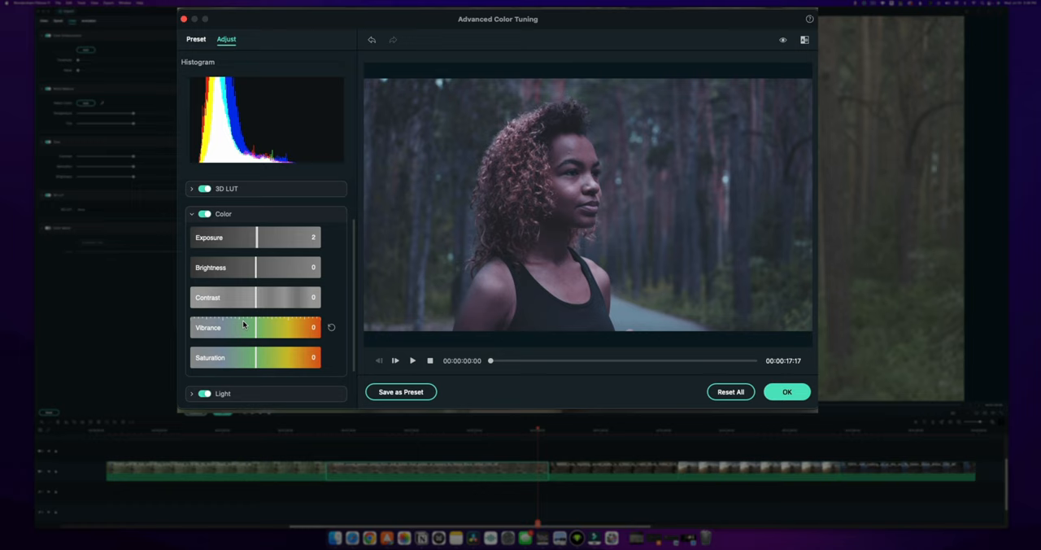
{"action": "left_click_drag", "start_coordinate": [252, 238], "coordinate": [280, 241]}
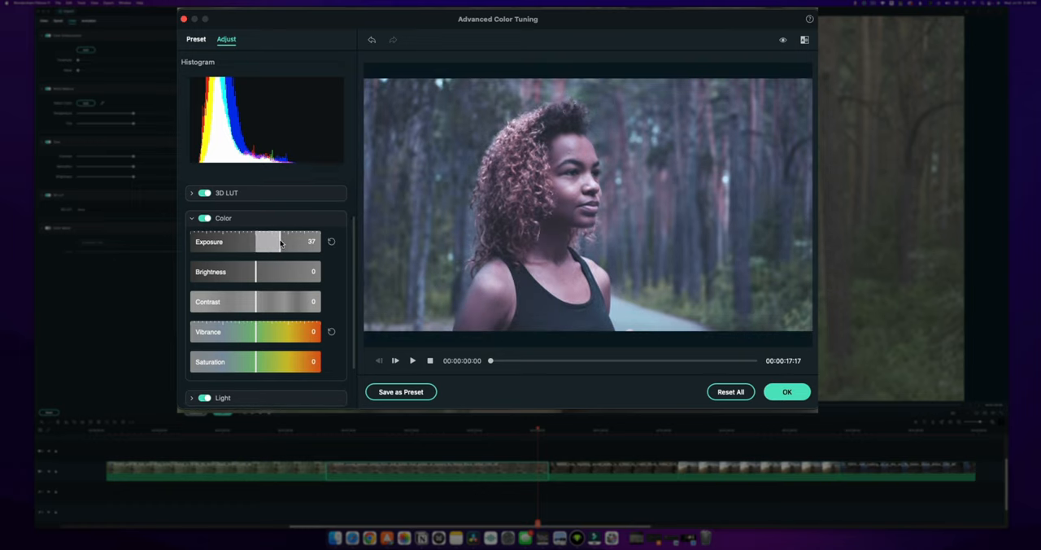
{"action": "left_click_drag", "start_coordinate": [279, 240], "coordinate": [264, 241]}
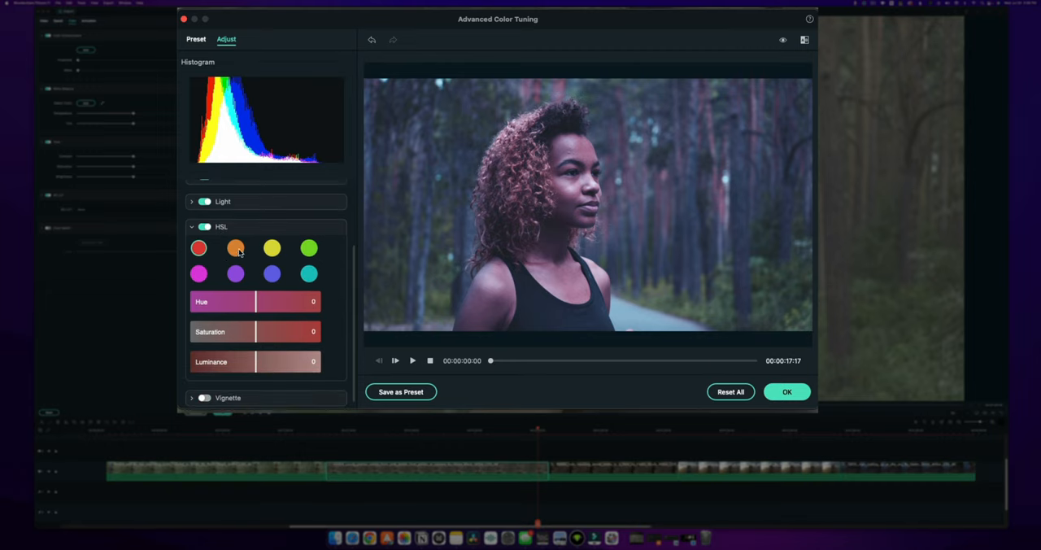
{"action": "left_click", "coordinate": [309, 247]}
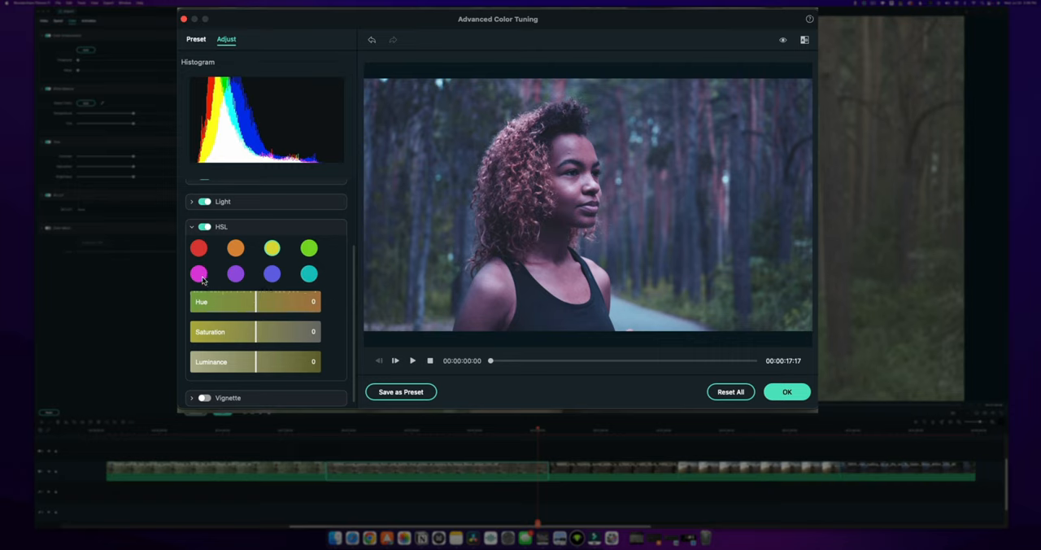
Select the magenta swatch and work its Hue slider back and forth, settling at 48.
{"action": "left_click", "coordinate": [198, 273]}
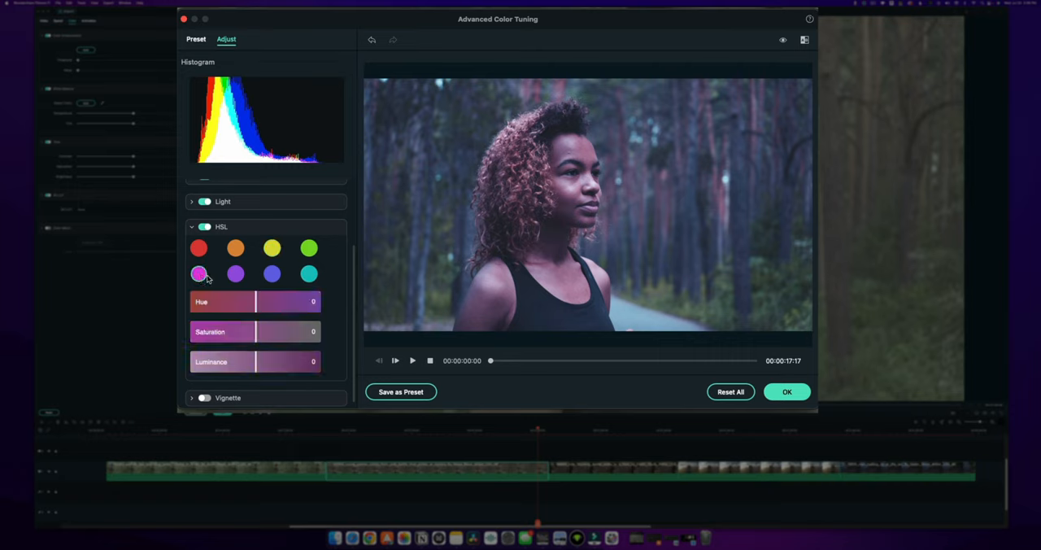
{"action": "mouse_move", "coordinate": [235, 289]}
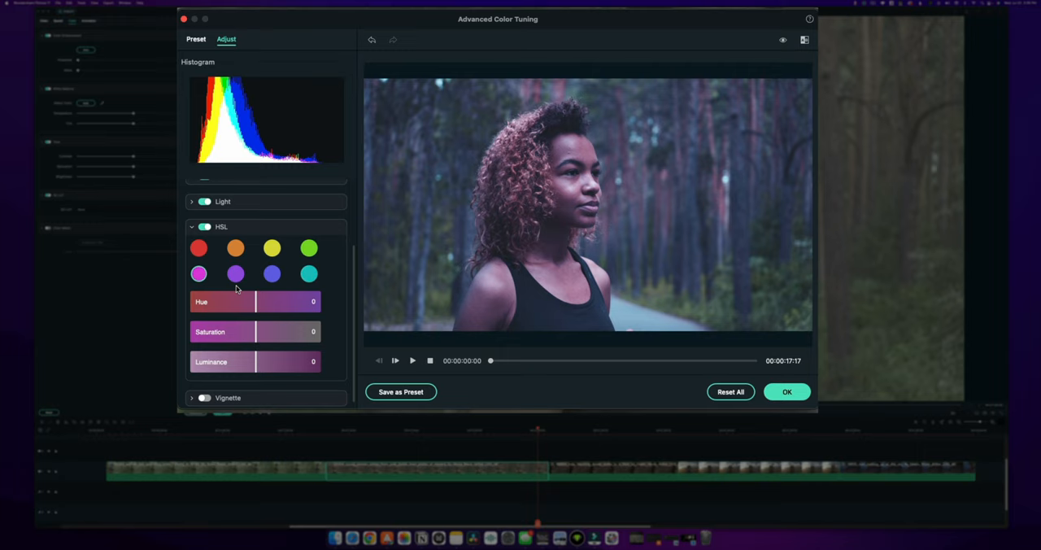
{"action": "left_click_drag", "start_coordinate": [254, 302], "coordinate": [238, 303]}
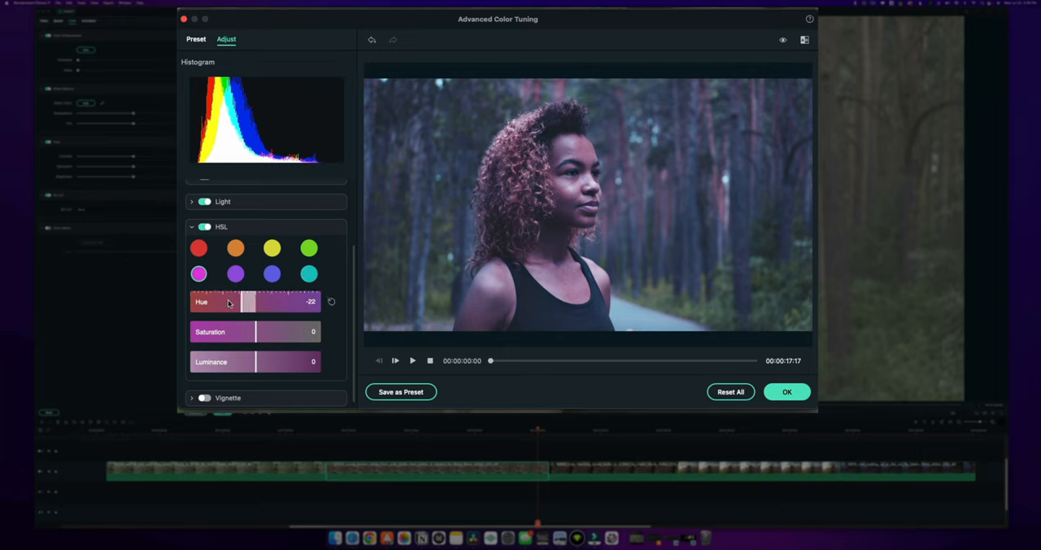
{"action": "left_click_drag", "start_coordinate": [244, 303], "coordinate": [274, 303]}
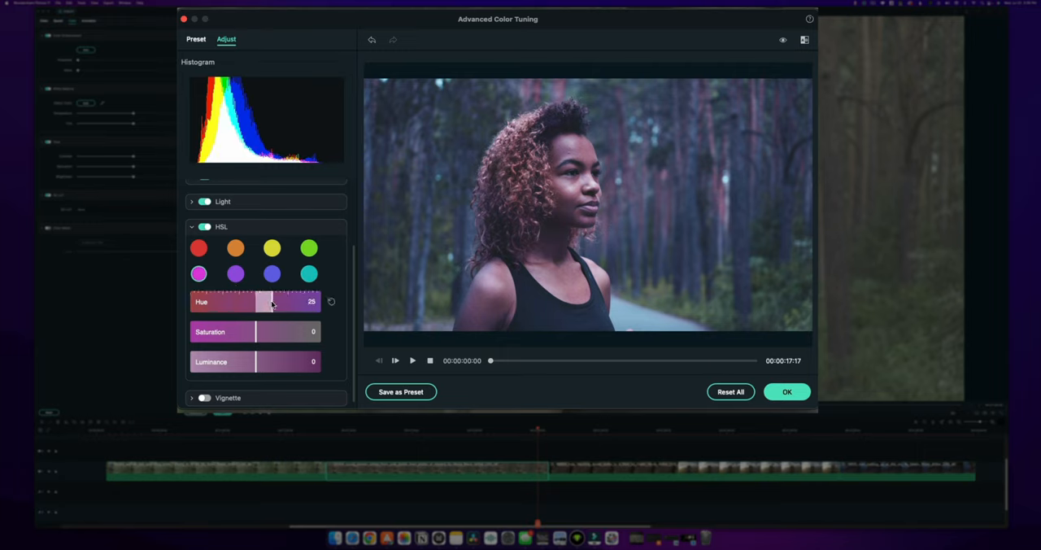
{"action": "left_click_drag", "start_coordinate": [269, 303], "coordinate": [248, 302]}
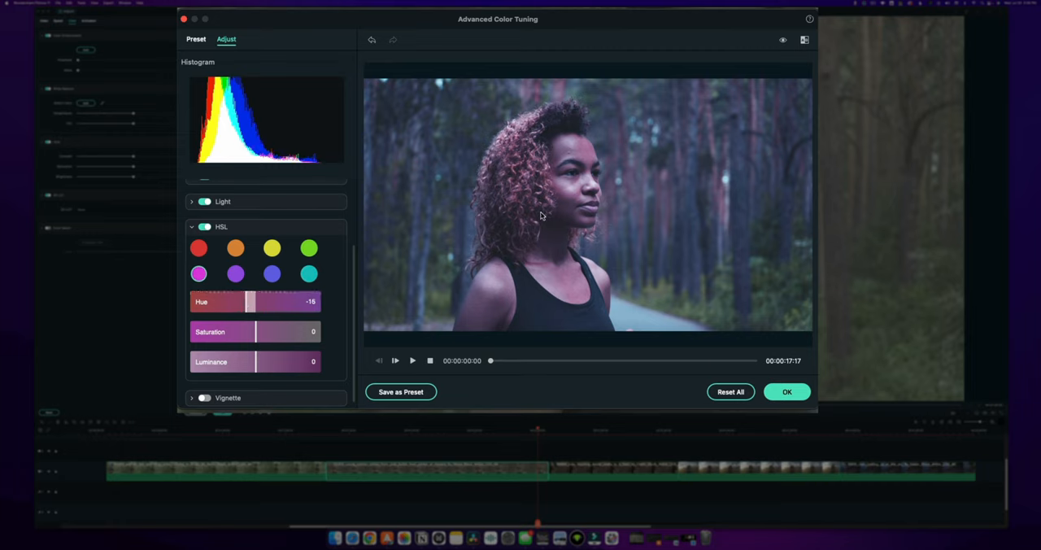
{"action": "mouse_move", "coordinate": [534, 189]}
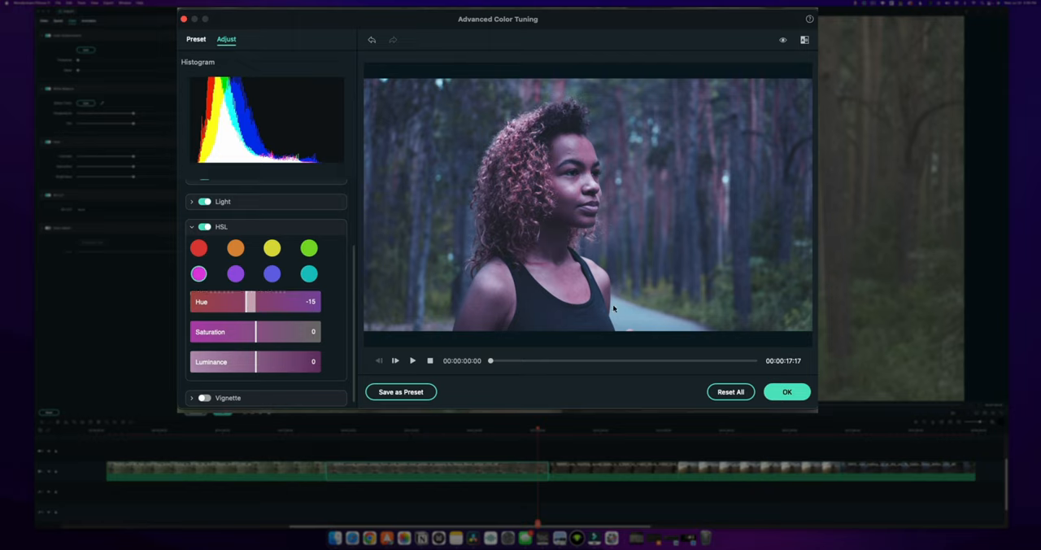
{"action": "mouse_move", "coordinate": [675, 155]}
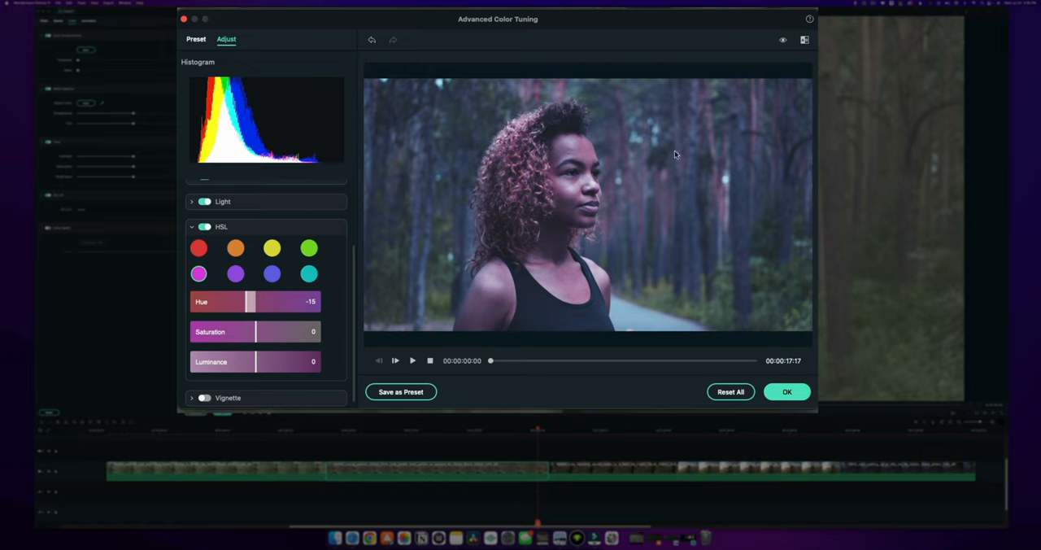
{"action": "mouse_move", "coordinate": [544, 219]}
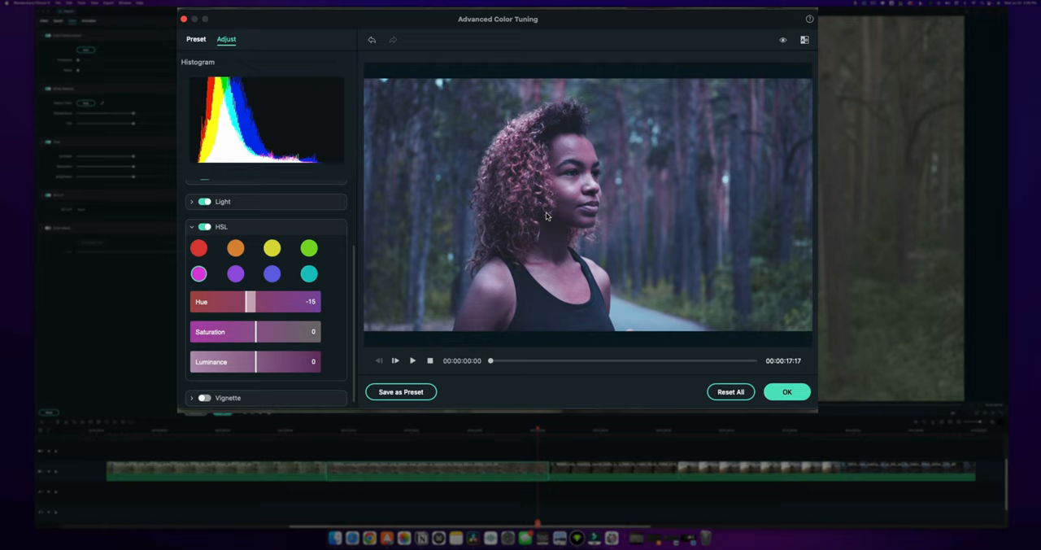
{"action": "mouse_move", "coordinate": [526, 288]}
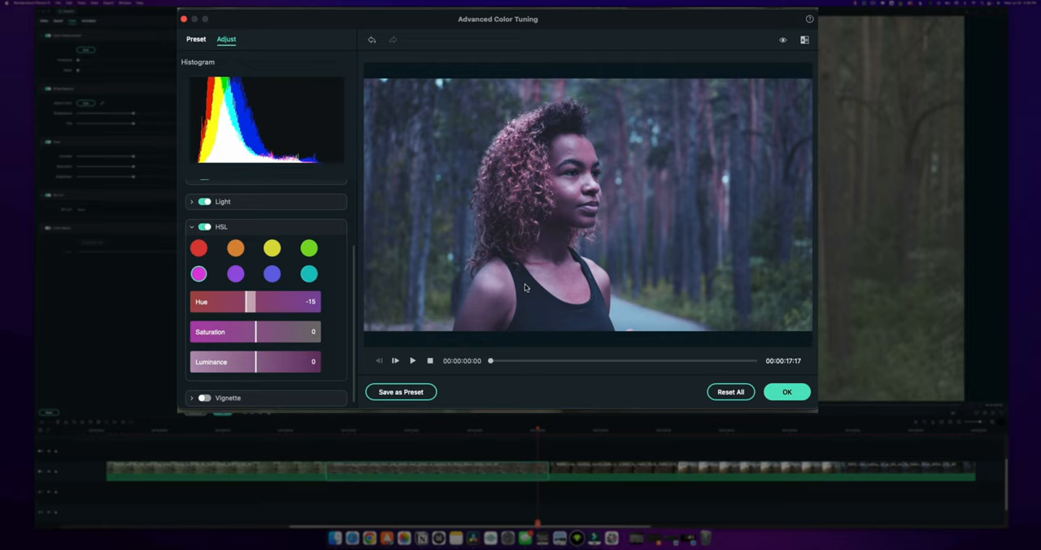
{"action": "mouse_move", "coordinate": [540, 179]}
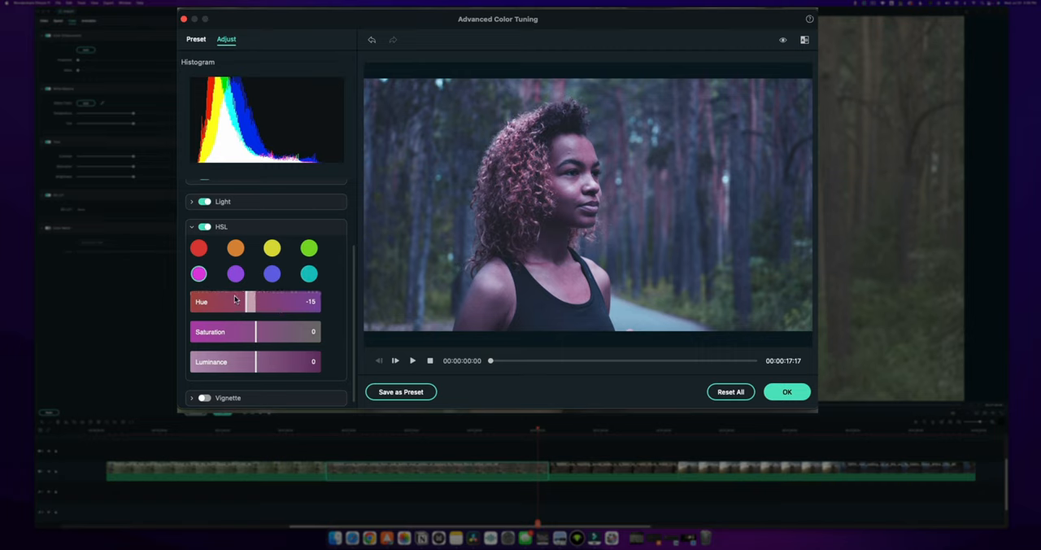
{"action": "left_click_drag", "start_coordinate": [248, 302], "coordinate": [270, 302]}
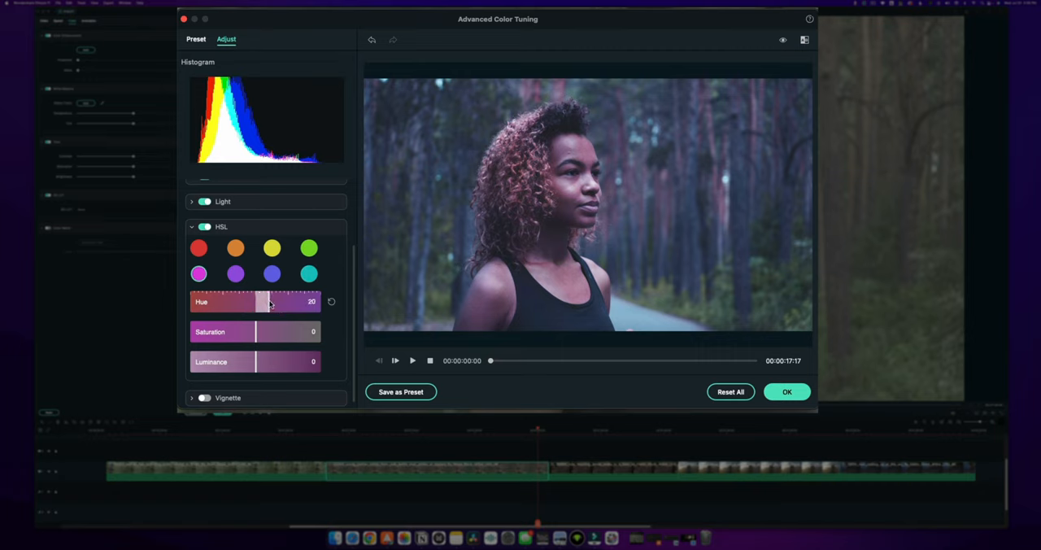
{"action": "left_click_drag", "start_coordinate": [264, 303], "coordinate": [290, 303]}
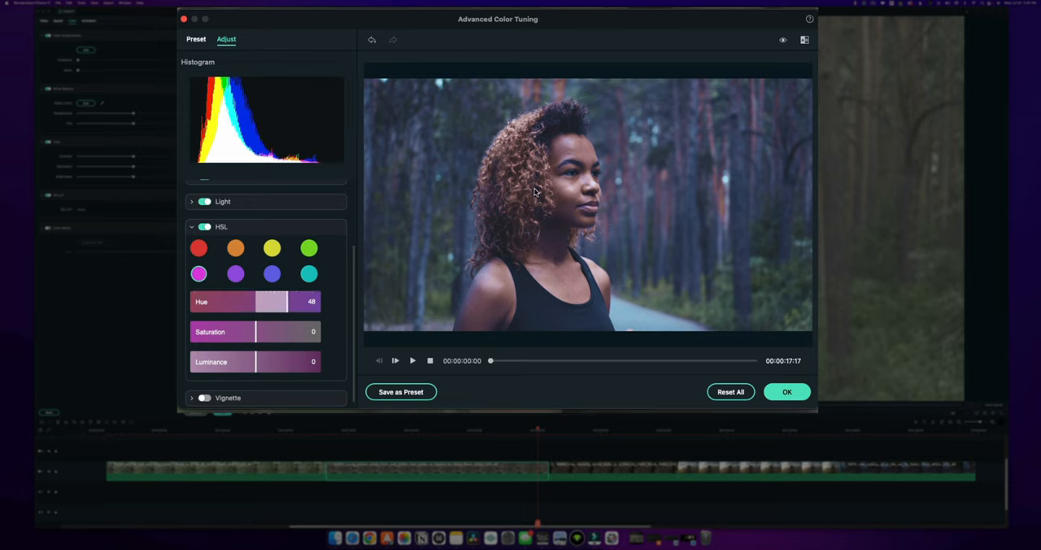
{"action": "mouse_move", "coordinate": [703, 212]}
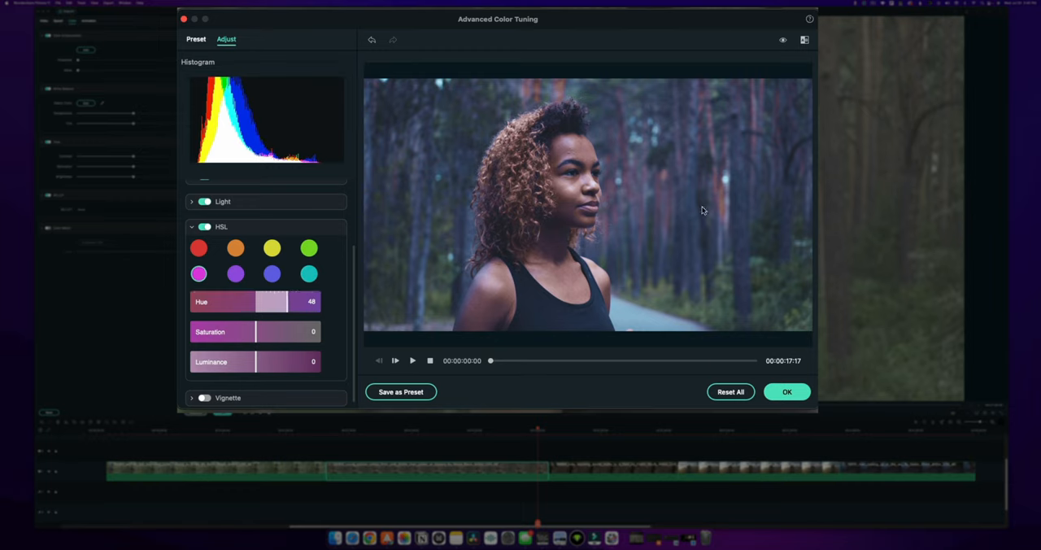
{"action": "mouse_move", "coordinate": [502, 107]}
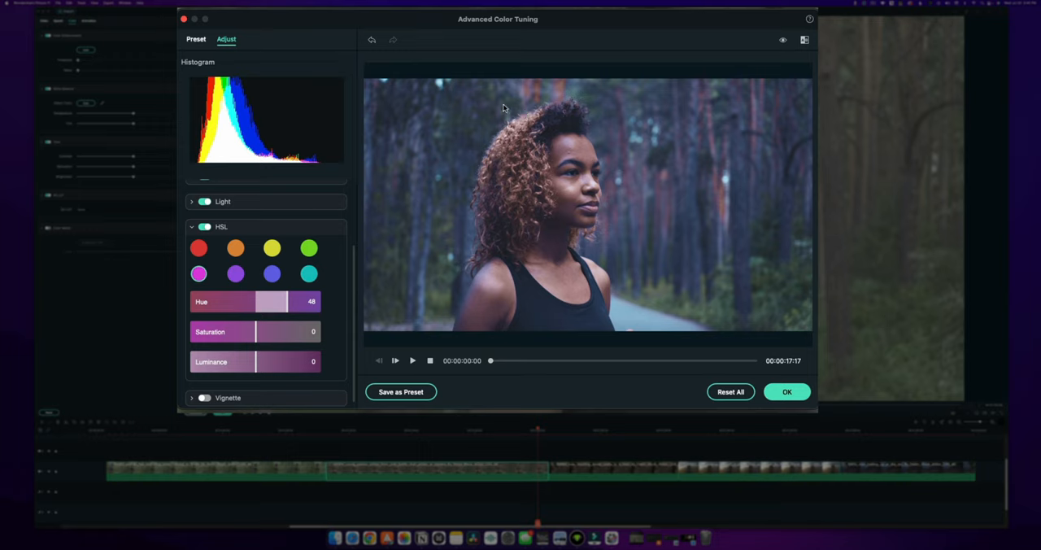
{"action": "mouse_move", "coordinate": [724, 254]}
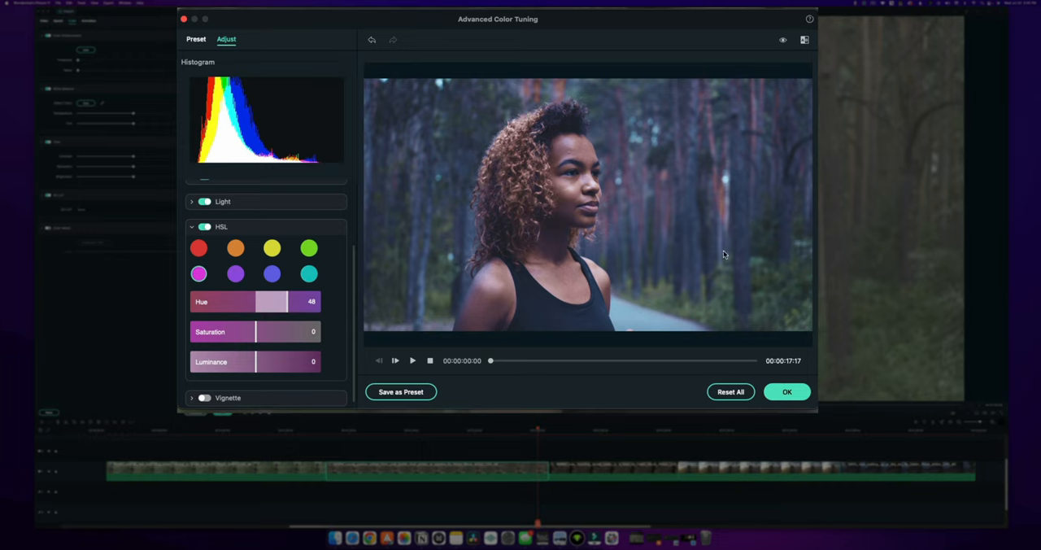
{"action": "mouse_move", "coordinate": [589, 185]}
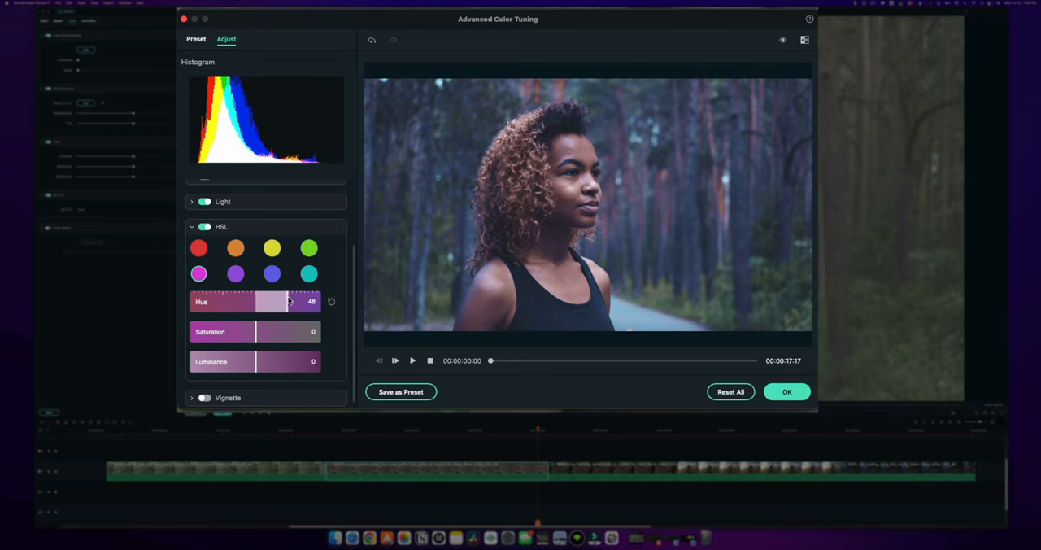
Nudge the magenta hue around and settle it at 51.
{"action": "left_click_drag", "start_coordinate": [290, 302], "coordinate": [254, 303]}
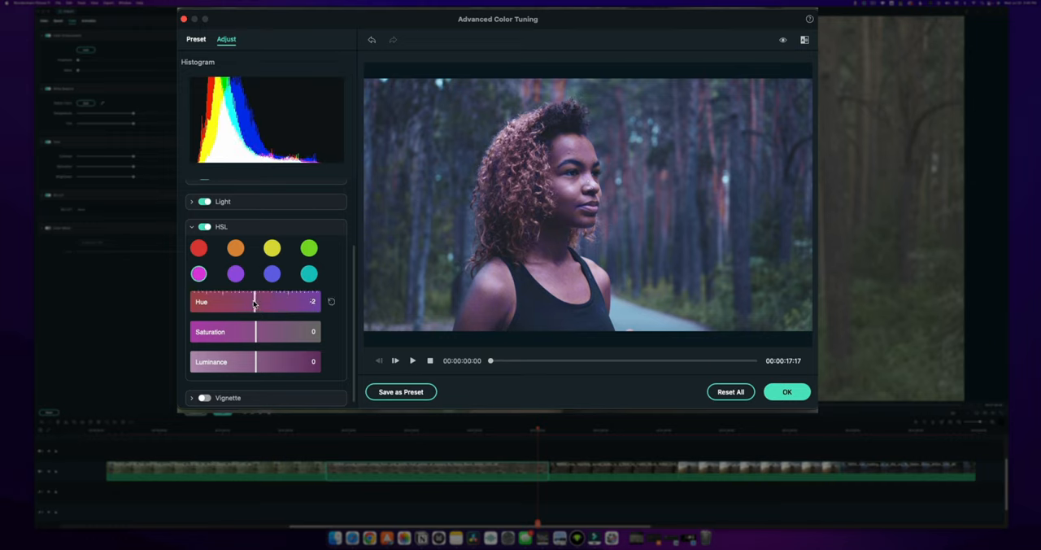
{"action": "left_click_drag", "start_coordinate": [253, 302], "coordinate": [251, 302]}
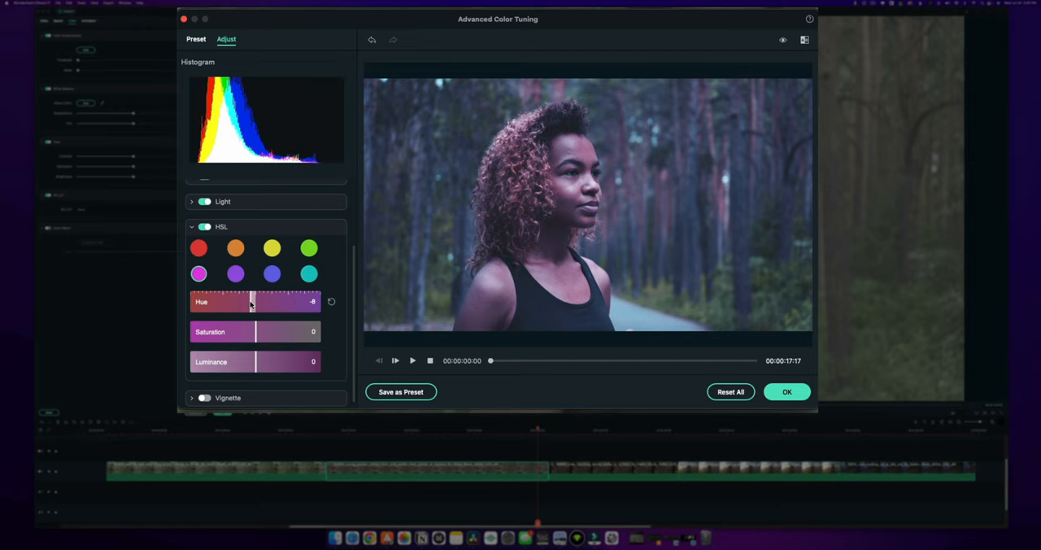
{"action": "left_click_drag", "start_coordinate": [252, 303], "coordinate": [293, 303]}
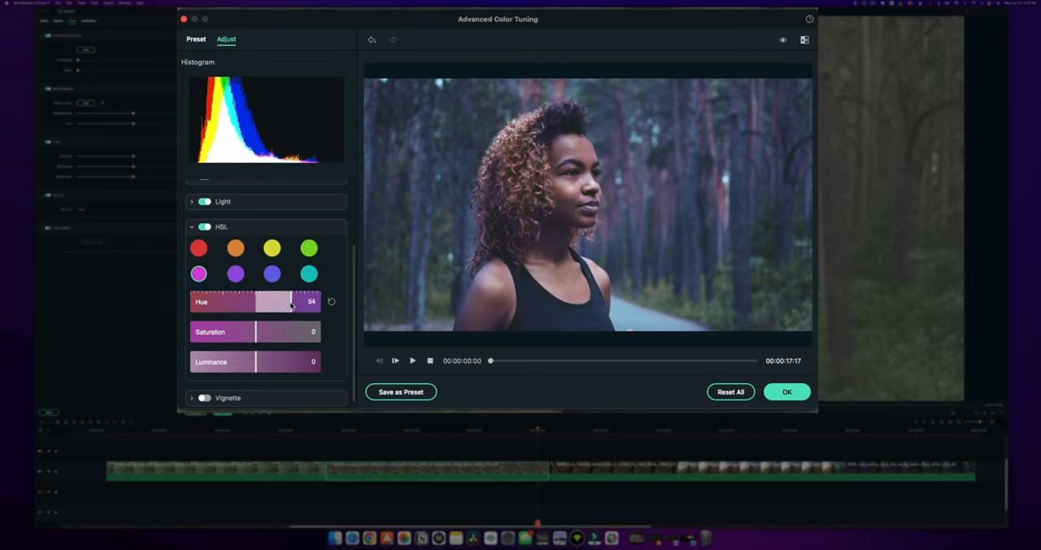
{"action": "left_click_drag", "start_coordinate": [290, 303], "coordinate": [276, 303]}
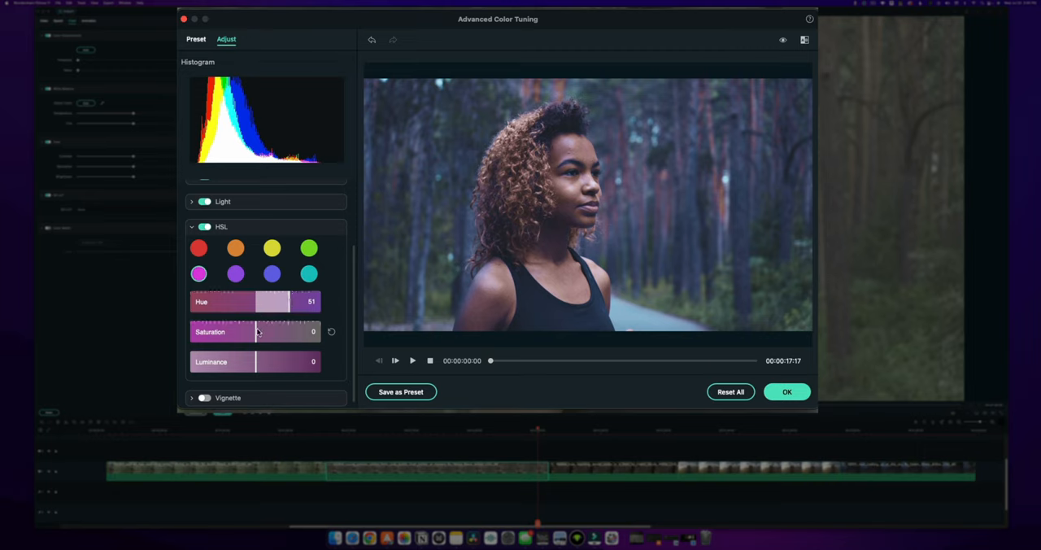
Try heavy saturation changes on the magenta tones, then return saturation to neutral.
{"action": "left_click_drag", "start_coordinate": [253, 332], "coordinate": [306, 332]}
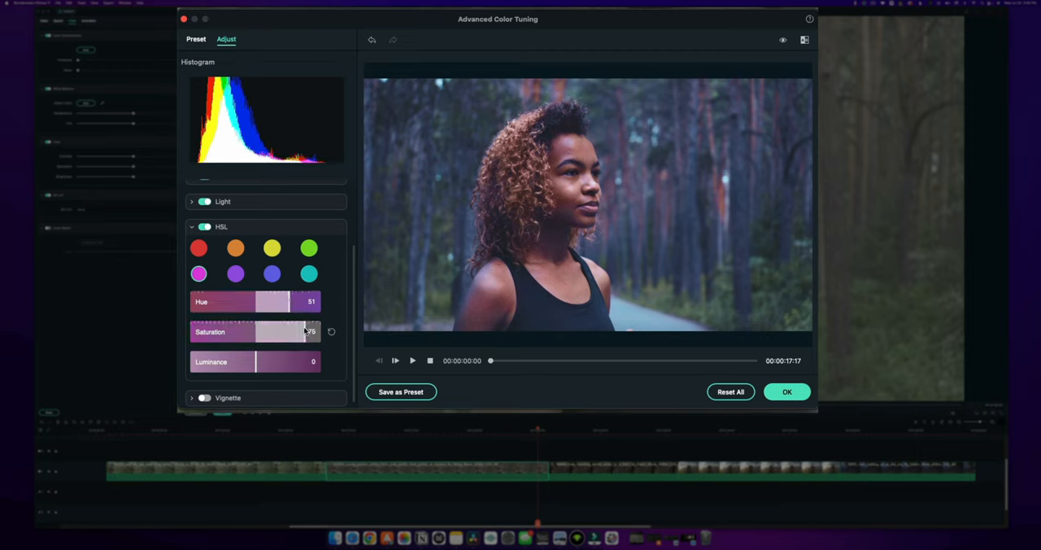
{"action": "left_click_drag", "start_coordinate": [306, 332], "coordinate": [201, 332]}
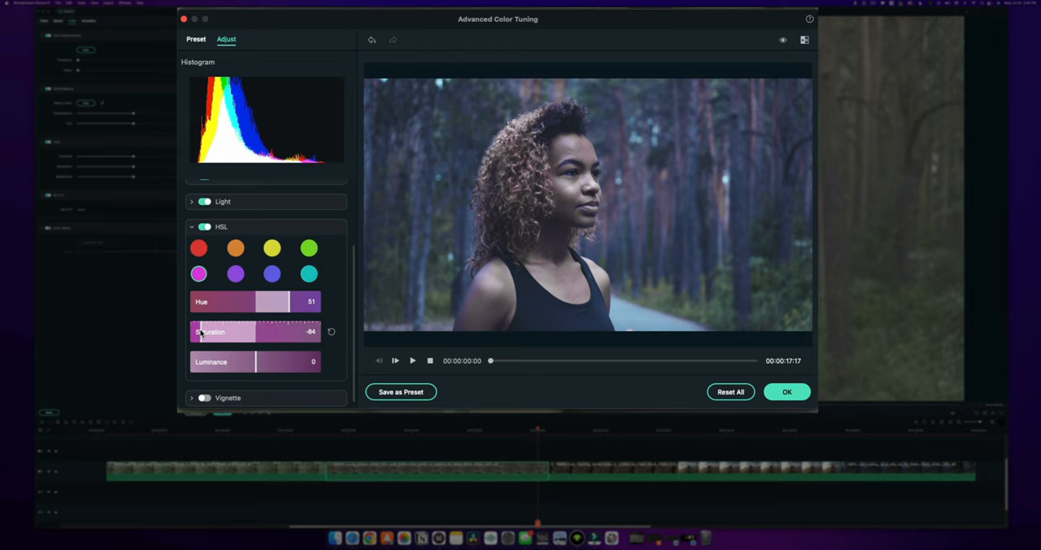
{"action": "left_click_drag", "start_coordinate": [198, 332], "coordinate": [201, 332]}
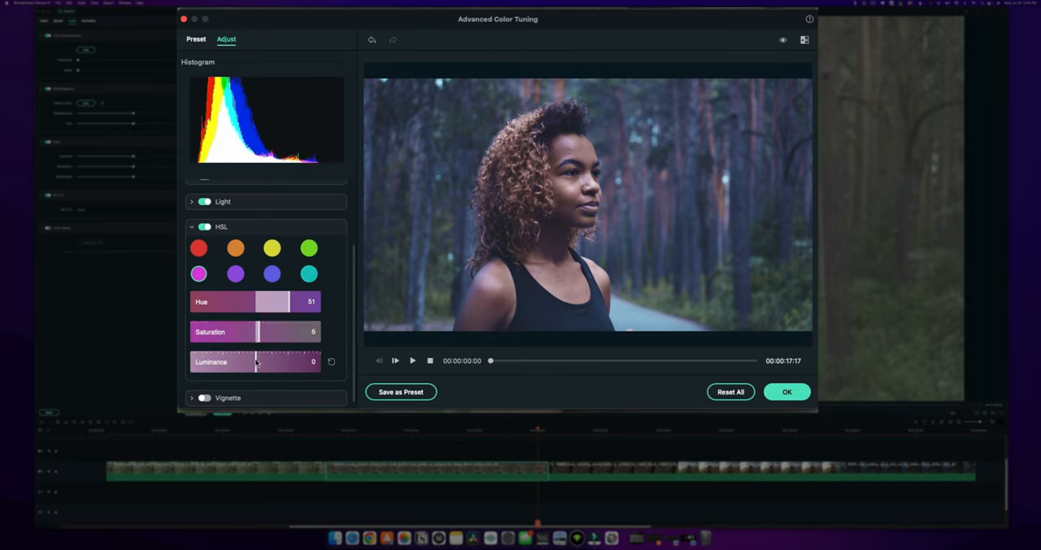
Lower the magenta luminance below neutral and collapse the HSL group.
{"action": "left_click_drag", "start_coordinate": [257, 361], "coordinate": [247, 361]}
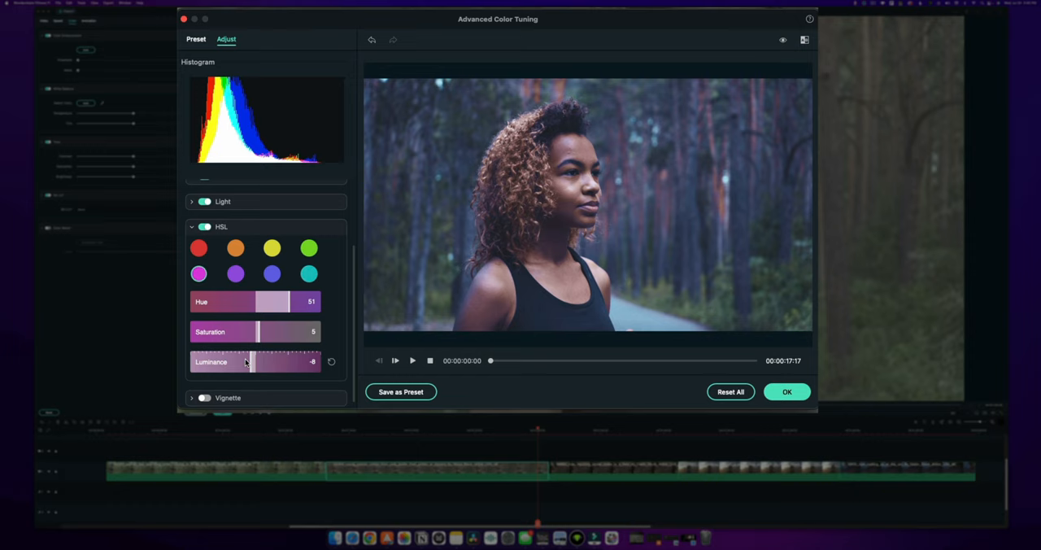
{"action": "left_click_drag", "start_coordinate": [247, 361], "coordinate": [322, 362]}
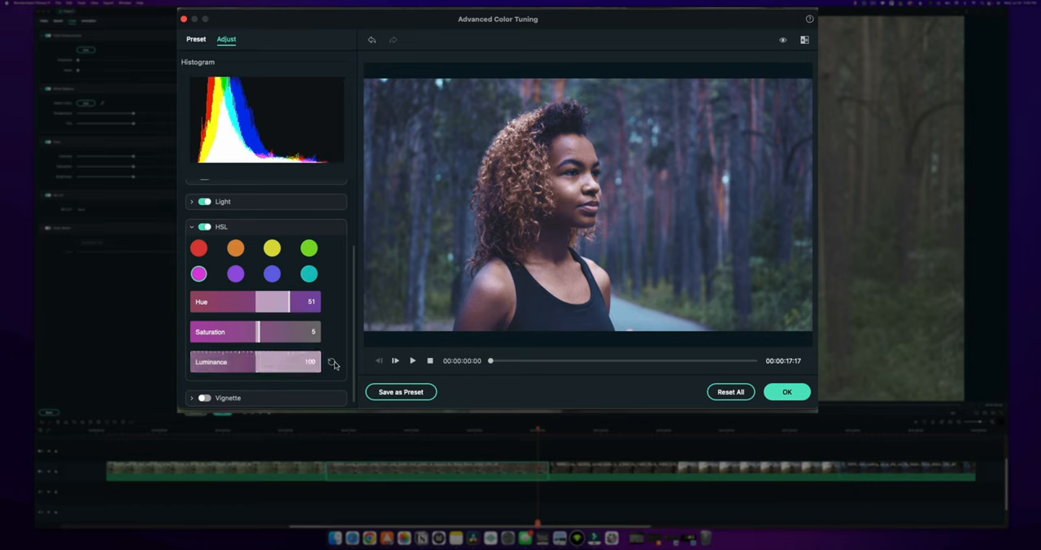
{"action": "left_click_drag", "start_coordinate": [317, 361], "coordinate": [244, 362]}
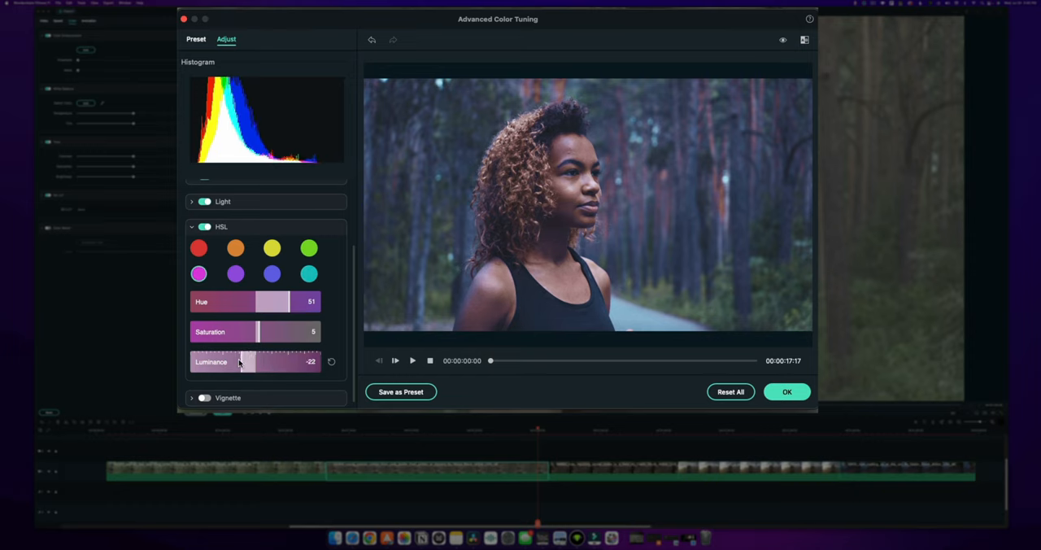
{"action": "left_click", "coordinate": [221, 226]}
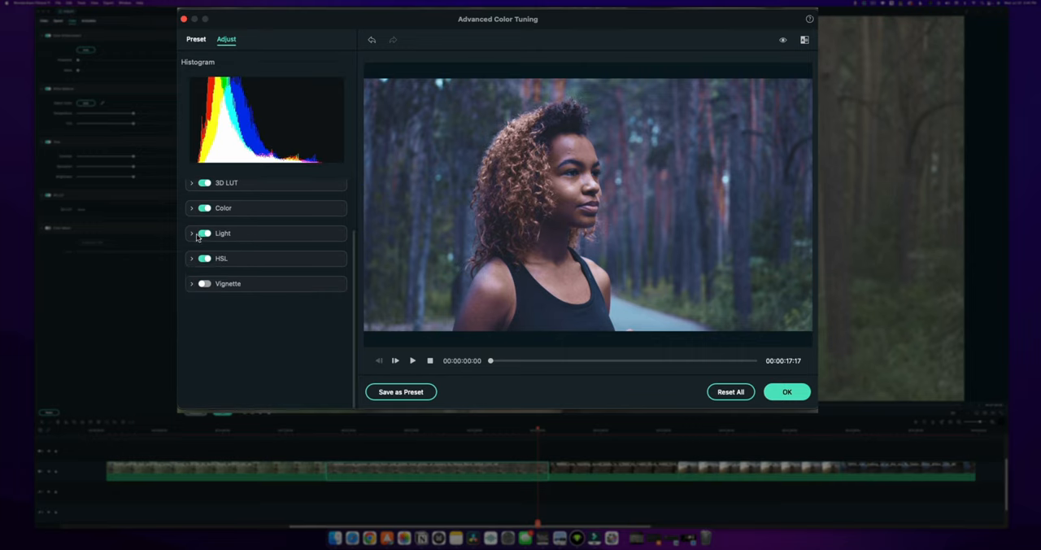
Expand Vignette and push its Amount to -100 for heavy dark edges.
{"action": "left_click", "coordinate": [192, 283]}
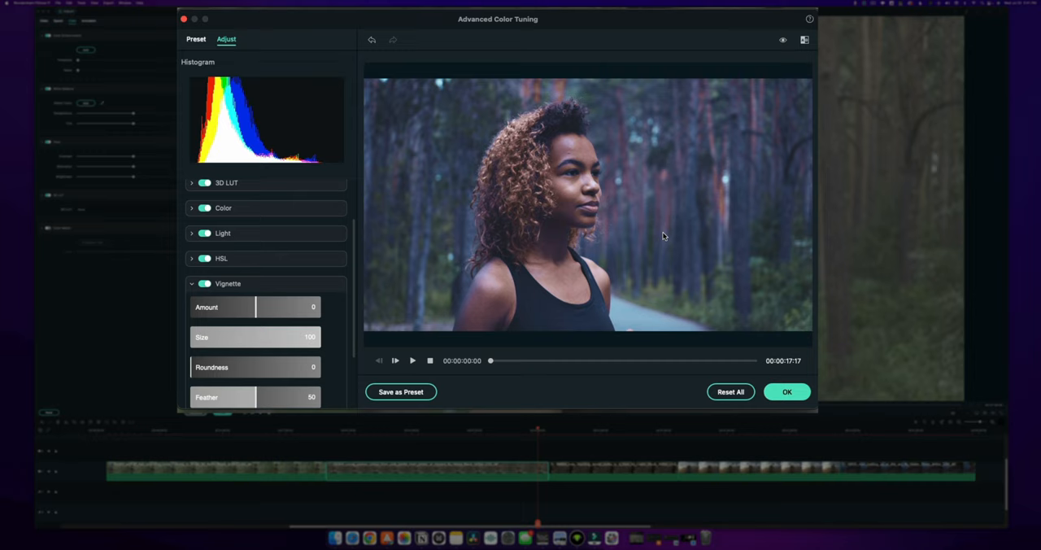
{"action": "mouse_move", "coordinate": [375, 225]}
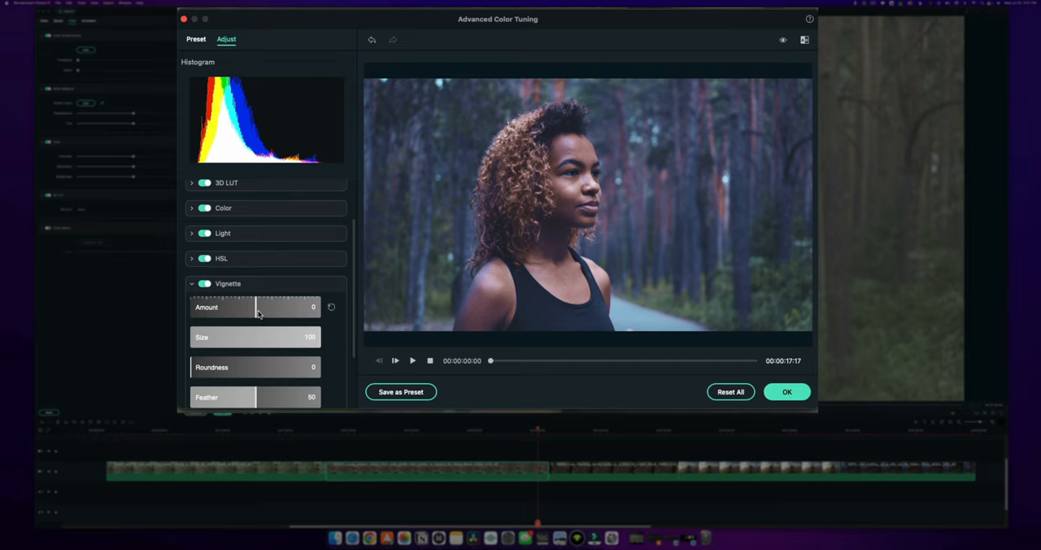
{"action": "left_click_drag", "start_coordinate": [257, 306], "coordinate": [199, 306]}
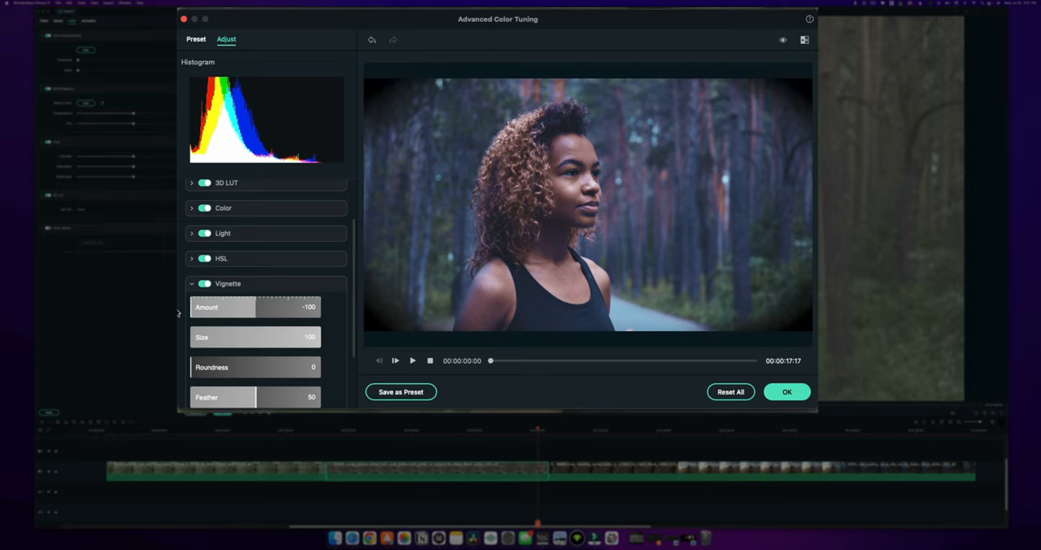
{"action": "mouse_move", "coordinate": [400, 192]}
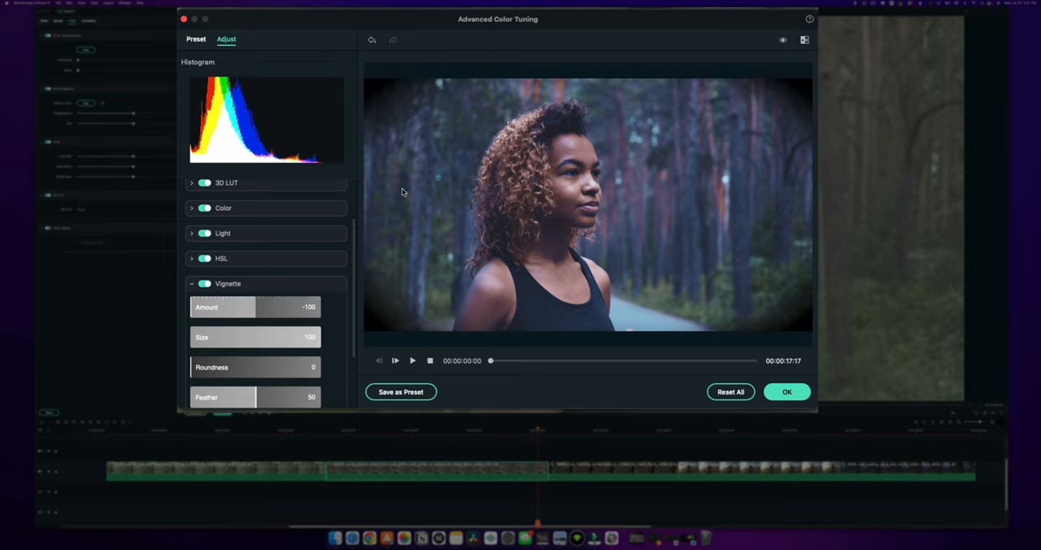
{"action": "mouse_move", "coordinate": [558, 283]}
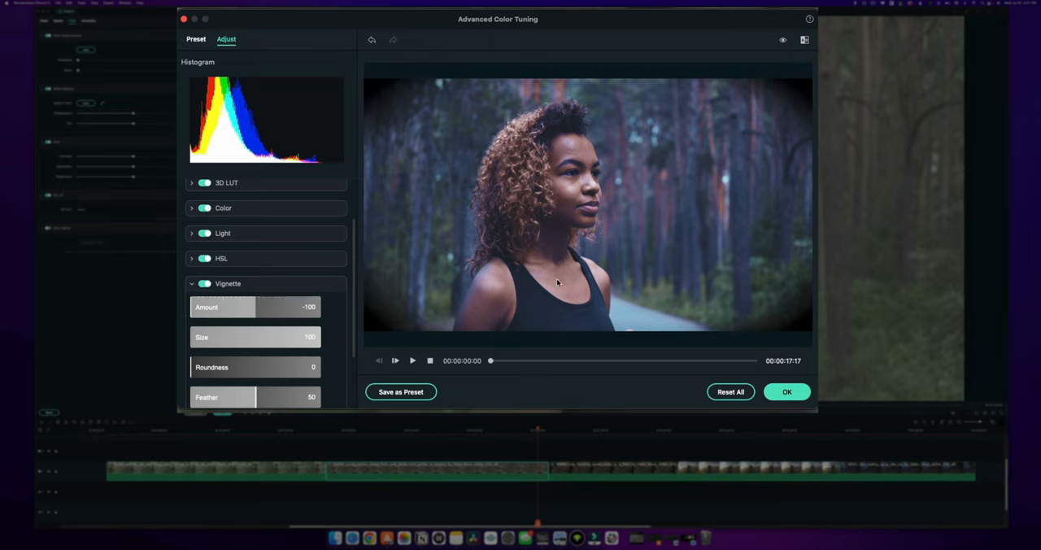
{"action": "mouse_move", "coordinate": [735, 130]}
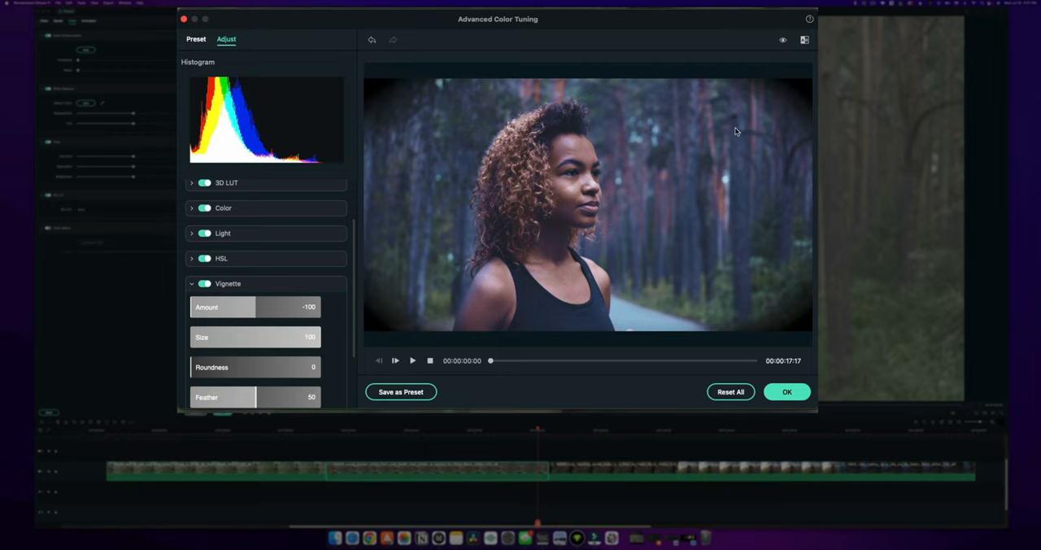
{"action": "mouse_move", "coordinate": [615, 127]}
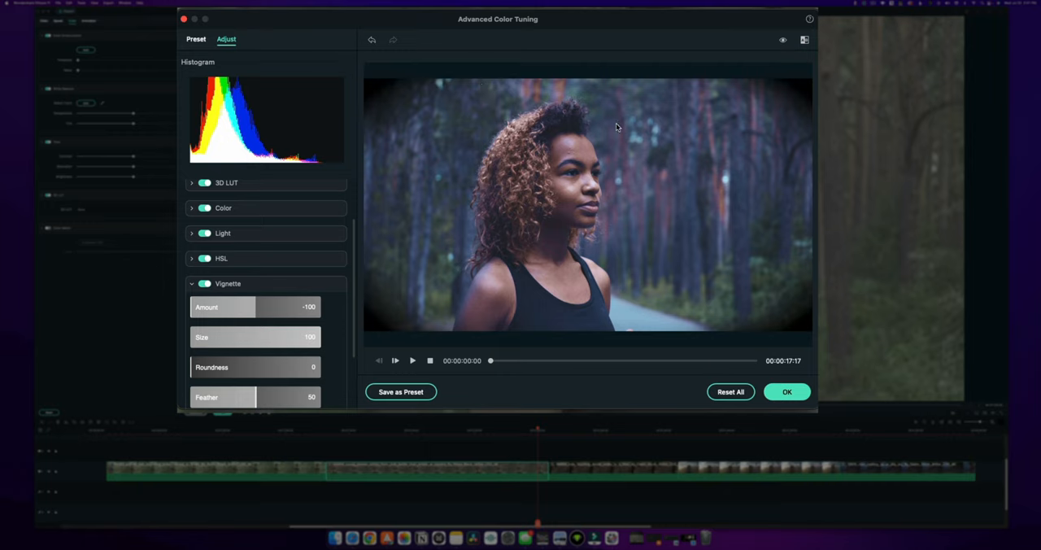
{"action": "mouse_move", "coordinate": [508, 122]}
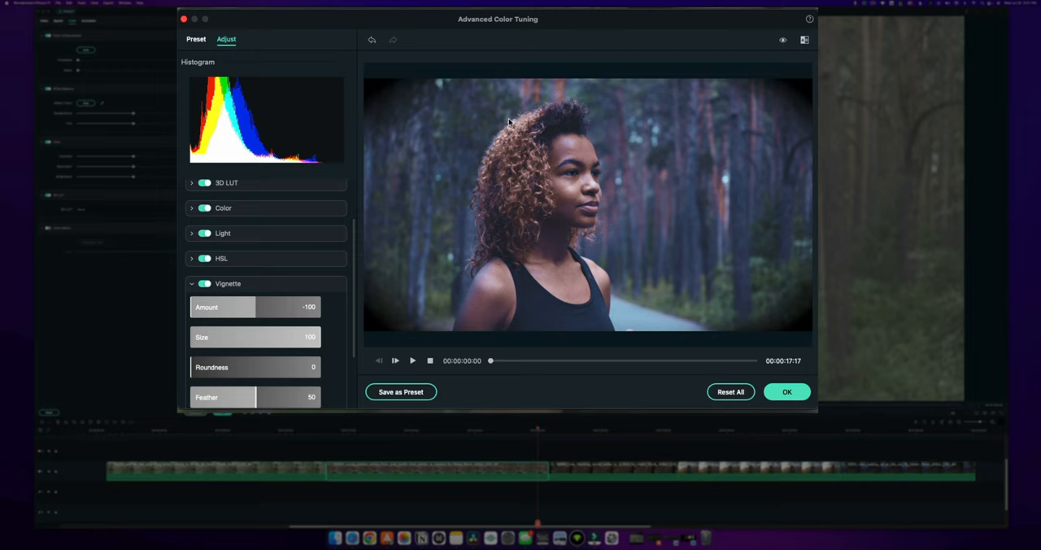
{"action": "mouse_move", "coordinate": [345, 349]}
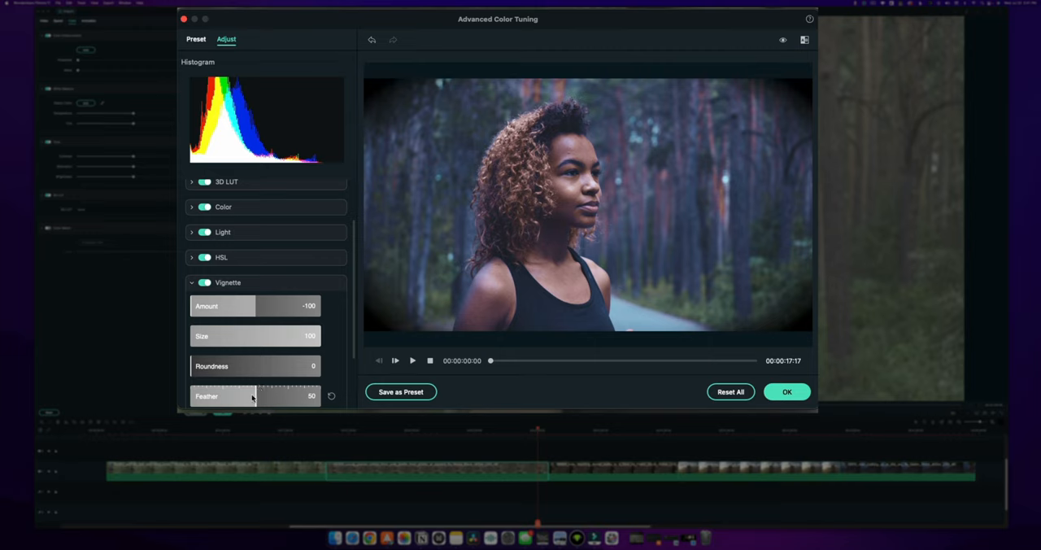
Reset the Vignette settings and fold the Adjust list back to its collapsed top state.
{"action": "left_click", "coordinate": [192, 283]}
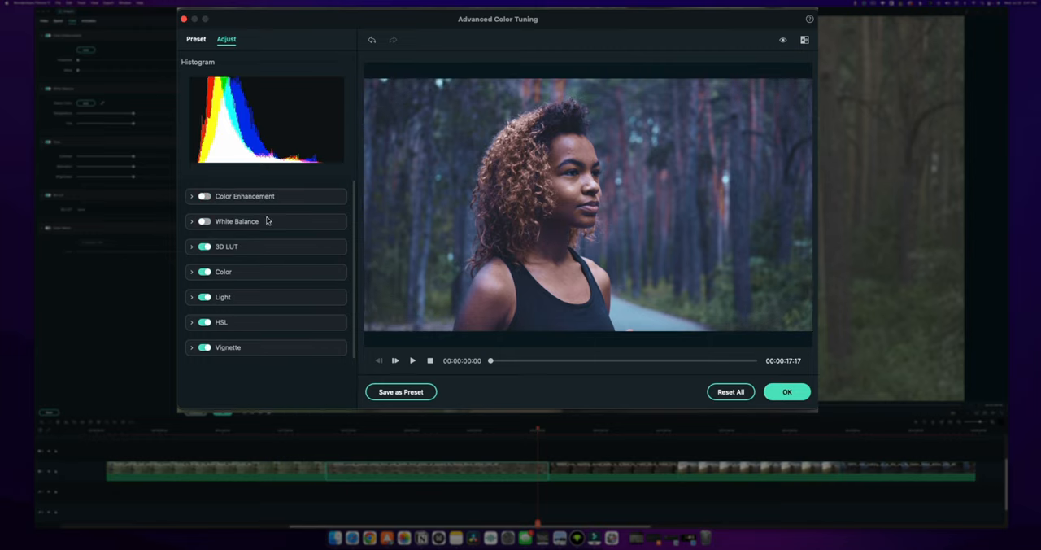
{"action": "mouse_move", "coordinate": [280, 283]}
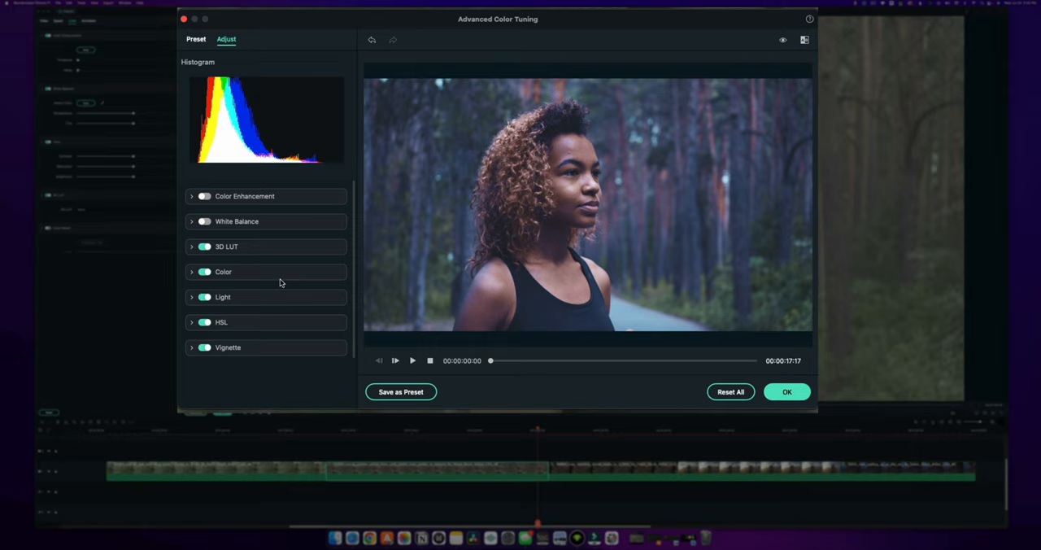
{"action": "mouse_move", "coordinate": [414, 122]}
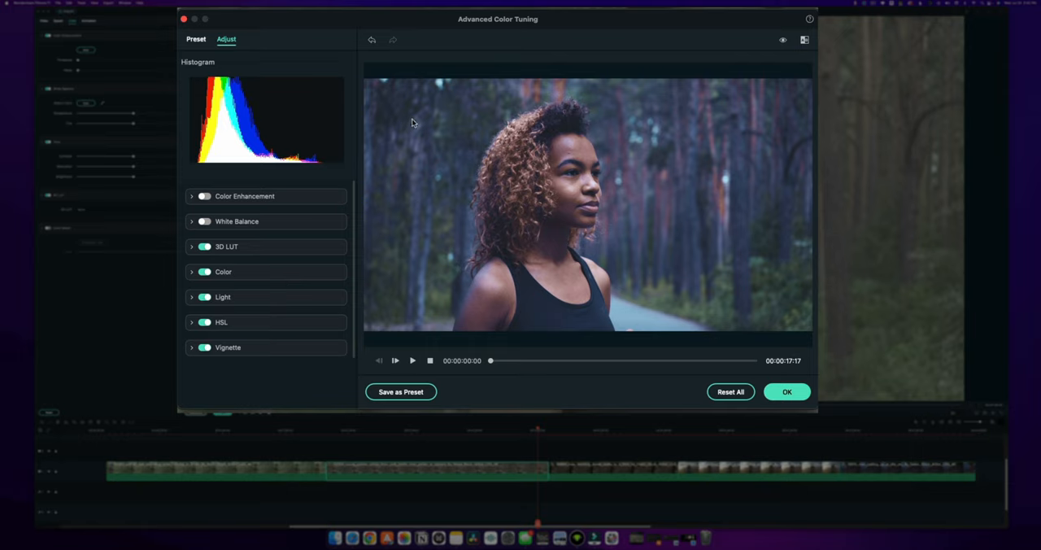
{"action": "mouse_move", "coordinate": [400, 140]}
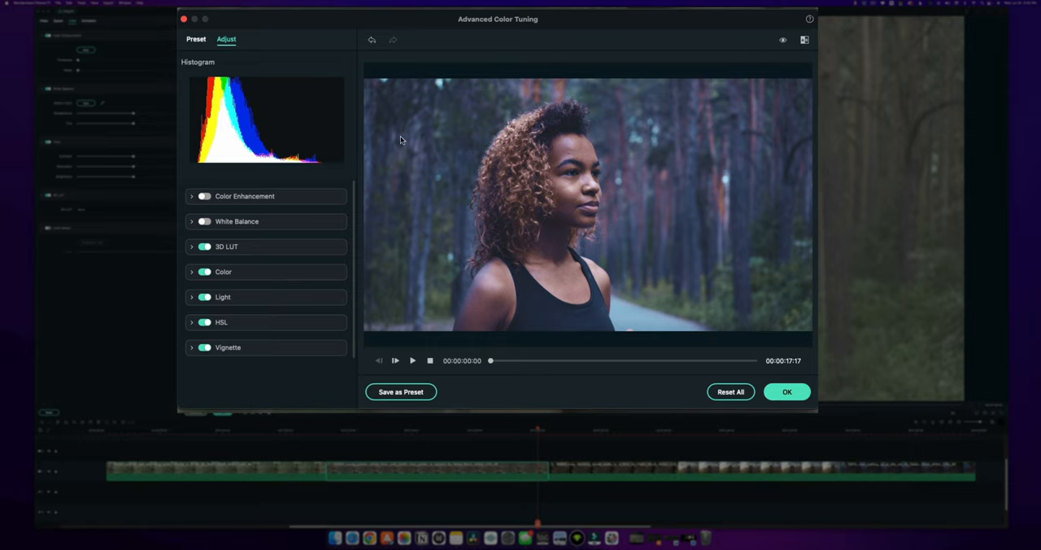
{"action": "mouse_move", "coordinate": [632, 251]}
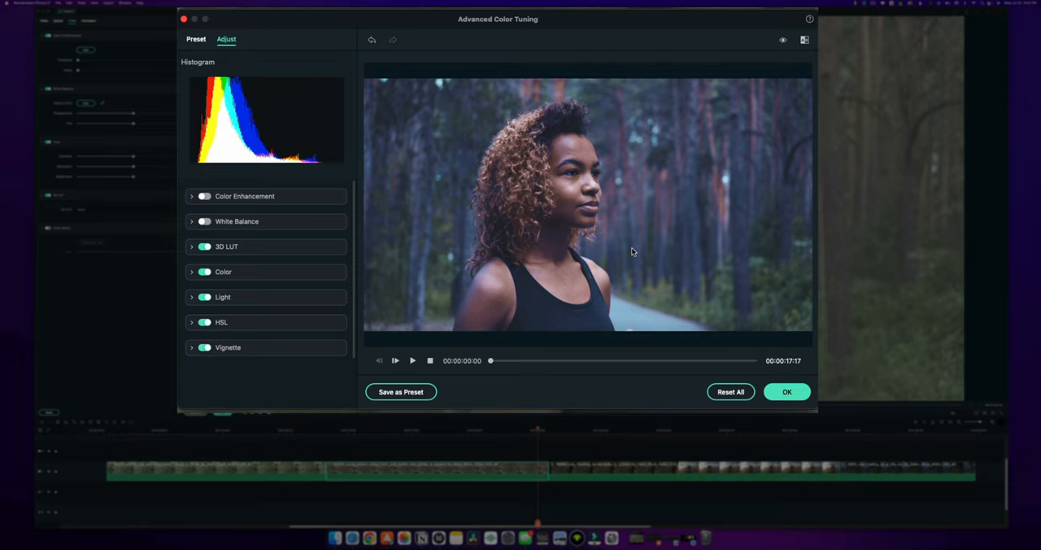
{"action": "mouse_move", "coordinate": [553, 153]}
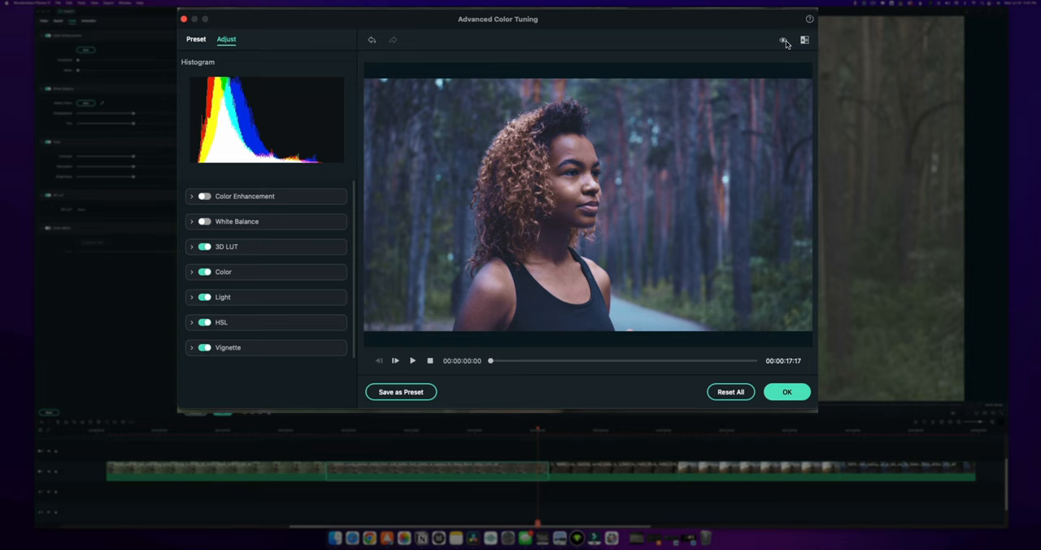
{"action": "left_click", "coordinate": [783, 39]}
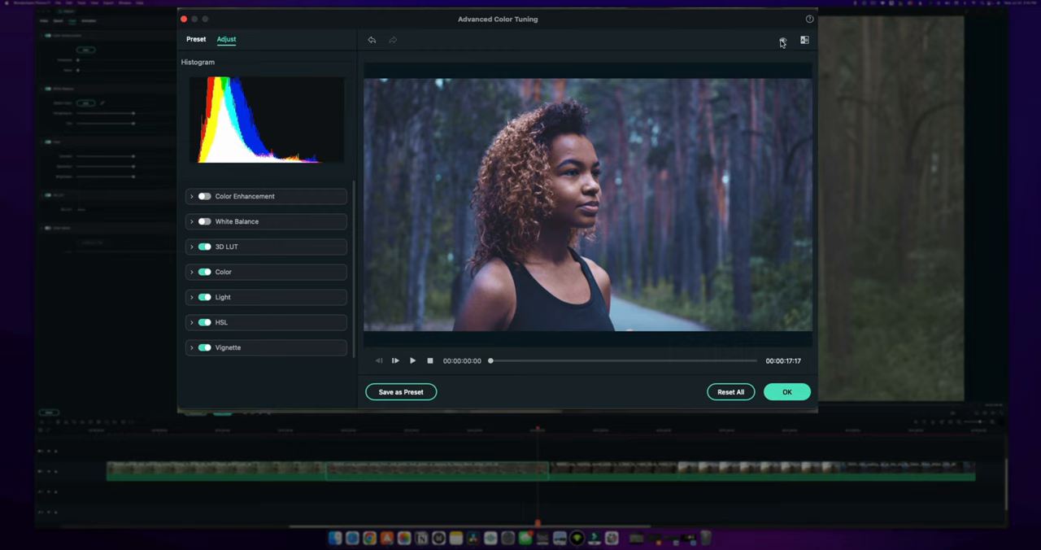
{"action": "left_click", "coordinate": [804, 39]}
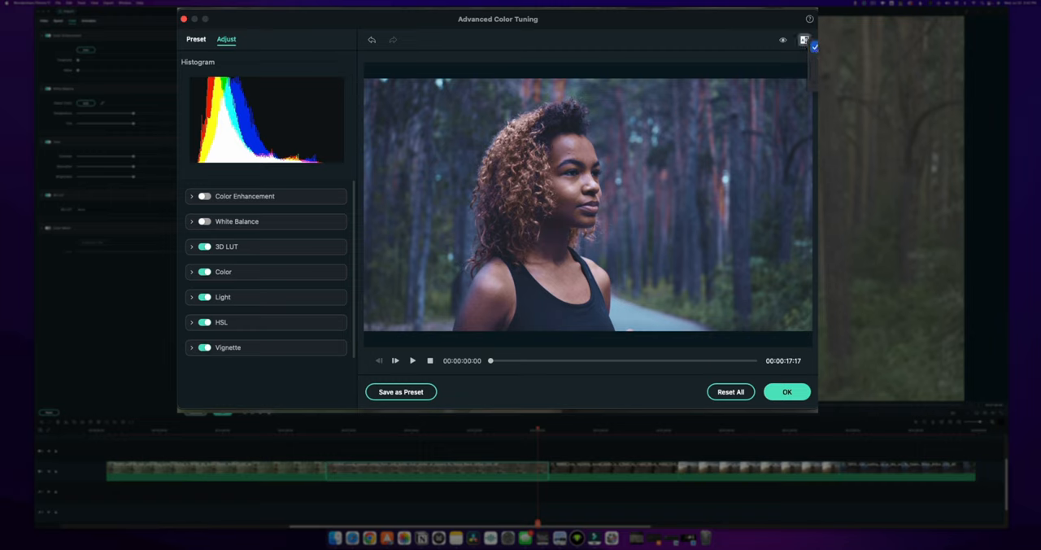
{"action": "left_click", "coordinate": [803, 39]}
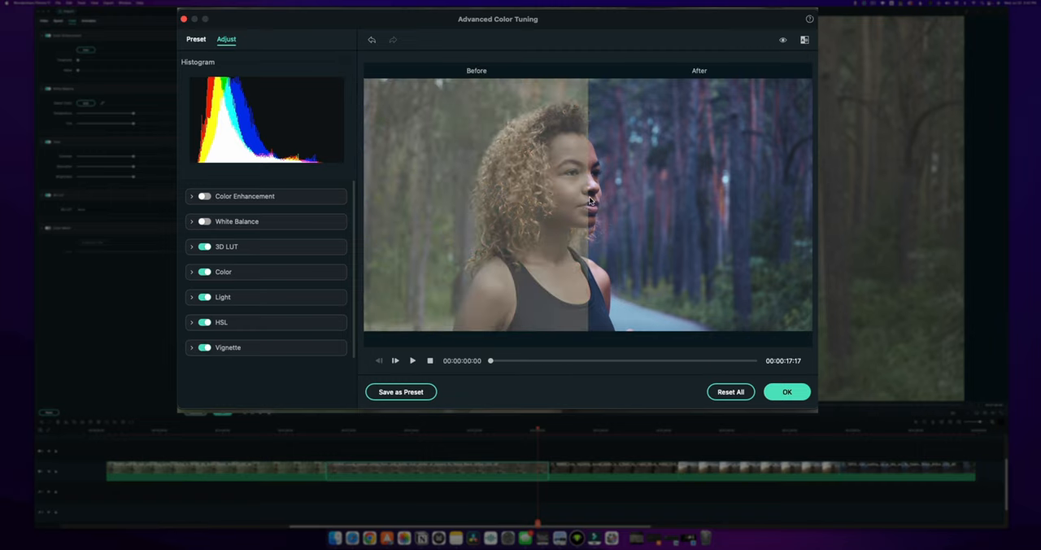
{"action": "mouse_move", "coordinate": [659, 197]}
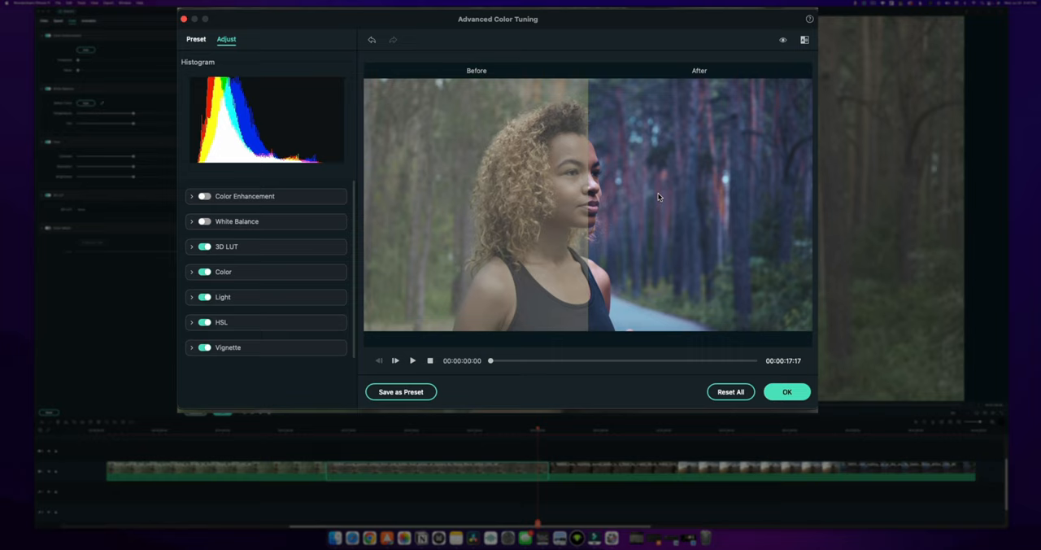
{"action": "left_click", "coordinate": [804, 39]}
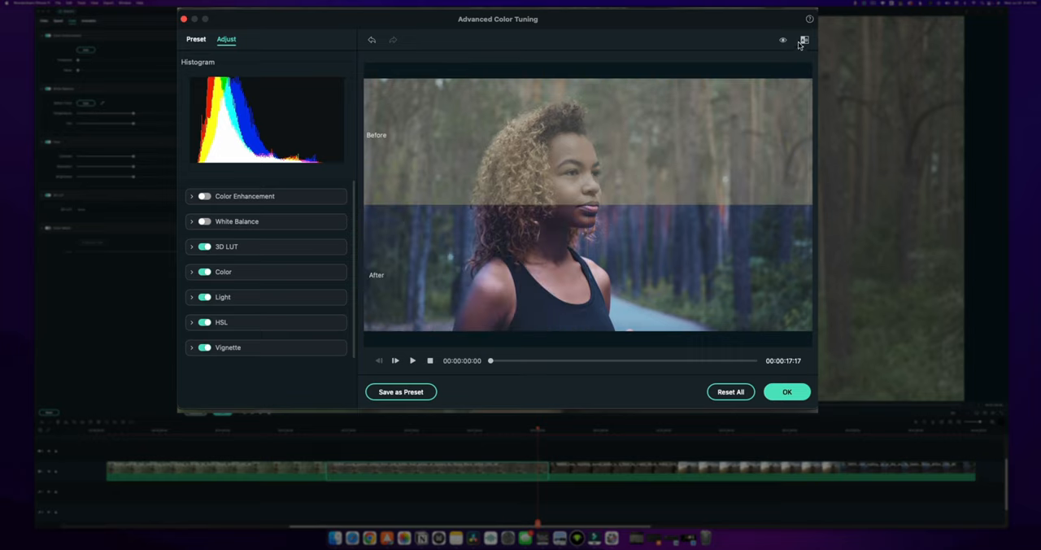
{"action": "left_click", "coordinate": [804, 39]}
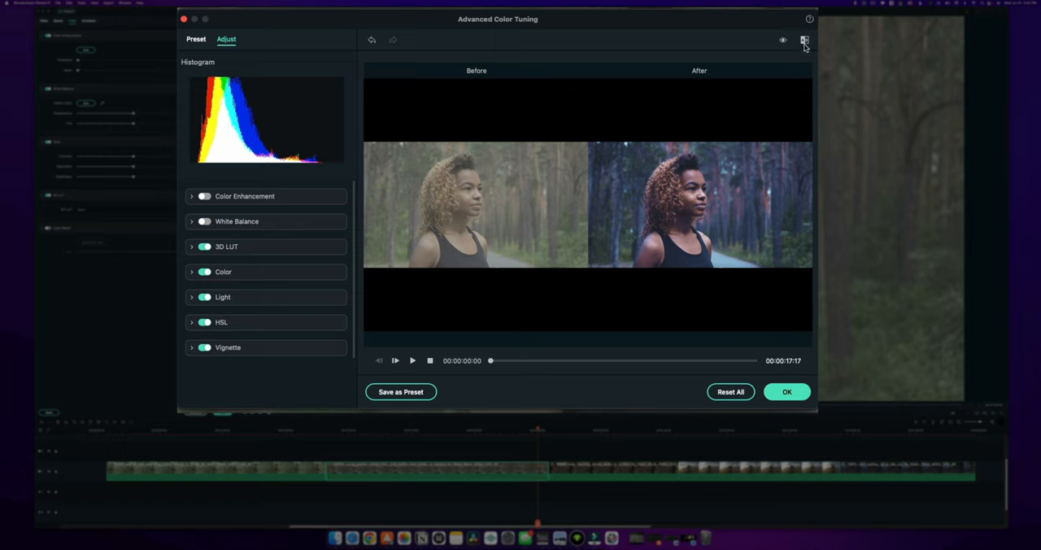
{"action": "left_click", "coordinate": [803, 39]}
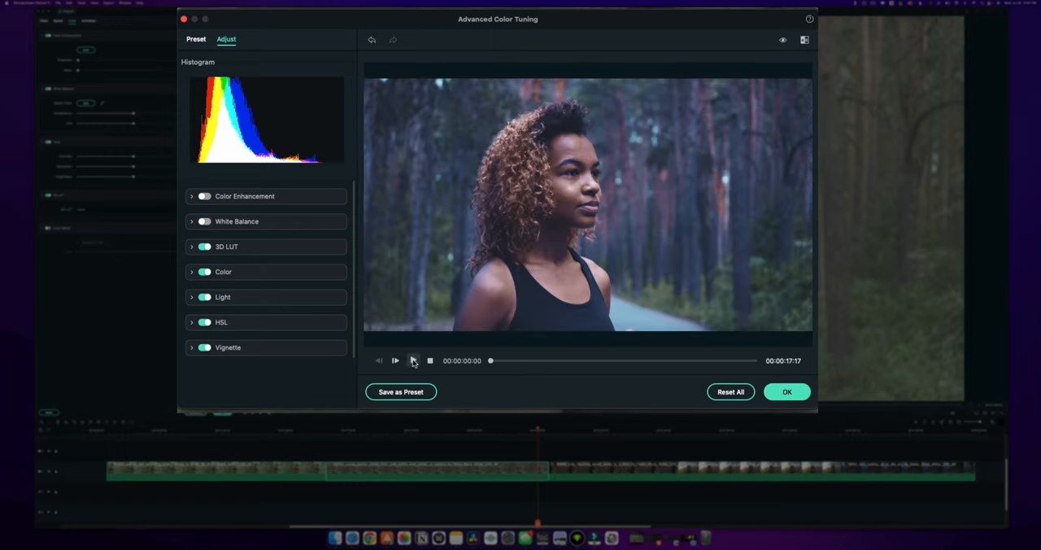
{"action": "left_click", "coordinate": [394, 361]}
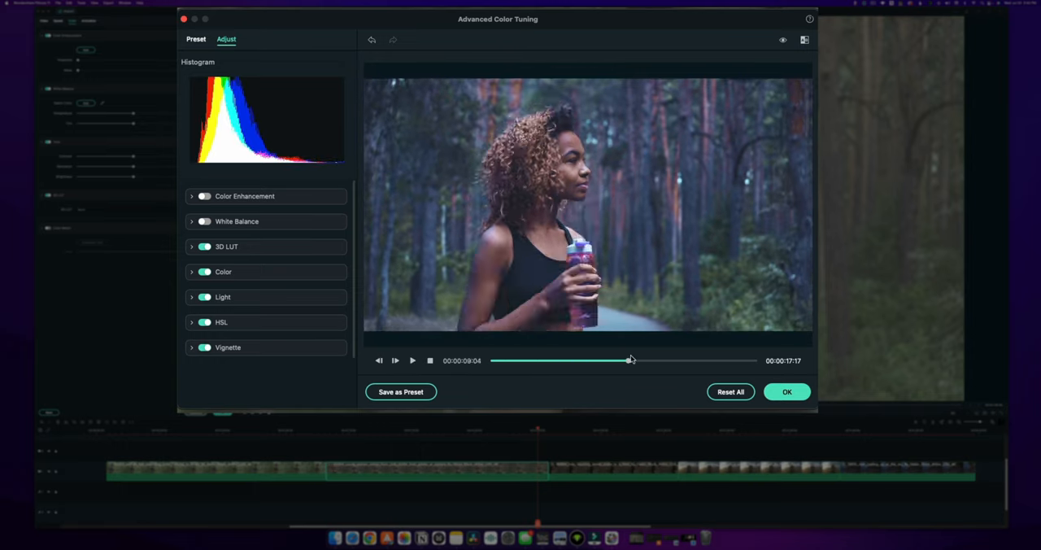
{"action": "left_click_drag", "start_coordinate": [631, 361], "coordinate": [587, 361]}
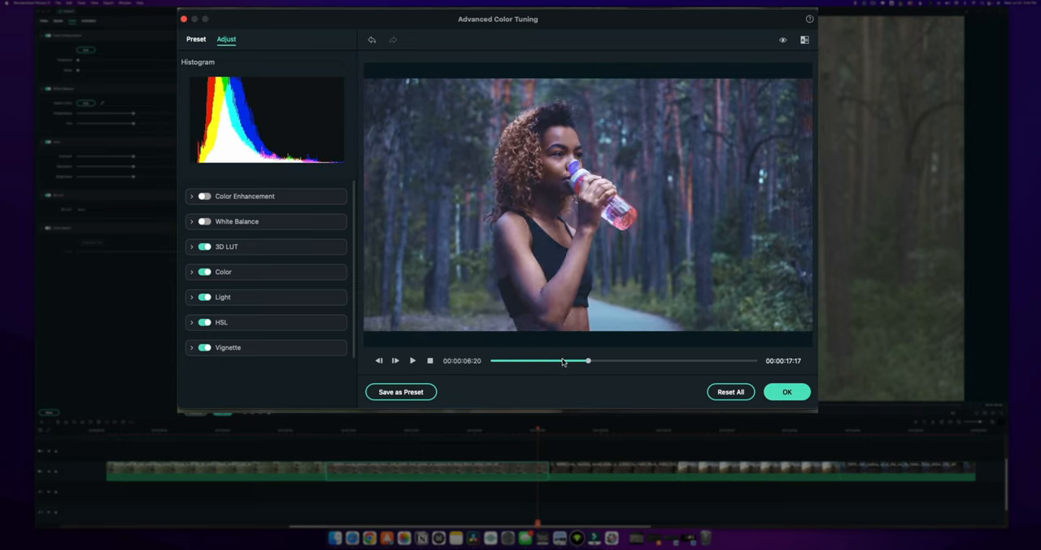
{"action": "left_click_drag", "start_coordinate": [589, 361], "coordinate": [489, 361]}
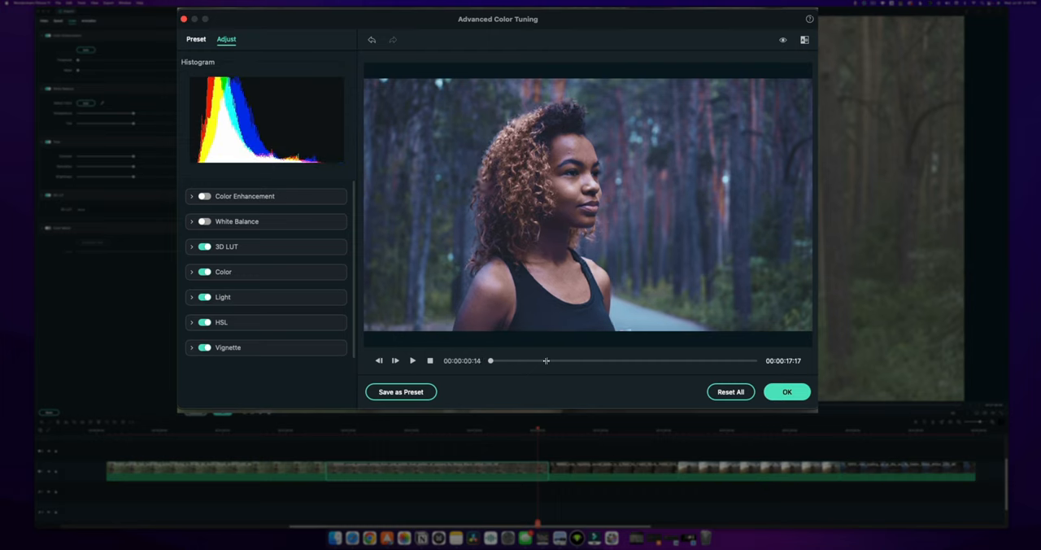
{"action": "left_click_drag", "start_coordinate": [491, 361], "coordinate": [635, 361]}
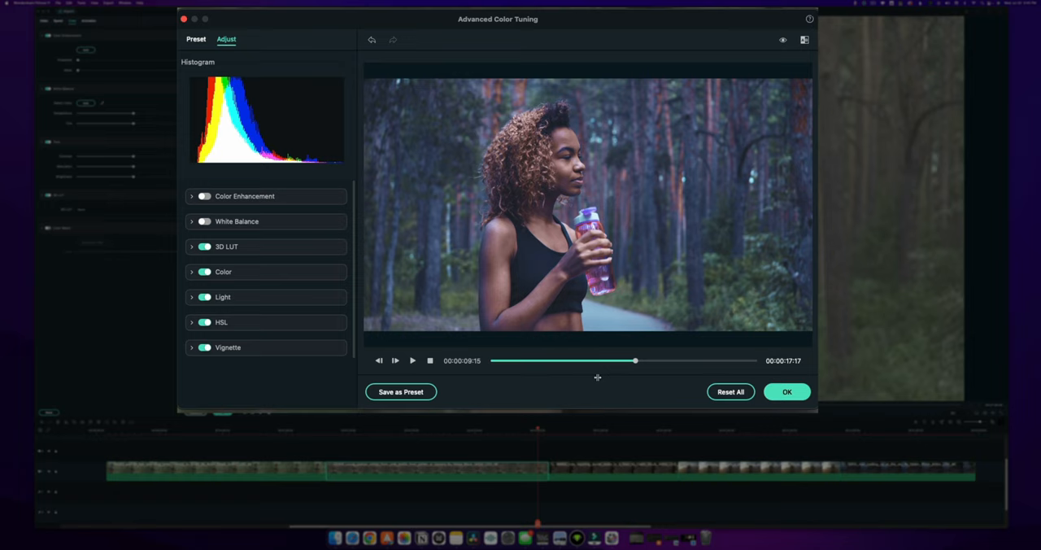
{"action": "left_click_drag", "start_coordinate": [634, 361], "coordinate": [680, 361]}
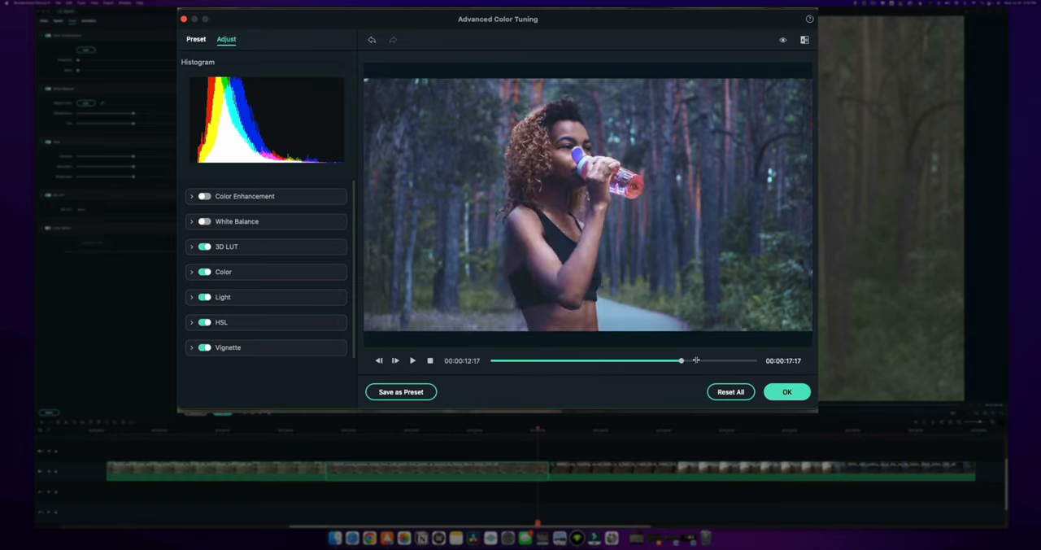
{"action": "left_click_drag", "start_coordinate": [680, 361], "coordinate": [715, 361]}
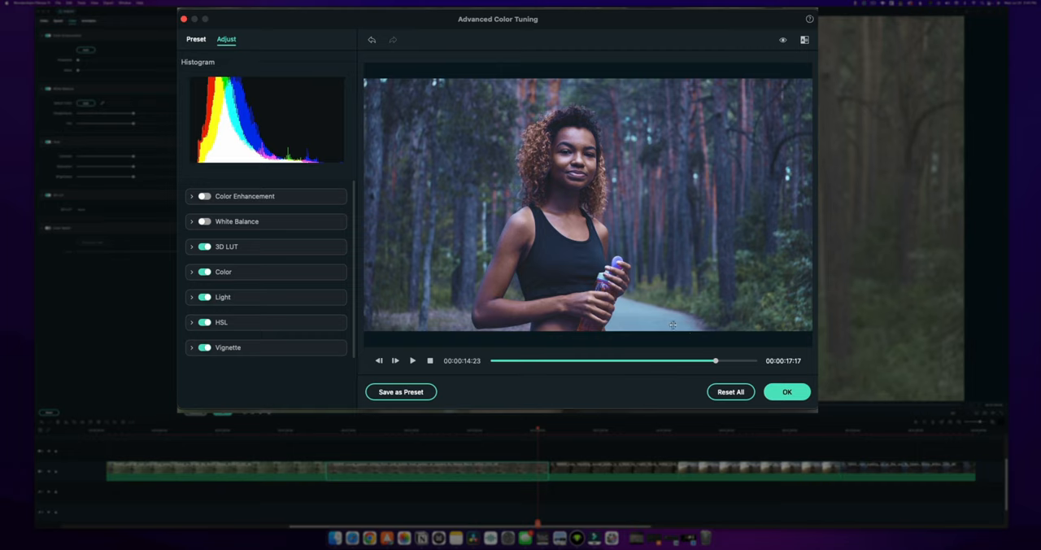
{"action": "mouse_move", "coordinate": [615, 234]}
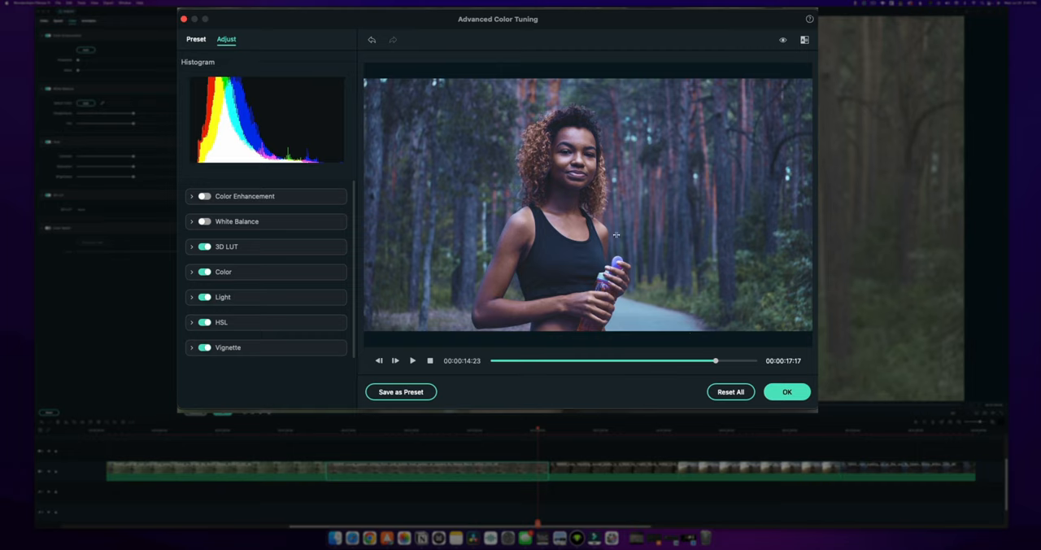
{"action": "mouse_move", "coordinate": [387, 384]}
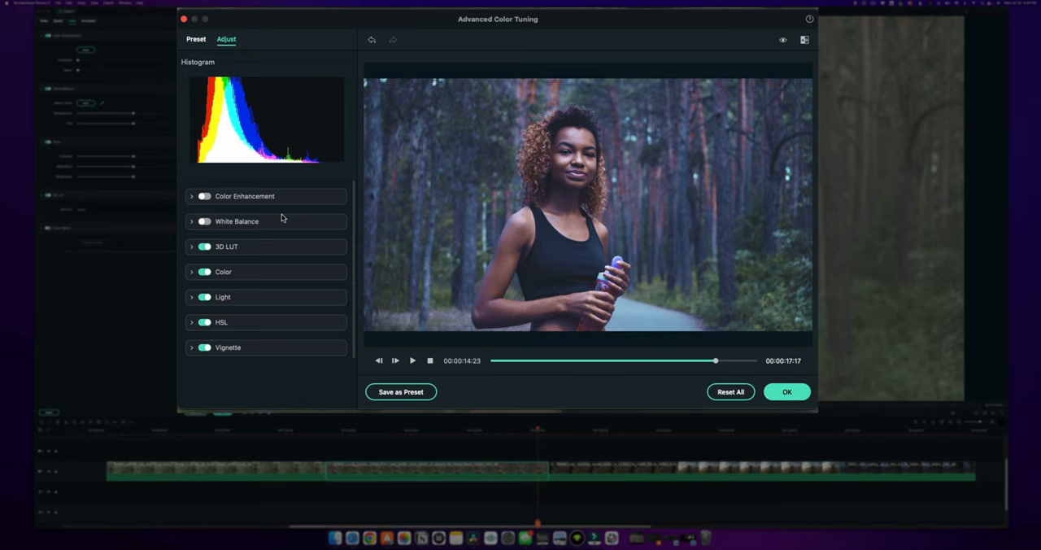
{"action": "mouse_move", "coordinate": [316, 225]}
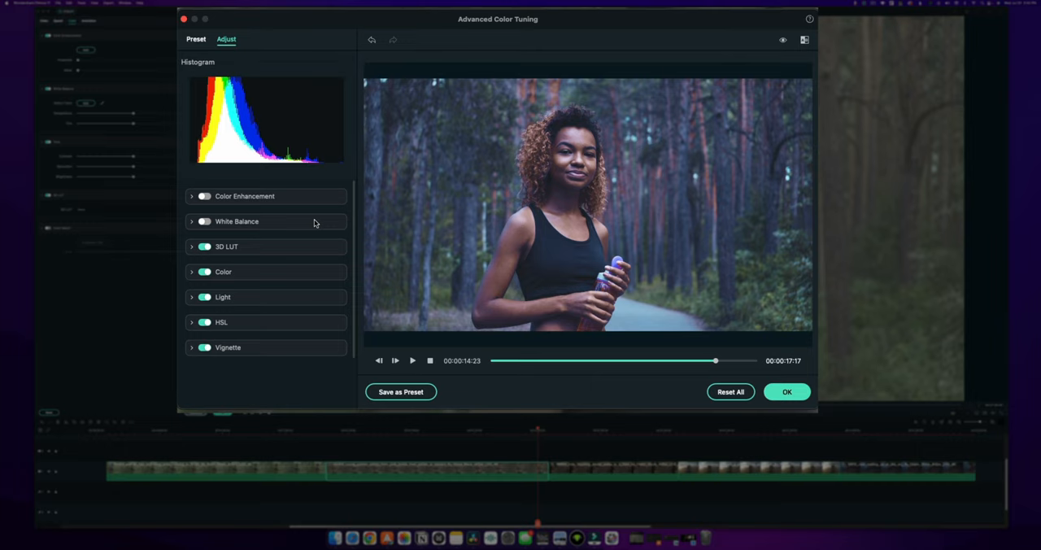
{"action": "mouse_move", "coordinate": [410, 65]}
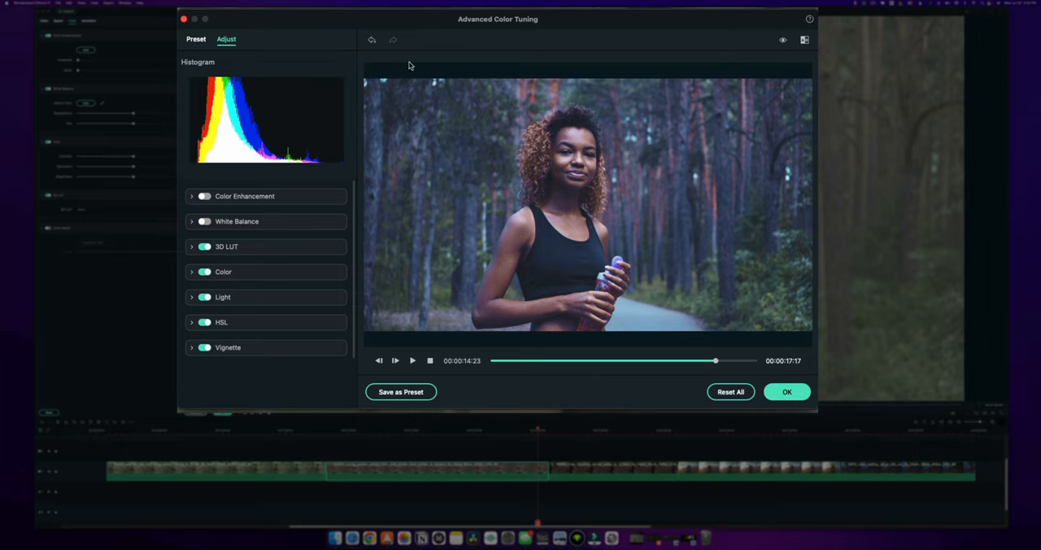
{"action": "mouse_move", "coordinate": [280, 177]}
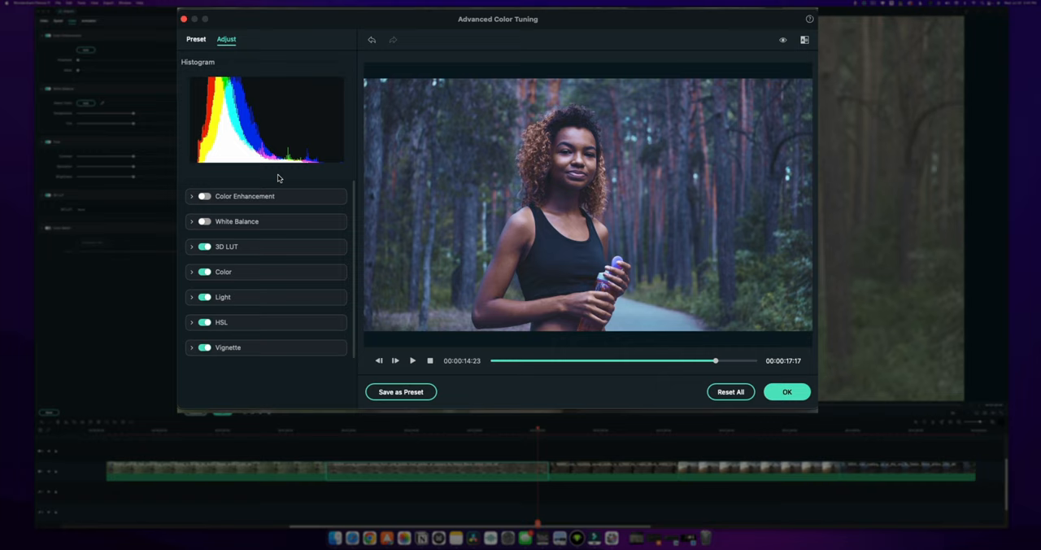
{"action": "mouse_move", "coordinate": [254, 168]}
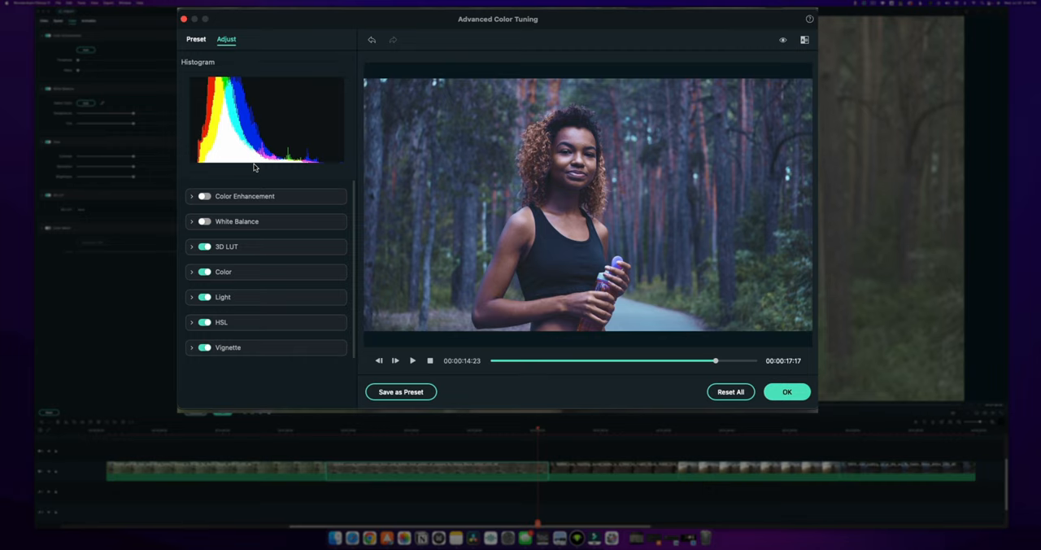
{"action": "mouse_move", "coordinate": [308, 159]}
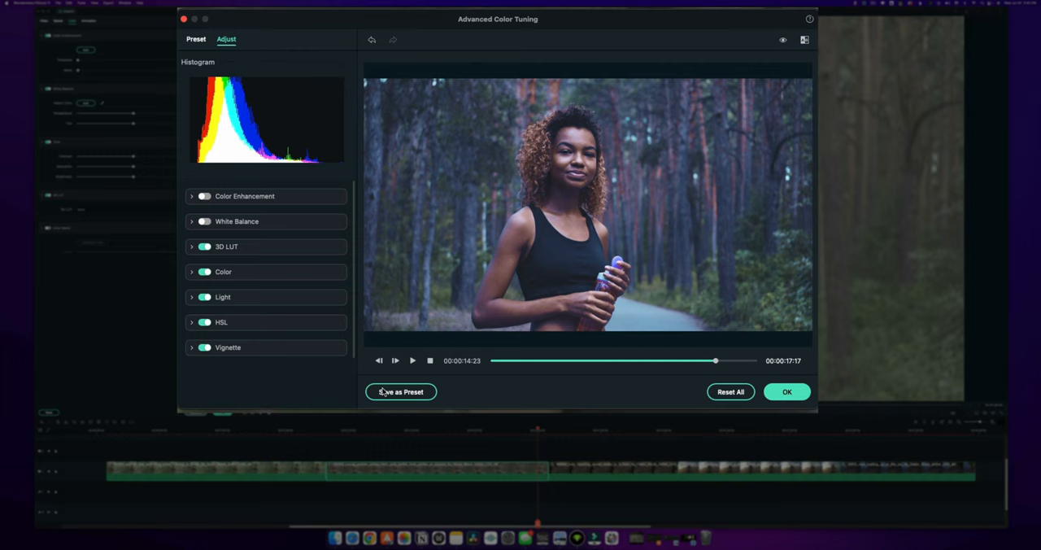
Save the grade as a custom preset named 'Cyberpunk Woods' and confirm Advanced Color Tuning.
{"action": "left_click", "coordinate": [400, 391]}
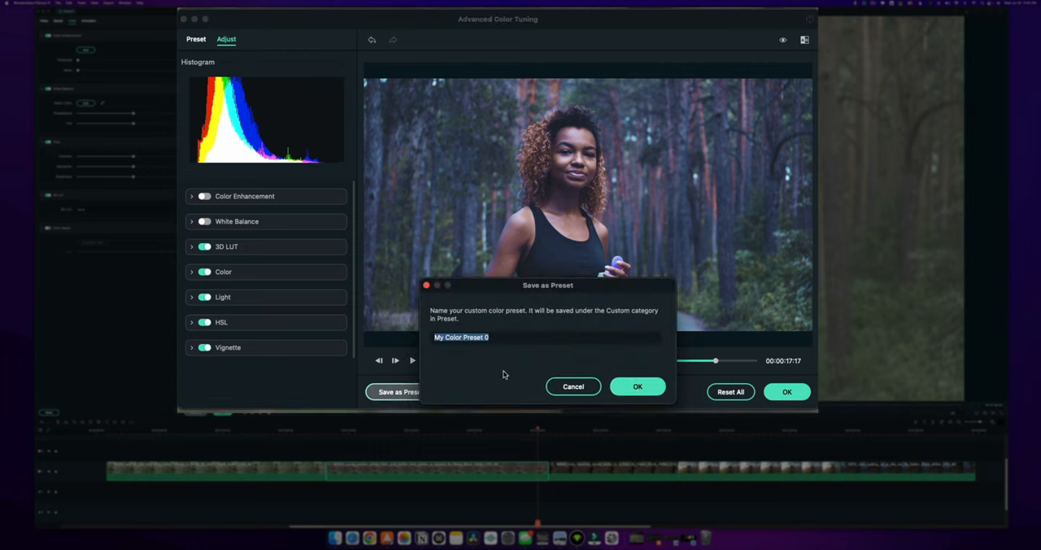
{"action": "type", "text": "Cyberpunk W"}
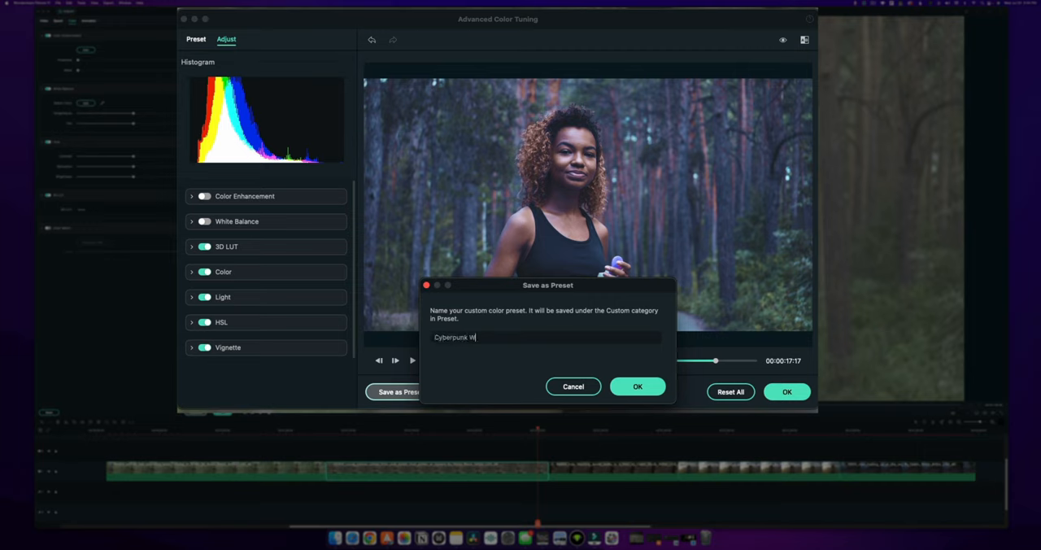
{"action": "type", "text": "oods"}
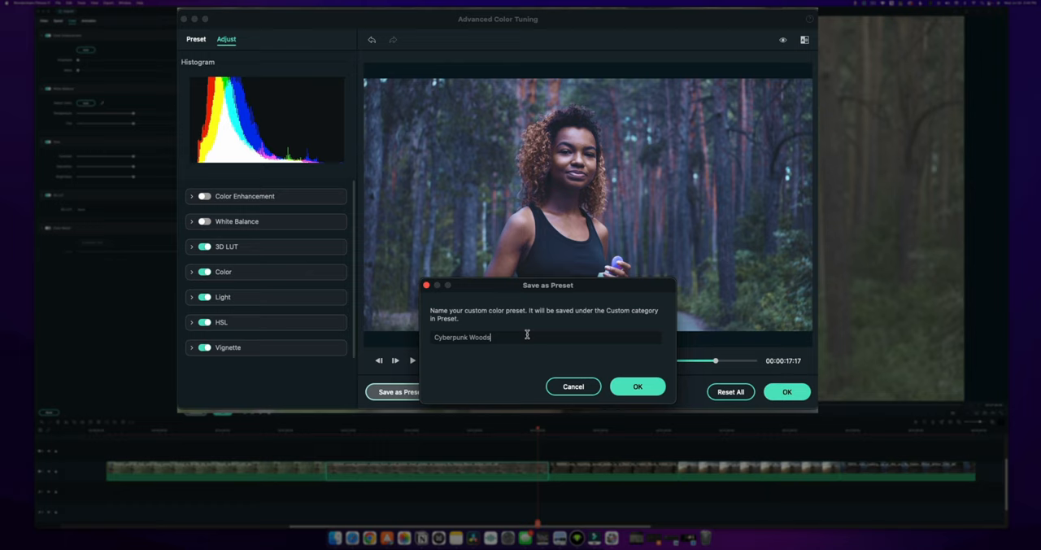
{"action": "mouse_move", "coordinate": [641, 371]}
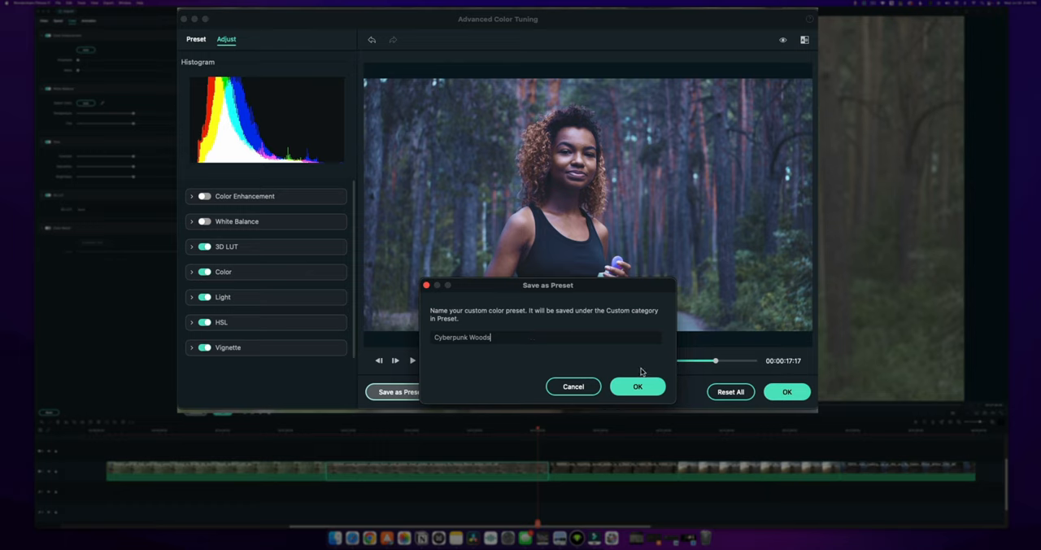
{"action": "left_click", "coordinate": [638, 387]}
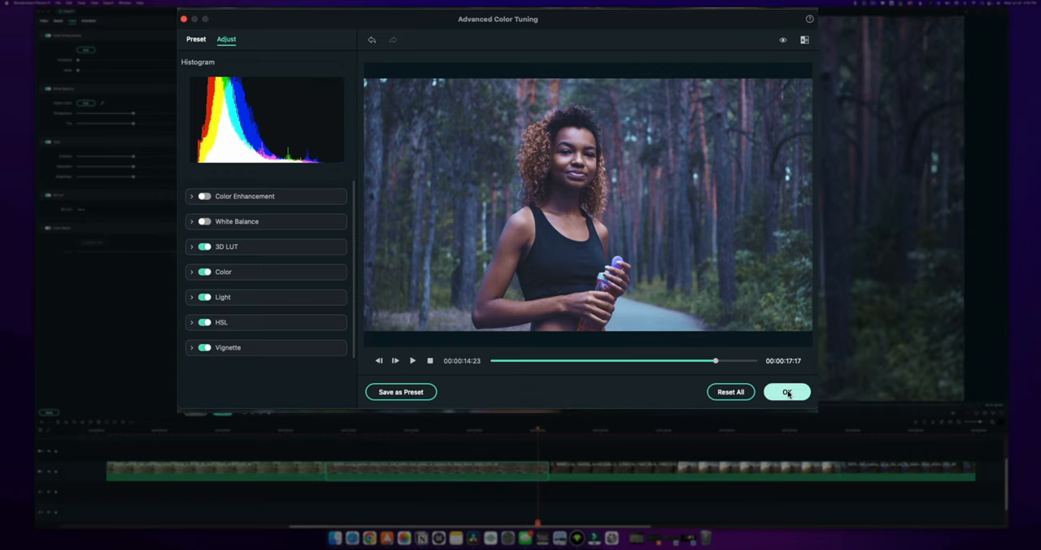
{"action": "left_click", "coordinate": [787, 391]}
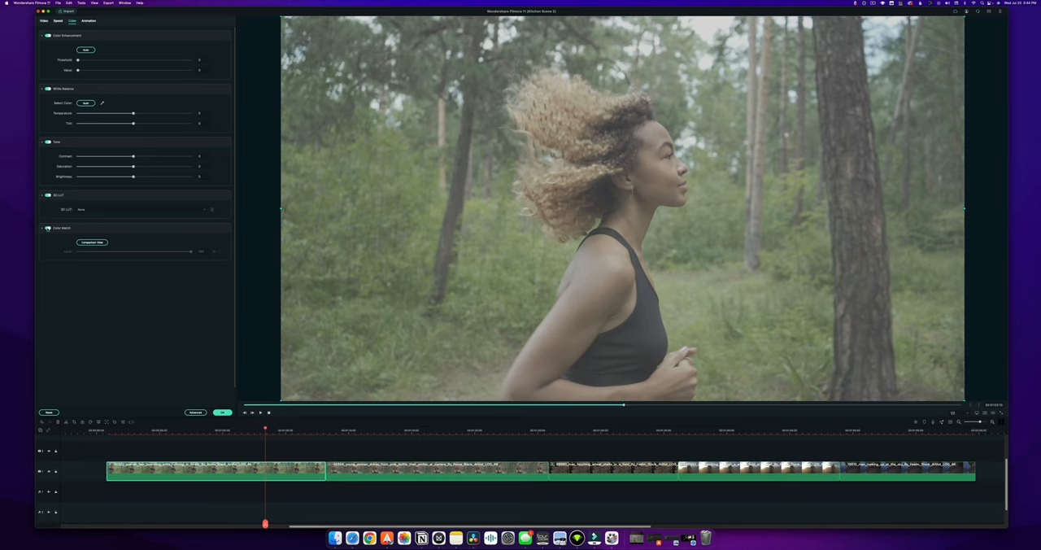
Enable Comparison View with the graded standing-runner frame as reference beside the second clip.
{"action": "left_click", "coordinate": [92, 243]}
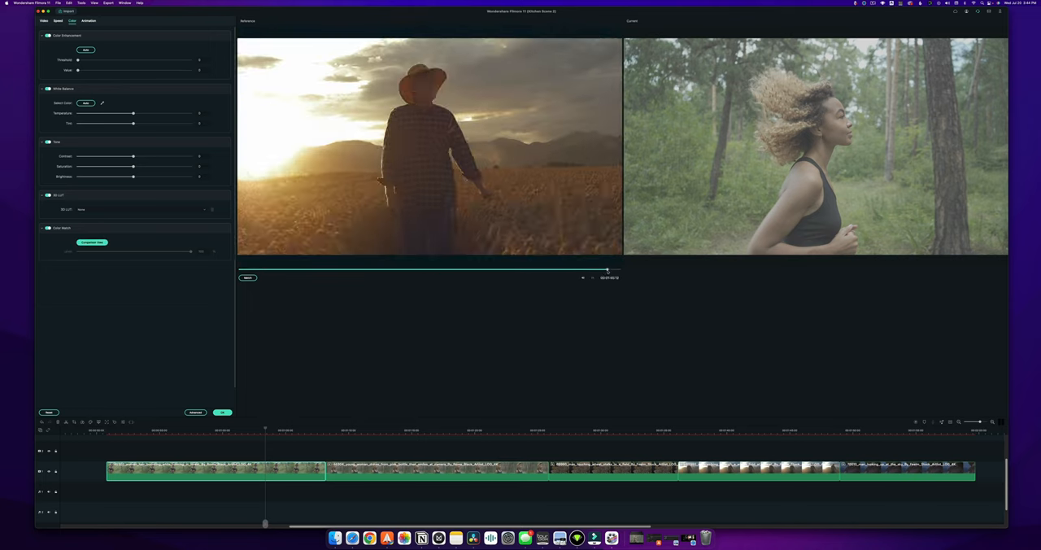
{"action": "left_click_drag", "start_coordinate": [605, 270], "coordinate": [552, 270]}
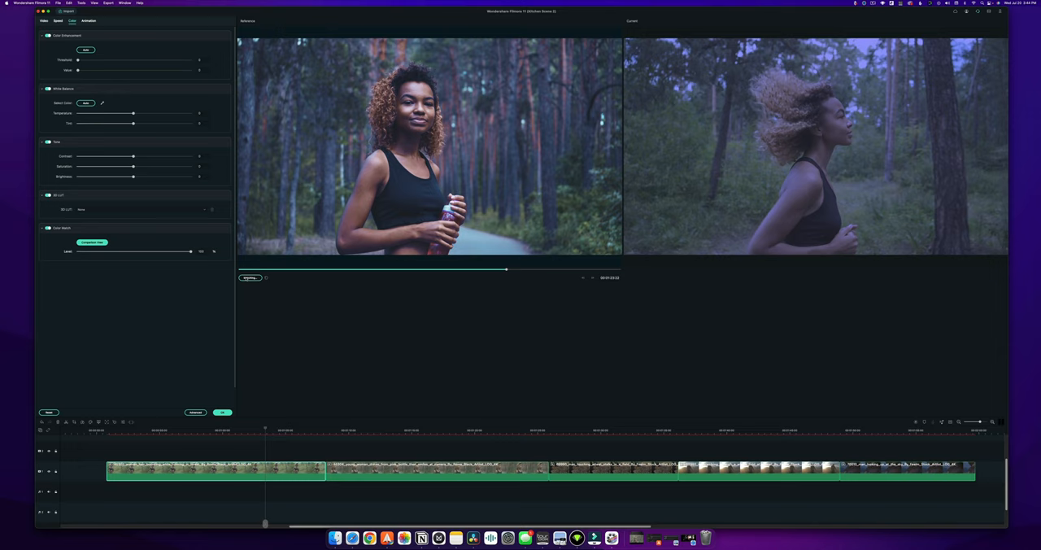
{"action": "left_click", "coordinate": [251, 276]}
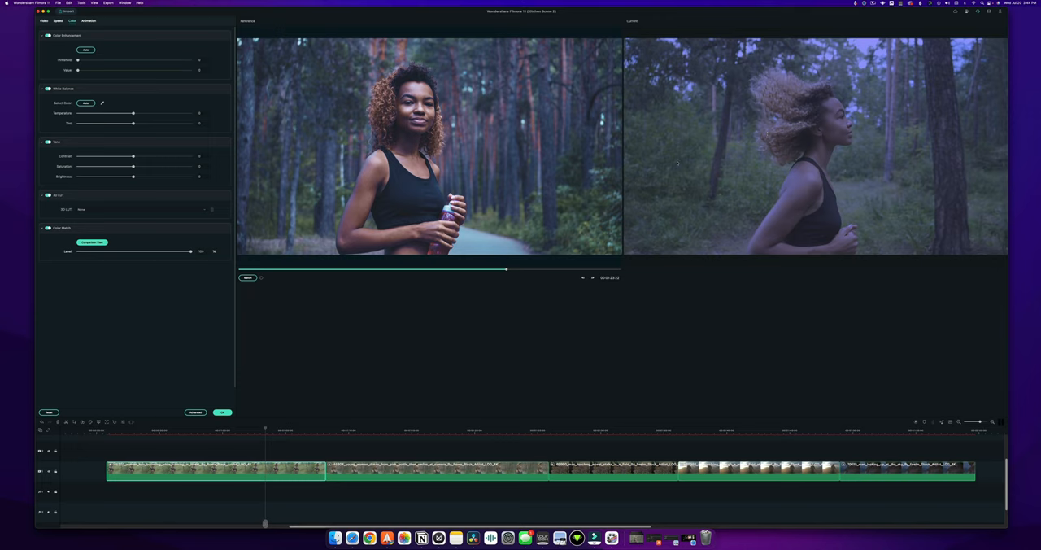
{"action": "mouse_move", "coordinate": [573, 140]}
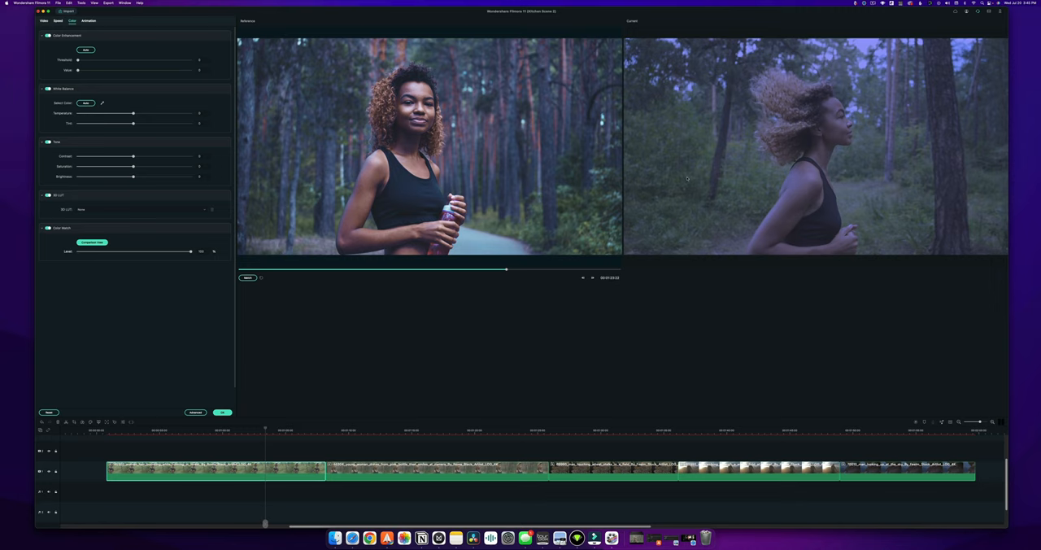
{"action": "mouse_move", "coordinate": [626, 185]}
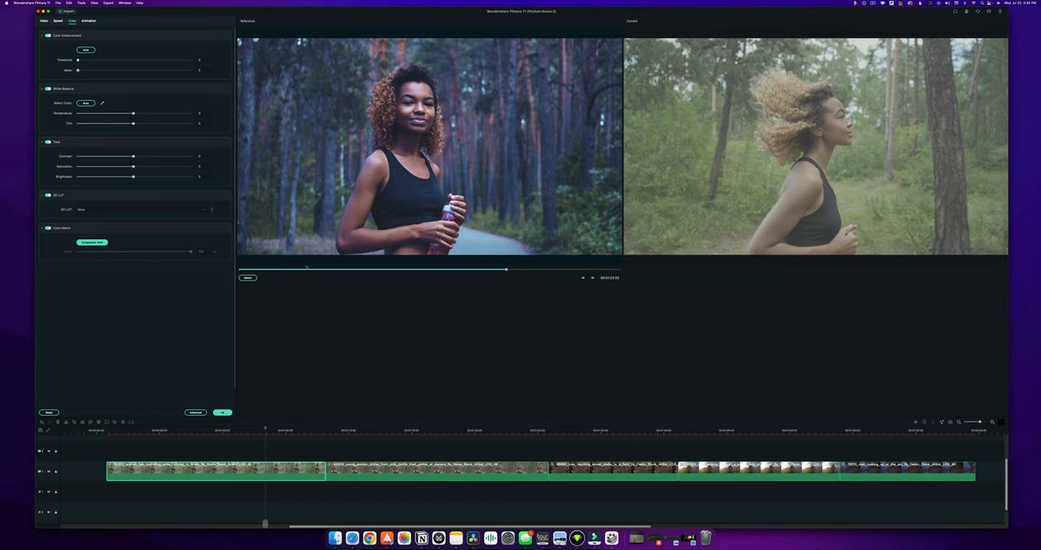
{"action": "mouse_move", "coordinate": [165, 345]}
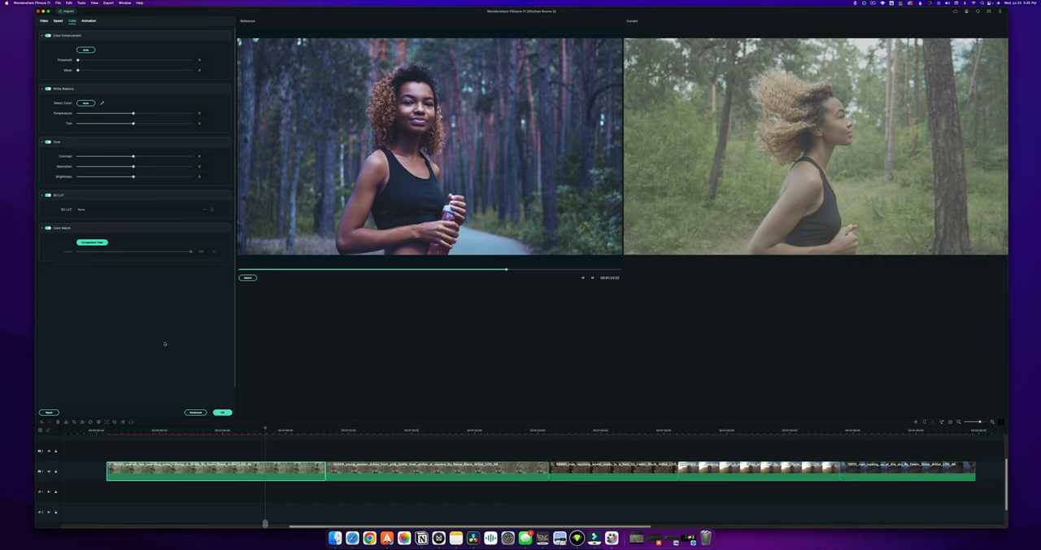
In Advanced Color Tuning, filter to Custom presets and apply 'Cyberpunk Woods' to the second clip.
{"action": "left_click", "coordinate": [195, 413]}
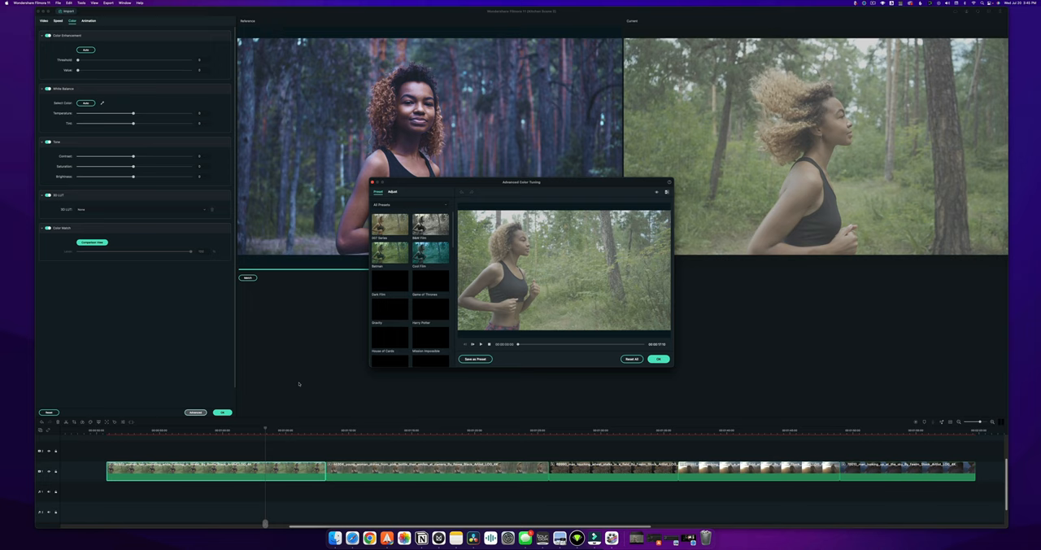
{"action": "left_click", "coordinate": [399, 205]}
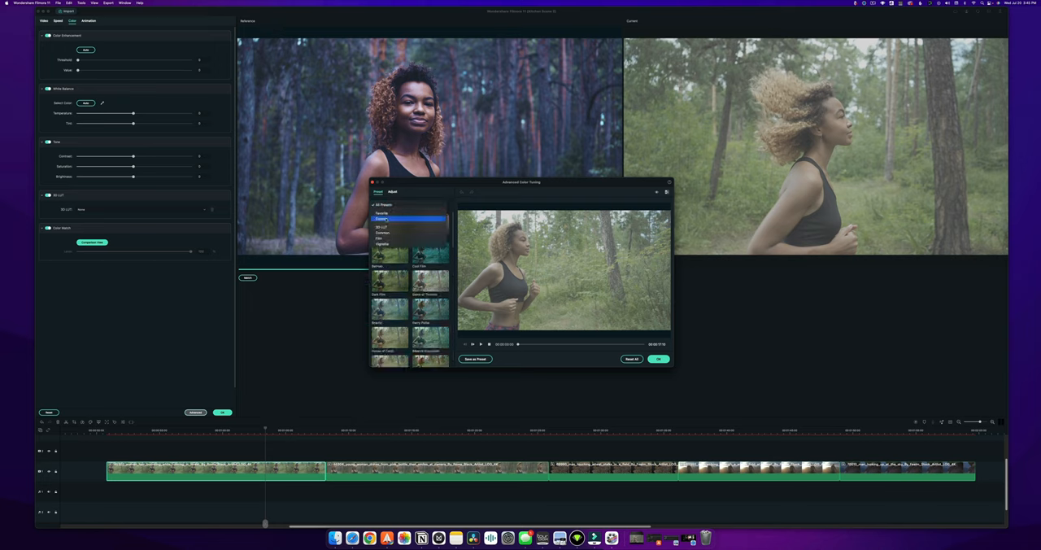
{"action": "left_click", "coordinate": [380, 218]}
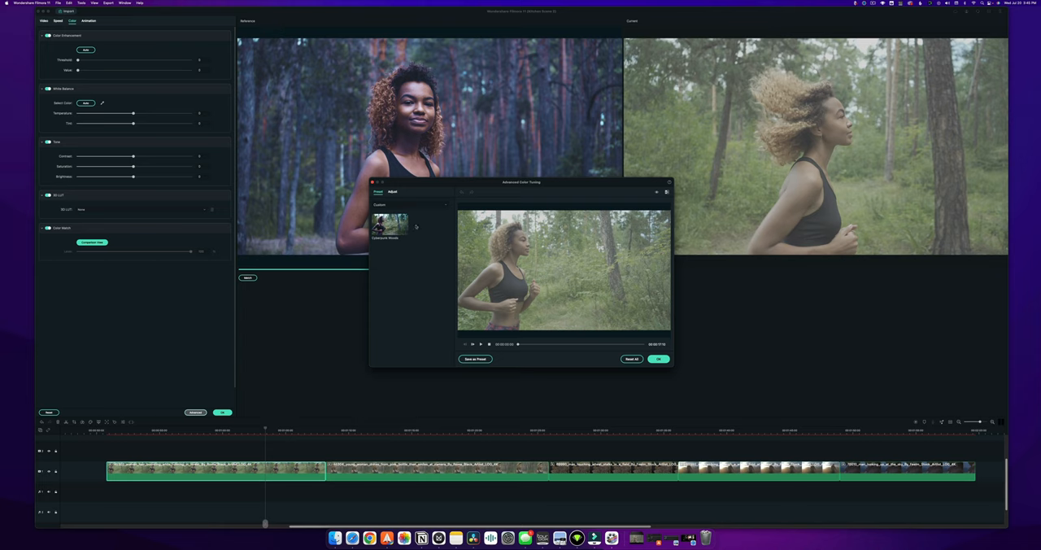
{"action": "left_click", "coordinate": [391, 225]}
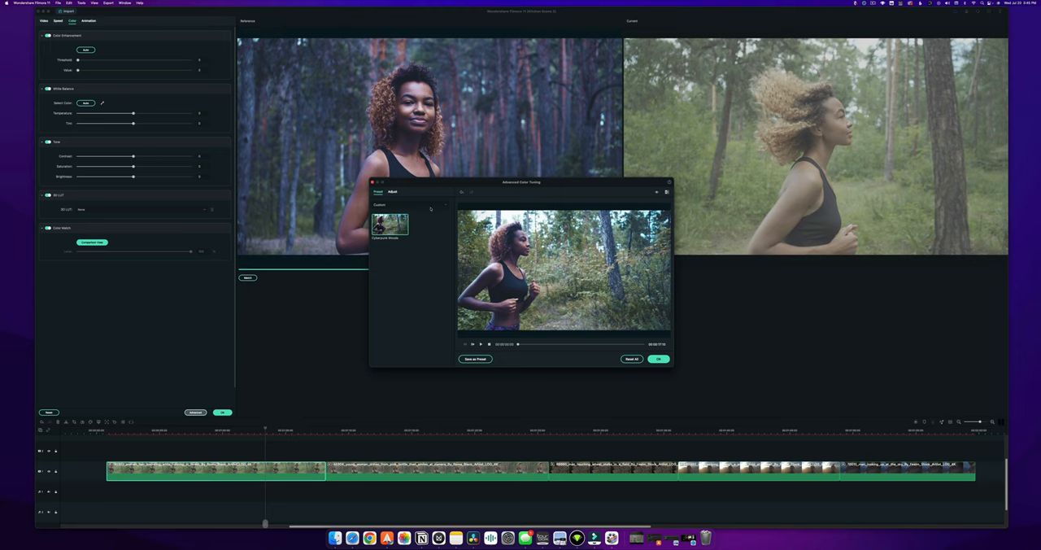
Tweak the Shadows slider under Light in Adjust and confirm the grade with OK.
{"action": "left_click", "coordinate": [392, 192]}
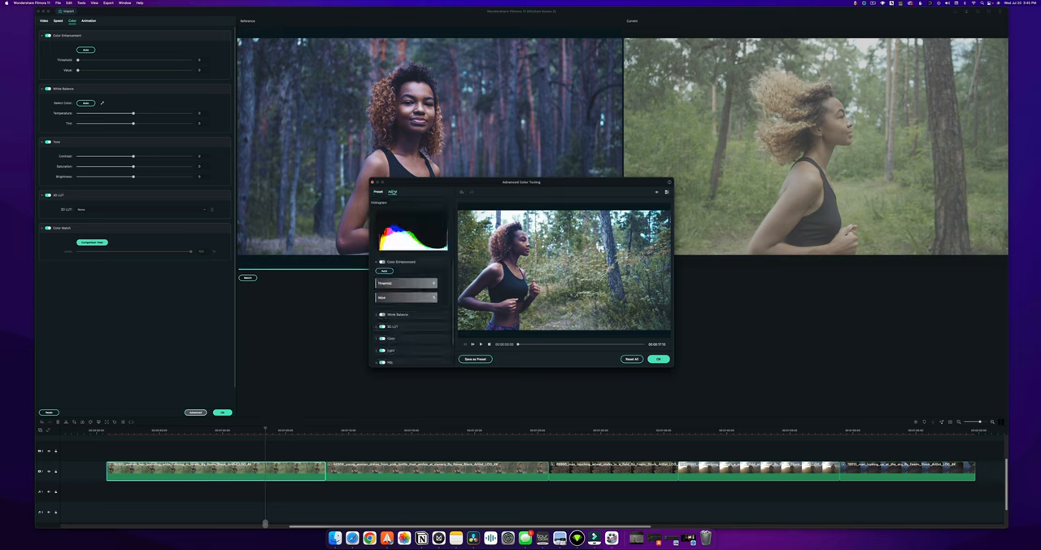
{"action": "left_click", "coordinate": [392, 192]}
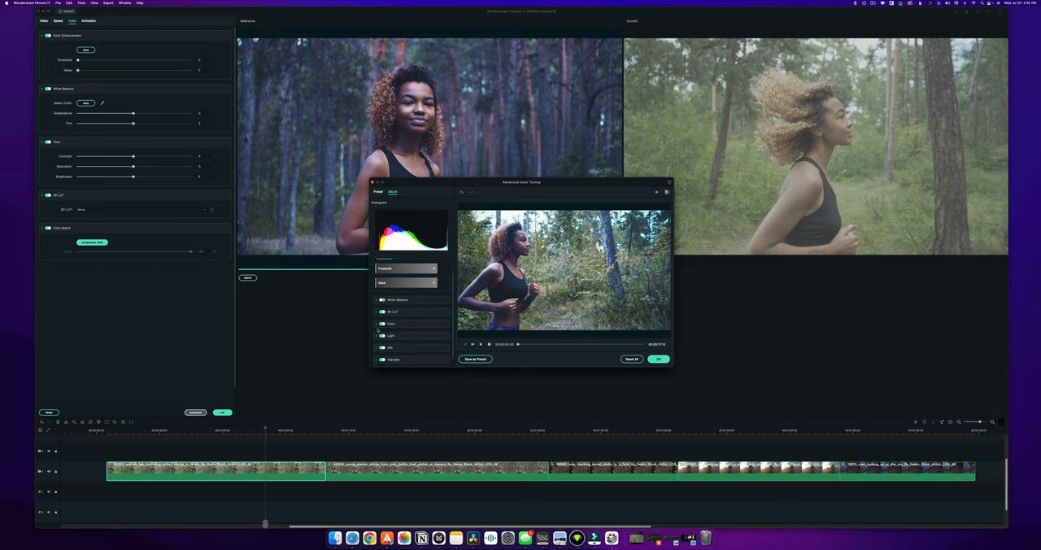
{"action": "left_click", "coordinate": [390, 324]}
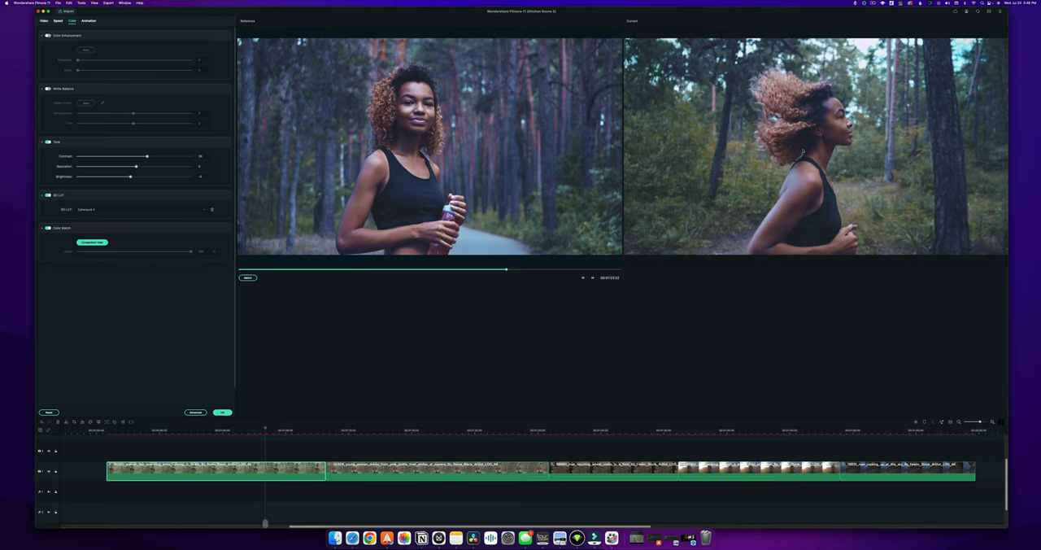
{"action": "mouse_move", "coordinate": [660, 94]}
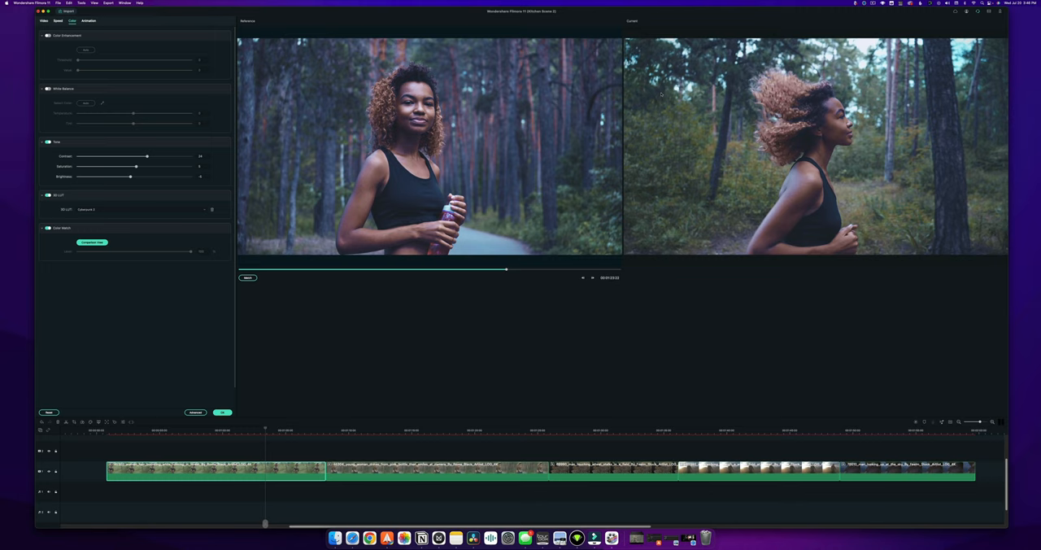
{"action": "mouse_move", "coordinate": [634, 200]}
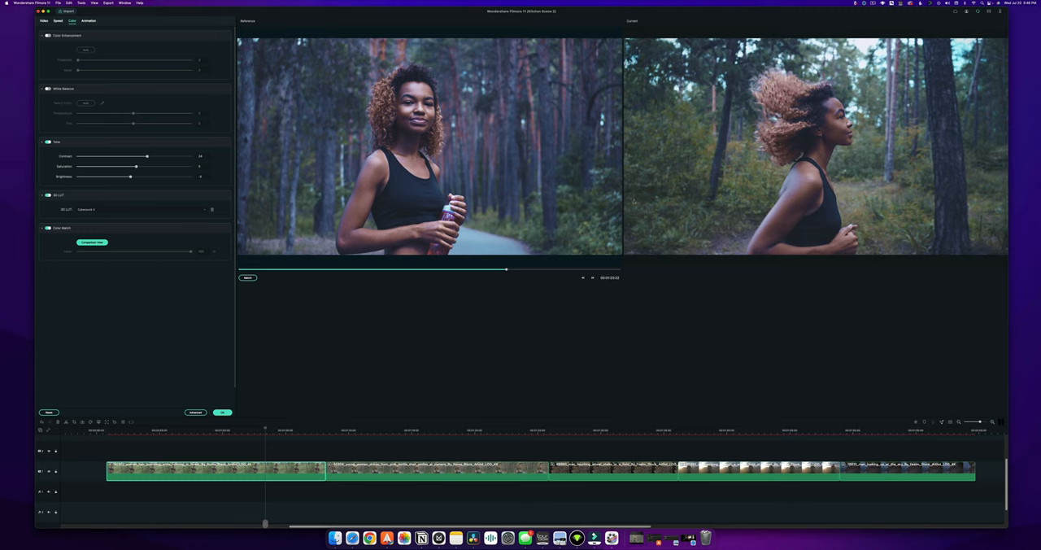